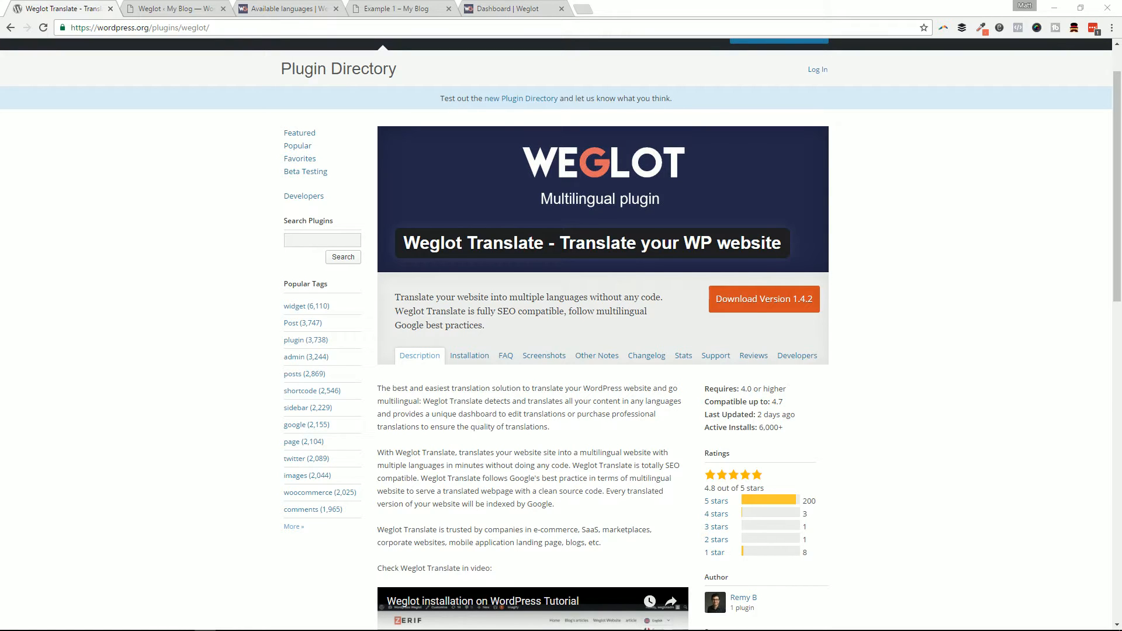
Scroll the Weglot Translate listing to its benefits, free-plan and support details
{"action": "scroll", "scroll_direction": "up", "scroll_amount": 3}
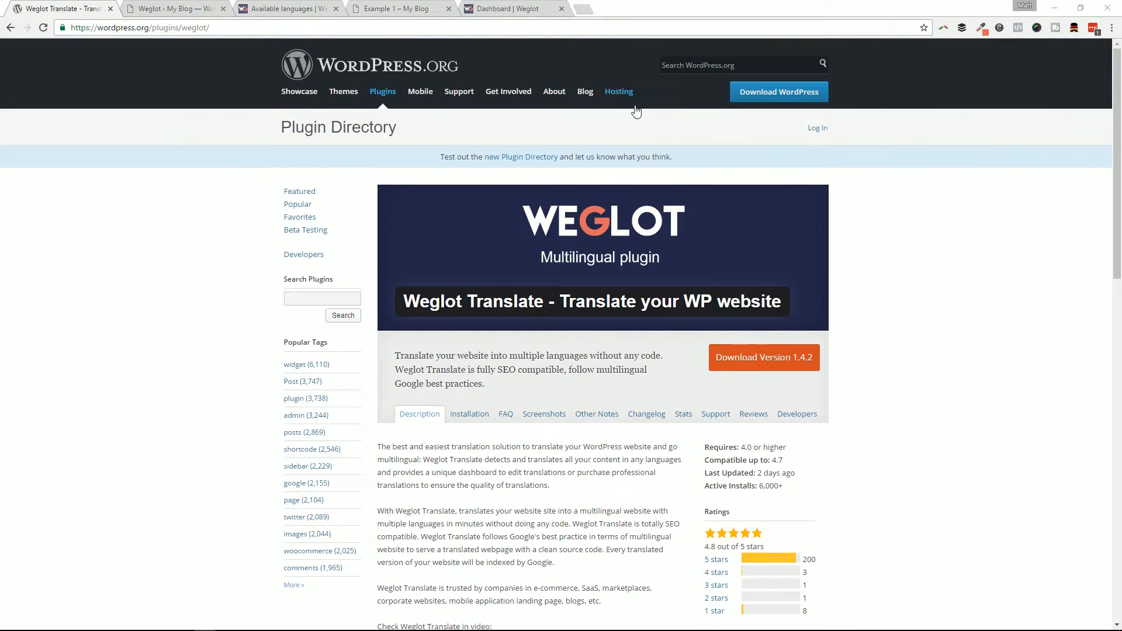
{"action": "mouse_move", "coordinate": [612, 137]}
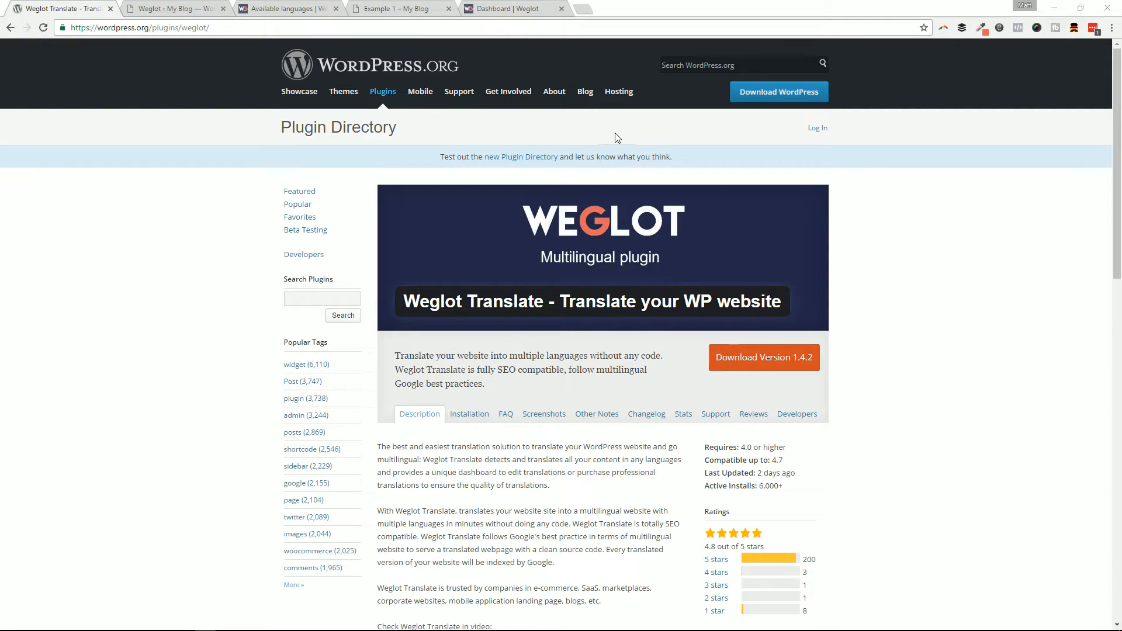
{"action": "mouse_move", "coordinate": [656, 355]}
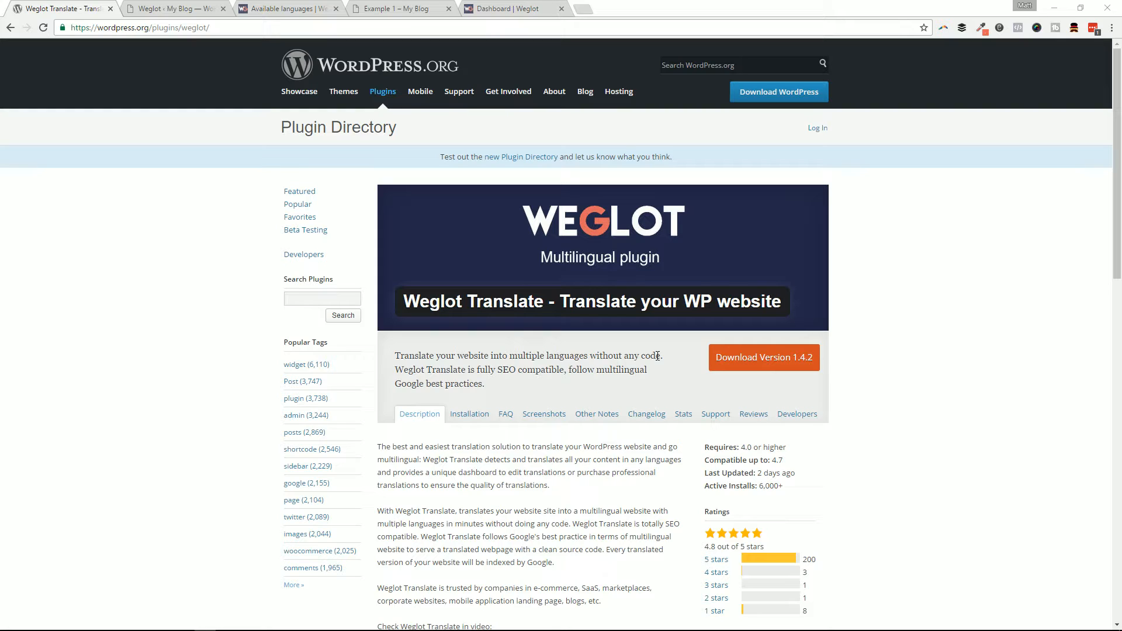
{"action": "mouse_move", "coordinate": [633, 328]}
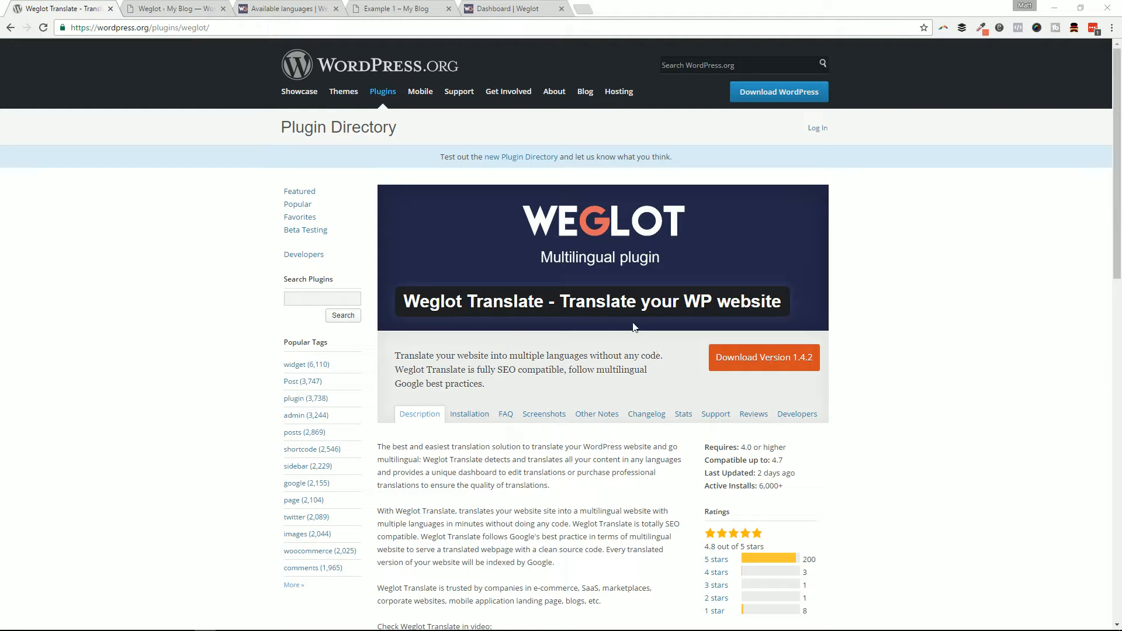
{"action": "mouse_move", "coordinate": [529, 315]}
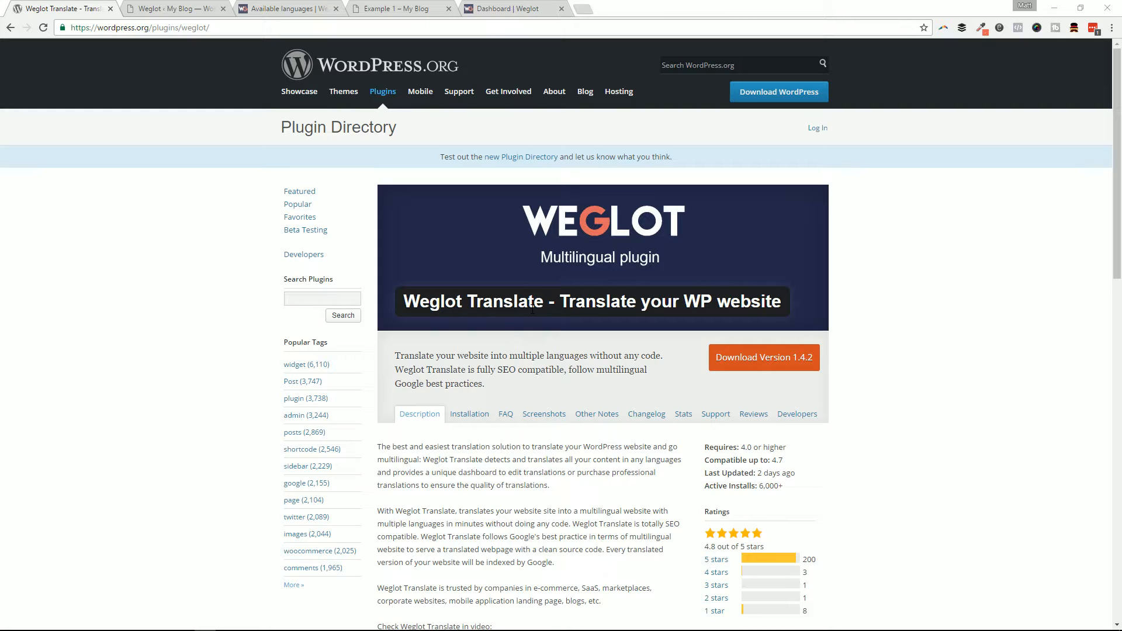
{"action": "mouse_move", "coordinate": [530, 330]}
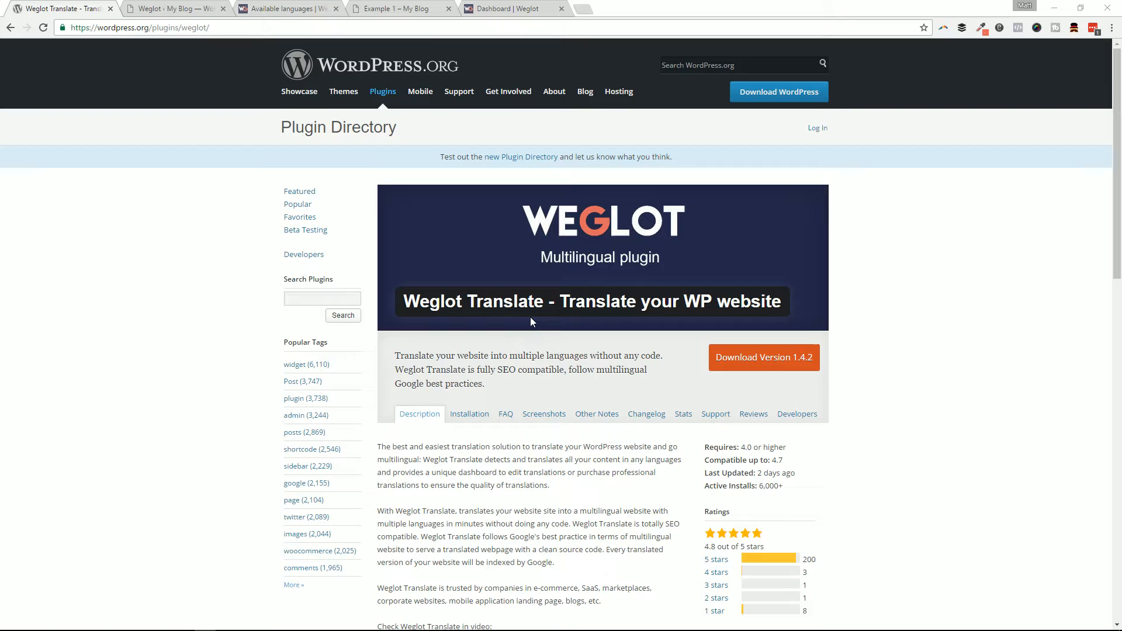
{"action": "mouse_move", "coordinate": [564, 351]}
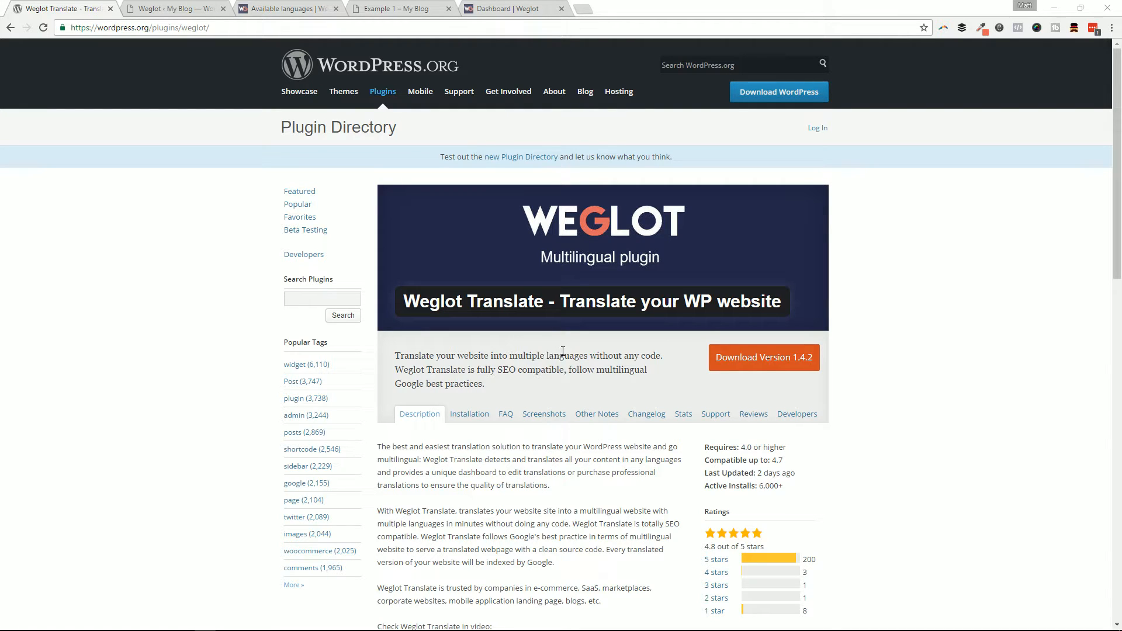
{"action": "mouse_move", "coordinate": [588, 398]}
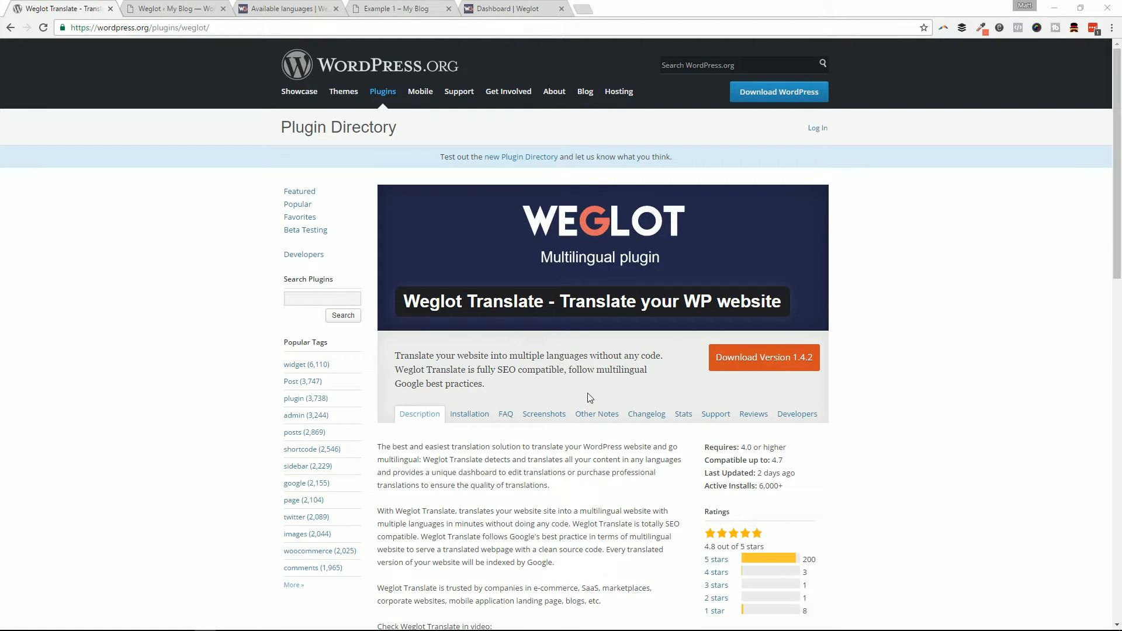
{"action": "scroll", "scroll_direction": "down", "scroll_amount": 3}
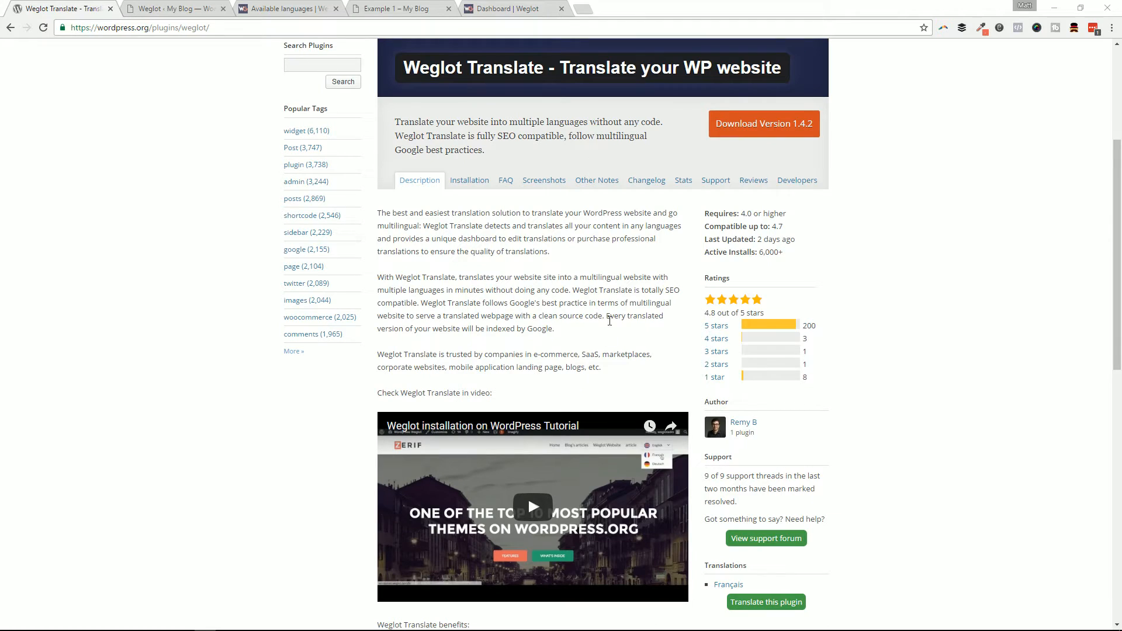
{"action": "mouse_move", "coordinate": [625, 350]}
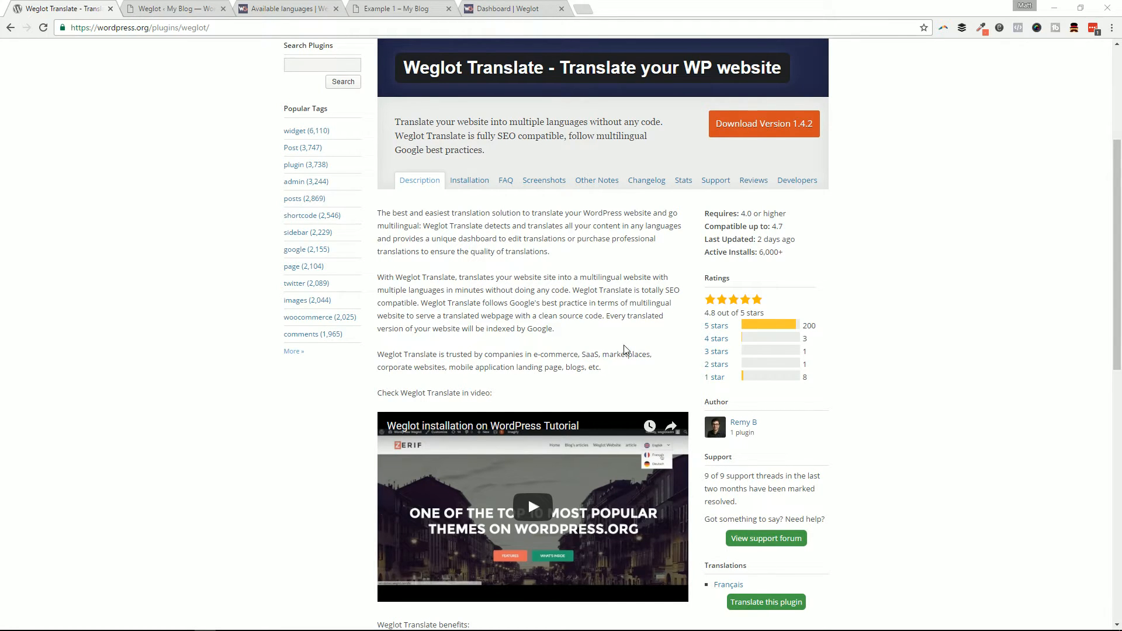
{"action": "scroll", "scroll_direction": "up", "scroll_amount": 3}
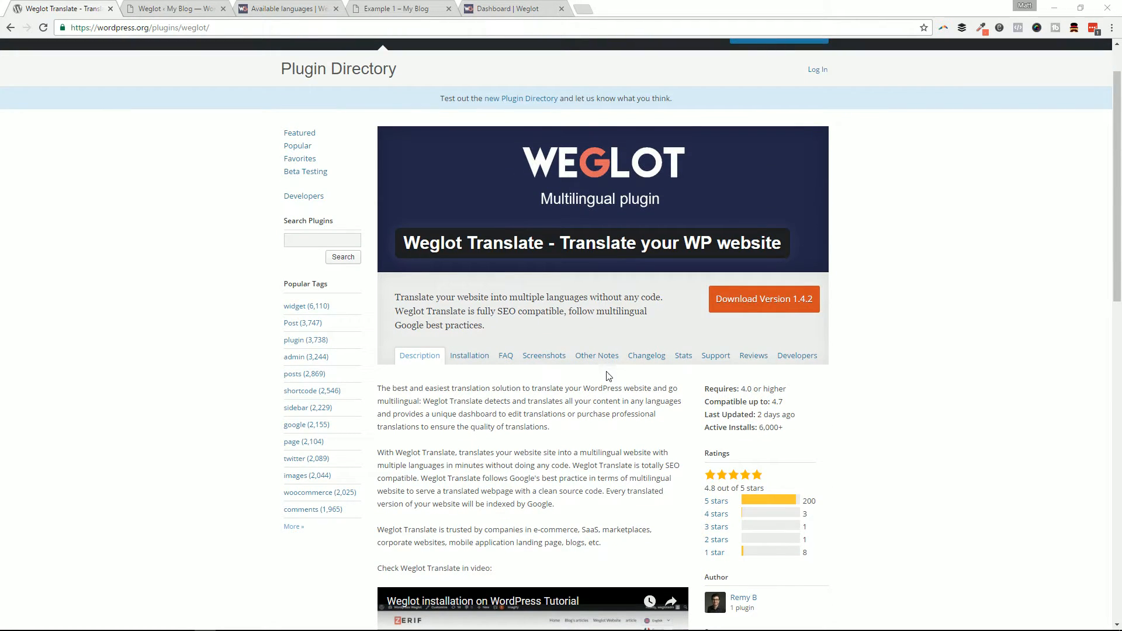
{"action": "mouse_move", "coordinate": [573, 378]}
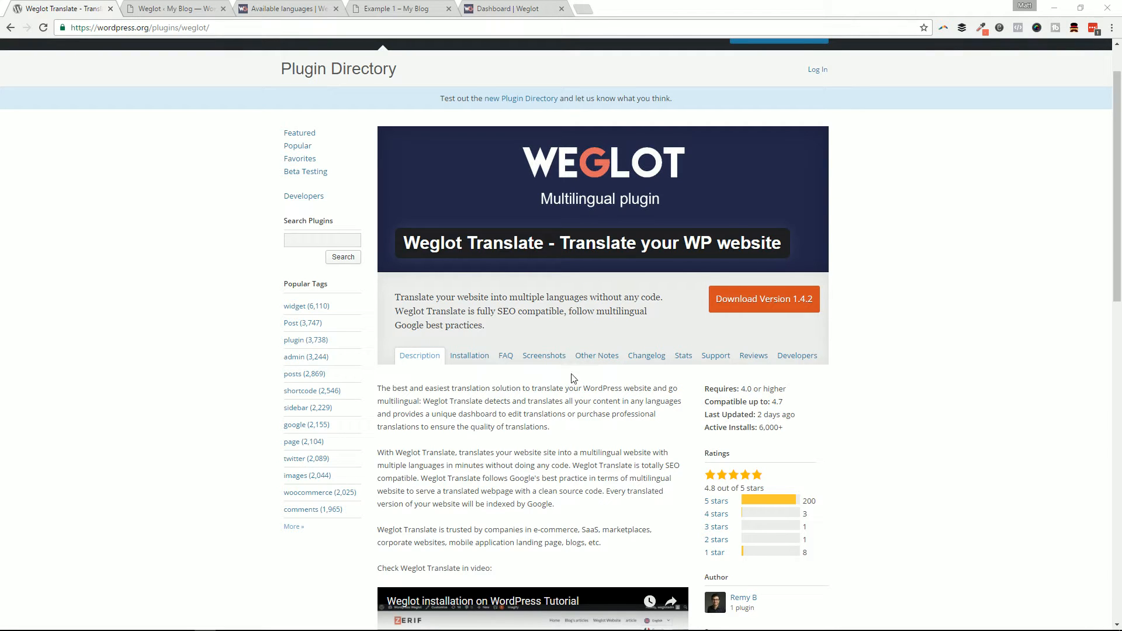
{"action": "scroll", "scroll_direction": "down", "scroll_amount": 3}
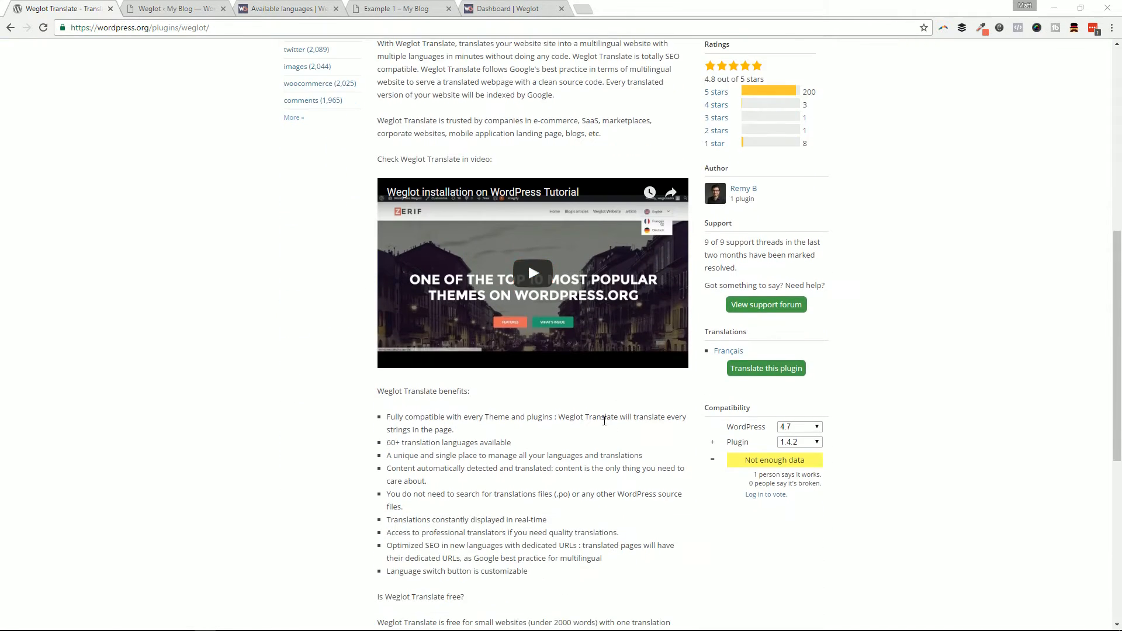
{"action": "scroll", "scroll_direction": "down", "scroll_amount": 3}
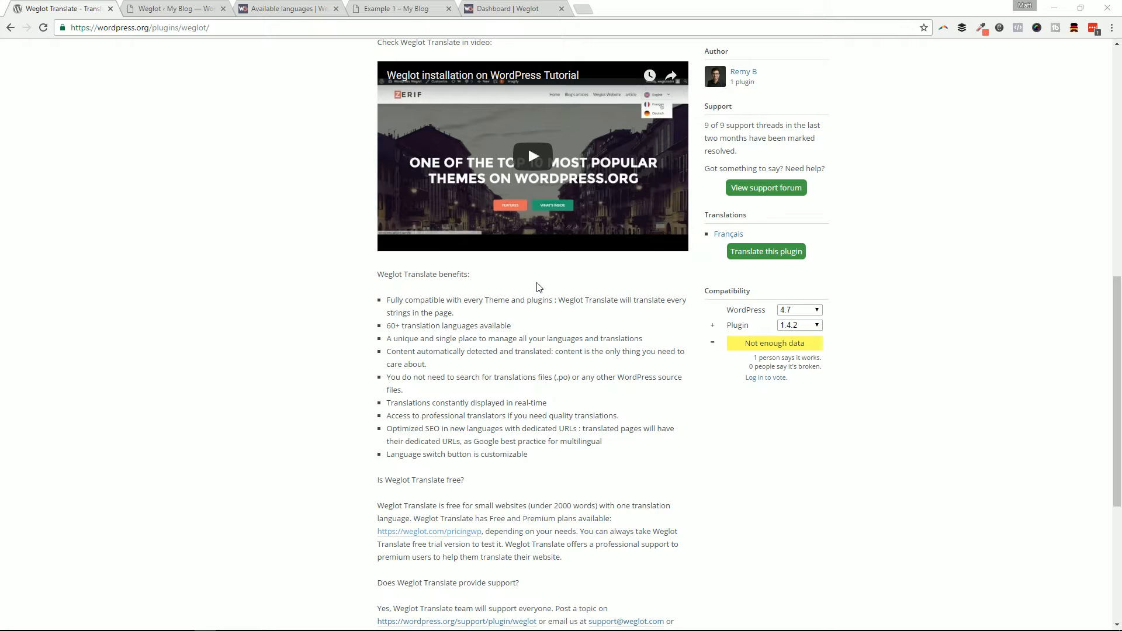
{"action": "scroll", "scroll_direction": "up", "scroll_amount": 3}
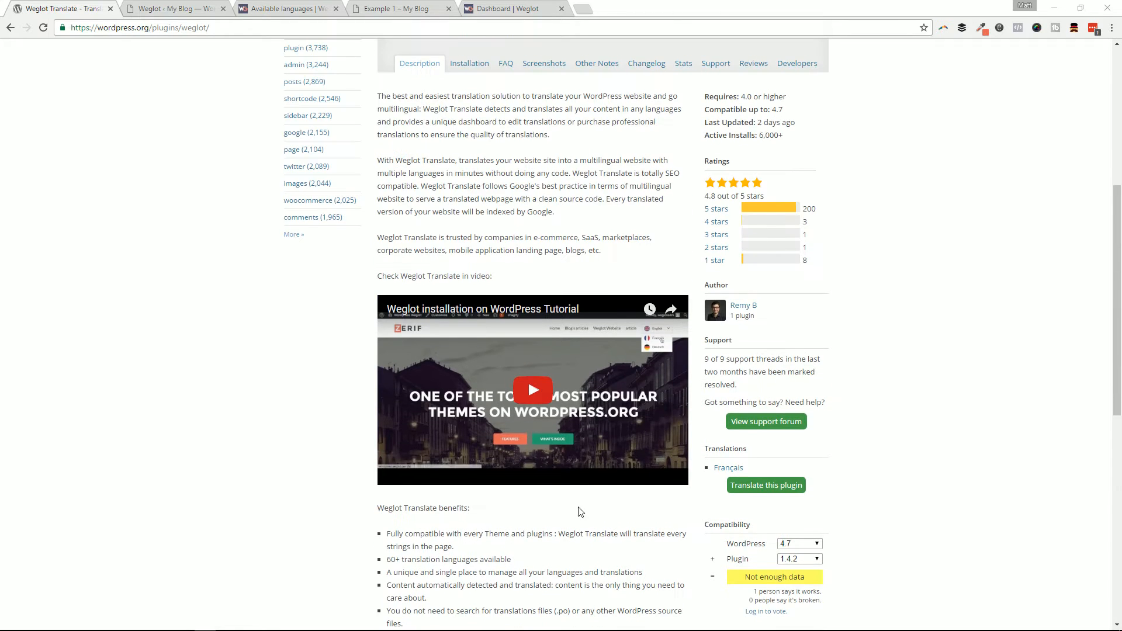
{"action": "scroll", "scroll_direction": "down", "scroll_amount": 3}
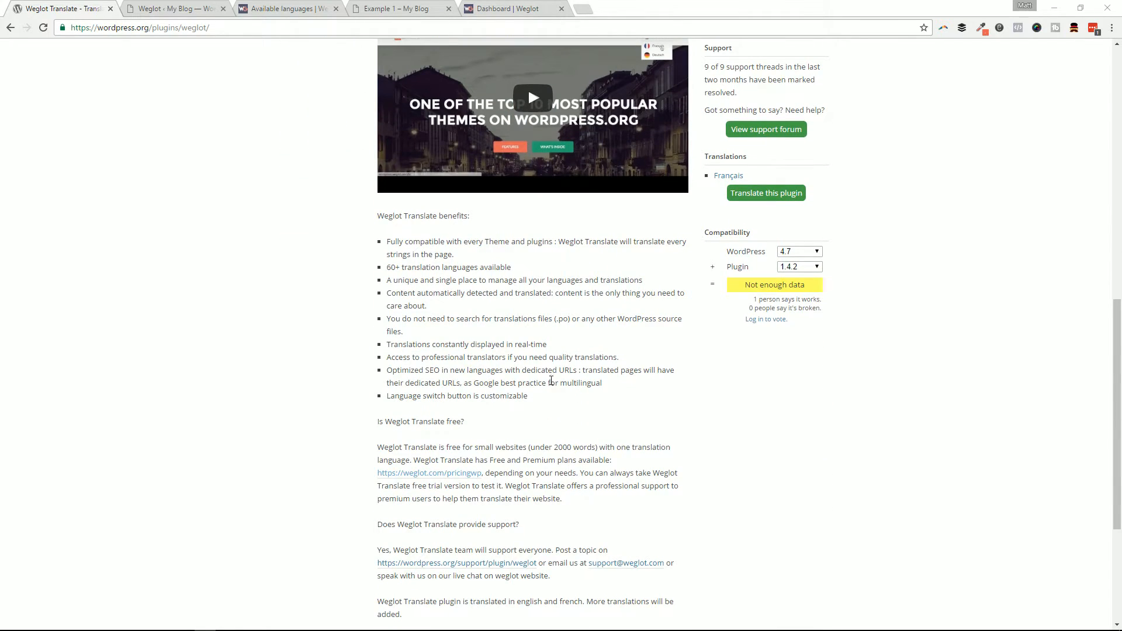
{"action": "mouse_move", "coordinate": [517, 367]}
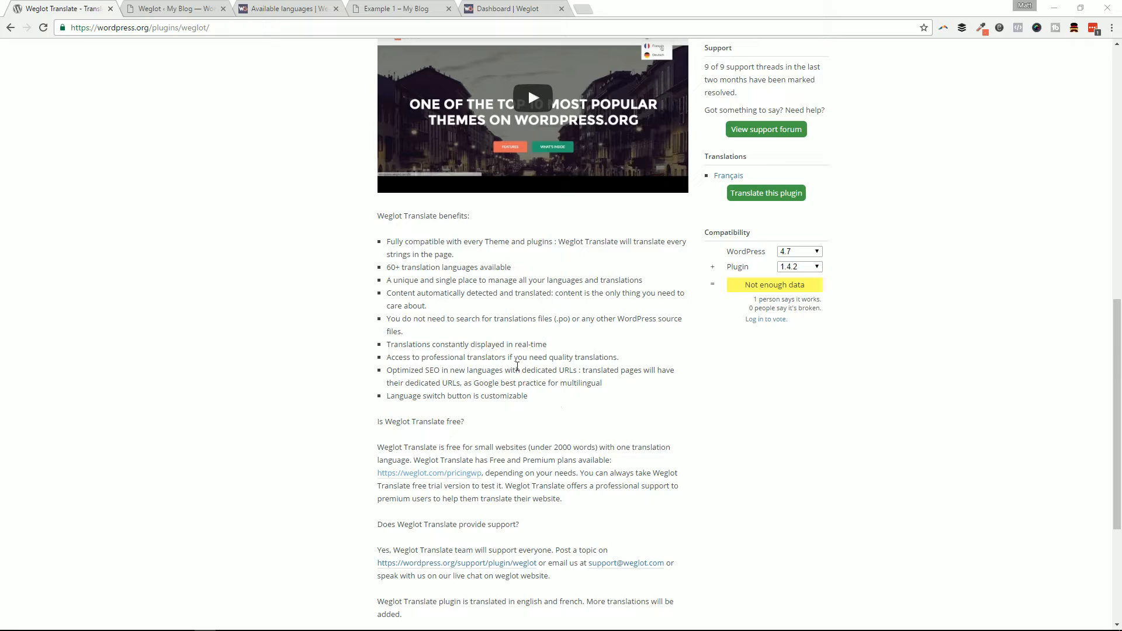
{"action": "mouse_move", "coordinate": [403, 459]}
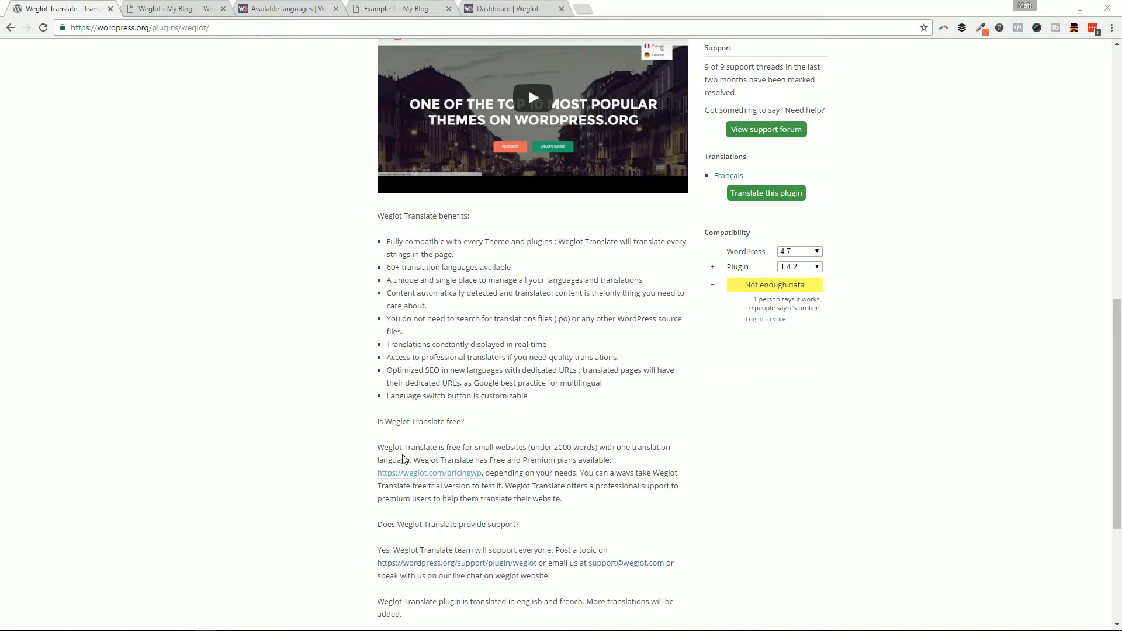
{"action": "mouse_move", "coordinate": [475, 478]}
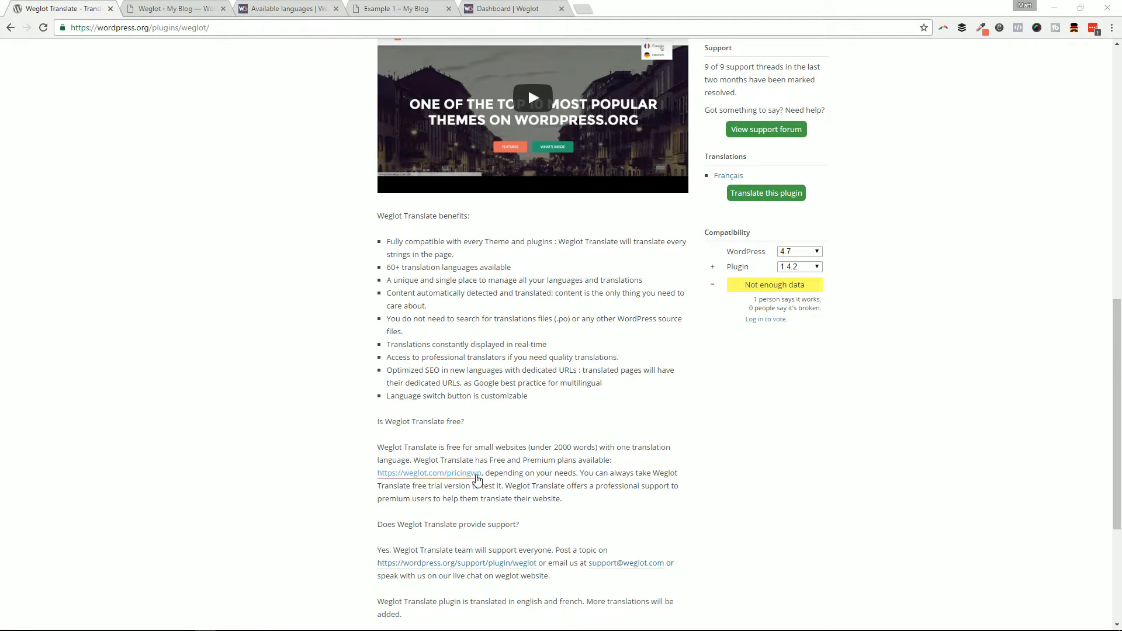
{"action": "mouse_move", "coordinate": [540, 456]}
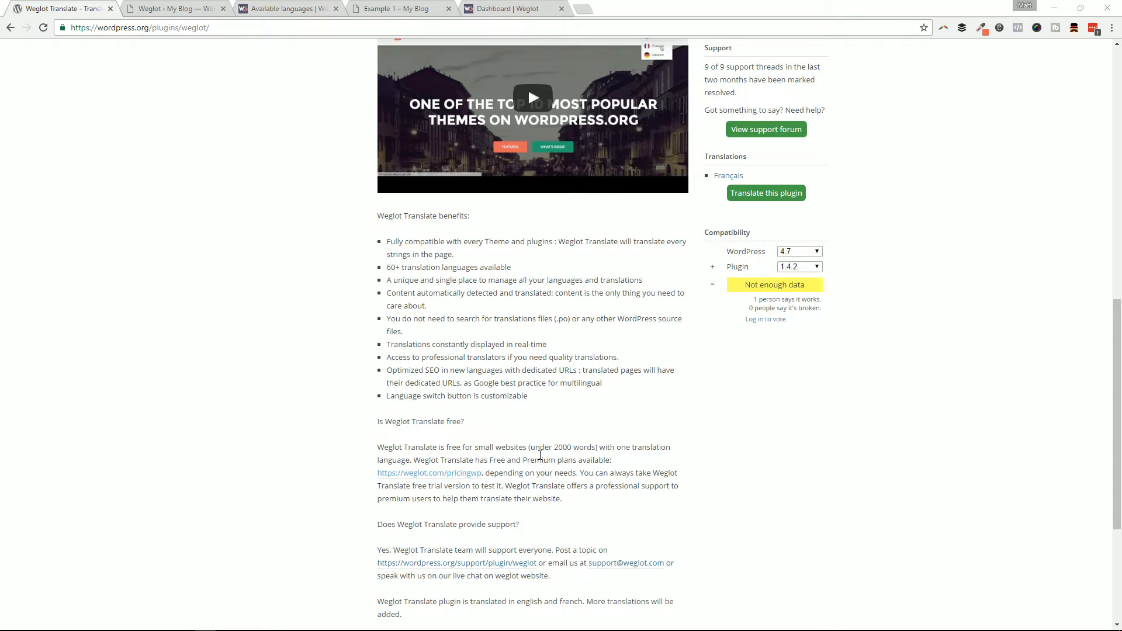
{"action": "mouse_move", "coordinate": [553, 456]}
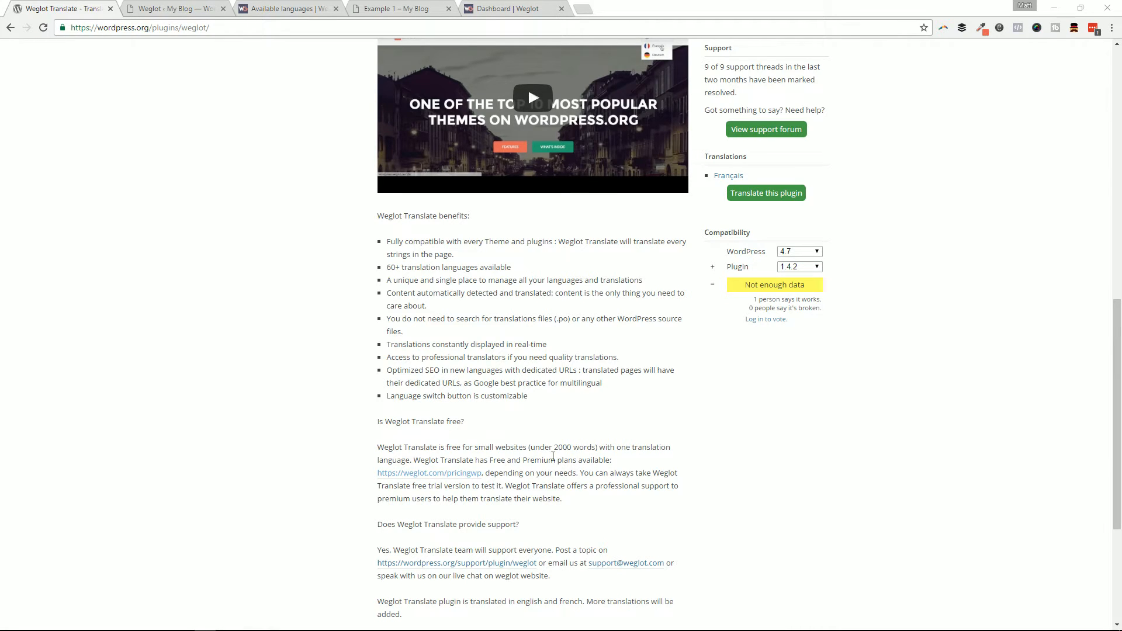
{"action": "mouse_move", "coordinate": [445, 393]}
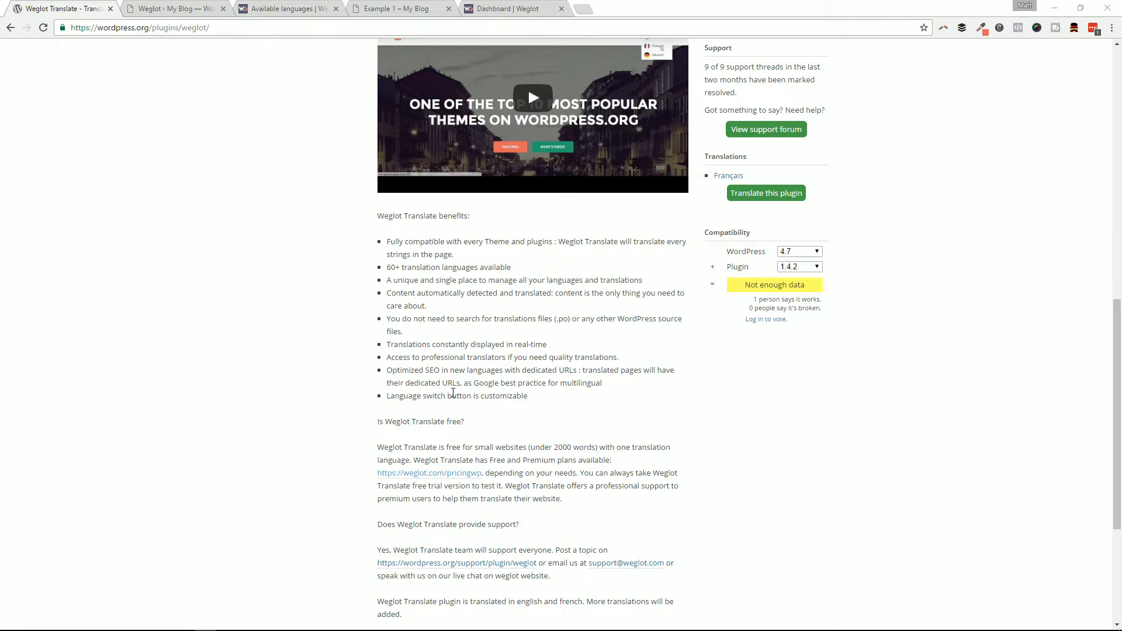
{"action": "mouse_move", "coordinate": [504, 436]}
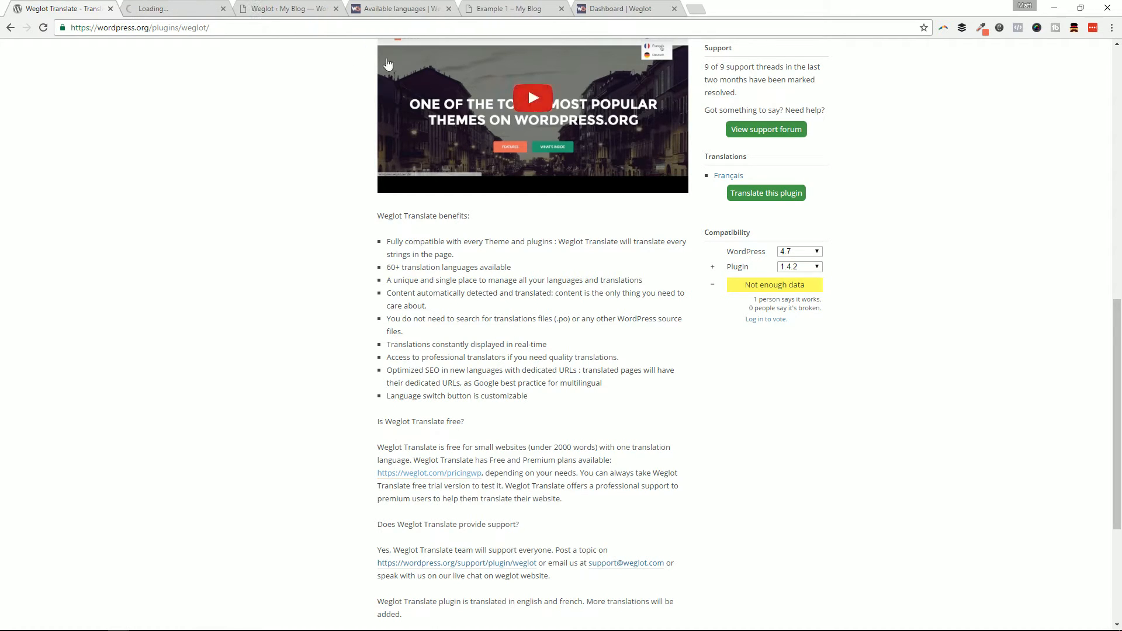
Bring up Weglot's pricing page and show the Free, Starter, Business and Pro plans monthly
{"action": "left_click", "coordinate": [429, 473]}
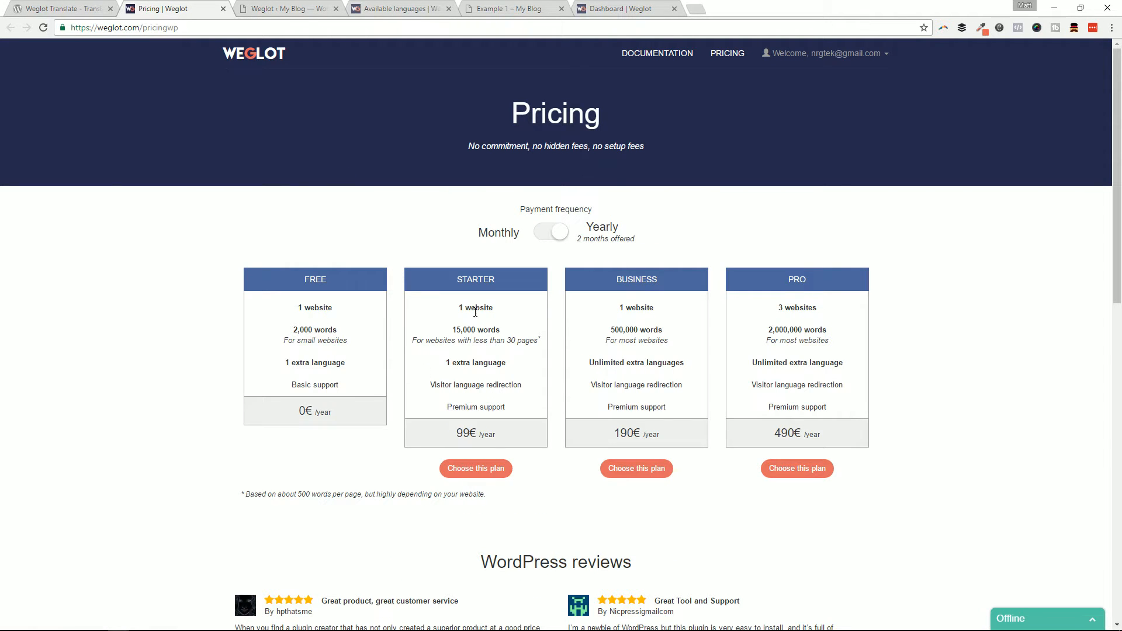
{"action": "mouse_move", "coordinate": [503, 334]}
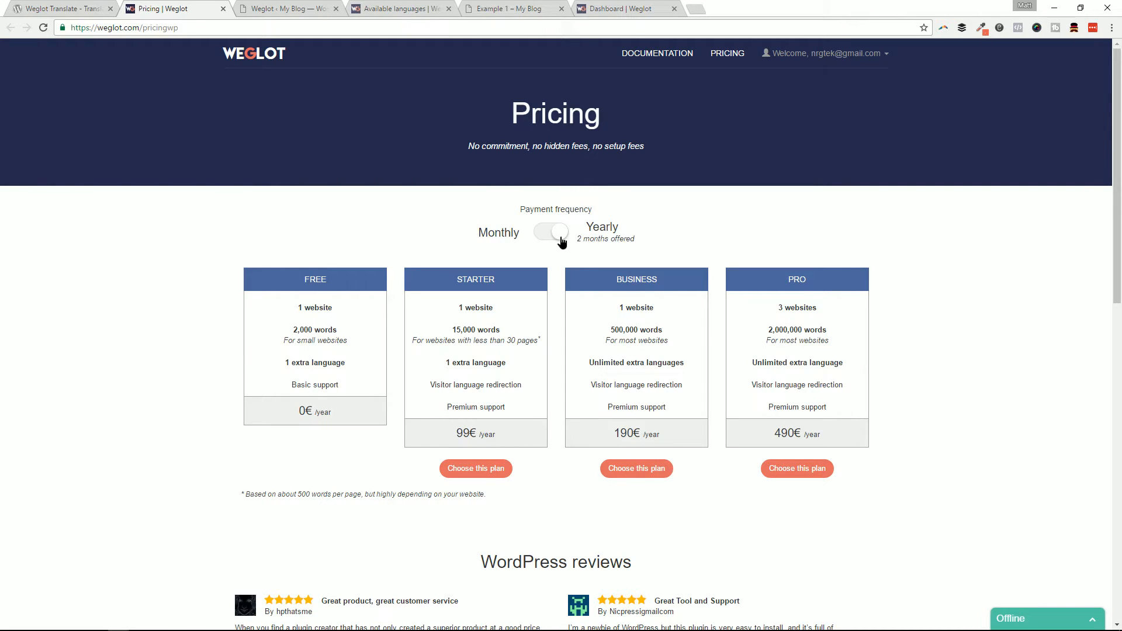
{"action": "left_click", "coordinate": [550, 232]}
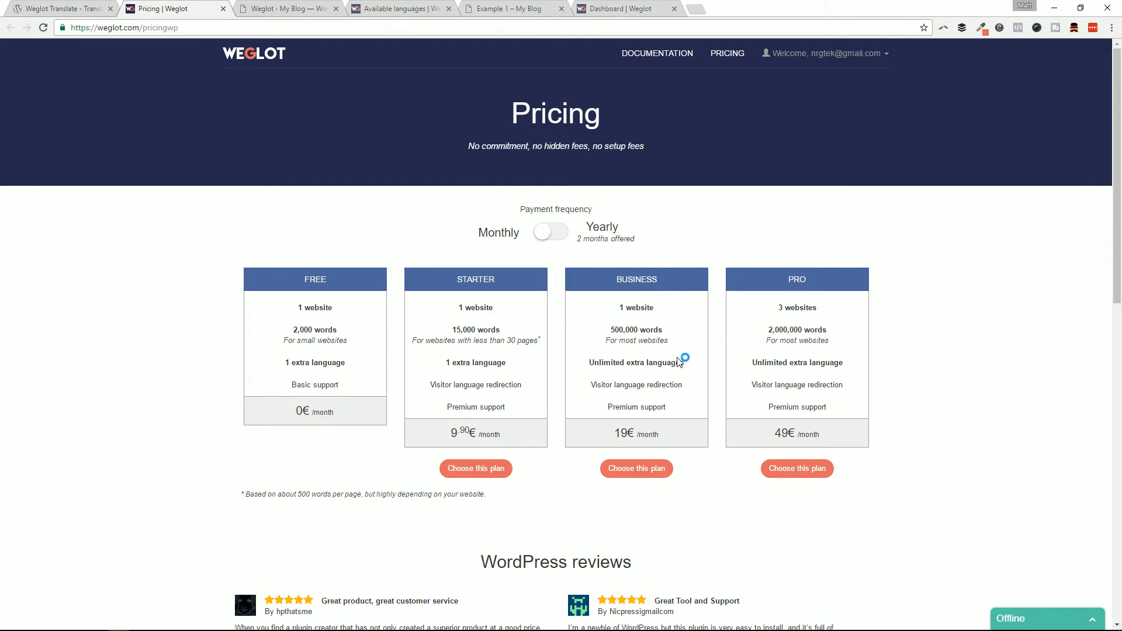
{"action": "mouse_move", "coordinate": [658, 449]}
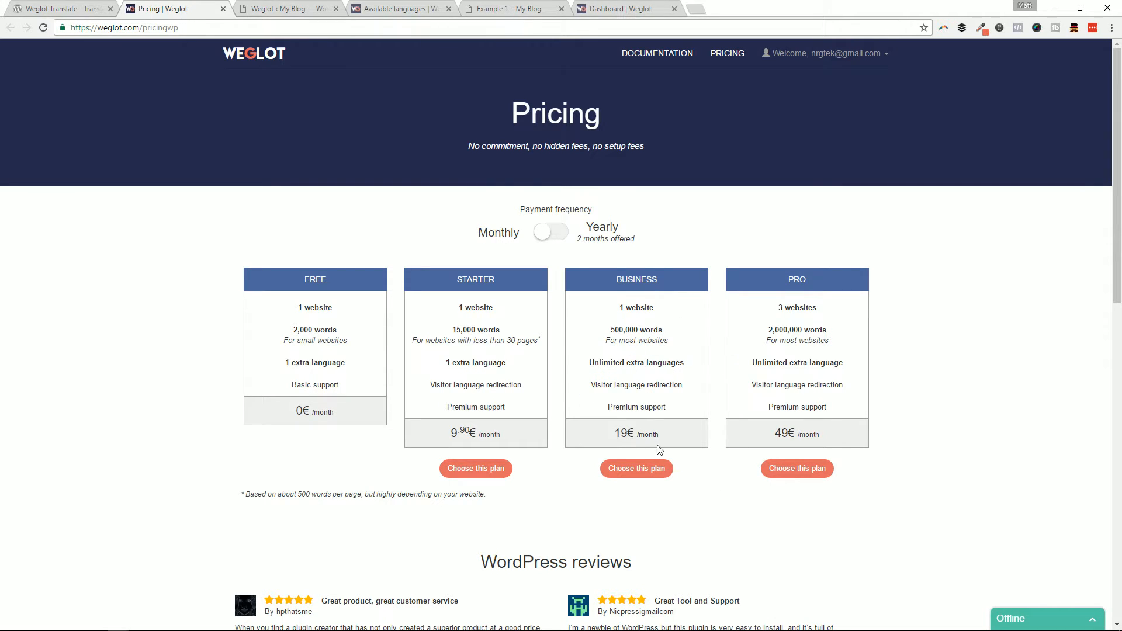
{"action": "mouse_move", "coordinate": [644, 399]}
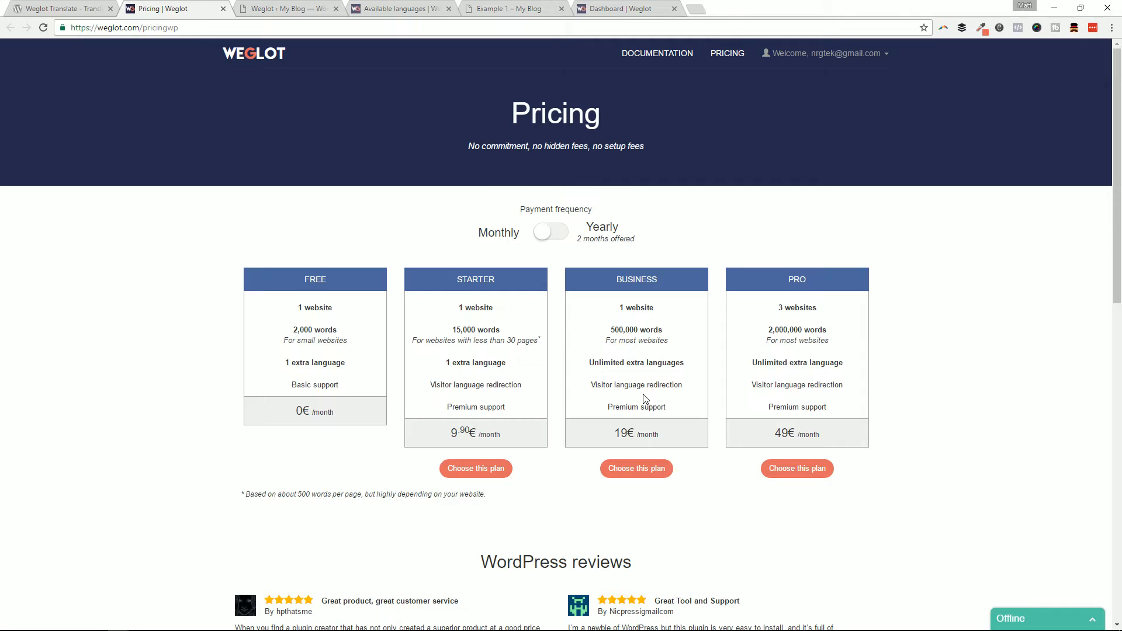
{"action": "mouse_move", "coordinate": [324, 340]}
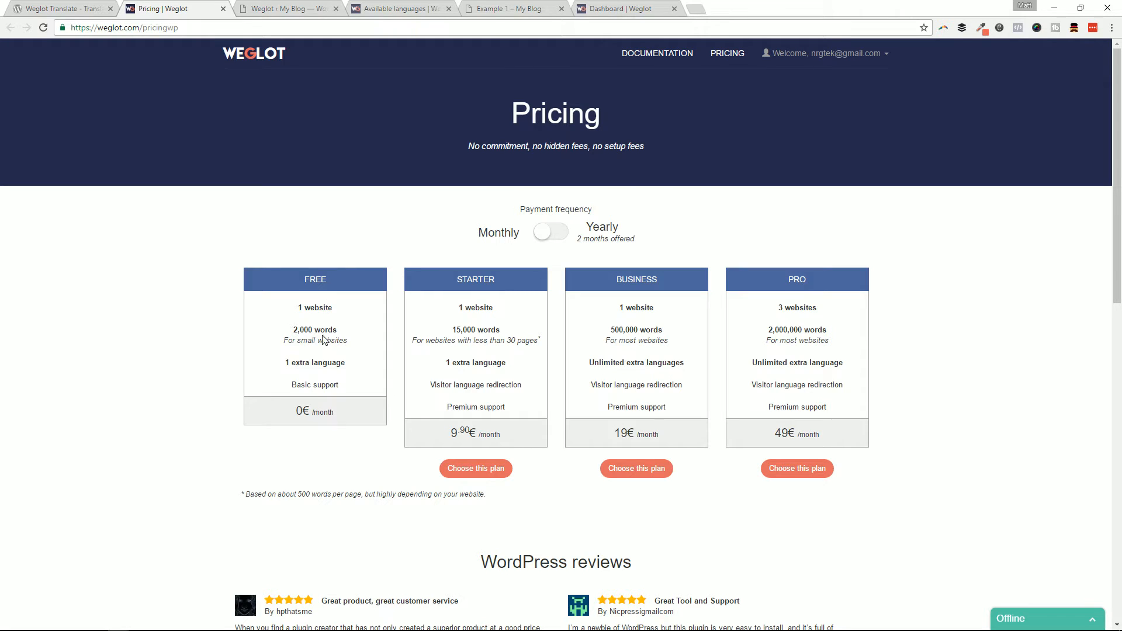
{"action": "mouse_move", "coordinate": [264, 203]}
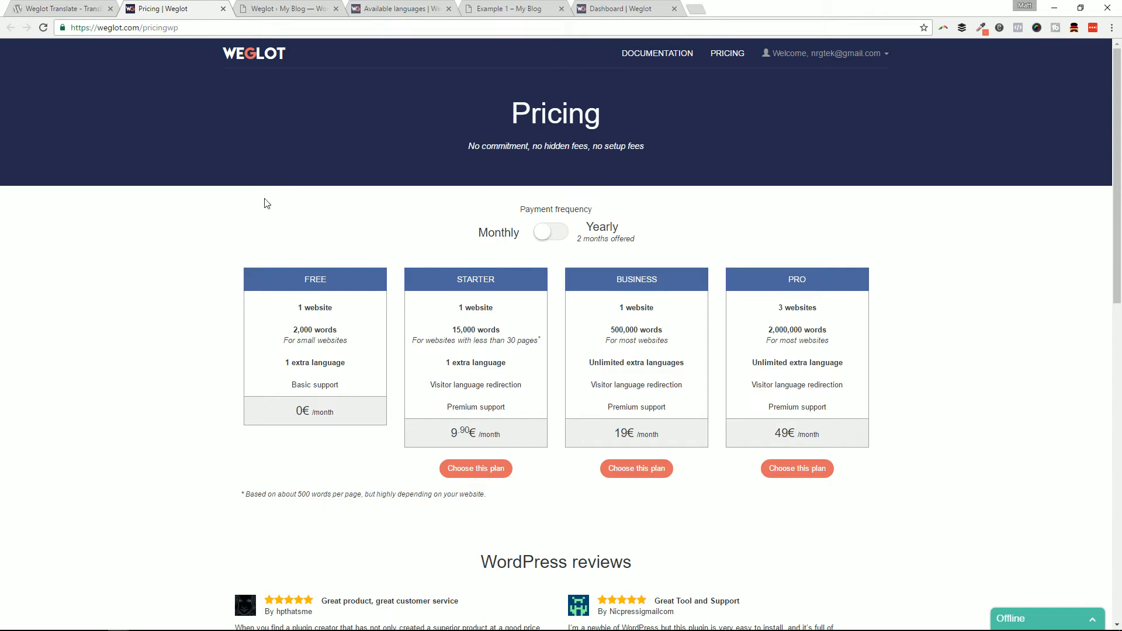
{"action": "mouse_move", "coordinate": [3, 74]}
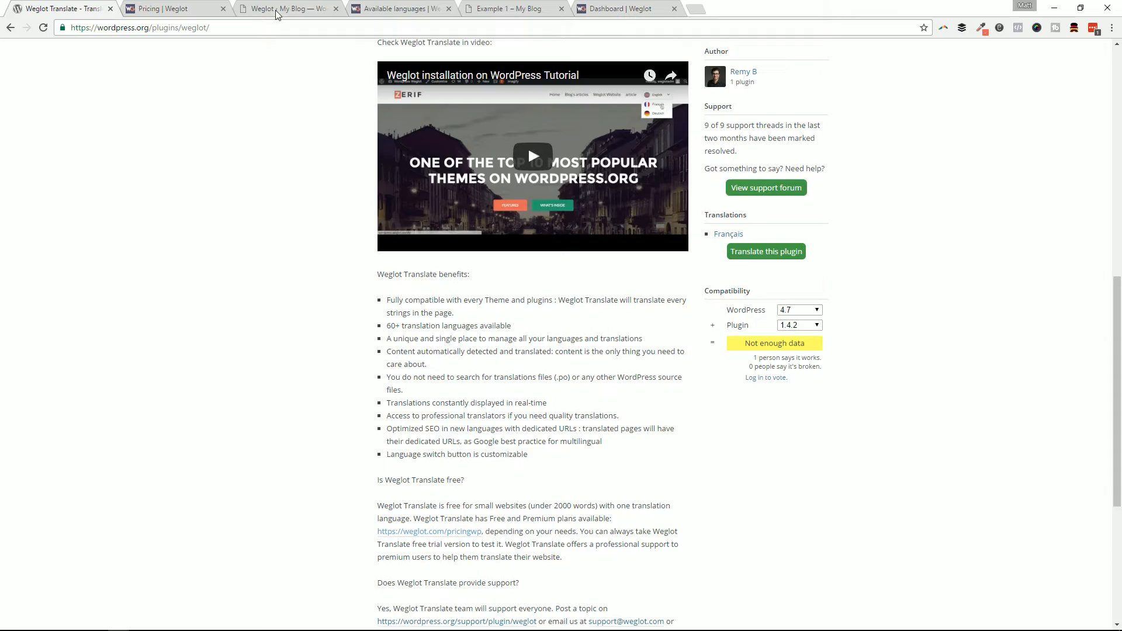
Look through the site's Installed Plugins list
{"action": "left_click", "coordinate": [287, 9]}
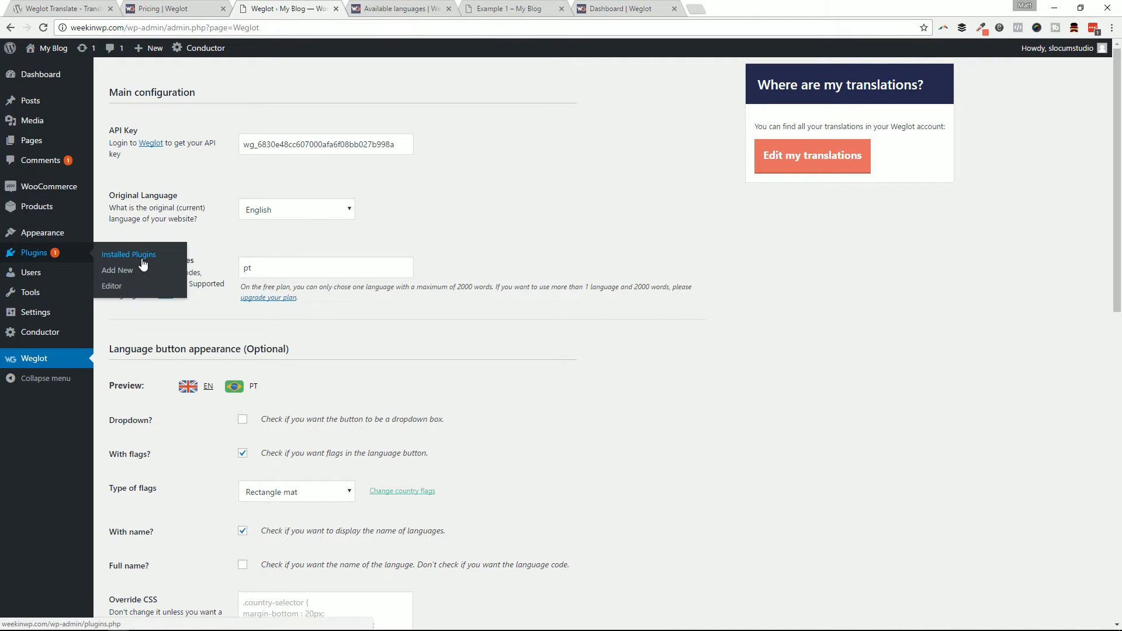
{"action": "left_click", "coordinate": [129, 254]}
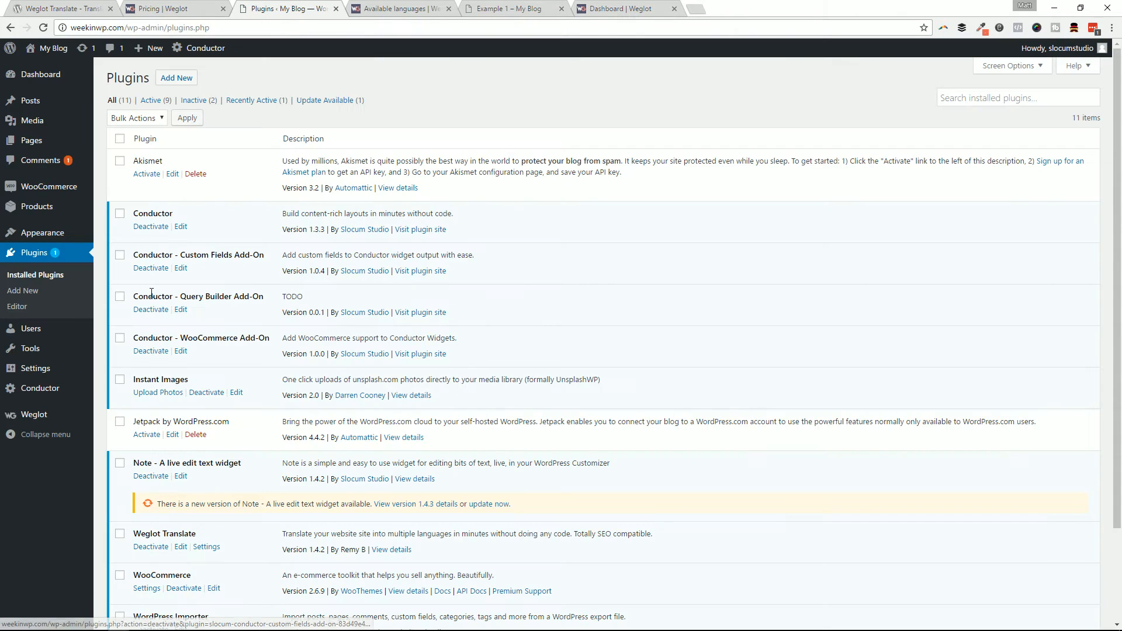
{"action": "scroll", "scroll_direction": "down", "scroll_amount": 3}
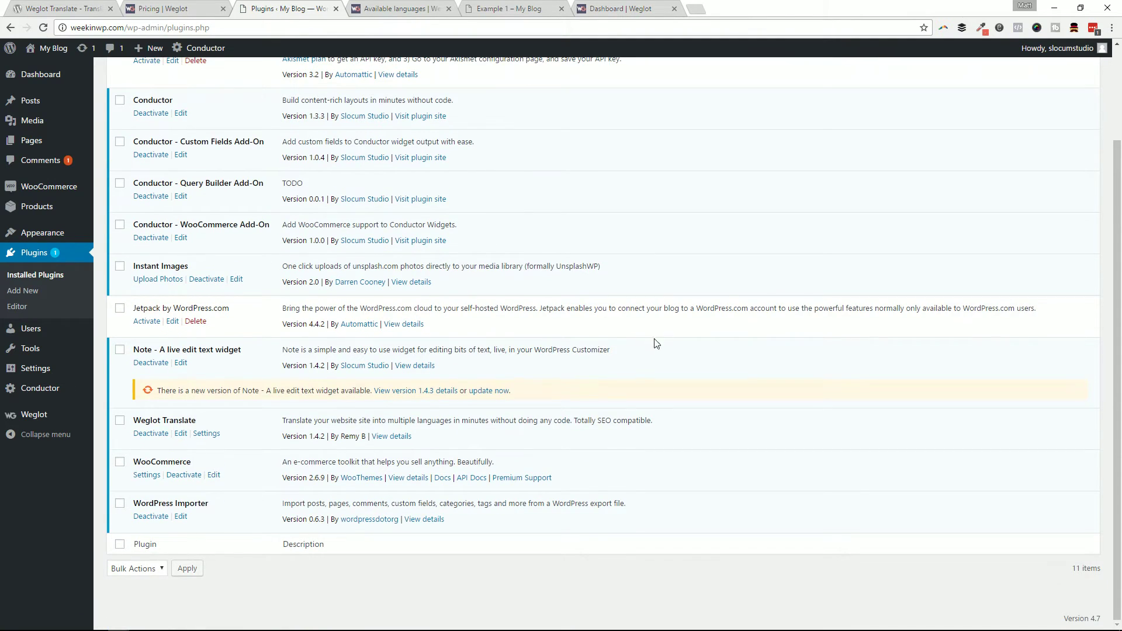
{"action": "mouse_move", "coordinate": [452, 436]}
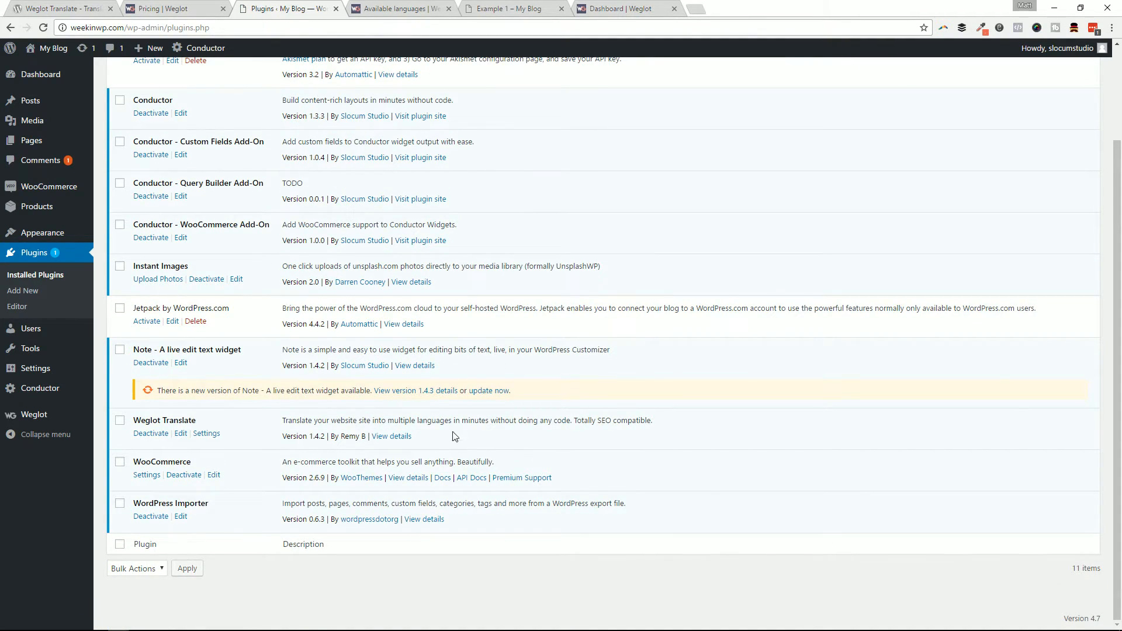
{"action": "scroll", "scroll_direction": "up", "scroll_amount": 3}
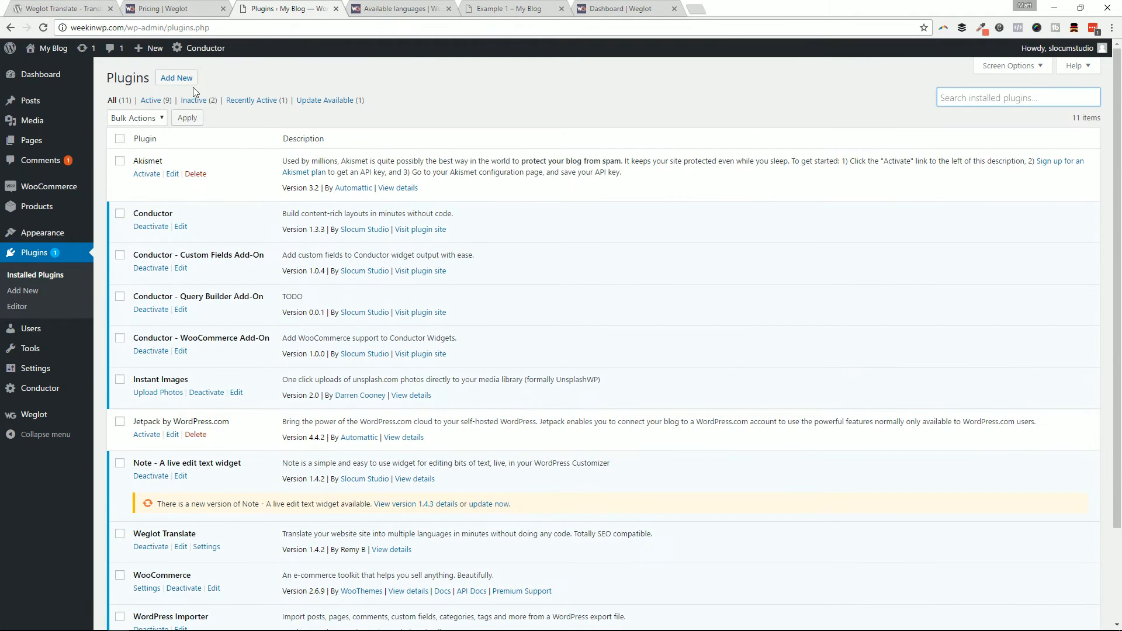
Search Add New plugins for 'weglot'
{"action": "left_click", "coordinate": [175, 77]}
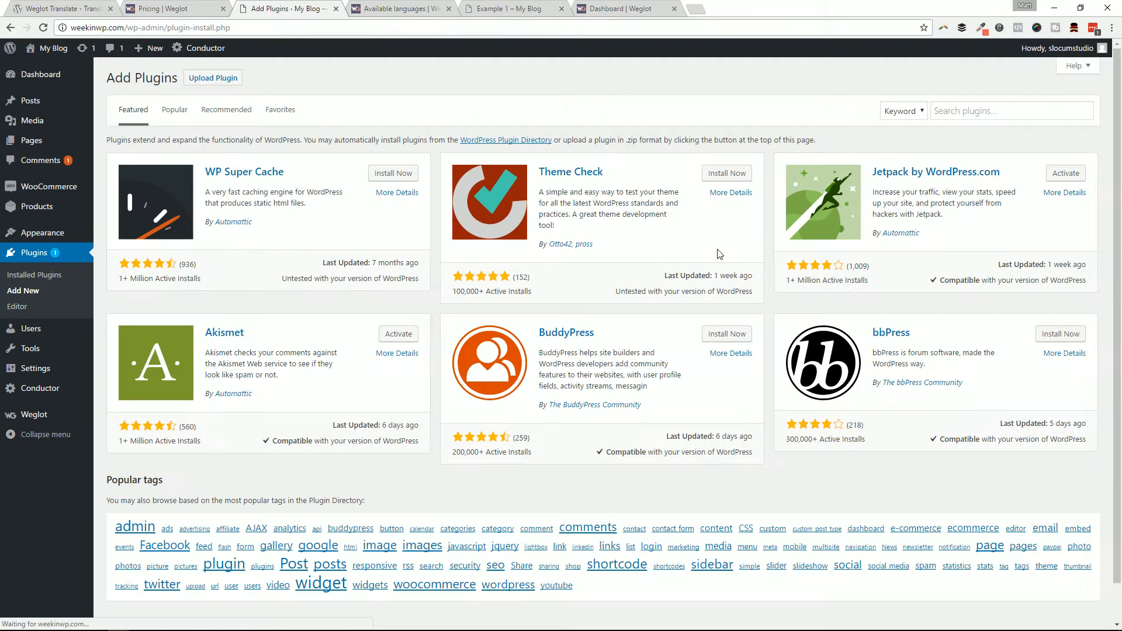
{"action": "type", "text": "weglot"}
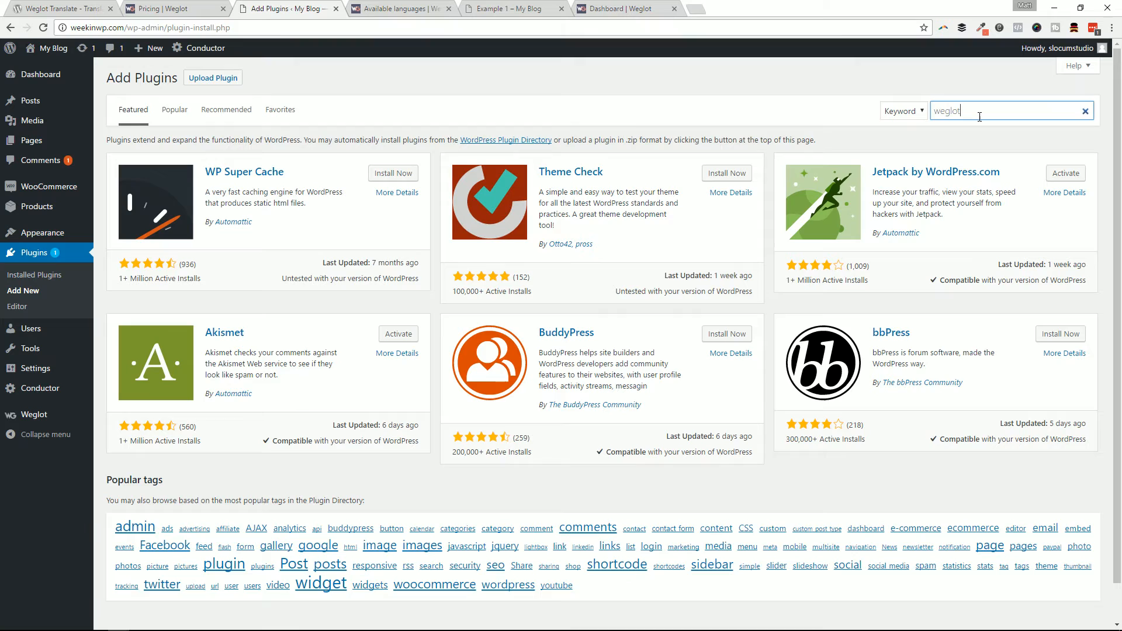
{"action": "key", "text": "Return"}
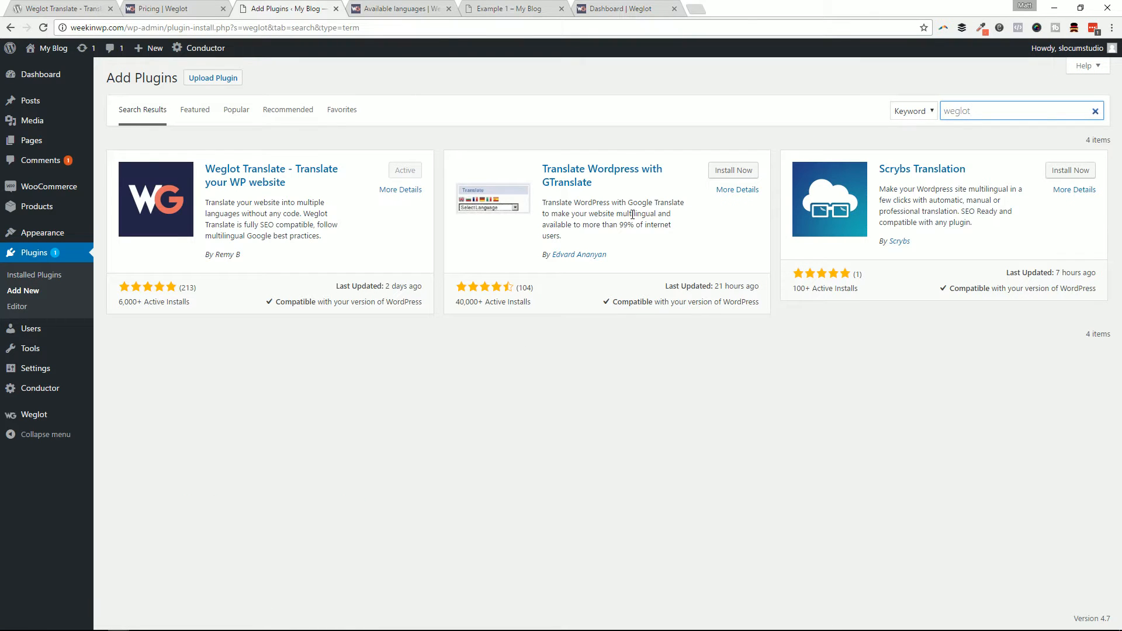
{"action": "mouse_move", "coordinate": [870, 125]}
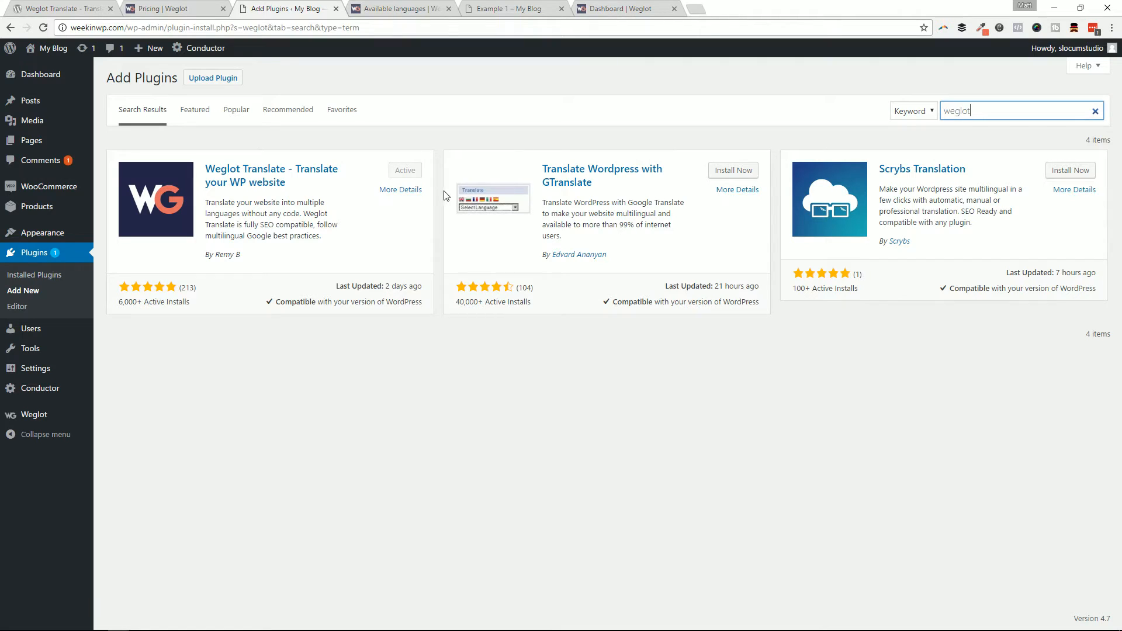
{"action": "mouse_move", "coordinate": [401, 189]}
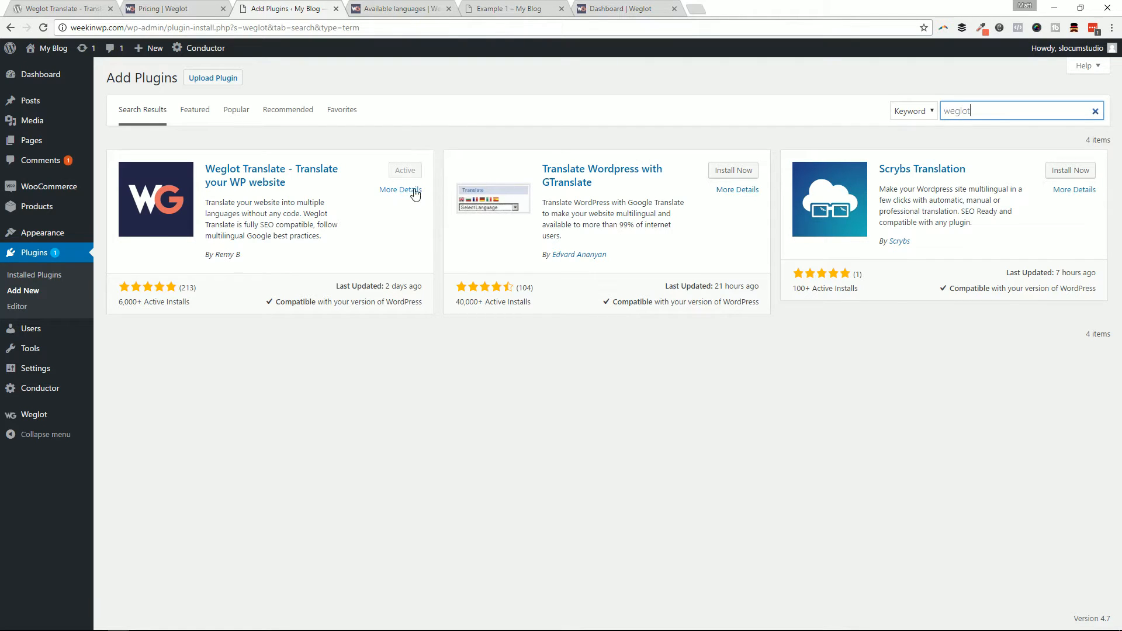
{"action": "mouse_move", "coordinate": [443, 193]}
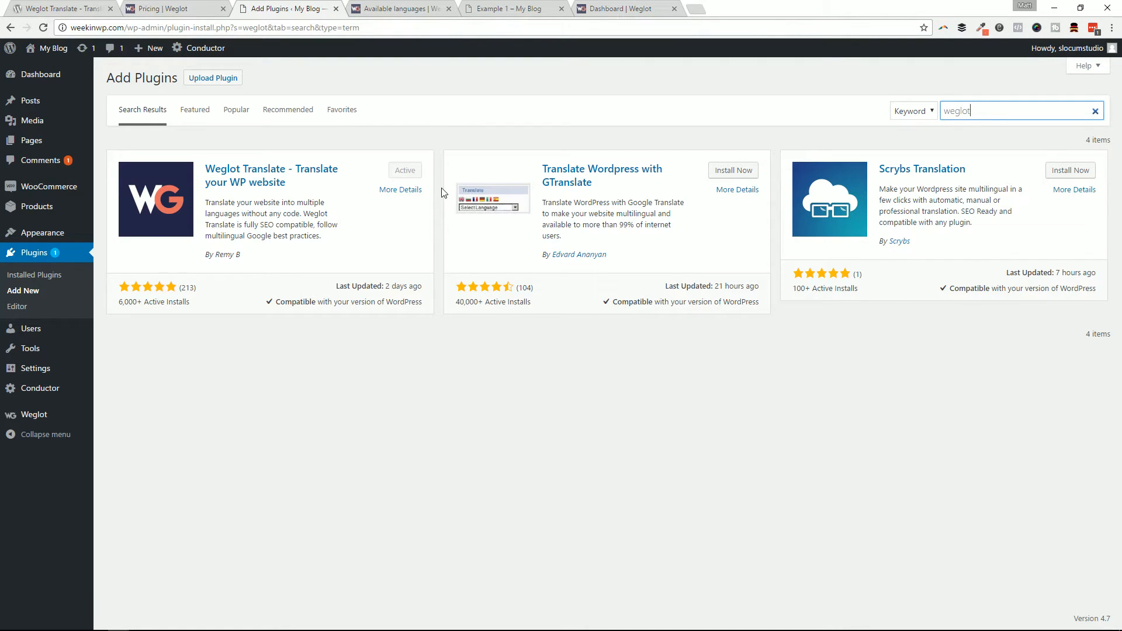
{"action": "mouse_move", "coordinate": [399, 217]}
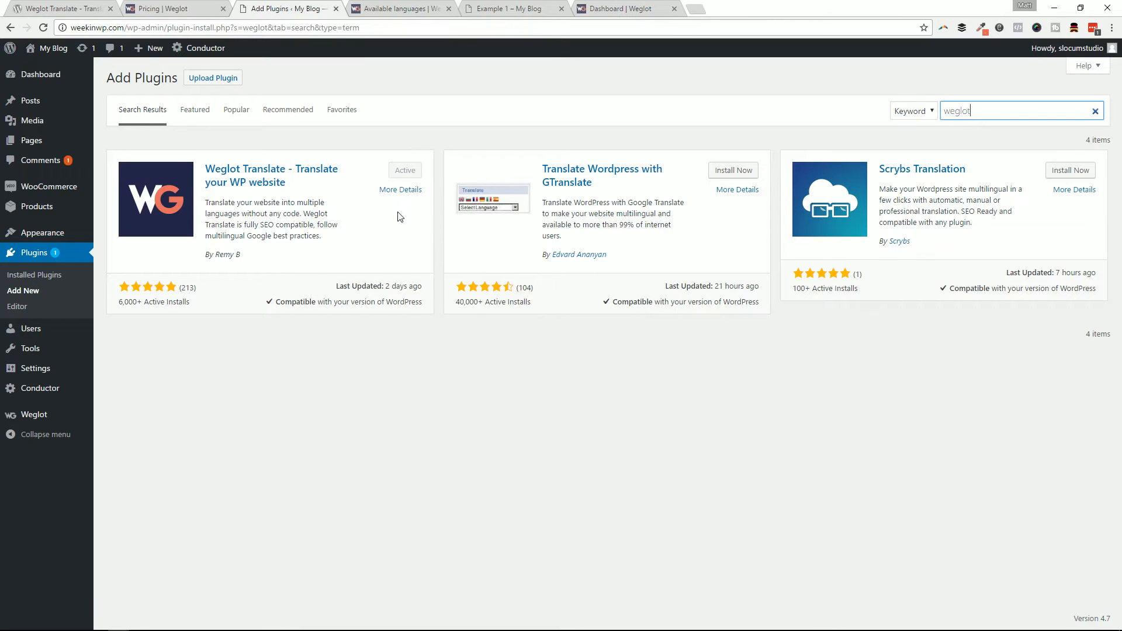
{"action": "mouse_move", "coordinate": [166, 302]}
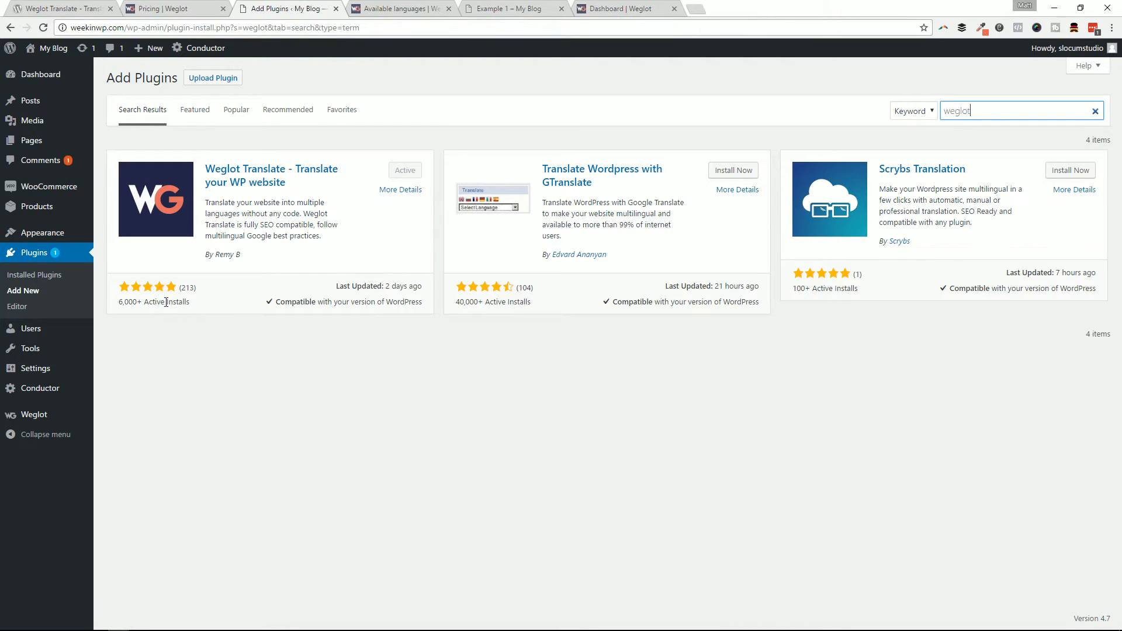
{"action": "mouse_move", "coordinate": [406, 184]}
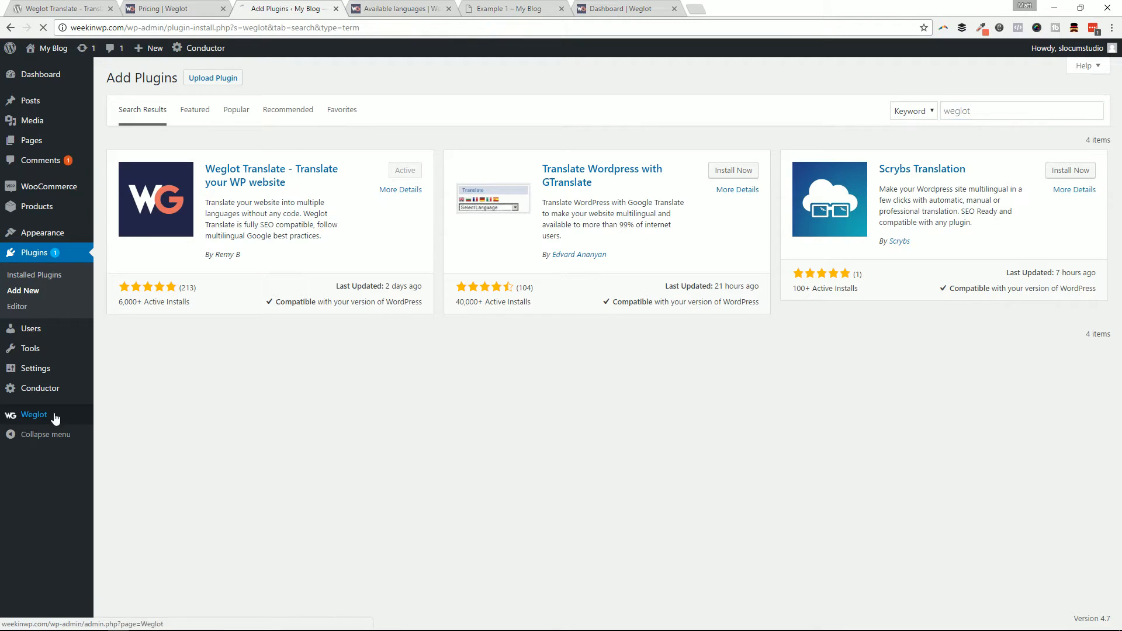
Open the Weglot settings page and select the validated API key
{"action": "left_click", "coordinate": [34, 414]}
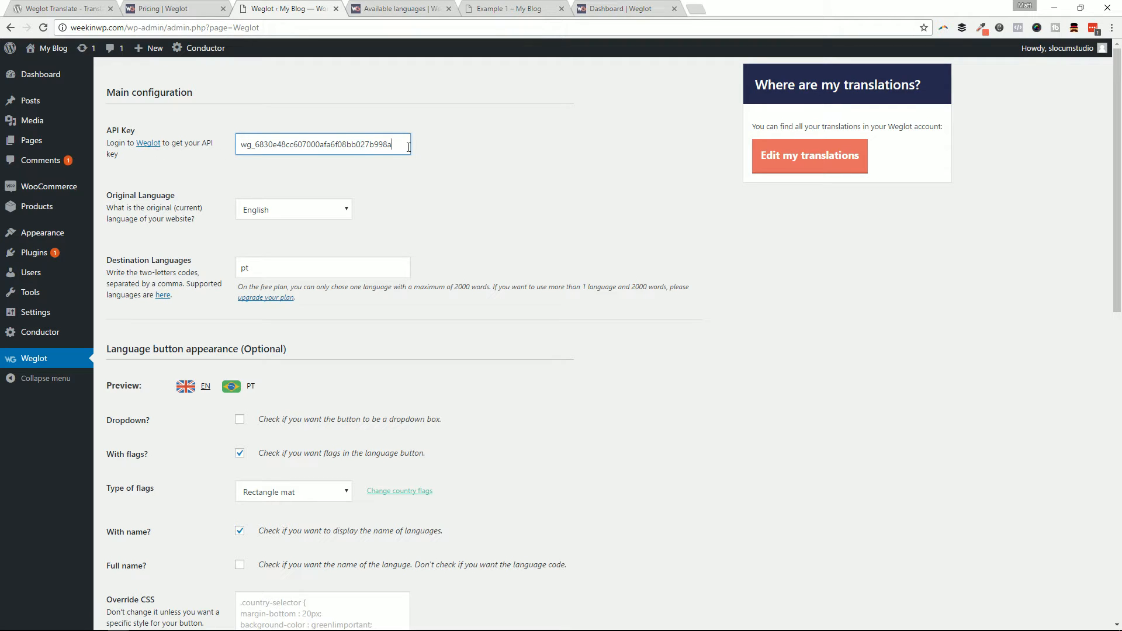
{"action": "triple_click", "coordinate": [322, 144]}
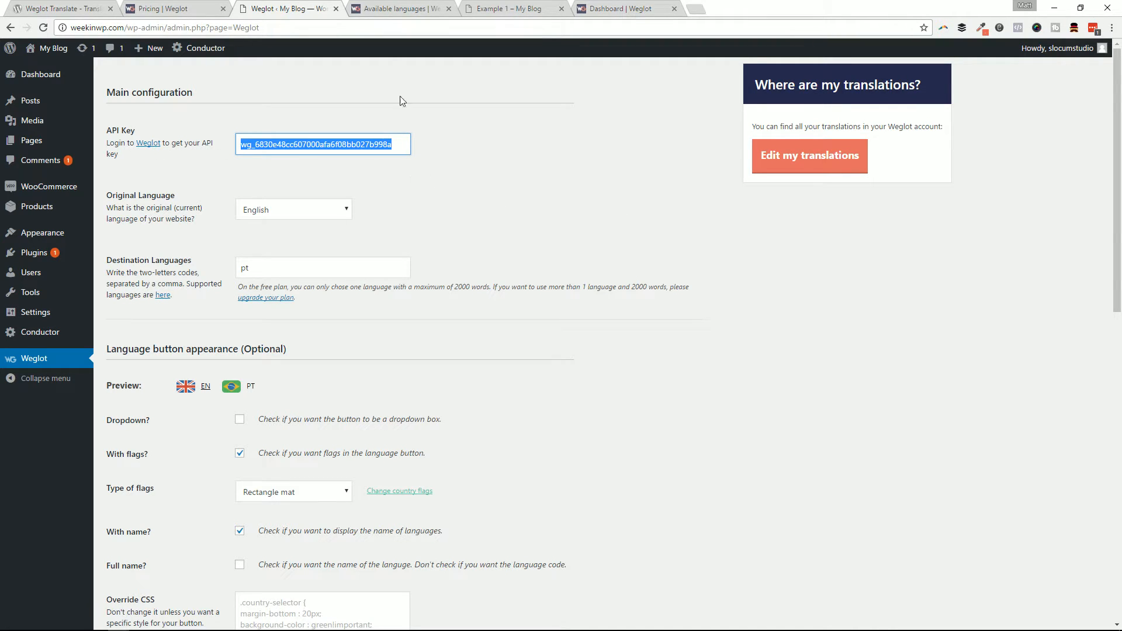
{"action": "mouse_move", "coordinate": [378, 42]}
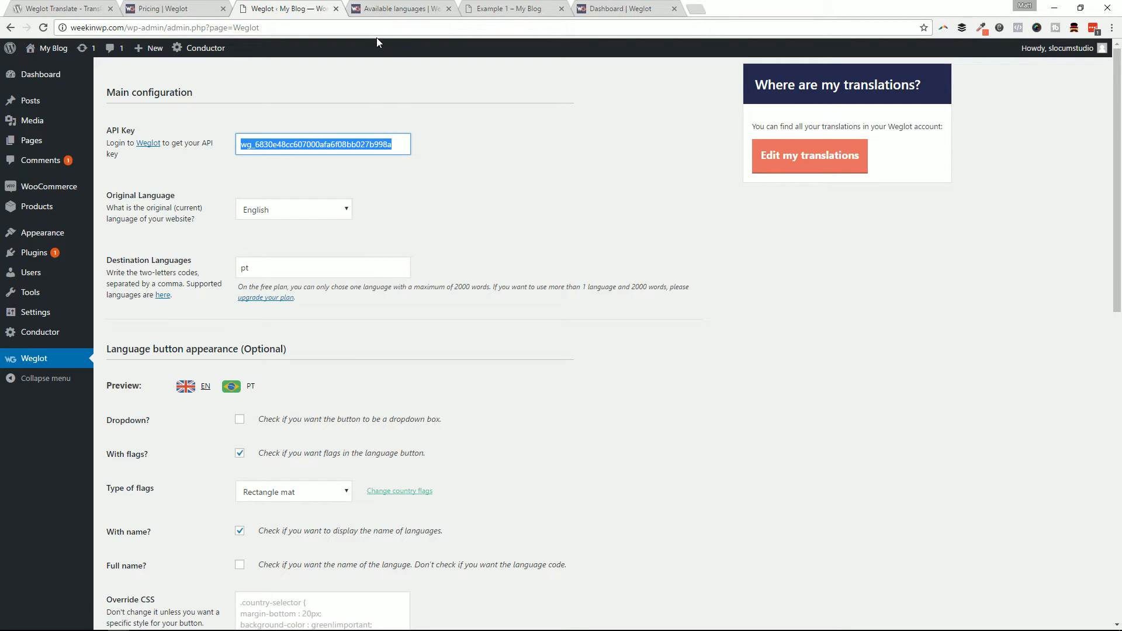
{"action": "mouse_move", "coordinate": [420, 180]}
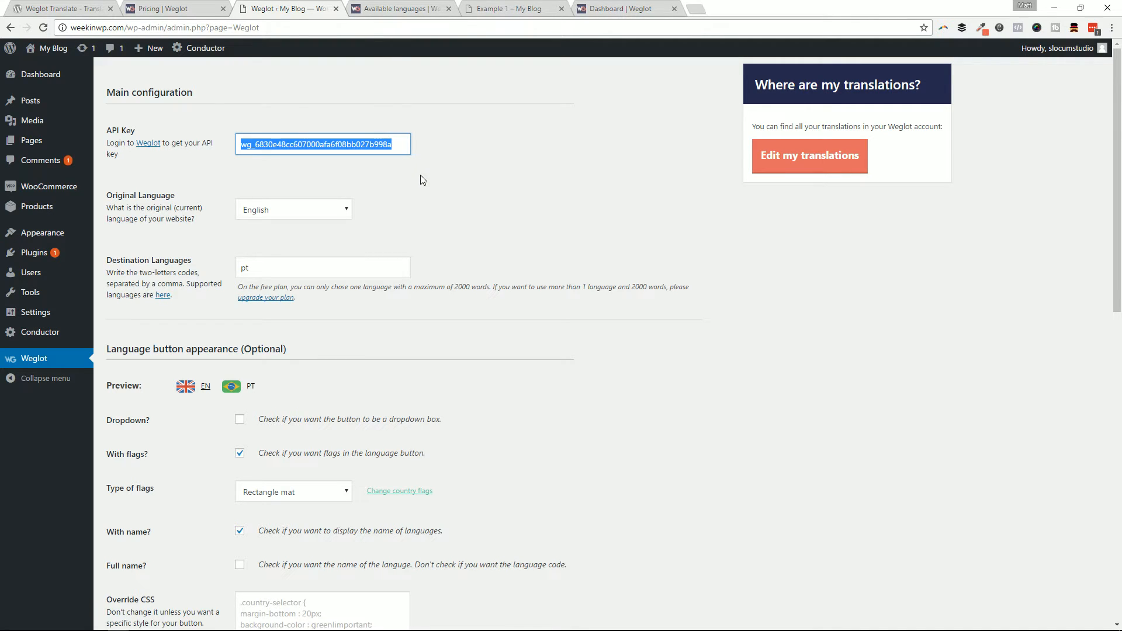
{"action": "mouse_move", "coordinate": [430, 175]}
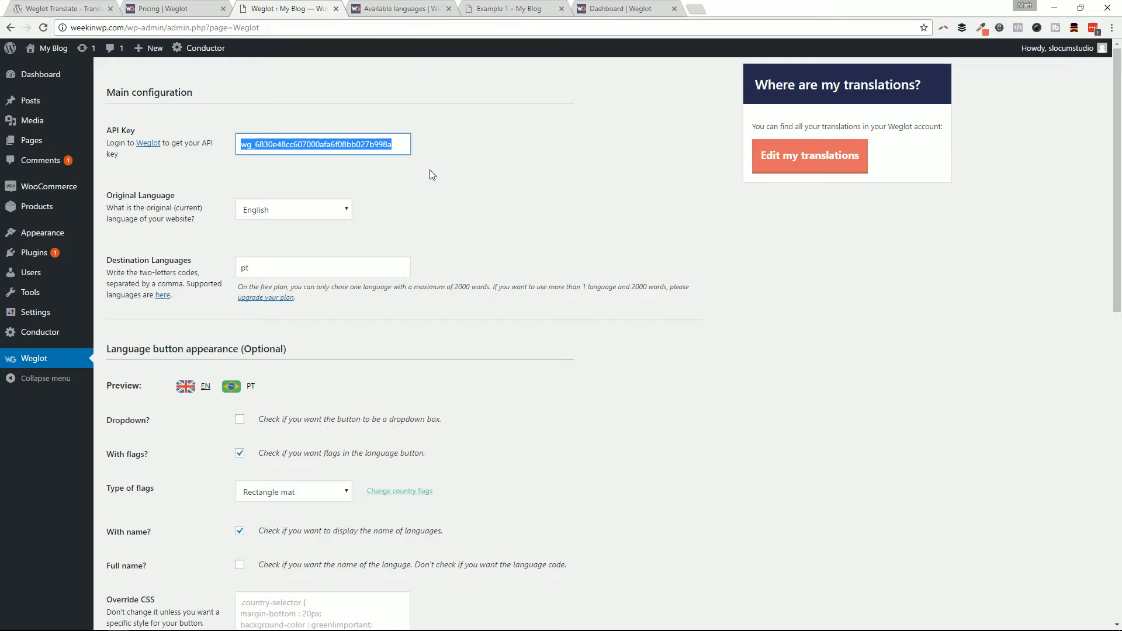
{"action": "mouse_move", "coordinate": [410, 165]}
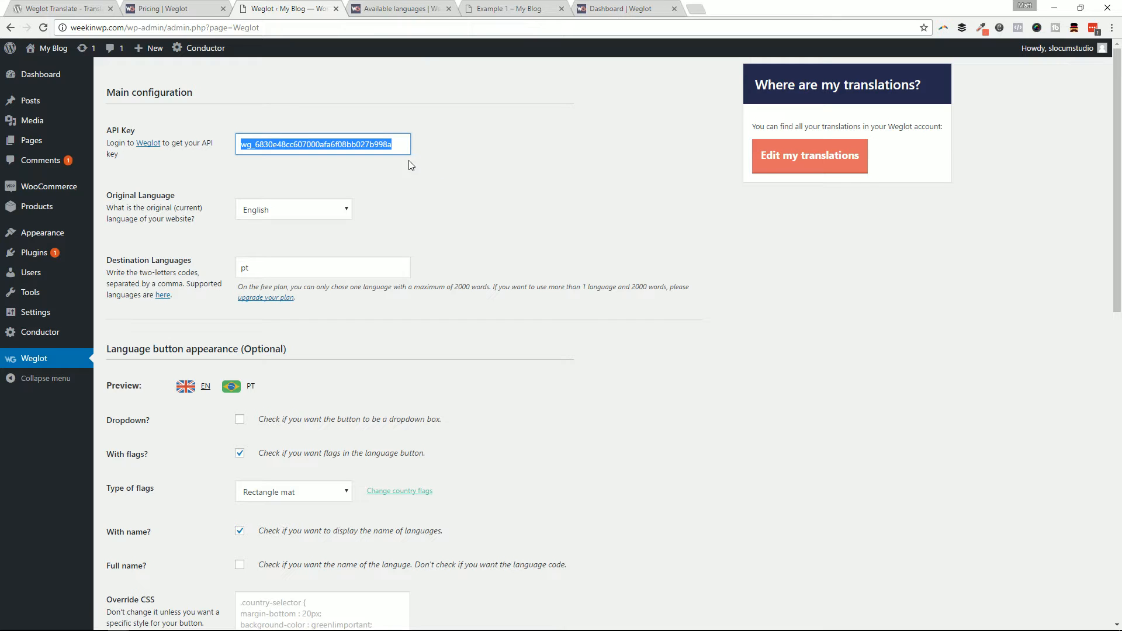
{"action": "mouse_move", "coordinate": [458, 212]}
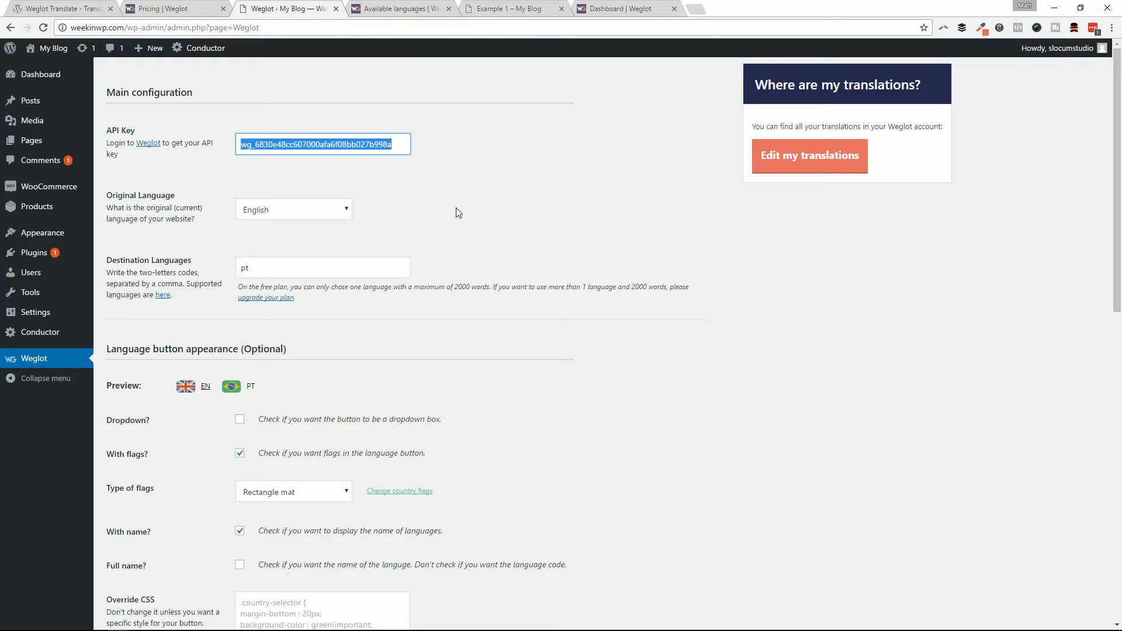
{"action": "mouse_move", "coordinate": [481, 266]}
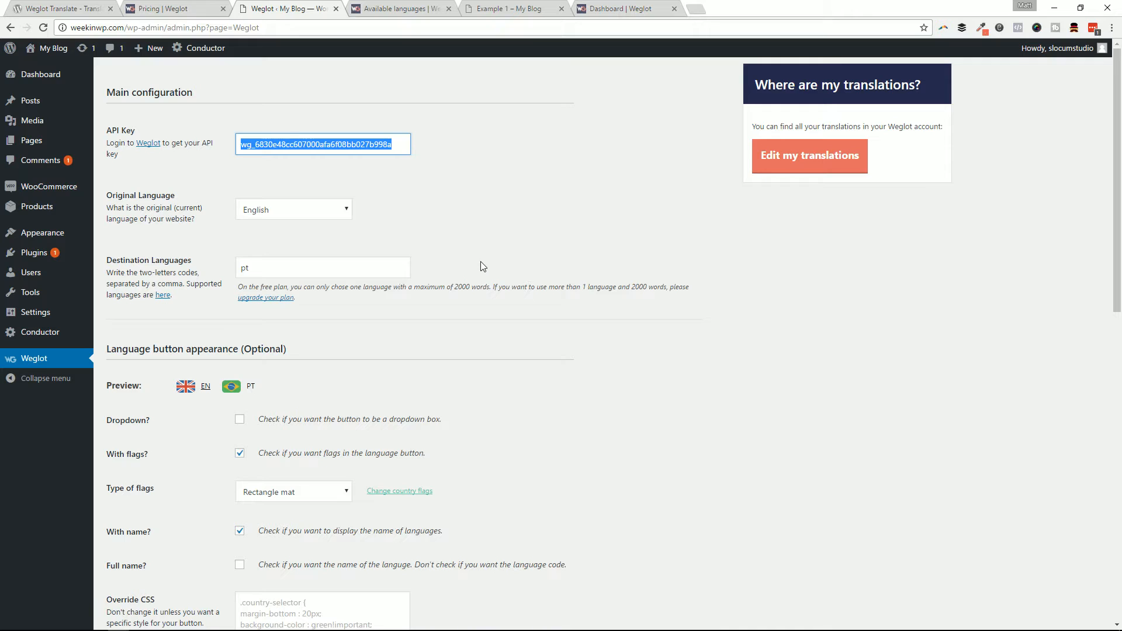
{"action": "mouse_move", "coordinate": [343, 168]}
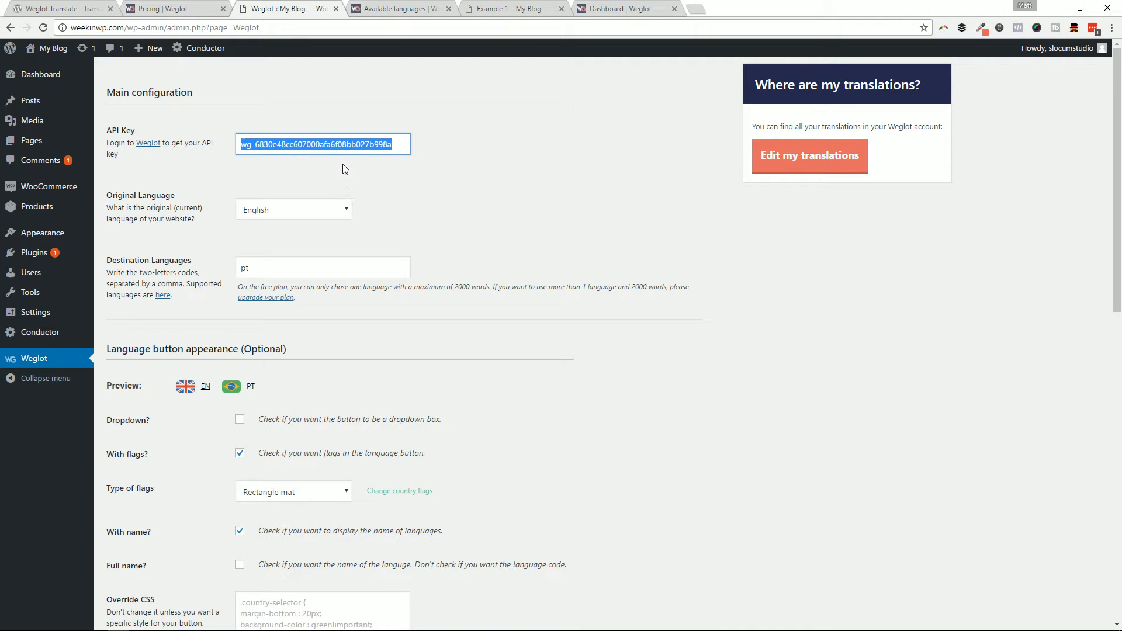
{"action": "mouse_move", "coordinate": [386, 160]}
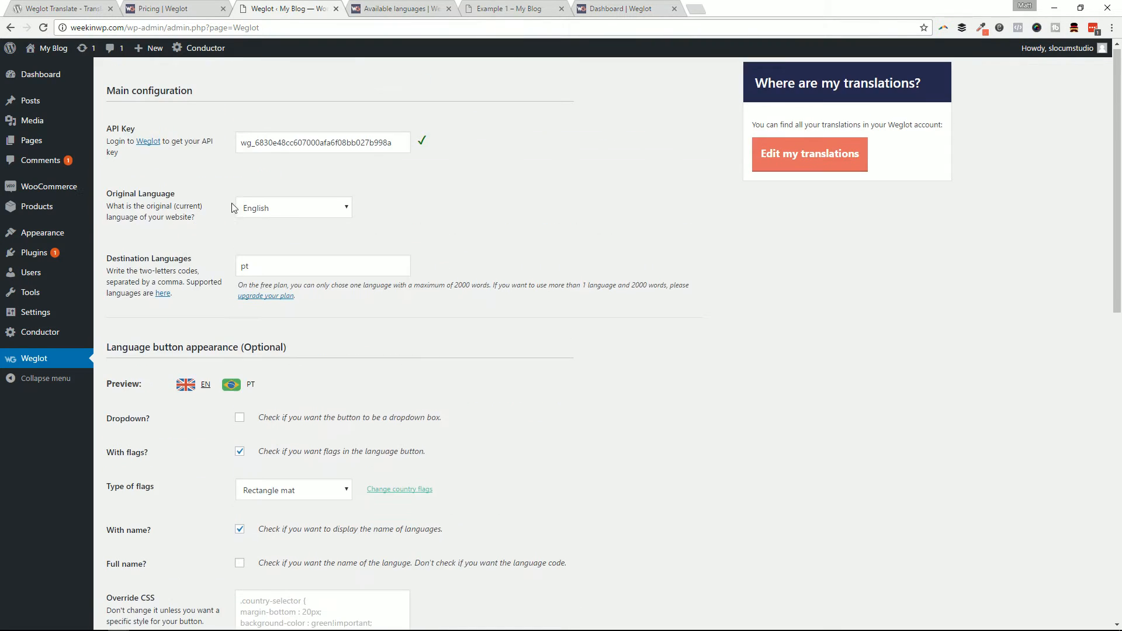
Keep English as the original language and edit the 'pt' destination language entry
{"action": "left_click", "coordinate": [293, 208]}
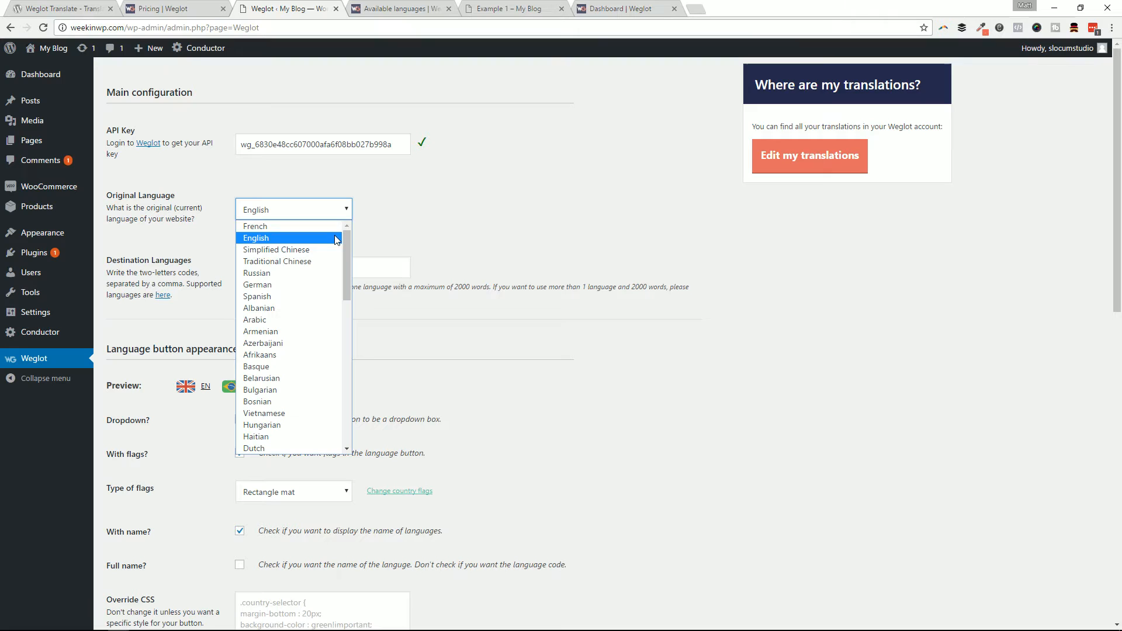
{"action": "mouse_move", "coordinate": [289, 226]}
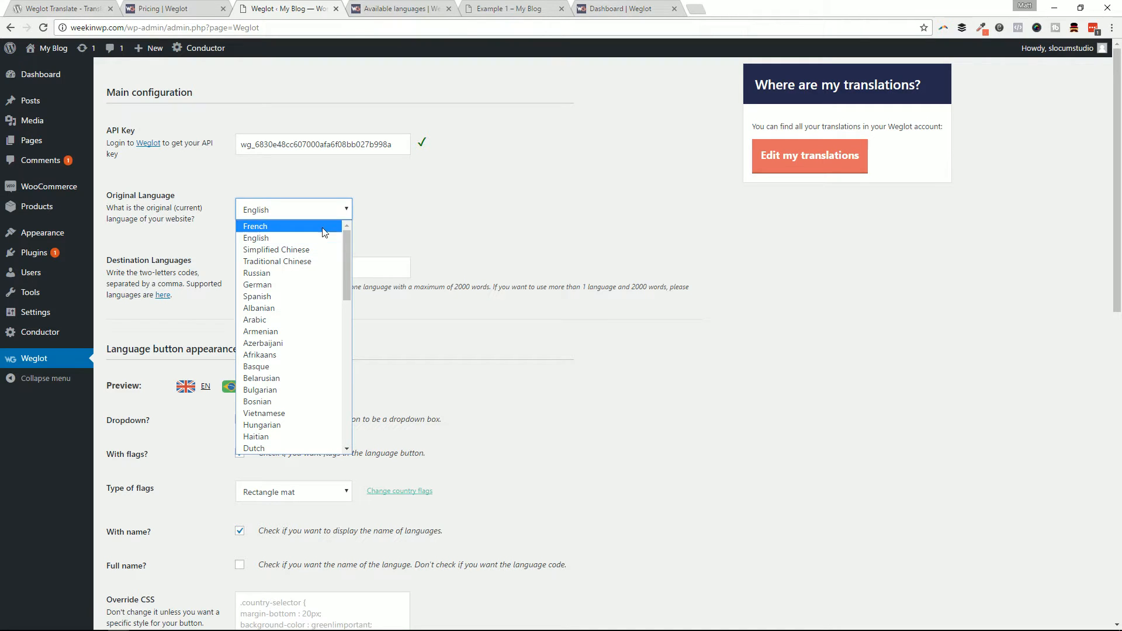
{"action": "left_click", "coordinate": [255, 238]}
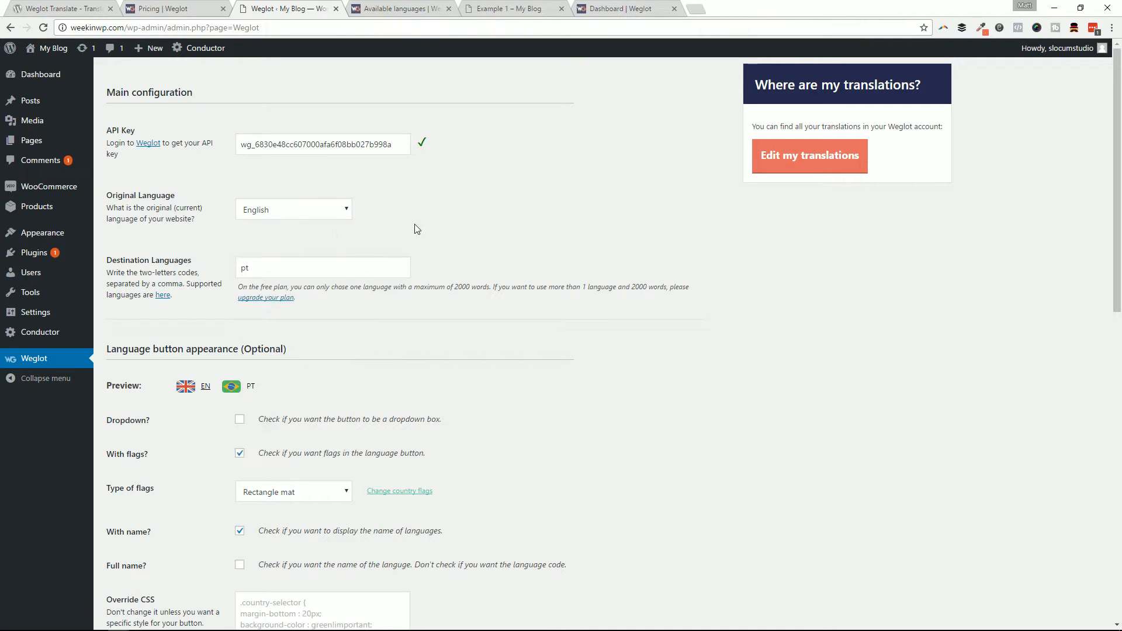
{"action": "left_click", "coordinate": [322, 267]}
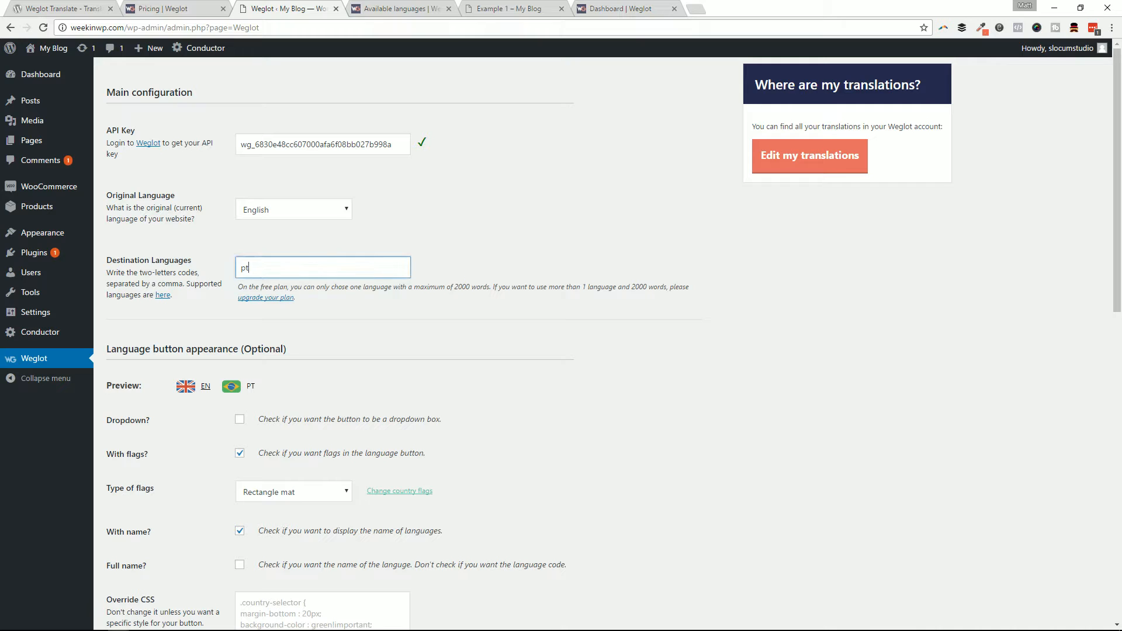
{"action": "mouse_move", "coordinate": [290, 276]}
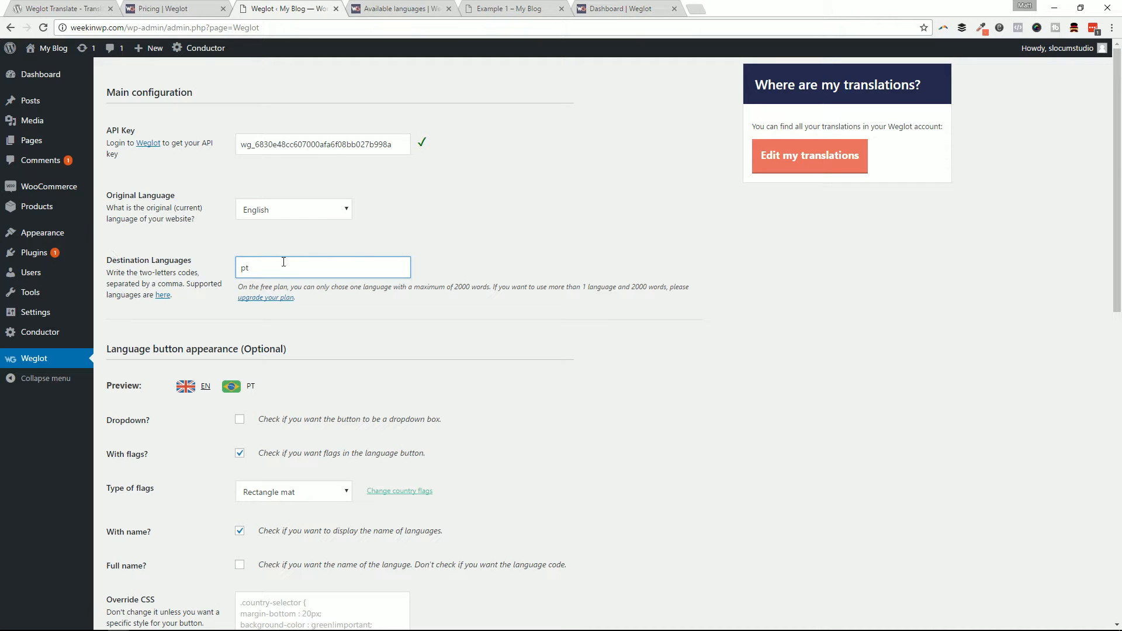
{"action": "mouse_move", "coordinate": [268, 286]}
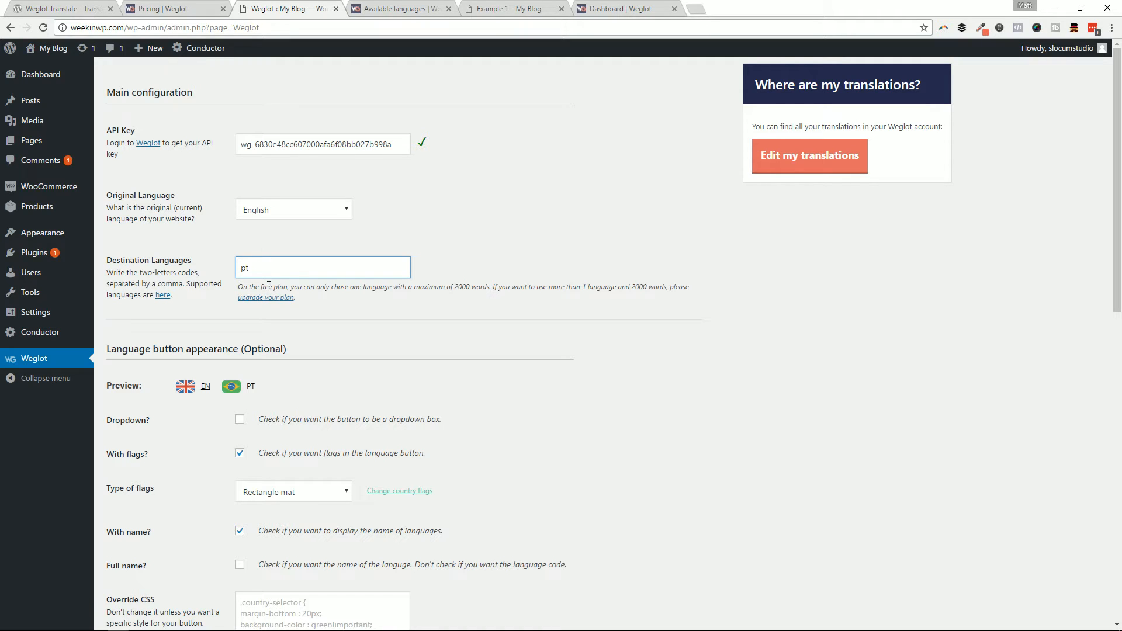
{"action": "mouse_move", "coordinate": [275, 267]}
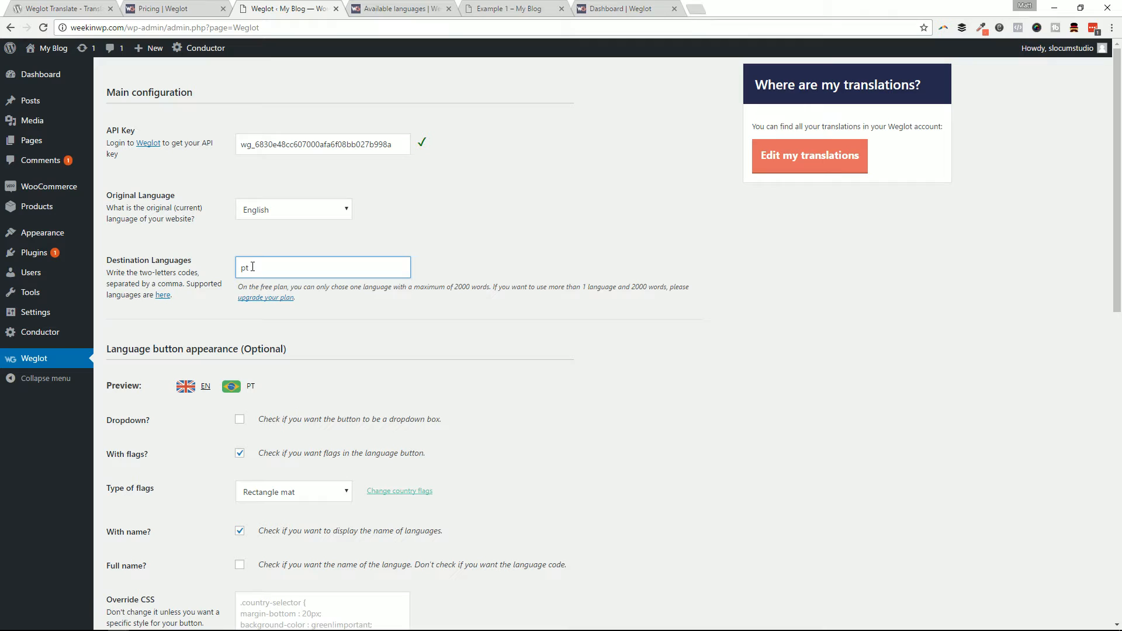
{"action": "mouse_move", "coordinate": [294, 273]}
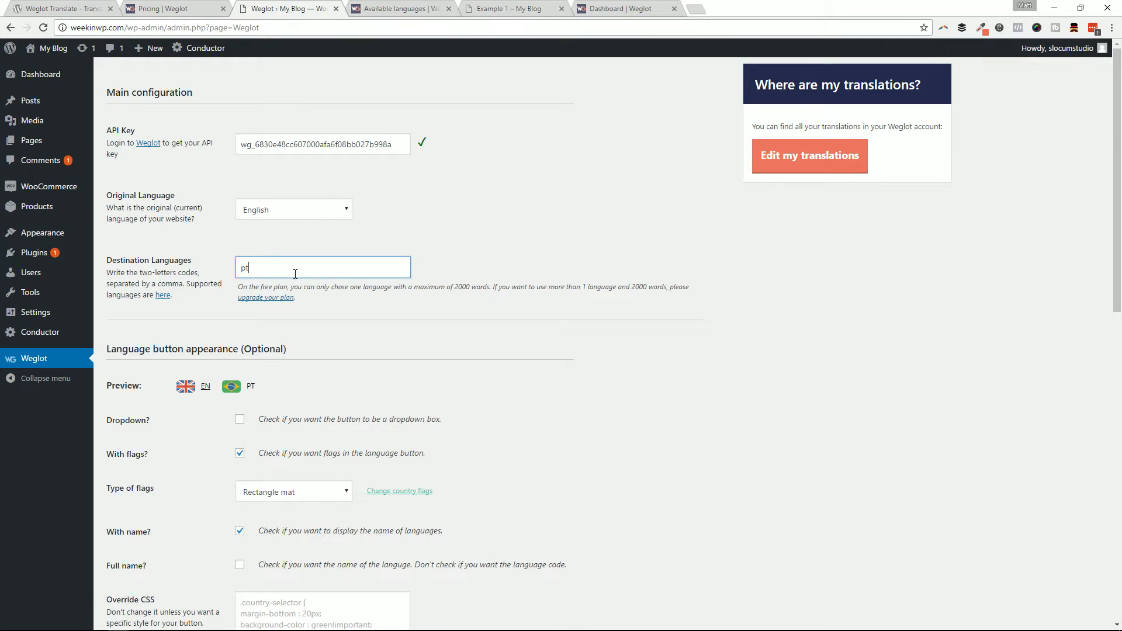
{"action": "mouse_move", "coordinate": [344, 118]}
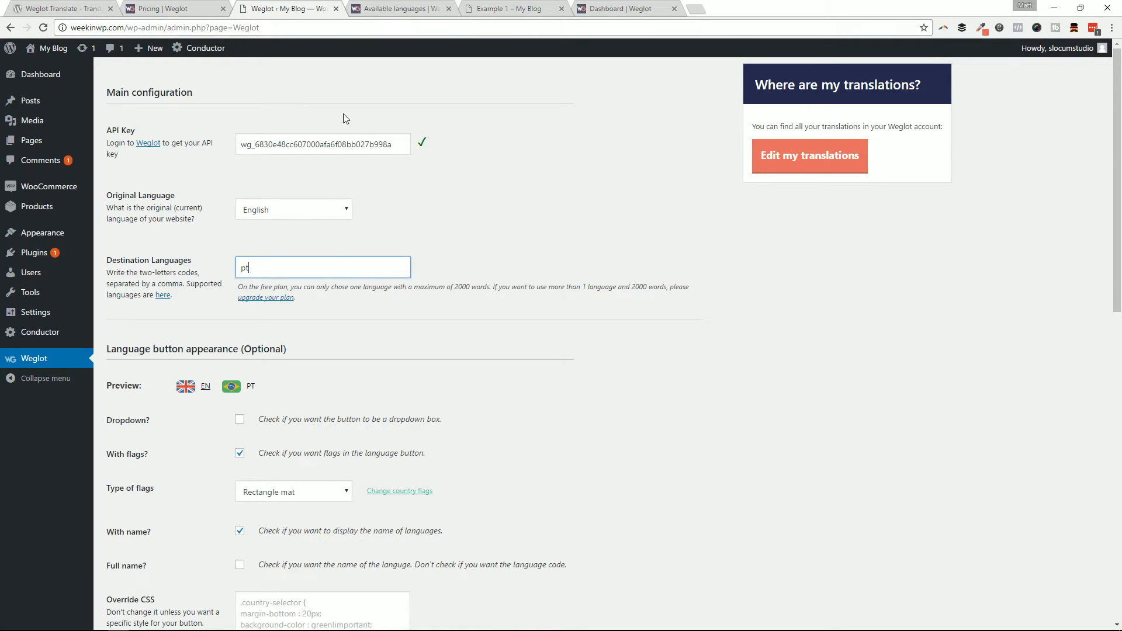
{"action": "mouse_move", "coordinate": [350, 362]}
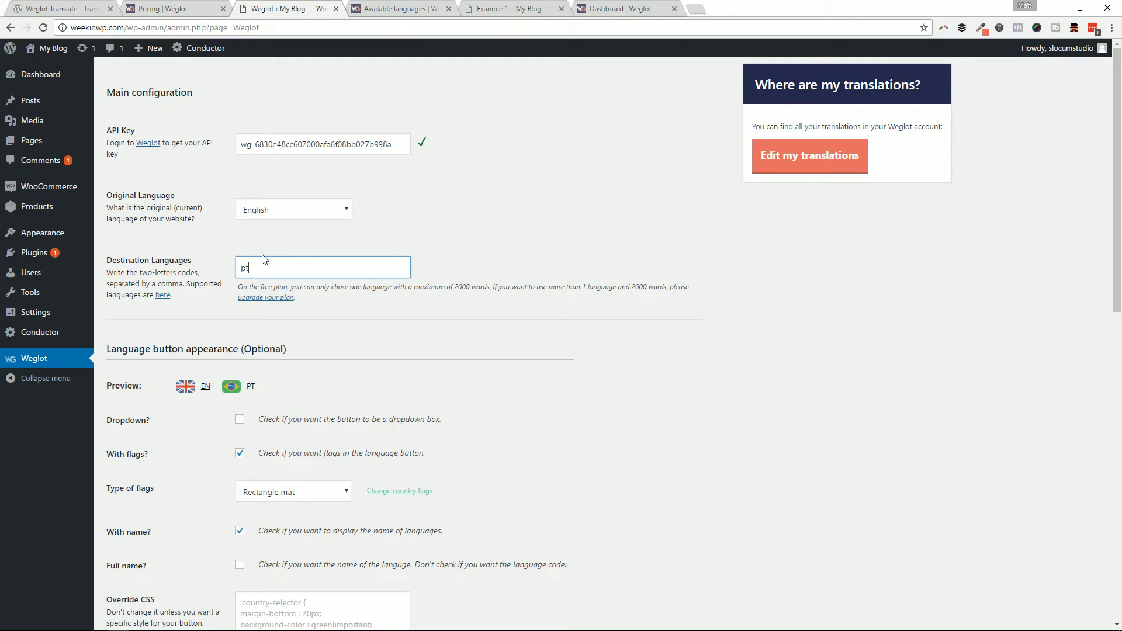
{"action": "scroll", "scroll_direction": "down", "scroll_amount": 3}
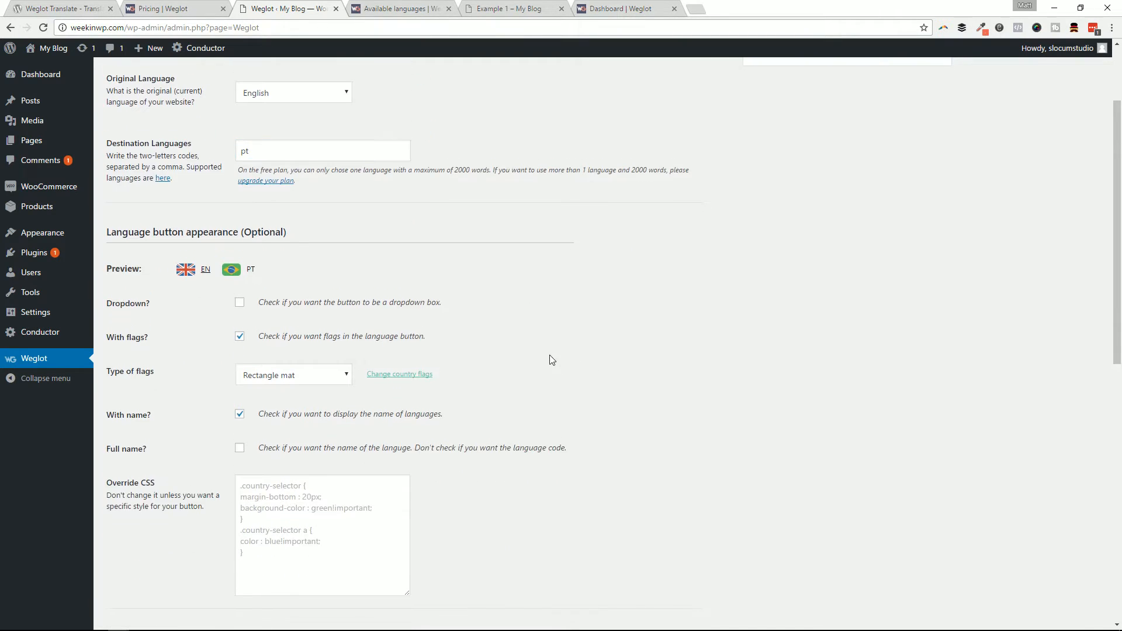
{"action": "mouse_move", "coordinate": [542, 362]}
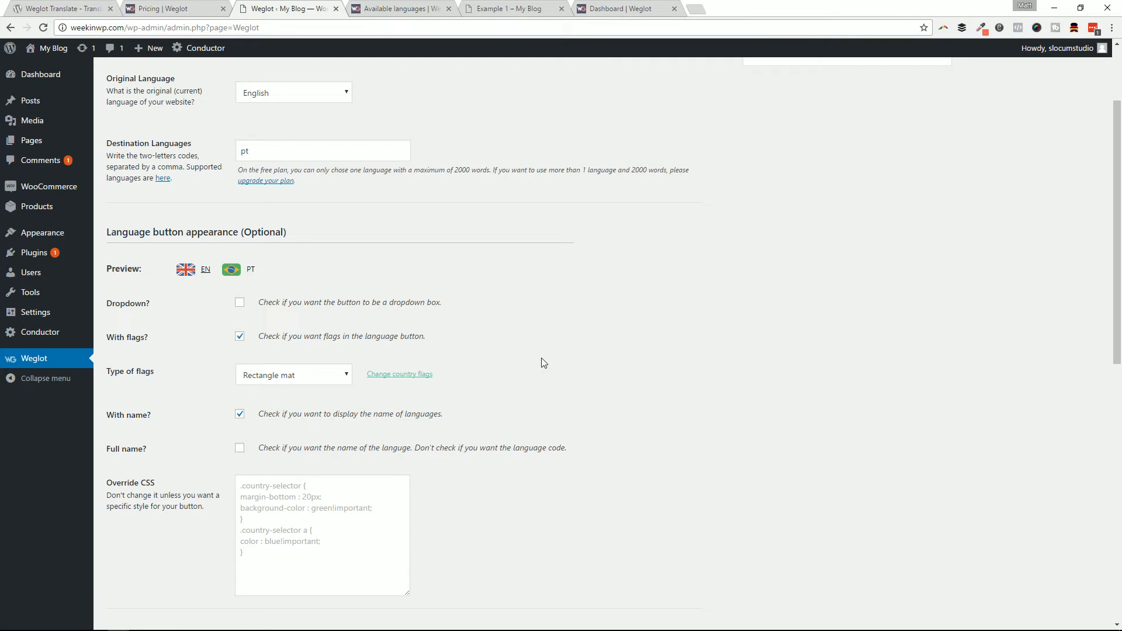
{"action": "mouse_move", "coordinate": [150, 293]}
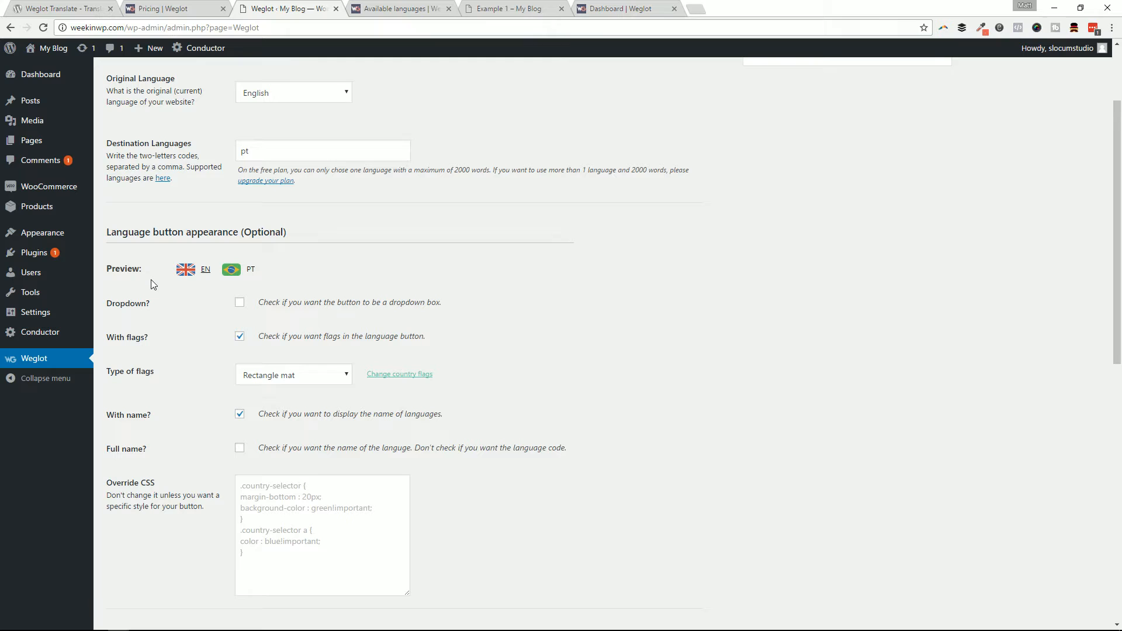
{"action": "mouse_move", "coordinate": [443, 335]}
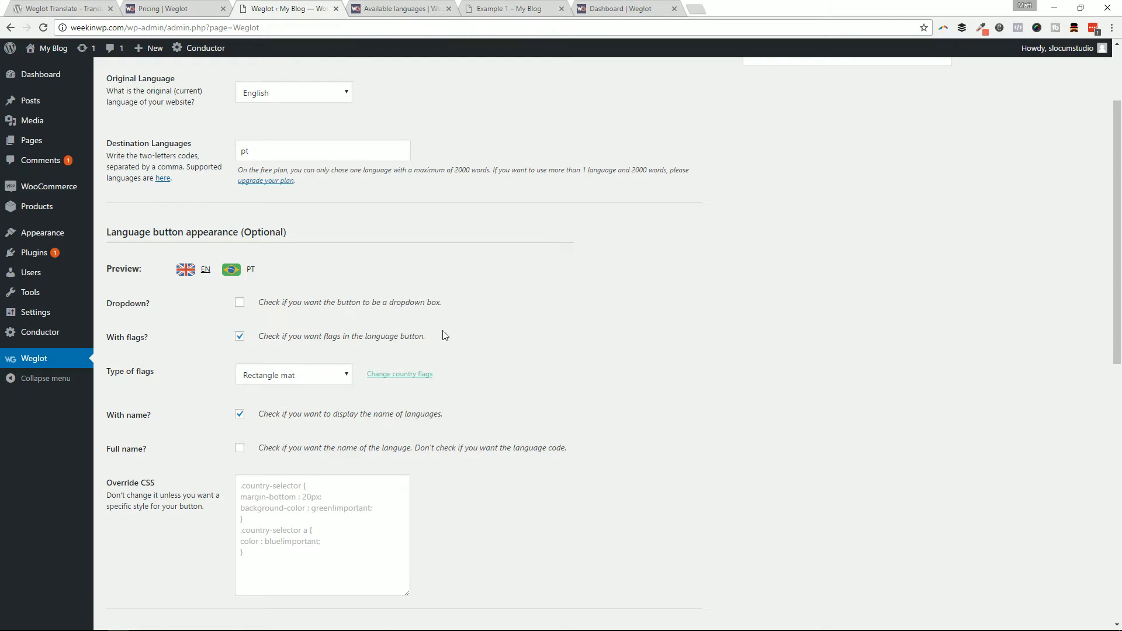
{"action": "scroll", "scroll_direction": "down", "scroll_amount": 3}
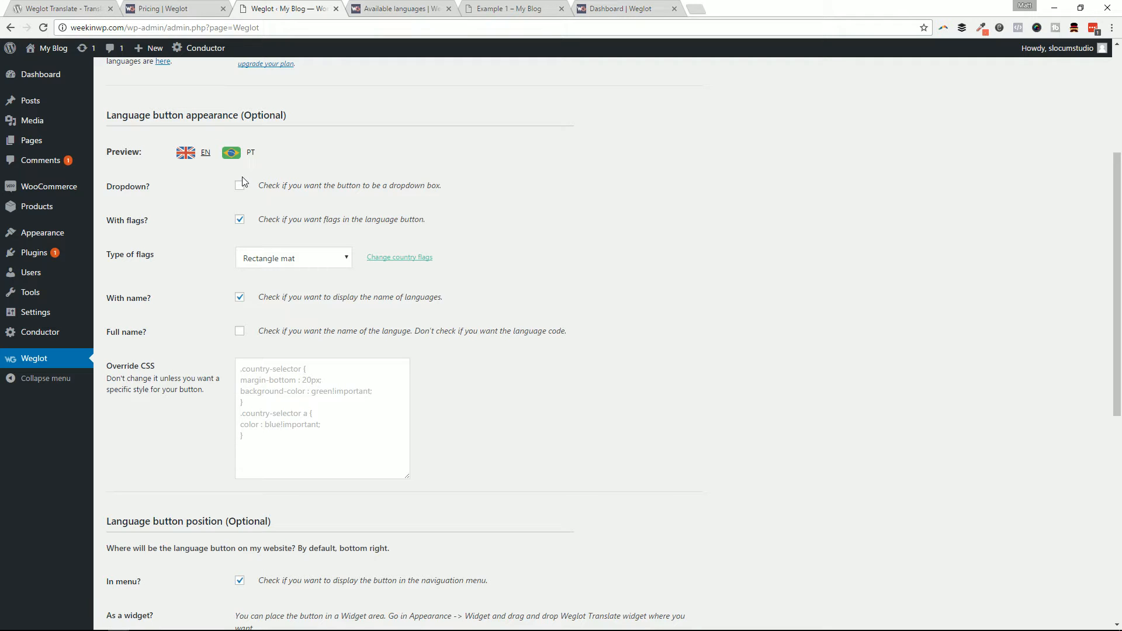
{"action": "scroll", "scroll_direction": "up", "scroll_amount": 3}
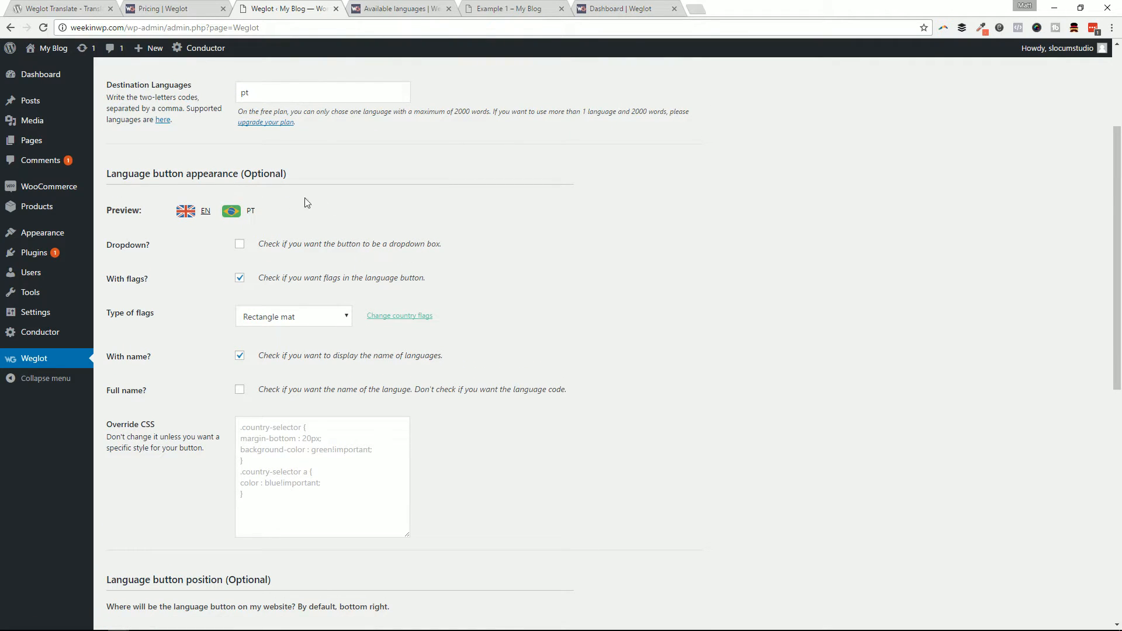
{"action": "mouse_move", "coordinate": [146, 219]}
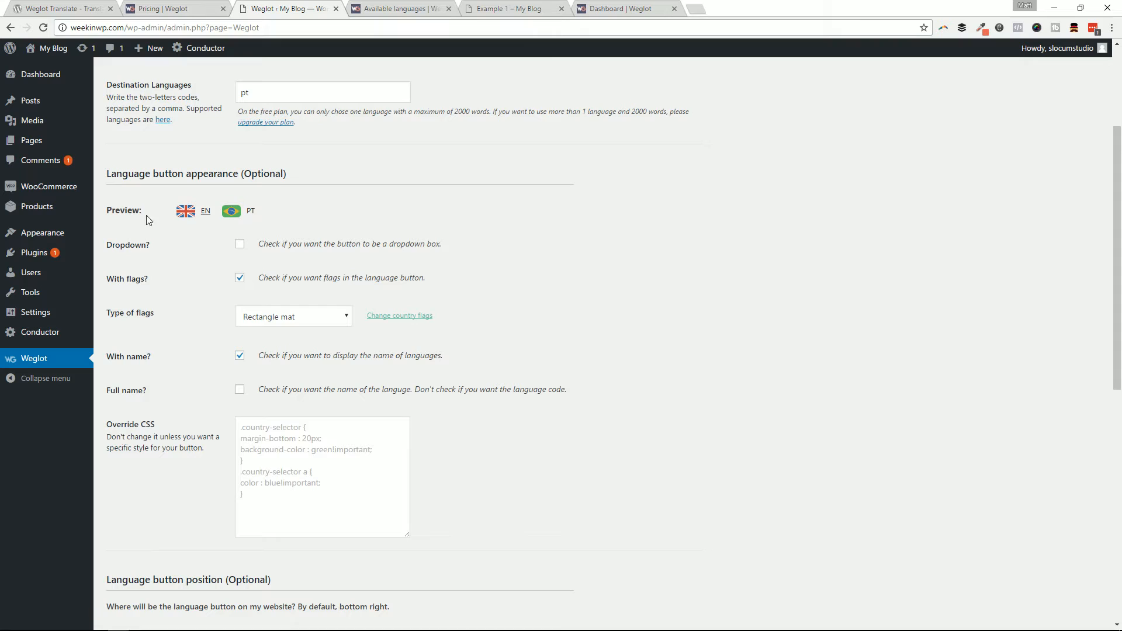
{"action": "mouse_move", "coordinate": [214, 224]}
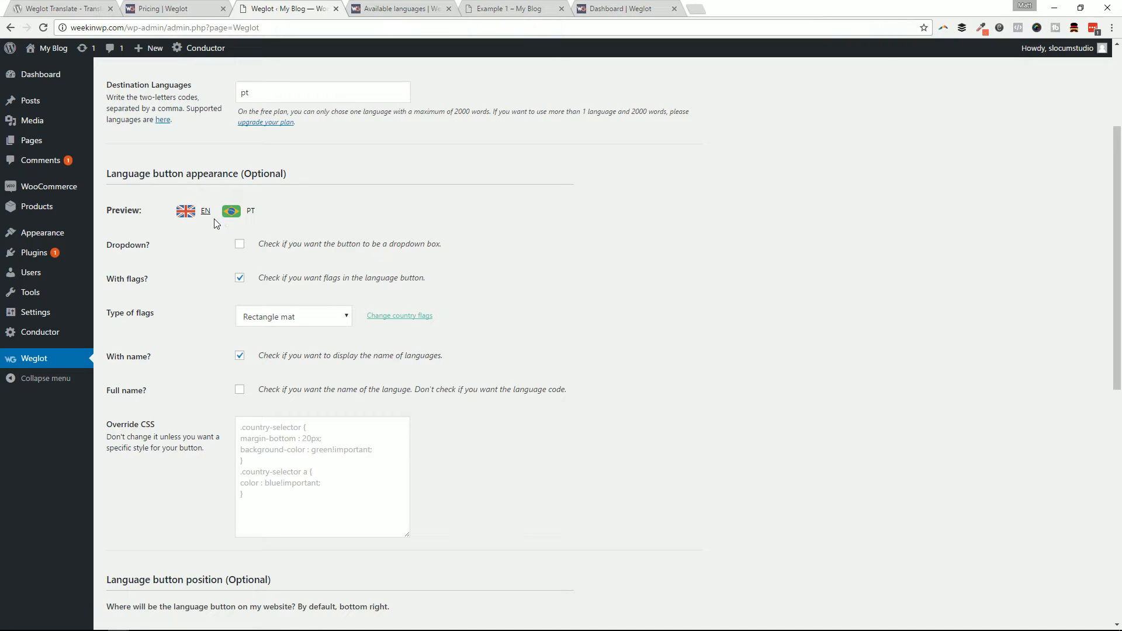
{"action": "mouse_move", "coordinate": [230, 253]}
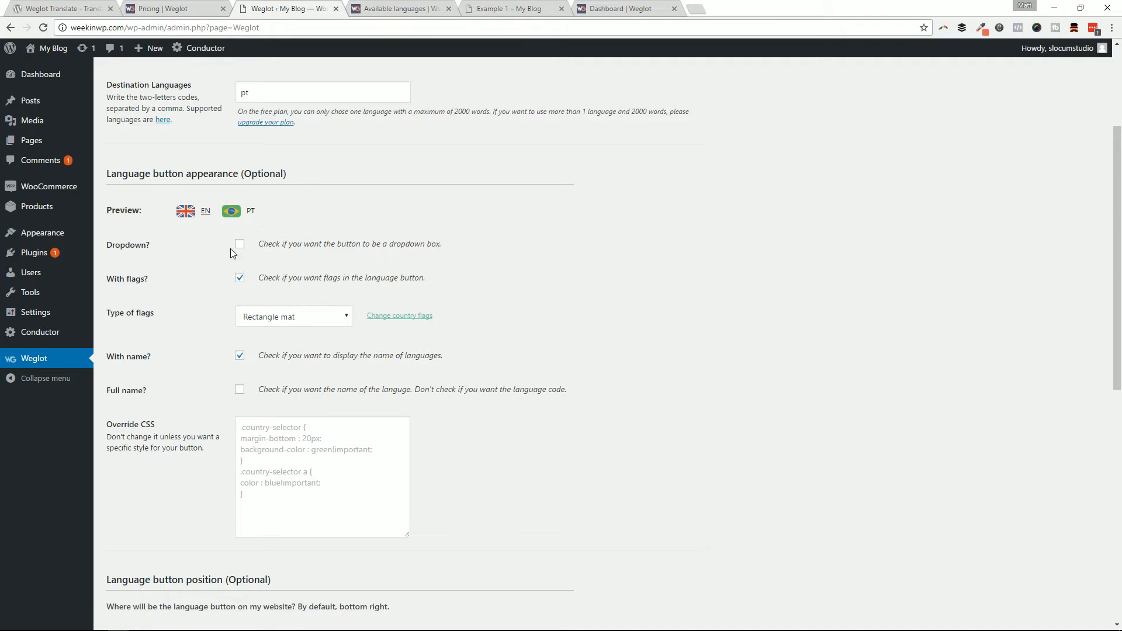
{"action": "mouse_move", "coordinate": [334, 324]}
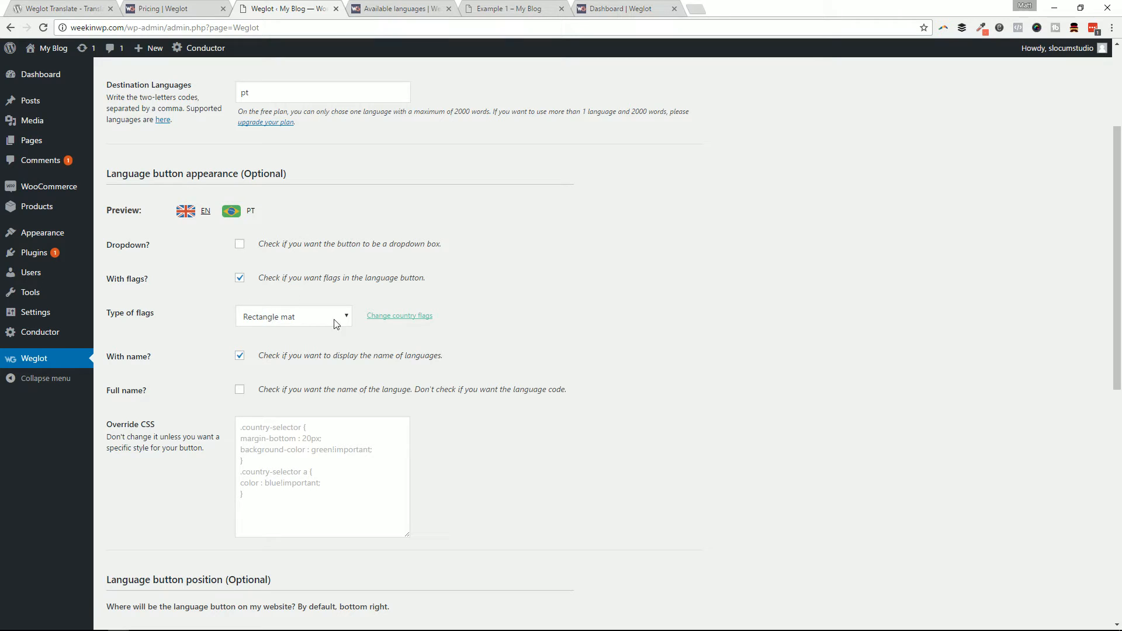
{"action": "mouse_move", "coordinate": [430, 334]}
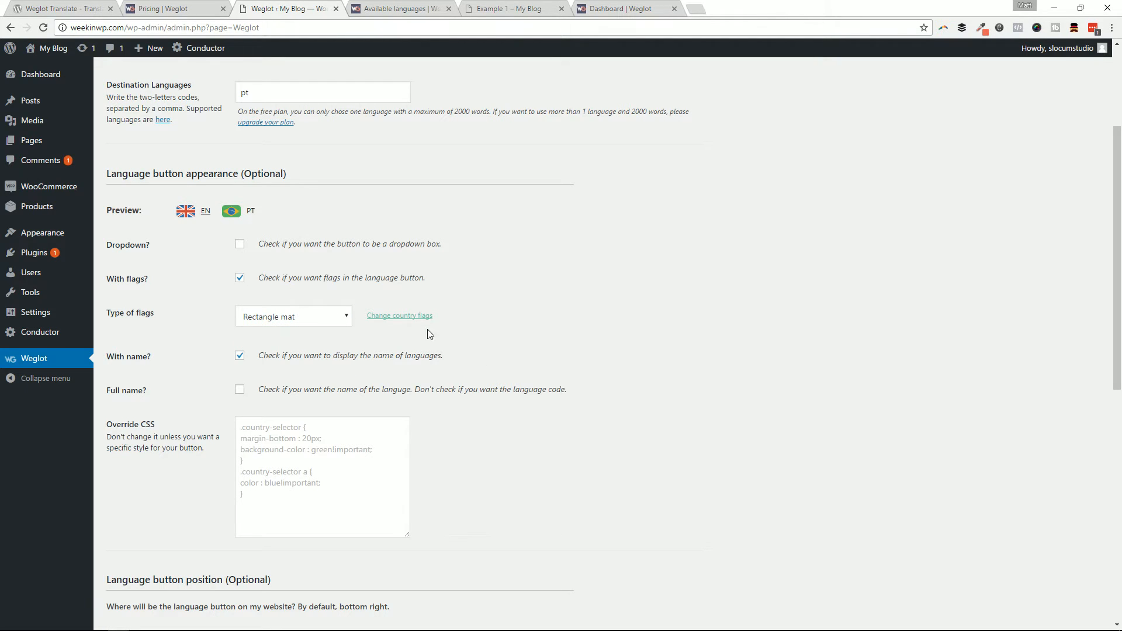
{"action": "scroll", "scroll_direction": "down", "scroll_amount": 3}
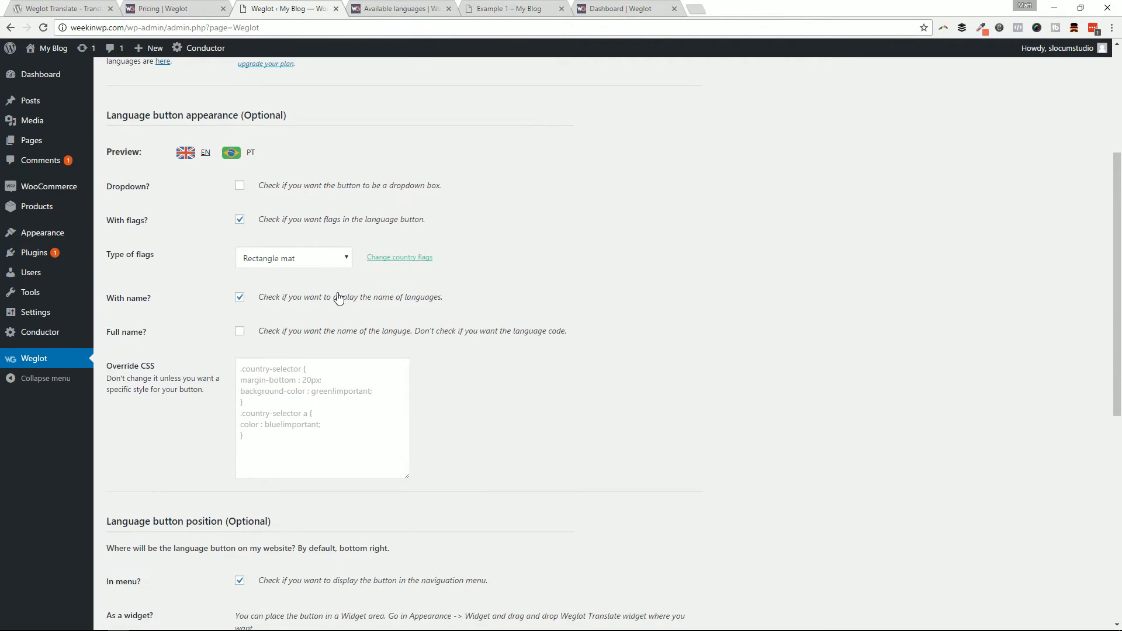
{"action": "scroll", "scroll_direction": "down", "scroll_amount": 3}
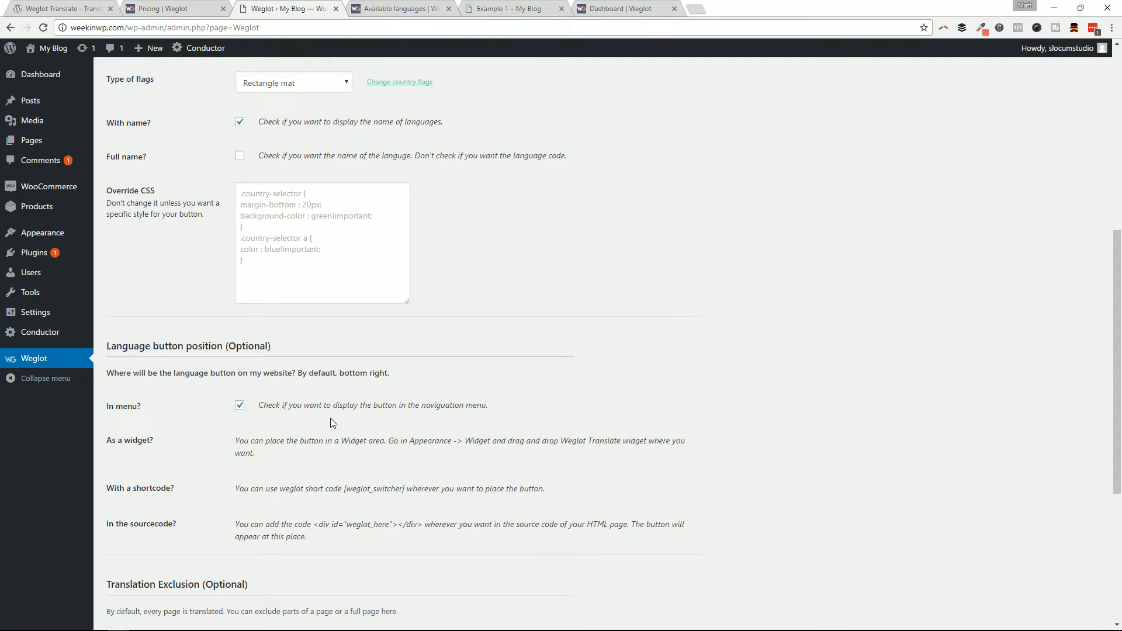
{"action": "mouse_move", "coordinate": [260, 418]}
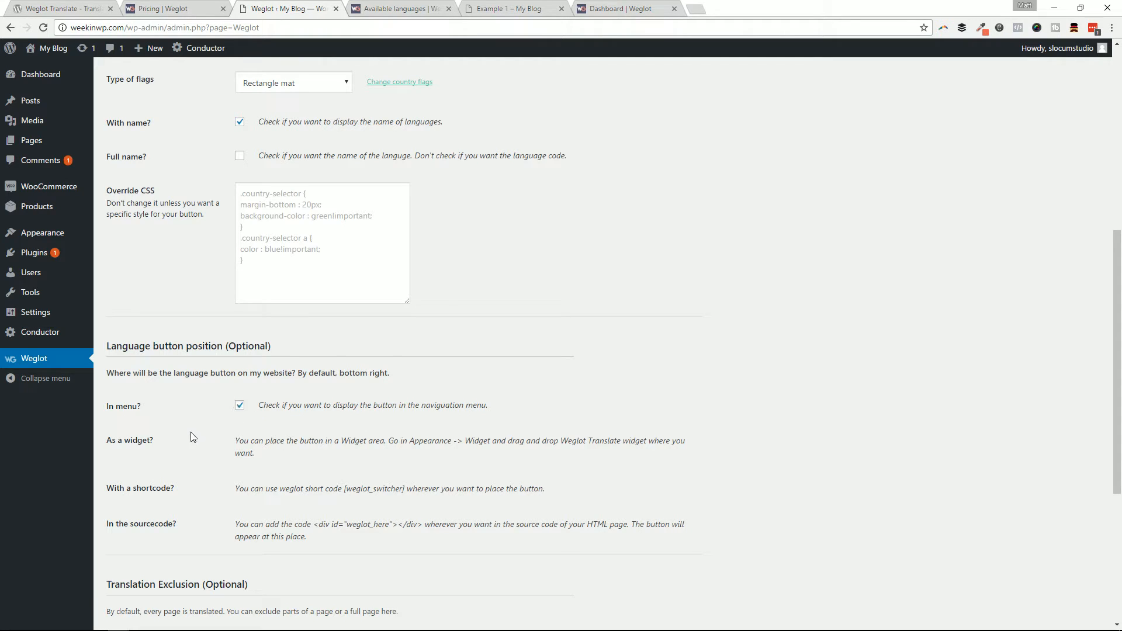
{"action": "mouse_move", "coordinate": [183, 399]}
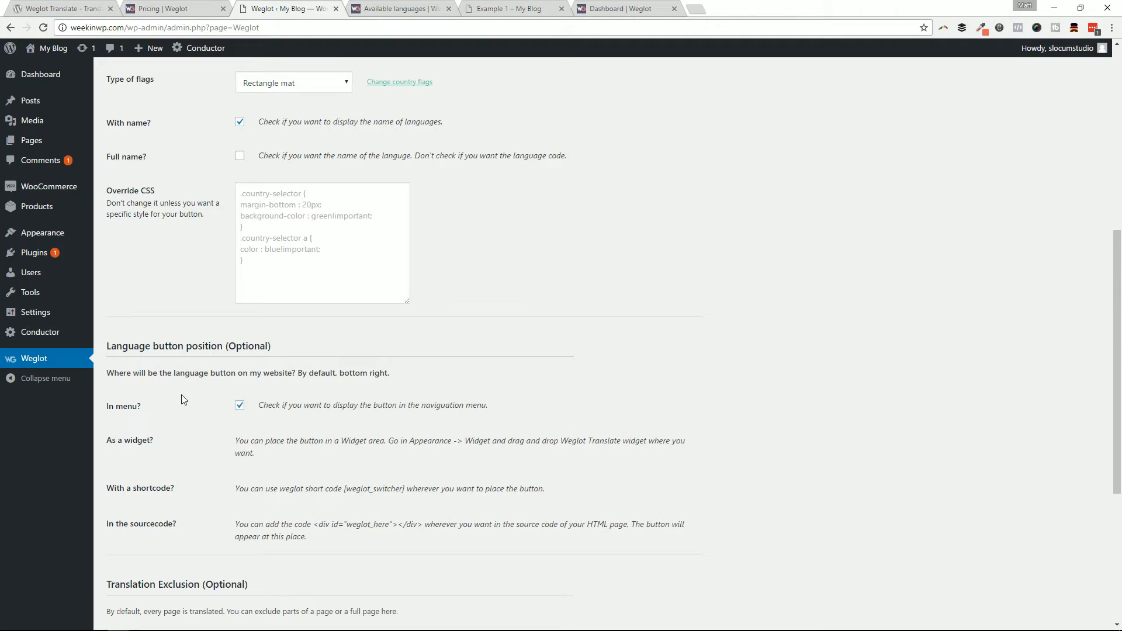
{"action": "mouse_move", "coordinate": [202, 386]}
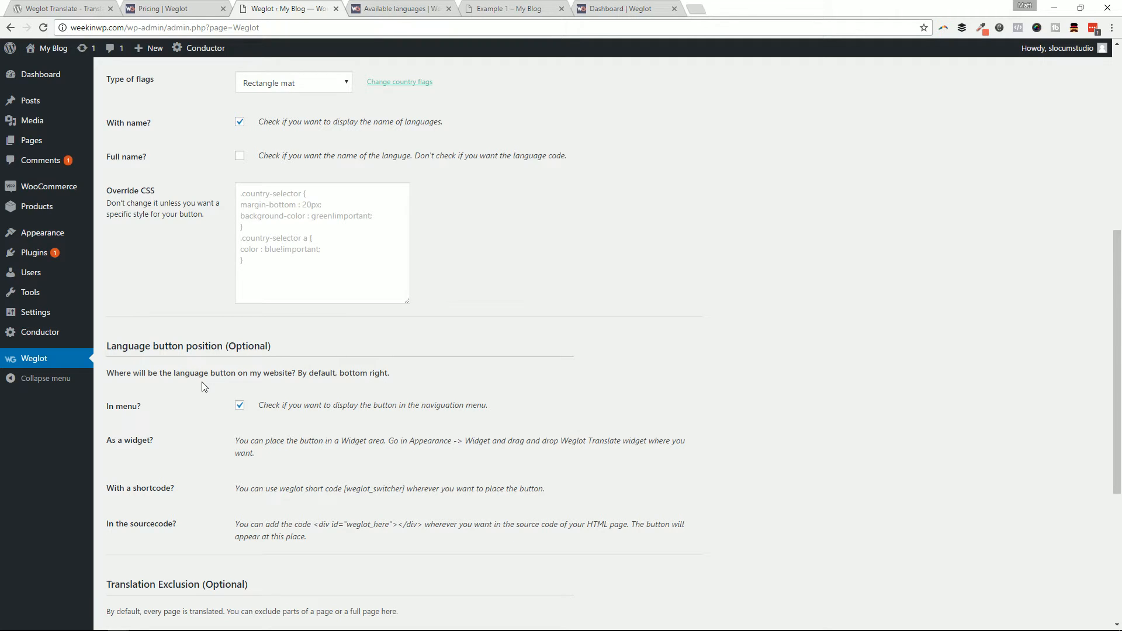
{"action": "mouse_move", "coordinate": [297, 415]}
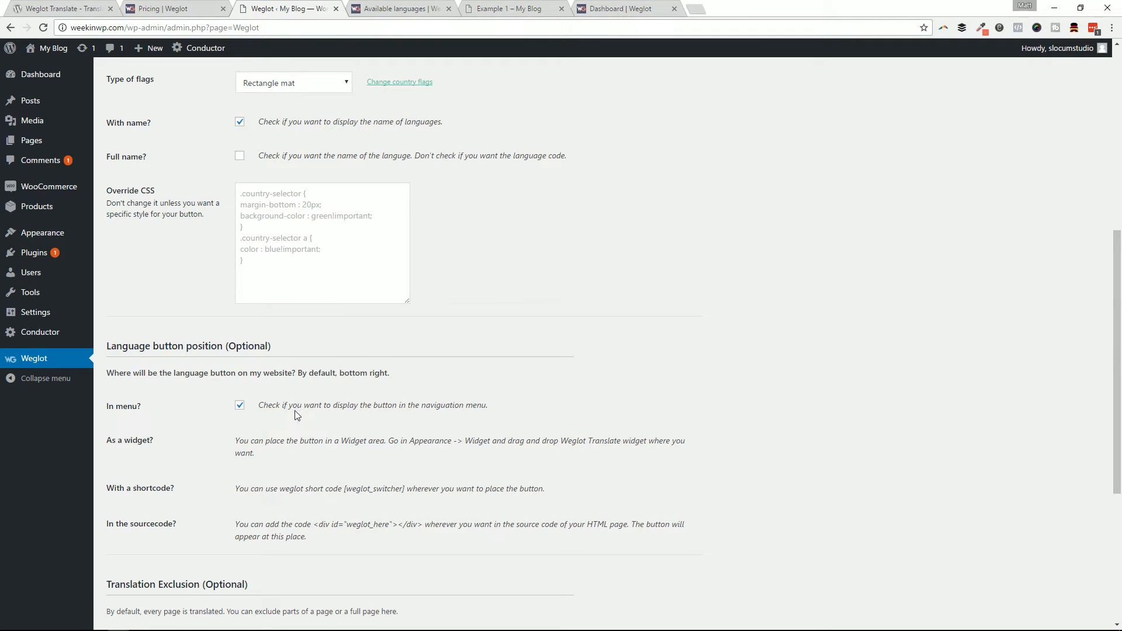
{"action": "mouse_move", "coordinate": [285, 413]}
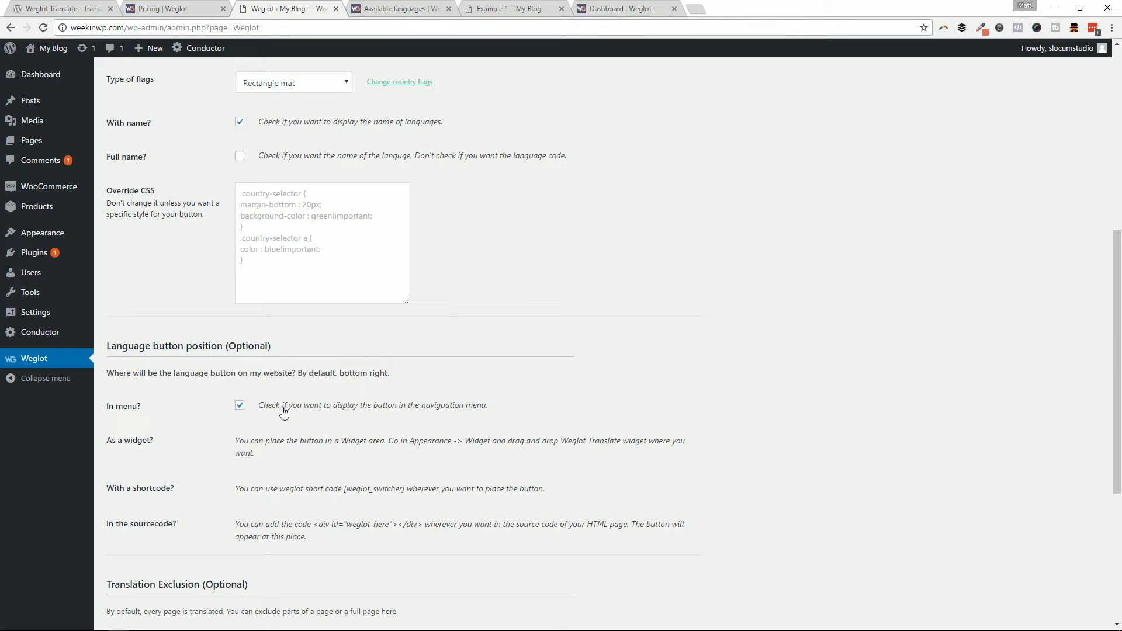
{"action": "mouse_move", "coordinate": [241, 439]}
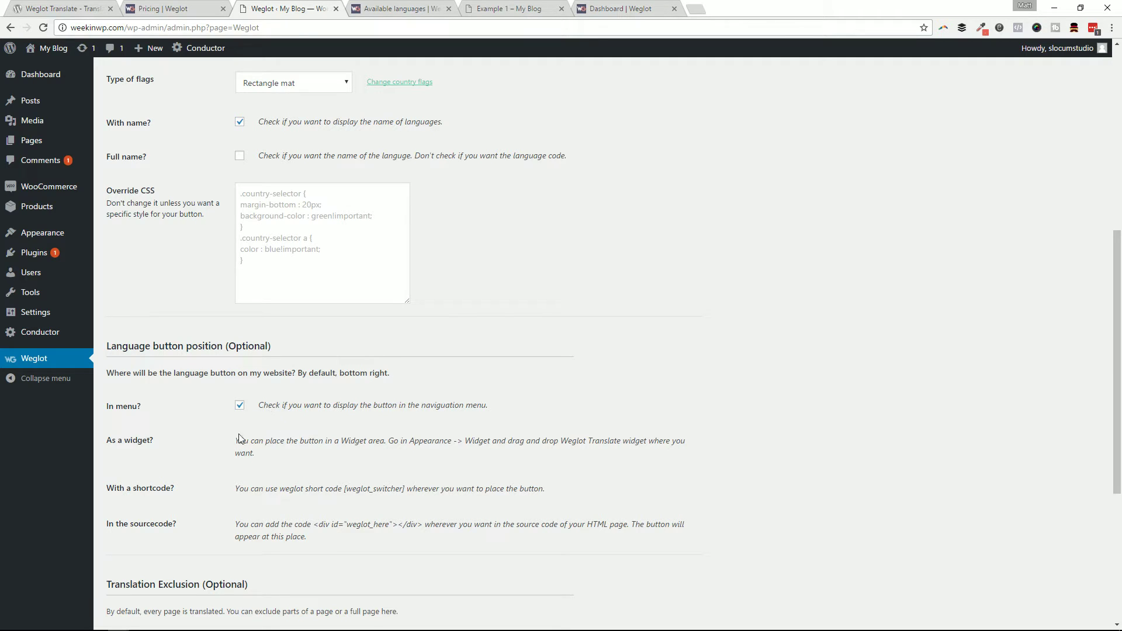
{"action": "mouse_move", "coordinate": [271, 411]}
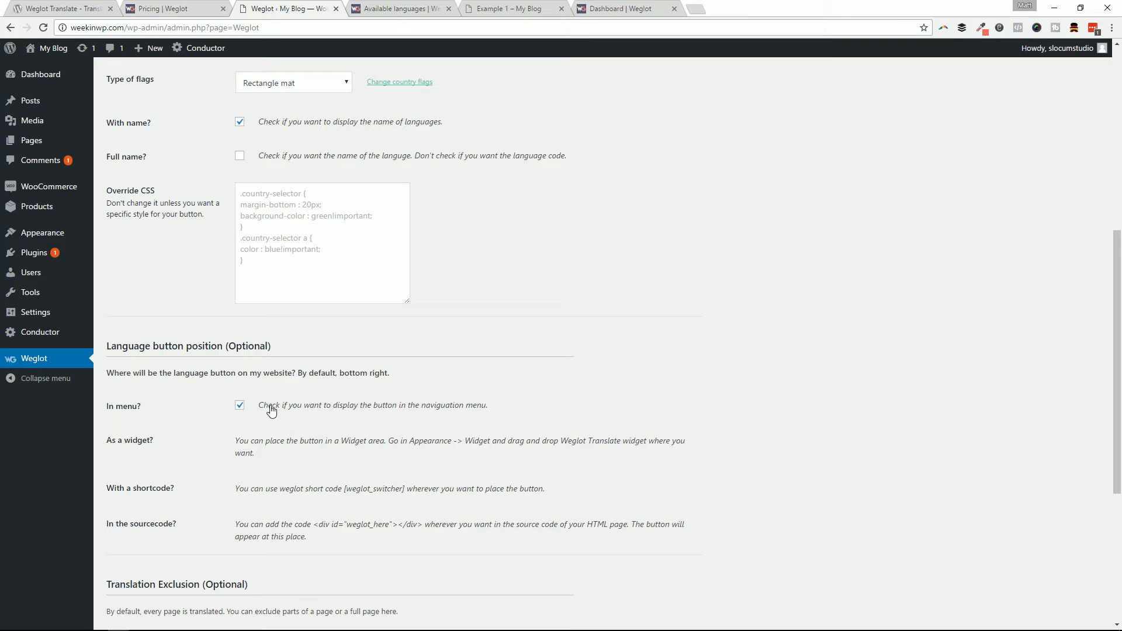
{"action": "mouse_move", "coordinate": [517, 415]}
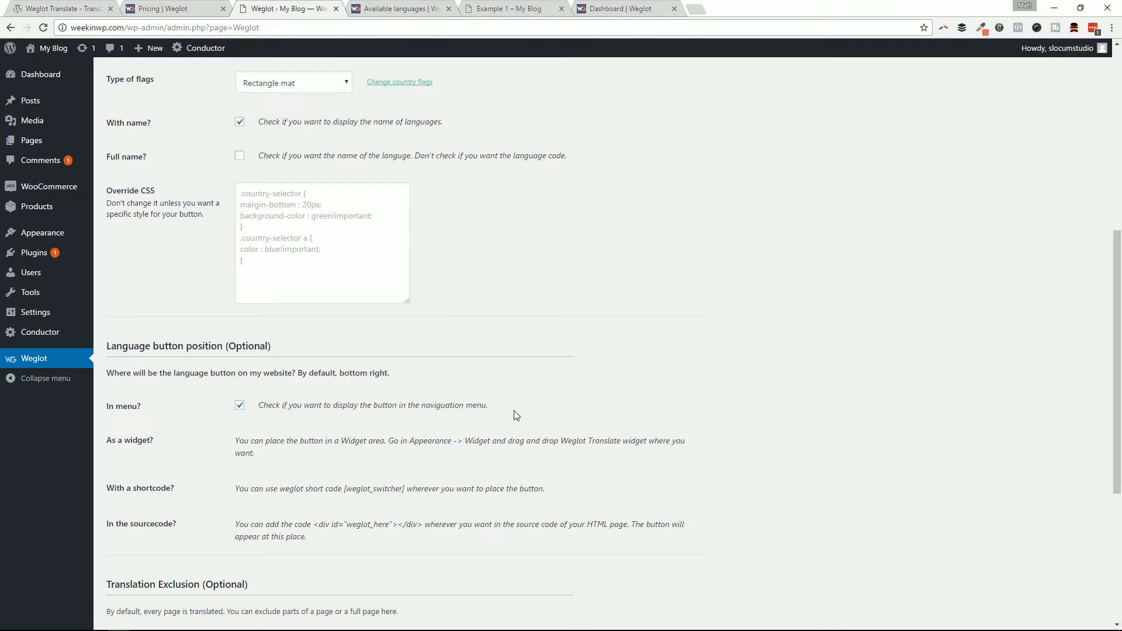
{"action": "scroll", "scroll_direction": "down", "scroll_amount": 3}
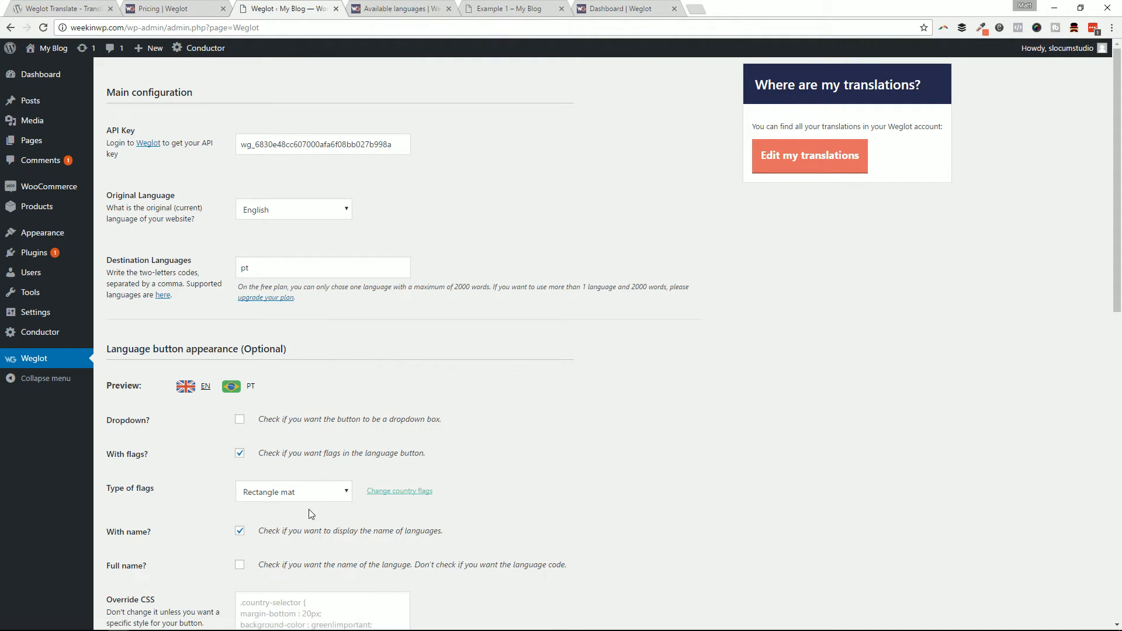
{"action": "mouse_move", "coordinate": [52, 48]}
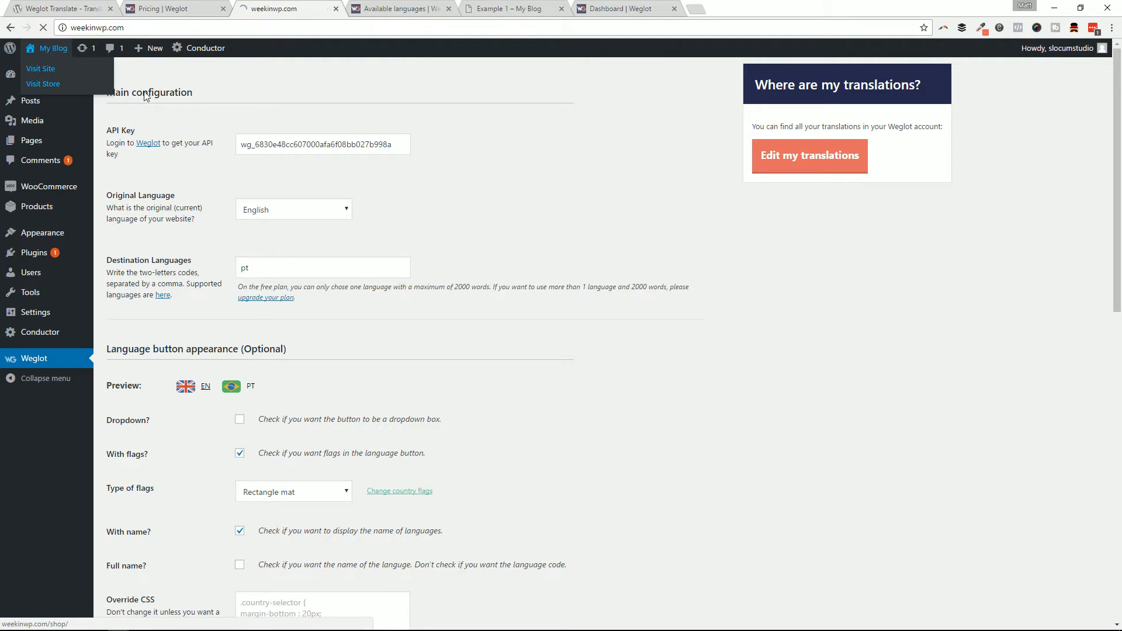
Open the blog's Example 1 page, browse its posts, and switch it to Portuguese
{"action": "left_click", "coordinate": [41, 69]}
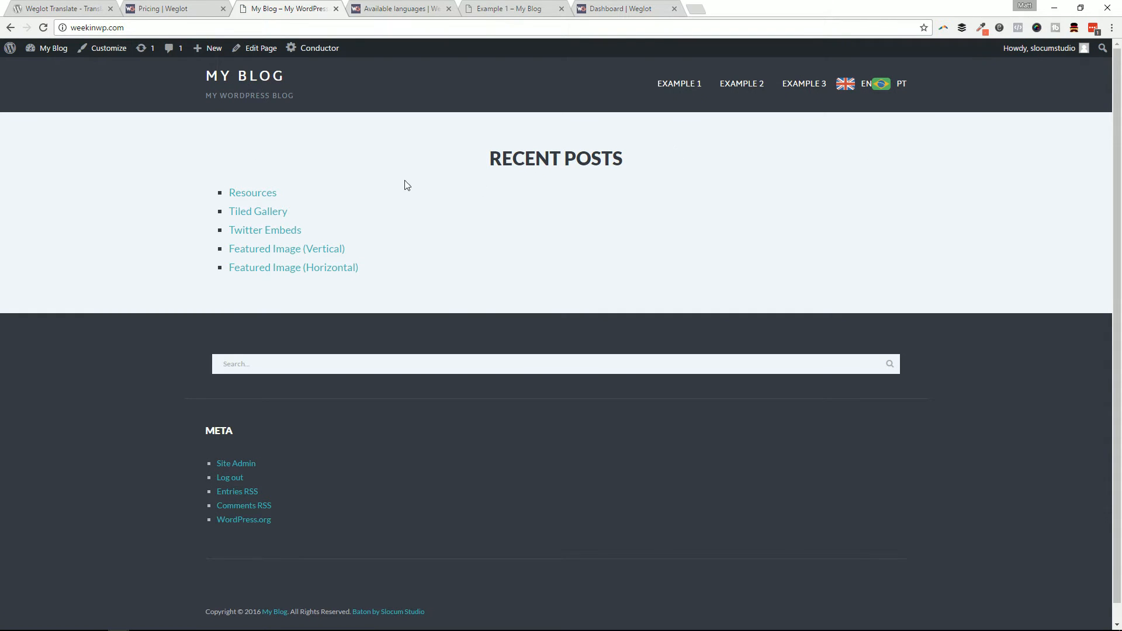
{"action": "mouse_move", "coordinate": [858, 97]}
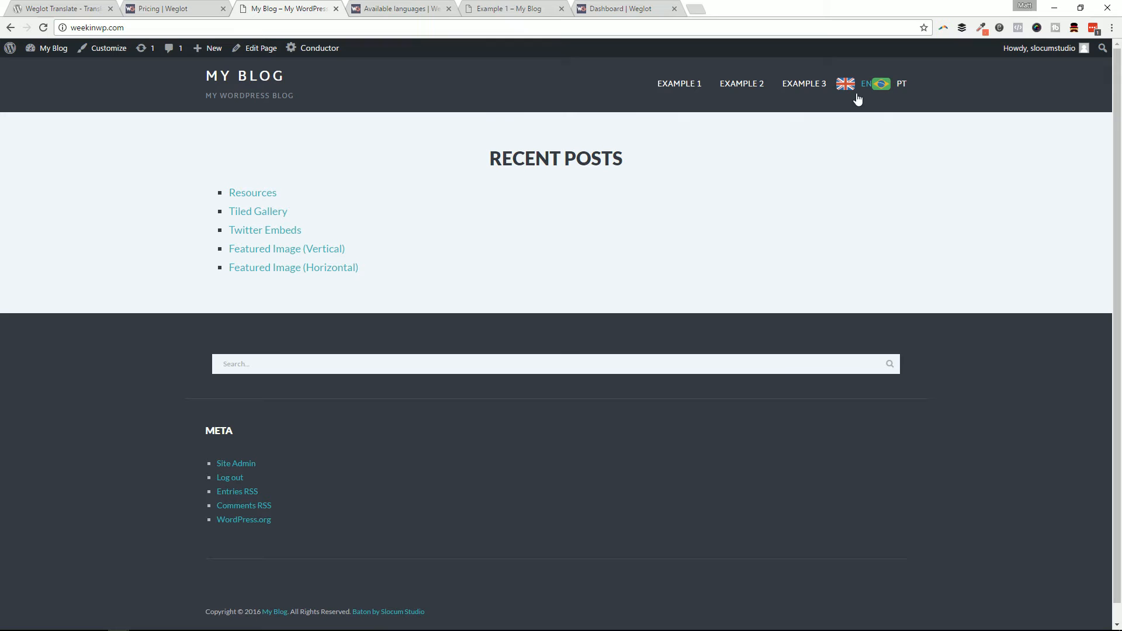
{"action": "mouse_move", "coordinate": [875, 93]}
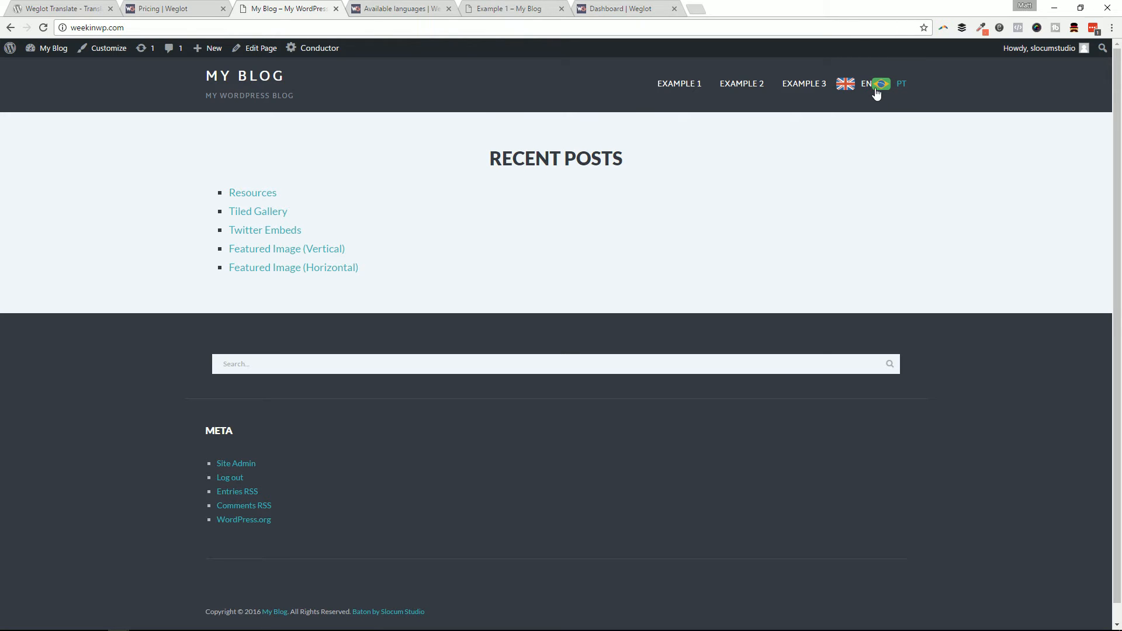
{"action": "mouse_move", "coordinate": [879, 97]}
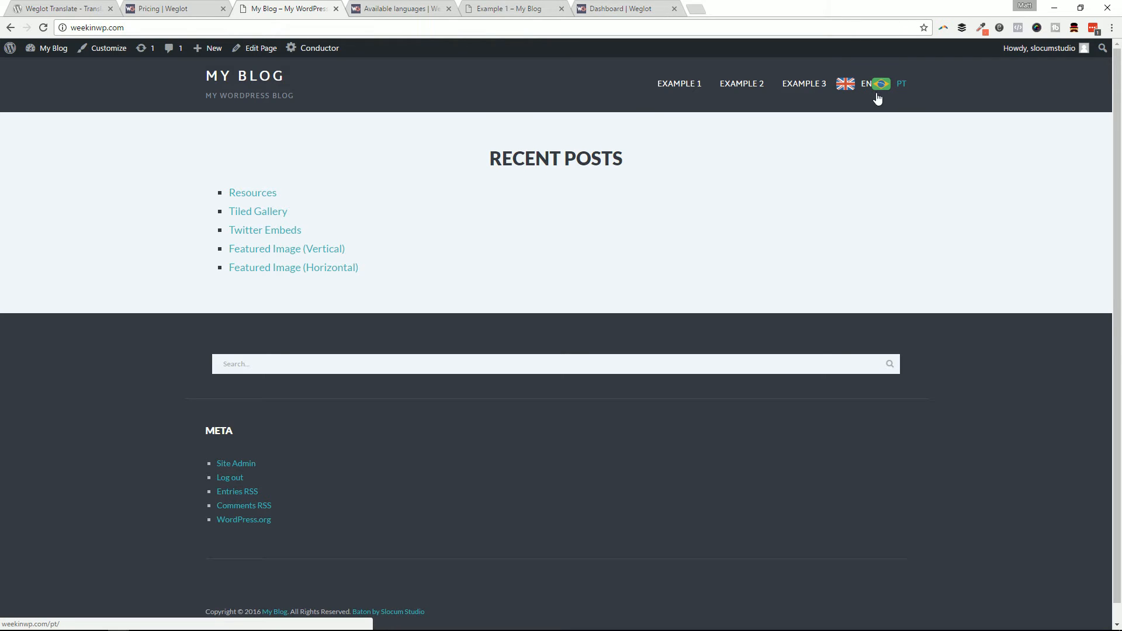
{"action": "mouse_move", "coordinate": [880, 98]}
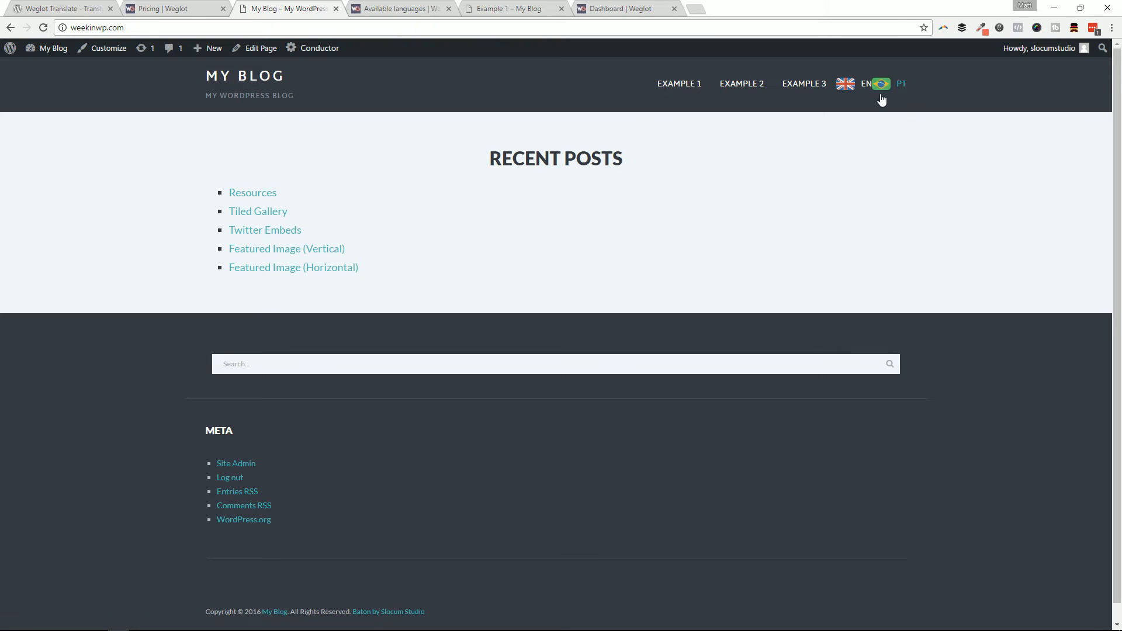
{"action": "mouse_move", "coordinate": [850, 100]}
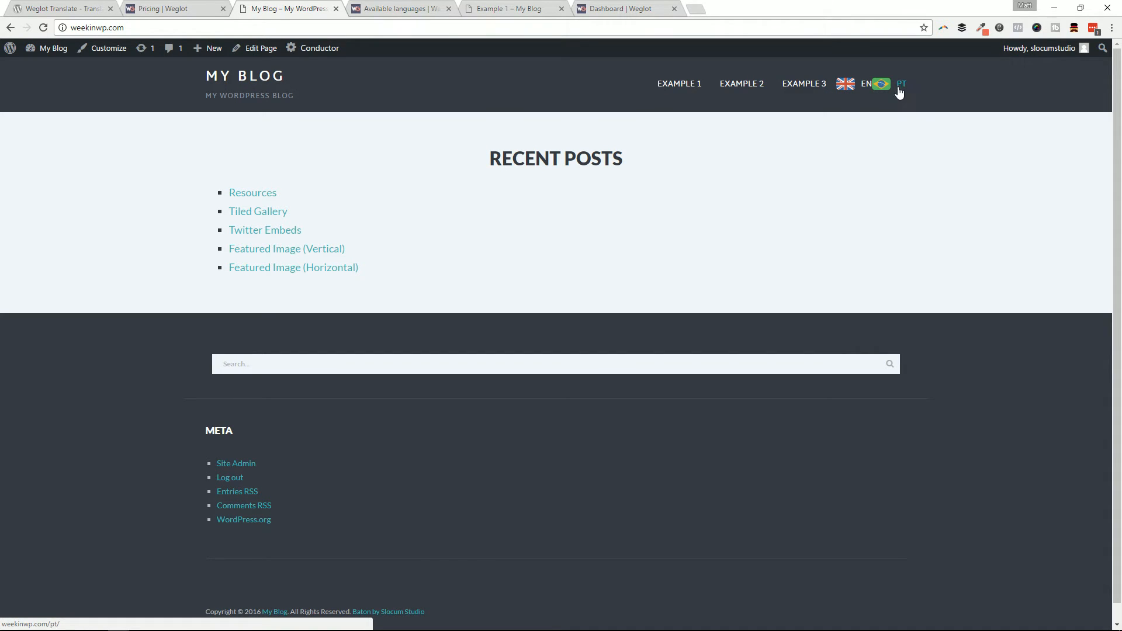
{"action": "left_click", "coordinate": [678, 83]}
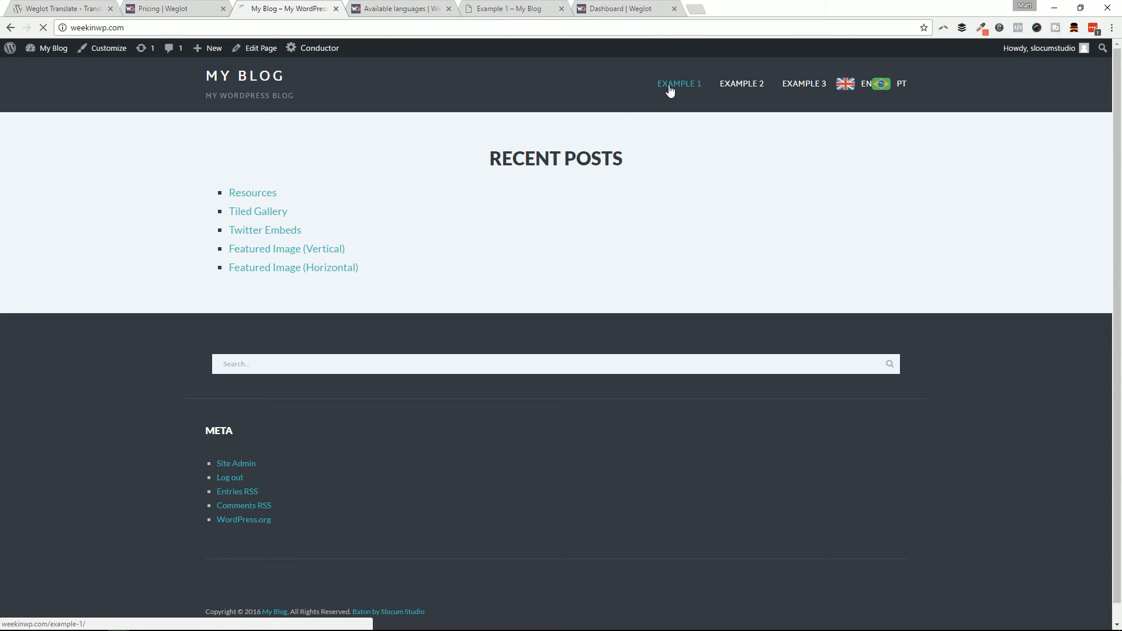
{"action": "left_click", "coordinate": [678, 83]}
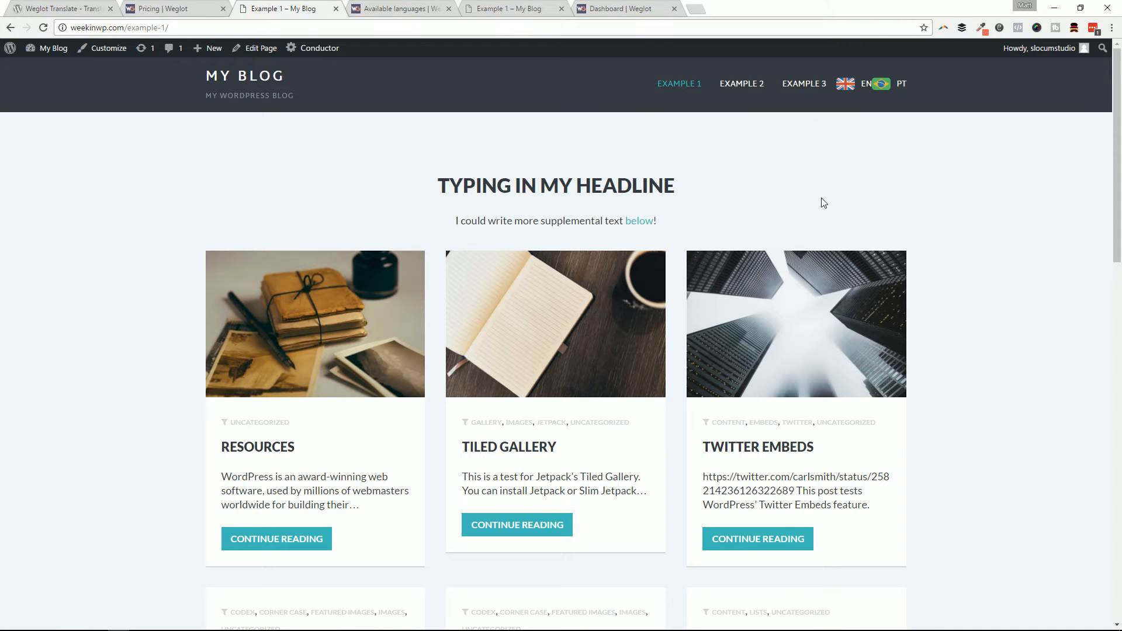
{"action": "scroll", "scroll_direction": "down", "scroll_amount": 3}
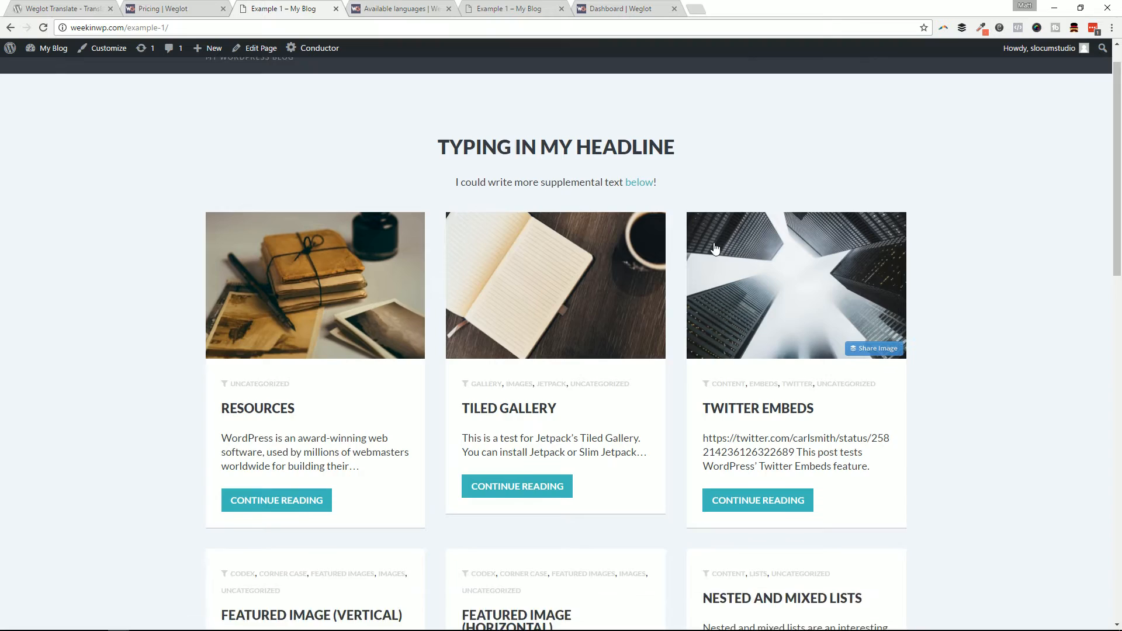
{"action": "scroll", "scroll_direction": "down", "scroll_amount": 3}
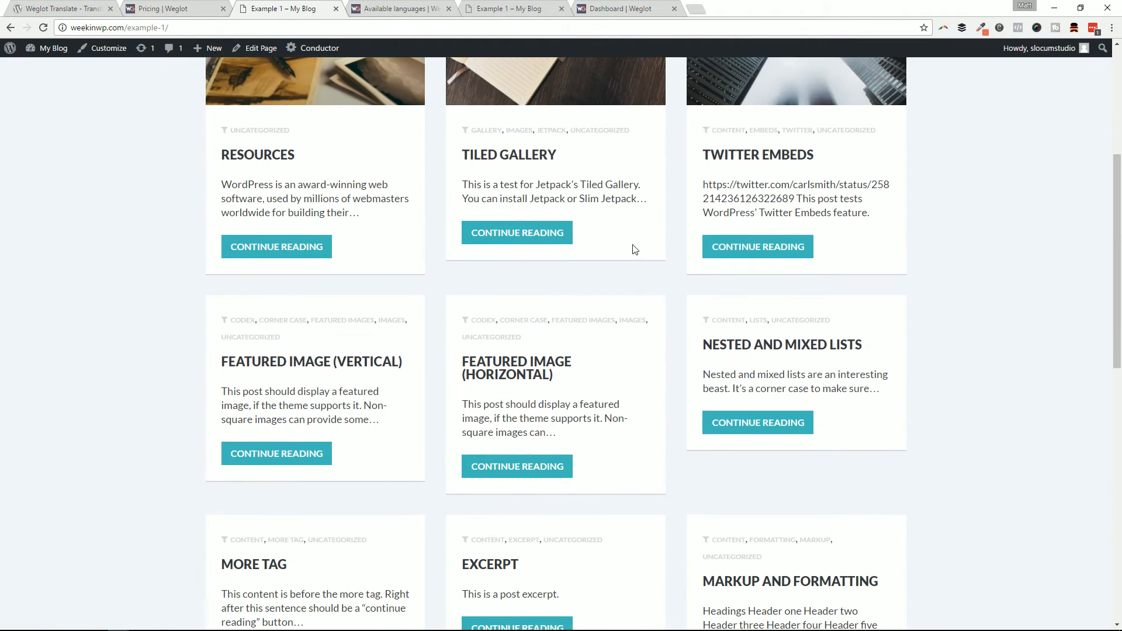
{"action": "scroll", "scroll_direction": "up", "scroll_amount": 3}
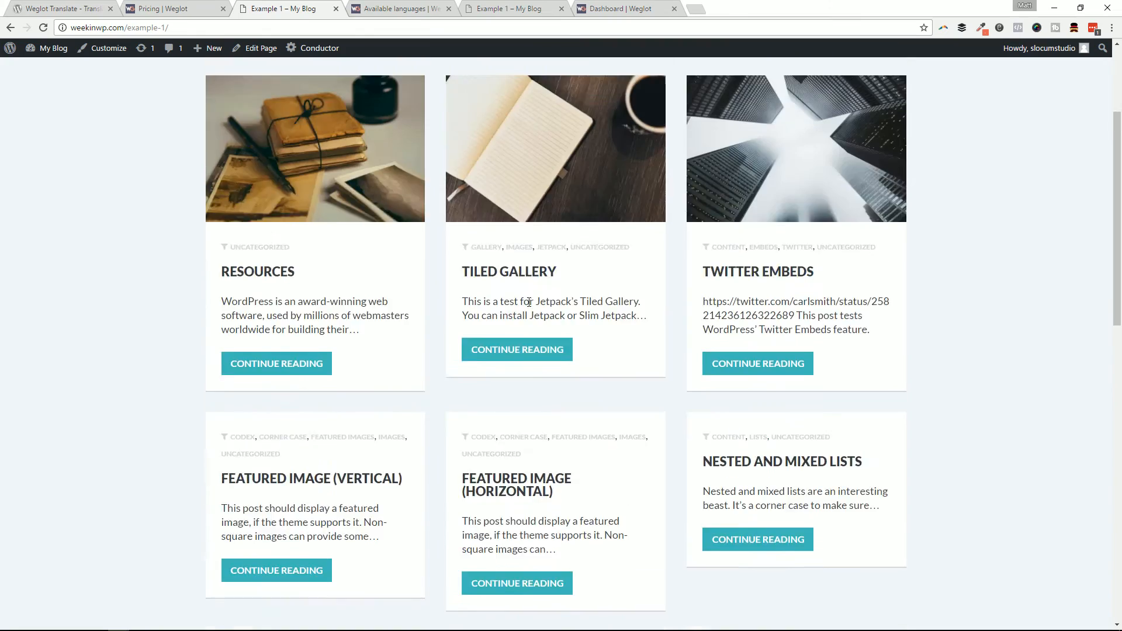
{"action": "scroll", "scroll_direction": "up", "scroll_amount": 3}
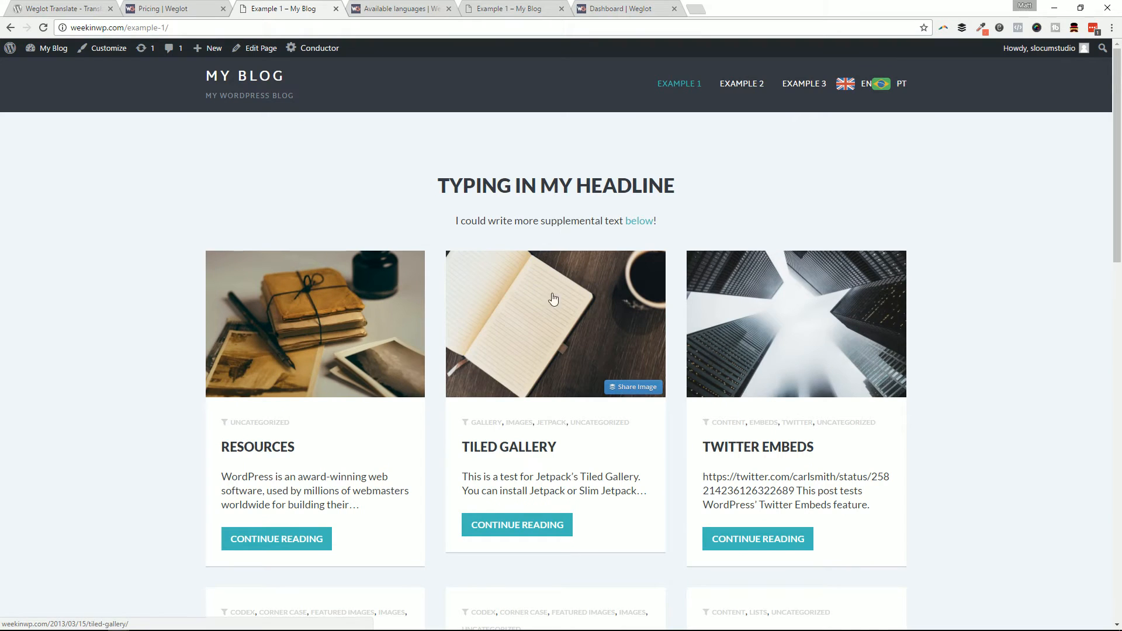
{"action": "mouse_move", "coordinate": [648, 491]}
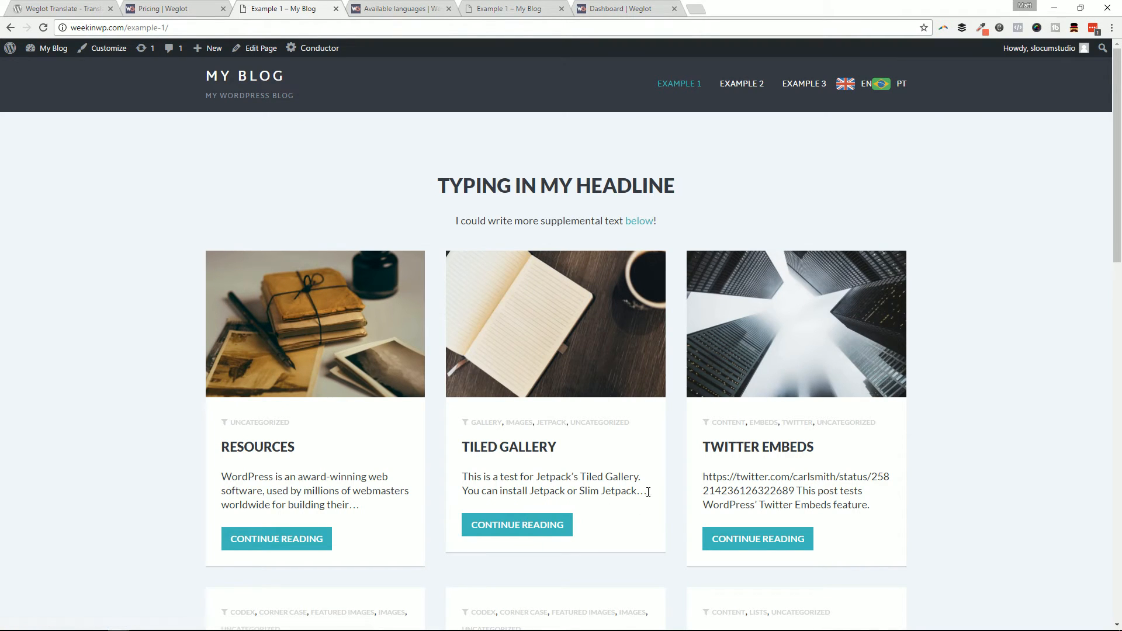
{"action": "mouse_move", "coordinate": [778, 108]}
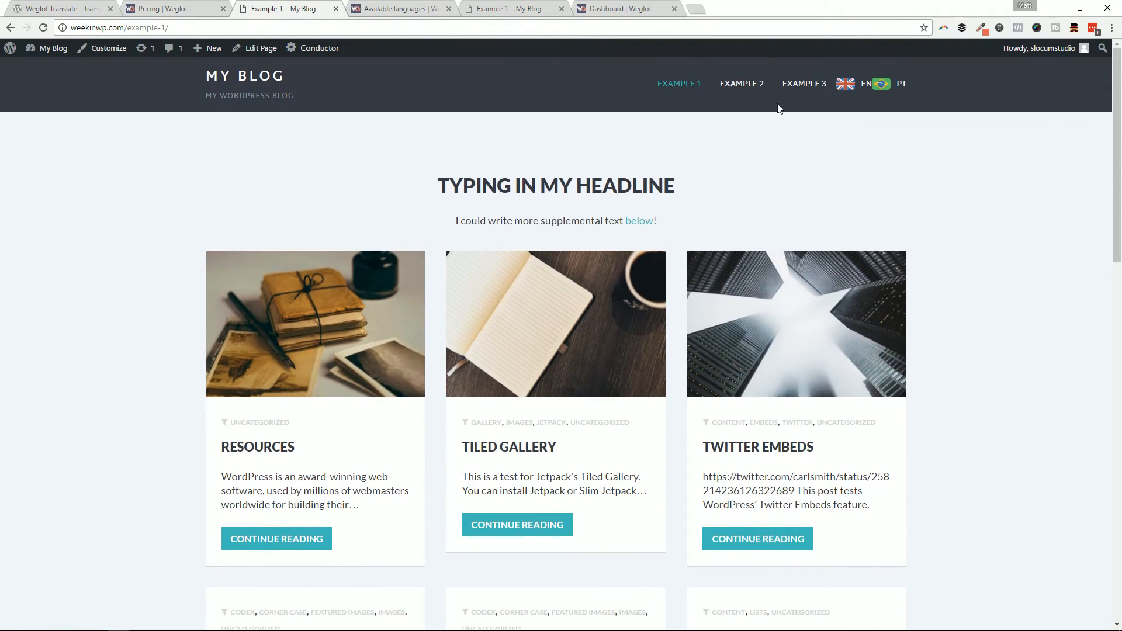
{"action": "mouse_move", "coordinate": [887, 90]}
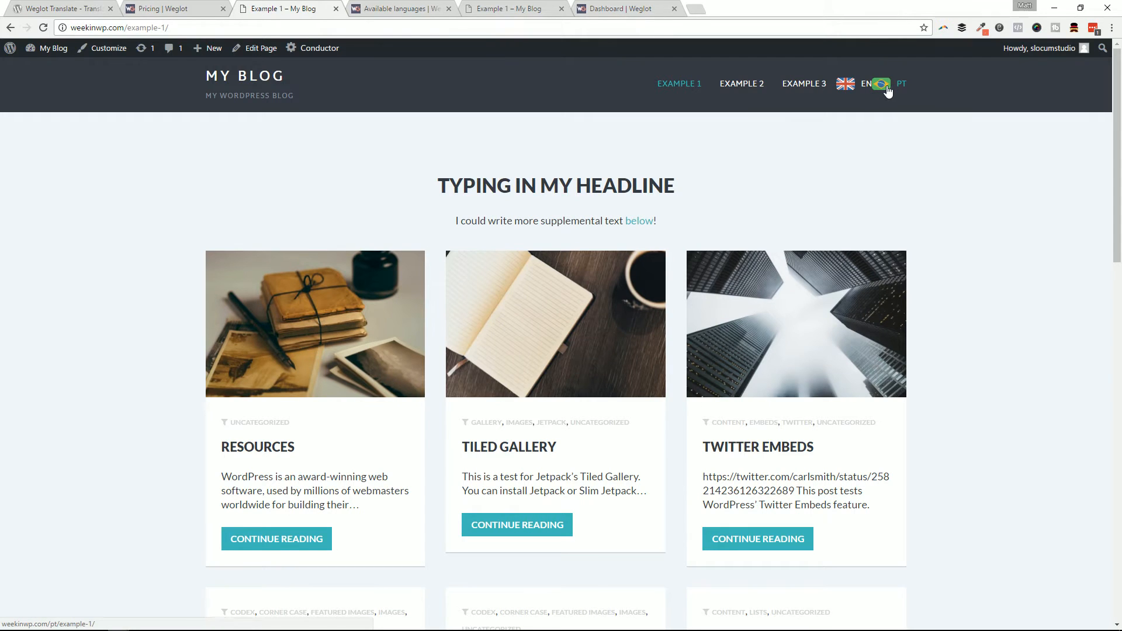
{"action": "left_click", "coordinate": [901, 84]}
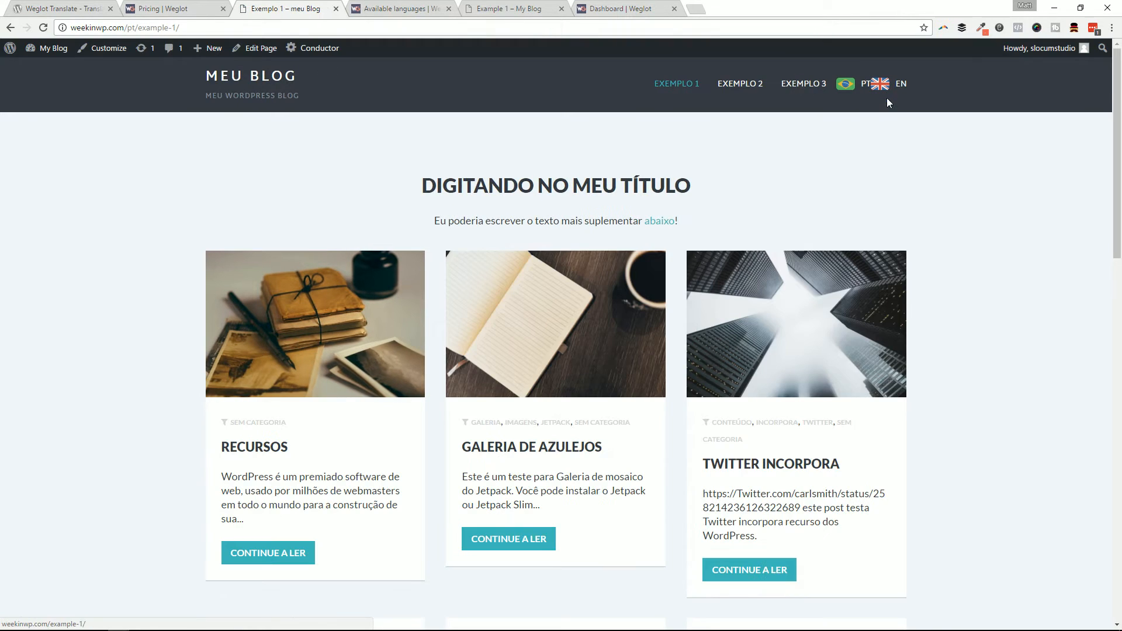
{"action": "mouse_move", "coordinate": [141, 48]}
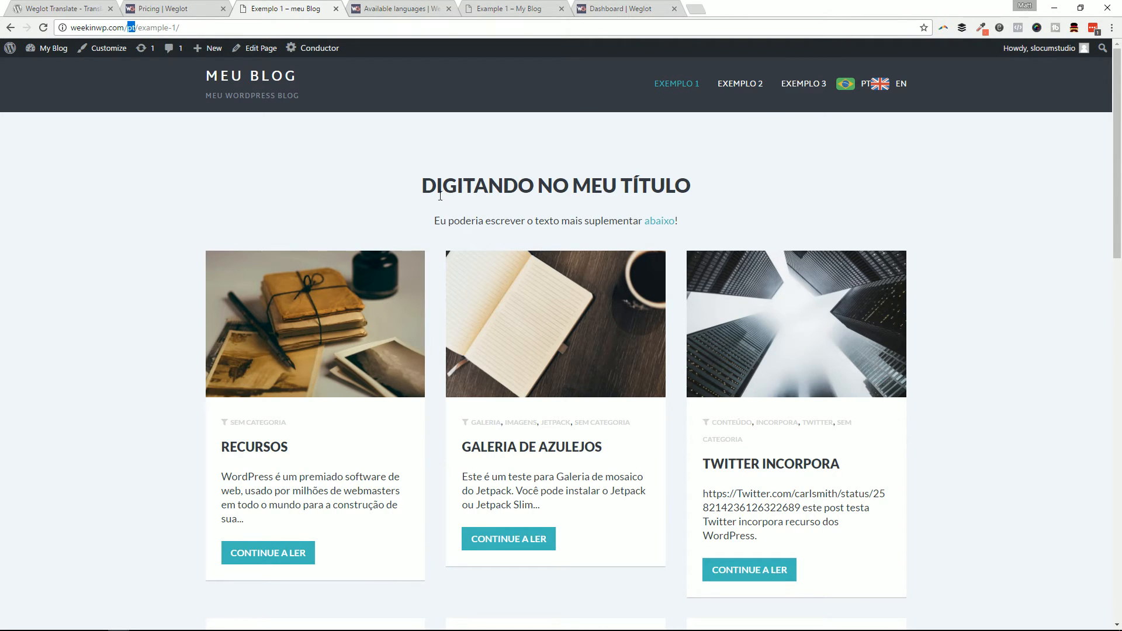
Scroll the /pt/ Example 1 page to check the translated post cards
{"action": "scroll", "scroll_direction": "down", "scroll_amount": 3}
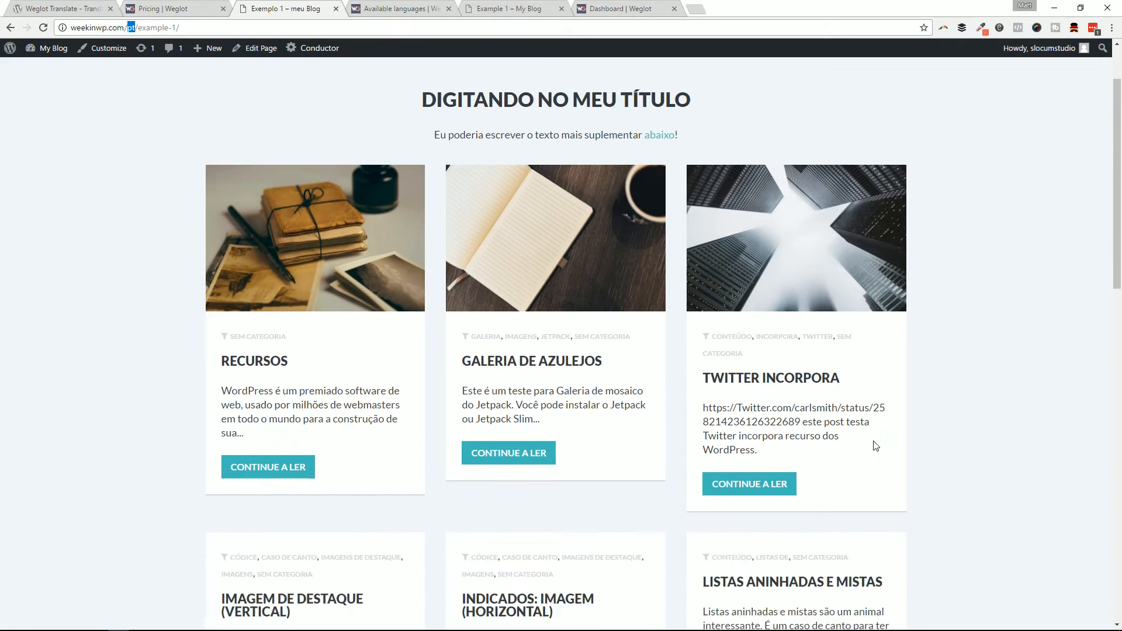
{"action": "scroll", "scroll_direction": "up", "scroll_amount": 3}
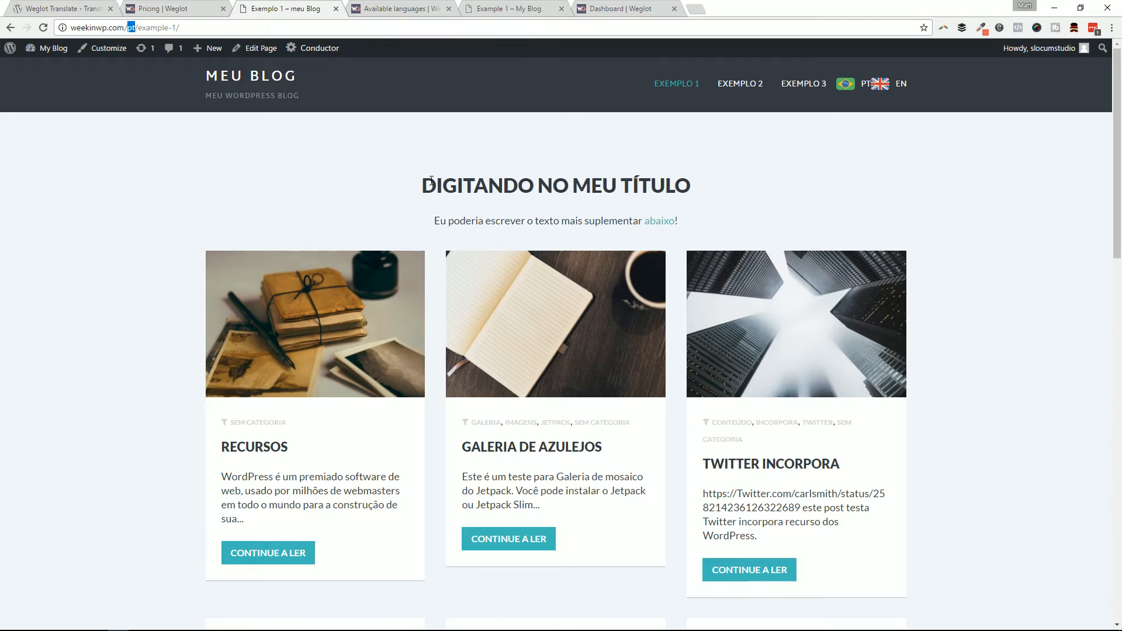
{"action": "scroll", "scroll_direction": "down", "scroll_amount": 3}
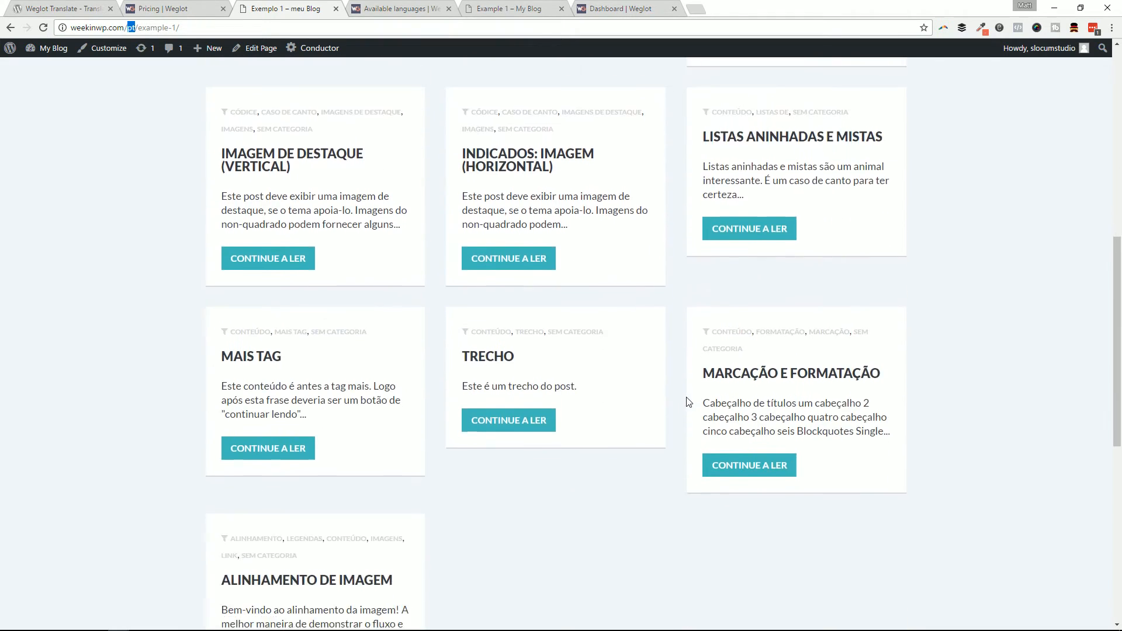
{"action": "scroll", "scroll_direction": "up", "scroll_amount": 3}
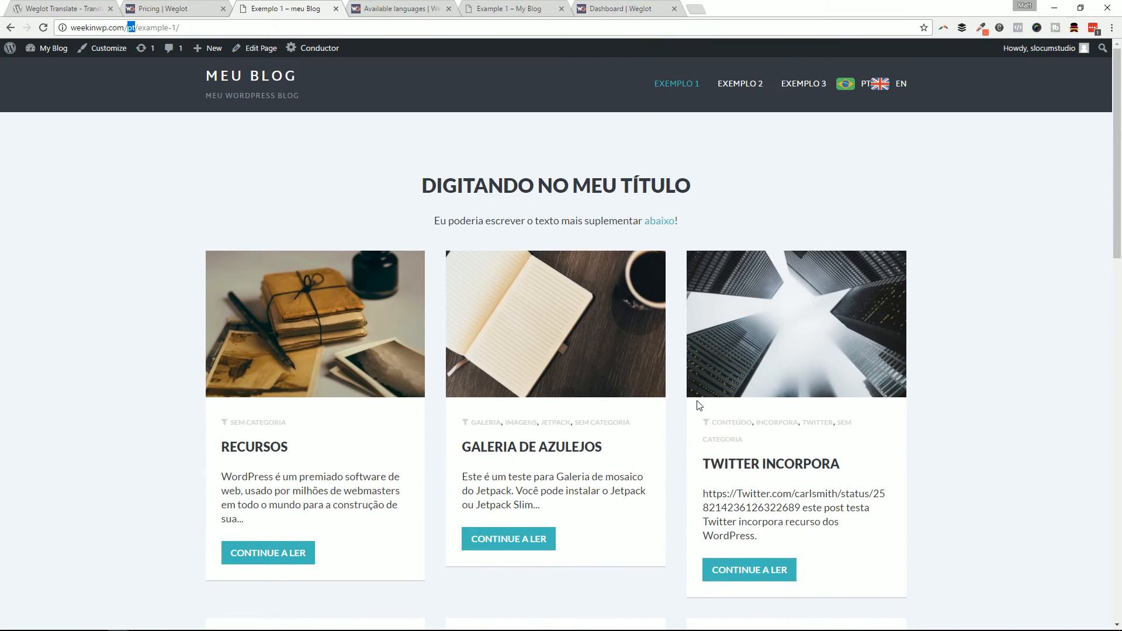
{"action": "mouse_move", "coordinate": [679, 380]}
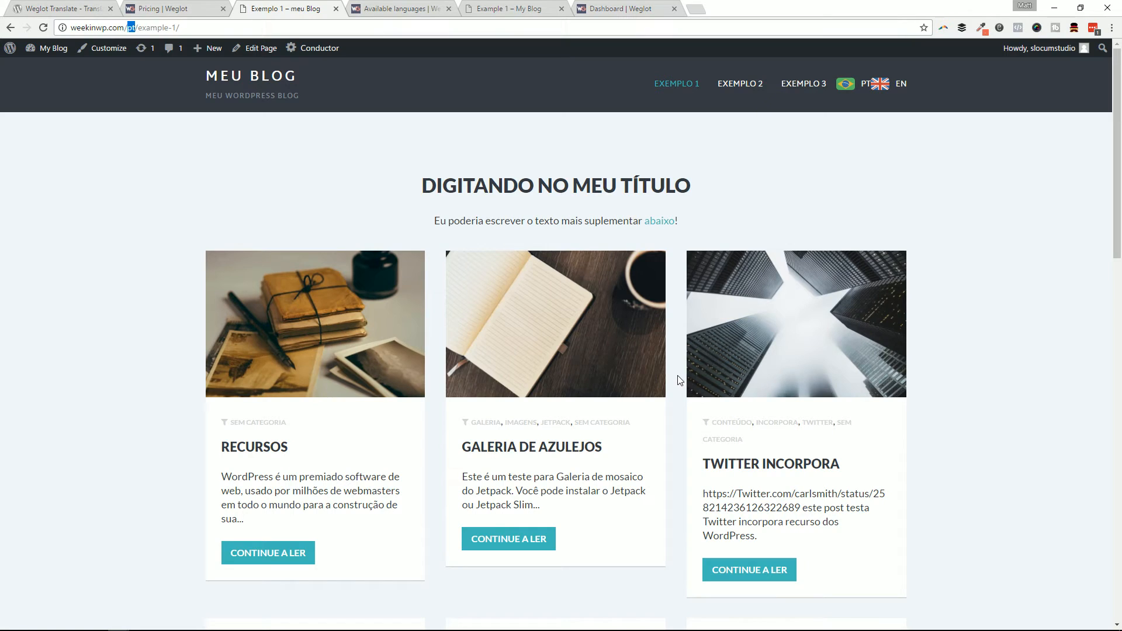
{"action": "mouse_move", "coordinate": [667, 380]}
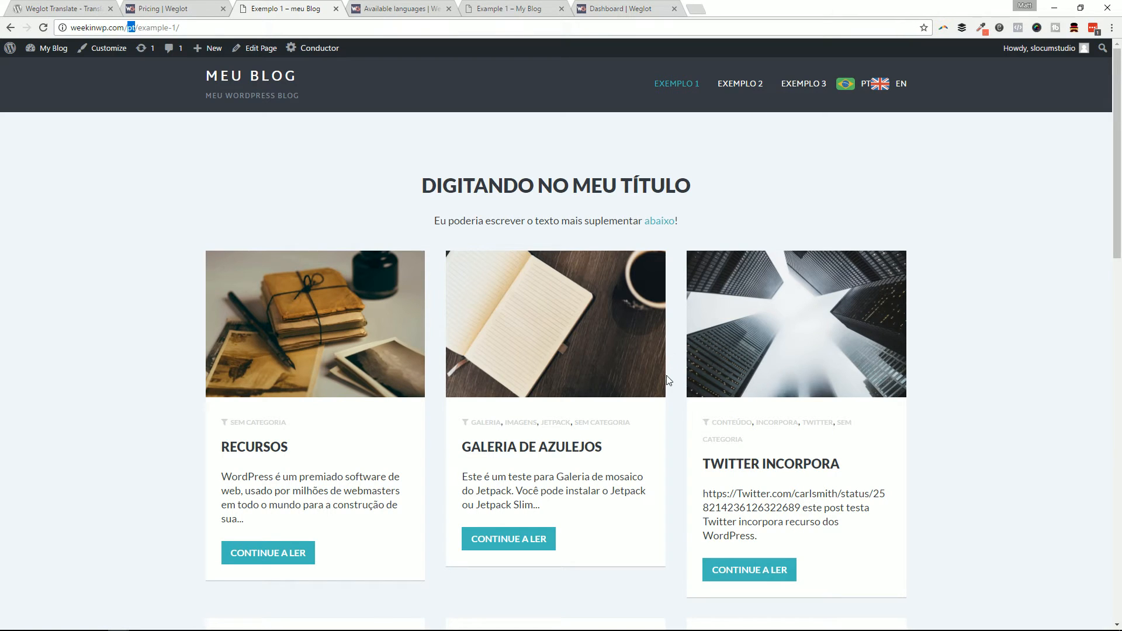
{"action": "mouse_move", "coordinate": [643, 376]}
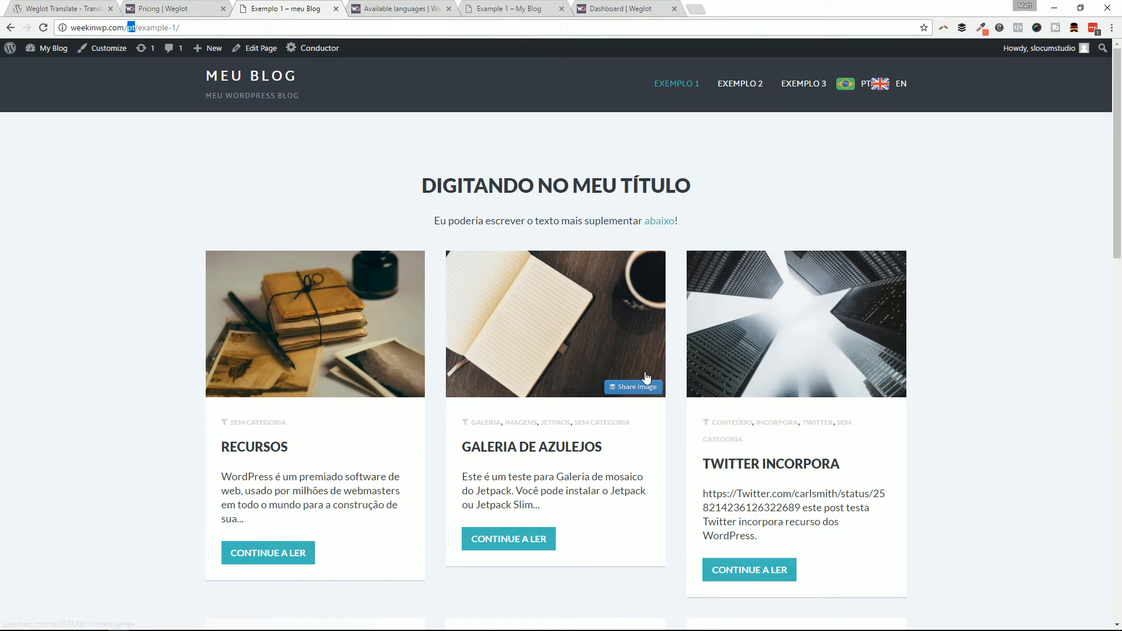
{"action": "mouse_move", "coordinate": [617, 382]}
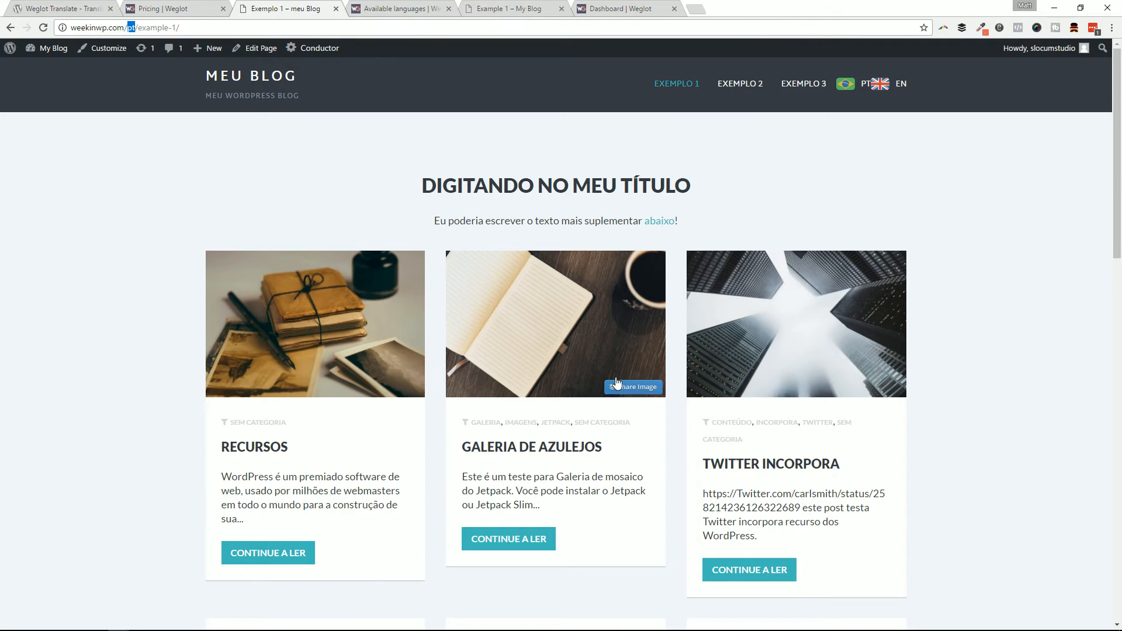
{"action": "mouse_move", "coordinate": [465, 428]}
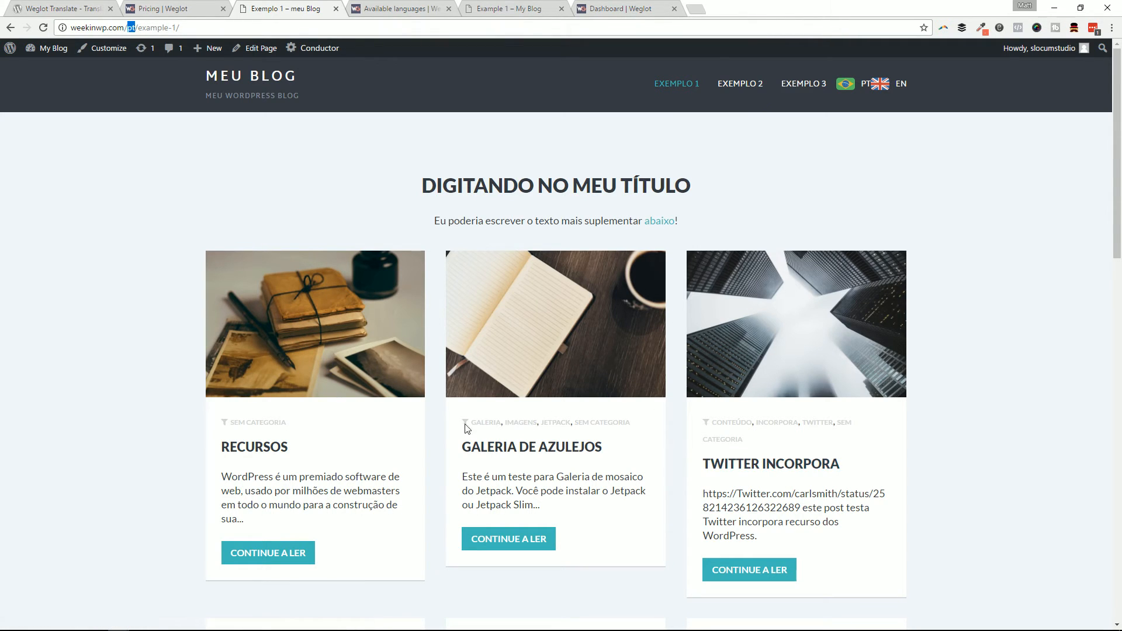
{"action": "mouse_move", "coordinate": [619, 243]}
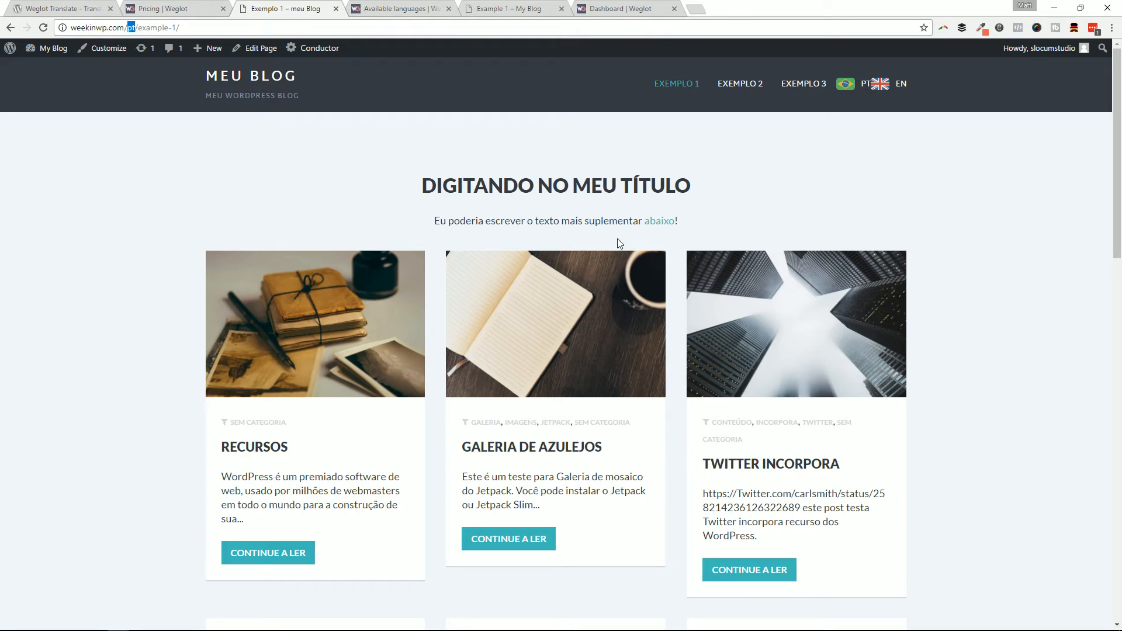
{"action": "mouse_move", "coordinate": [635, 148]}
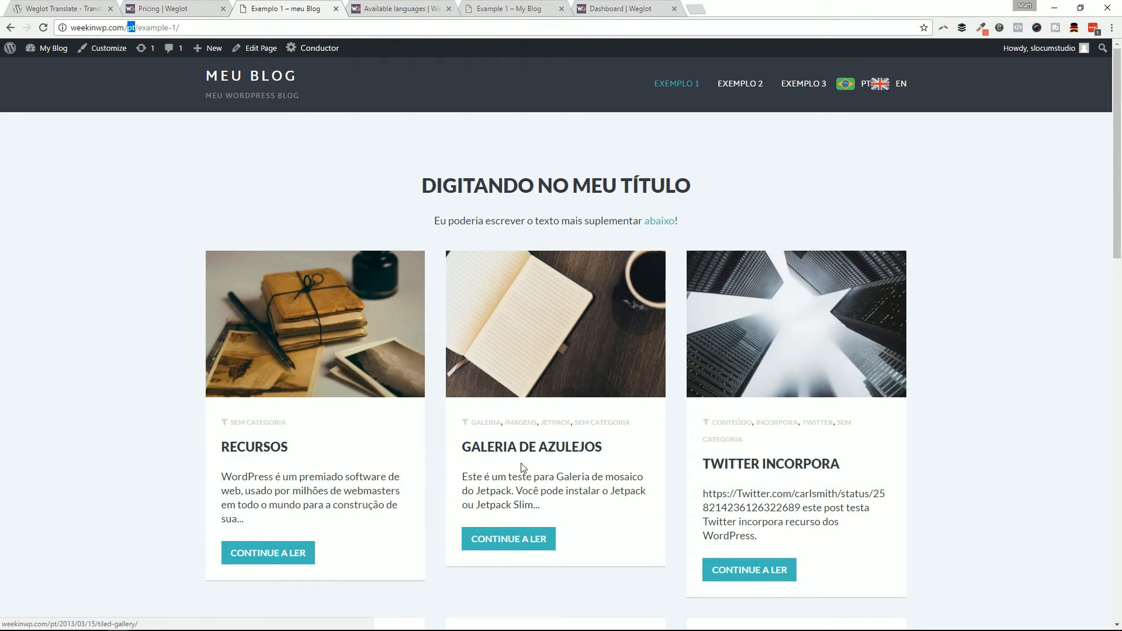
{"action": "mouse_move", "coordinate": [549, 468]}
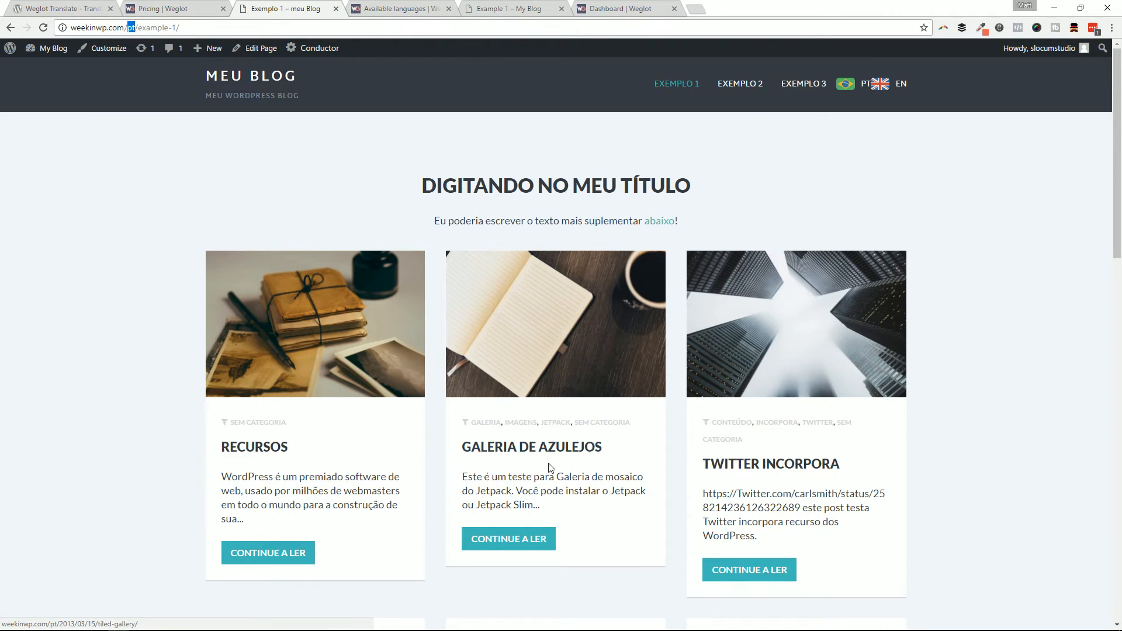
{"action": "mouse_move", "coordinate": [513, 461]}
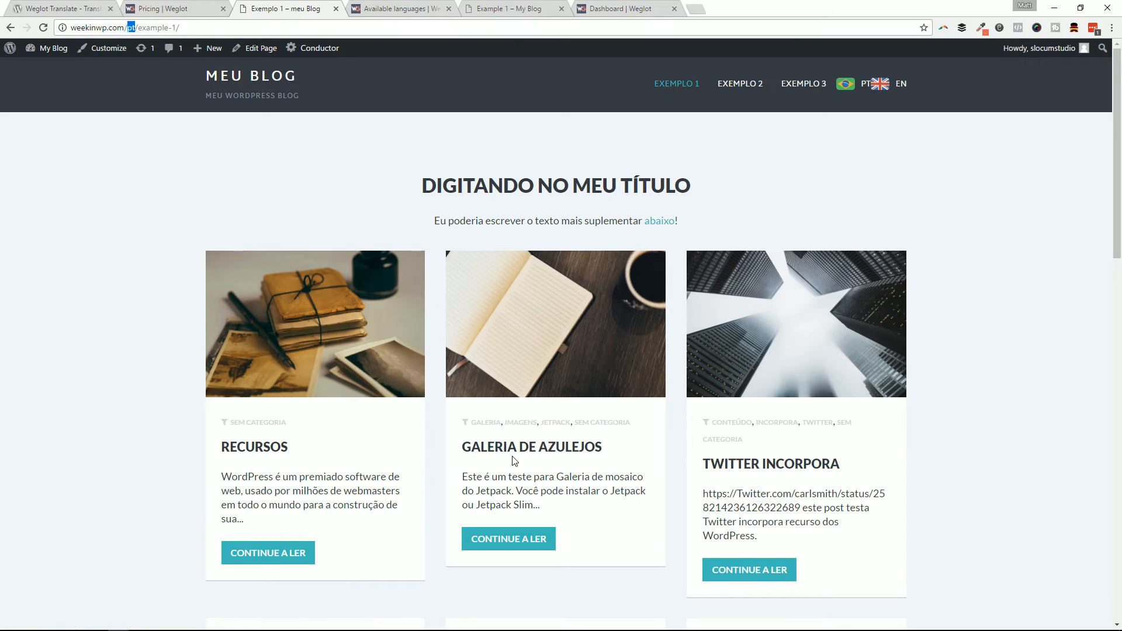
{"action": "mouse_move", "coordinate": [728, 491]}
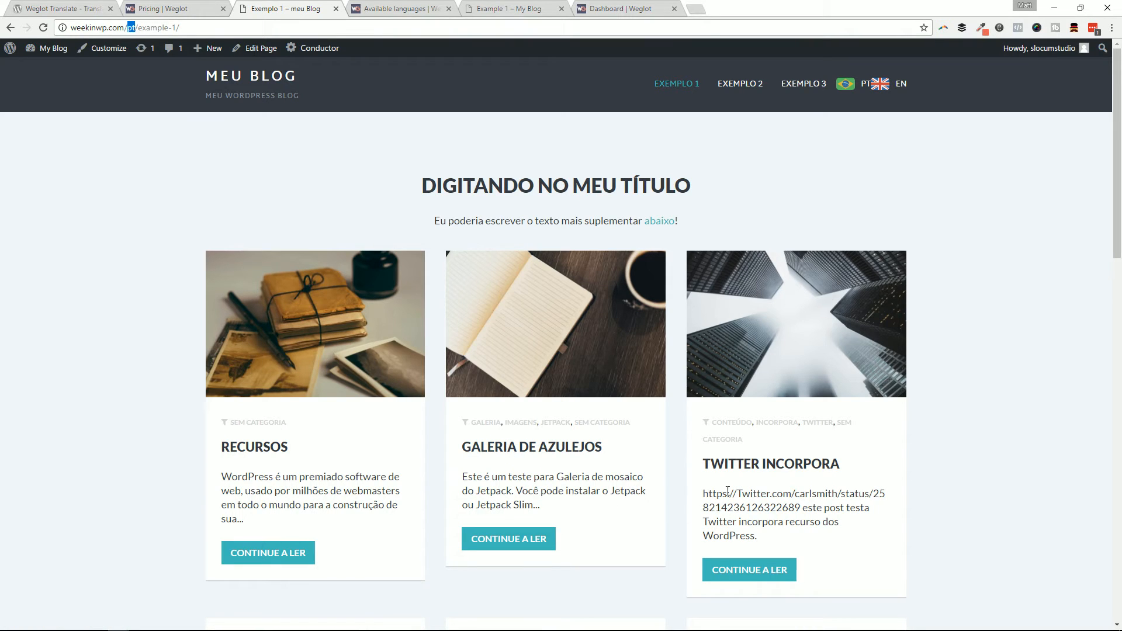
{"action": "mouse_move", "coordinate": [558, 506]}
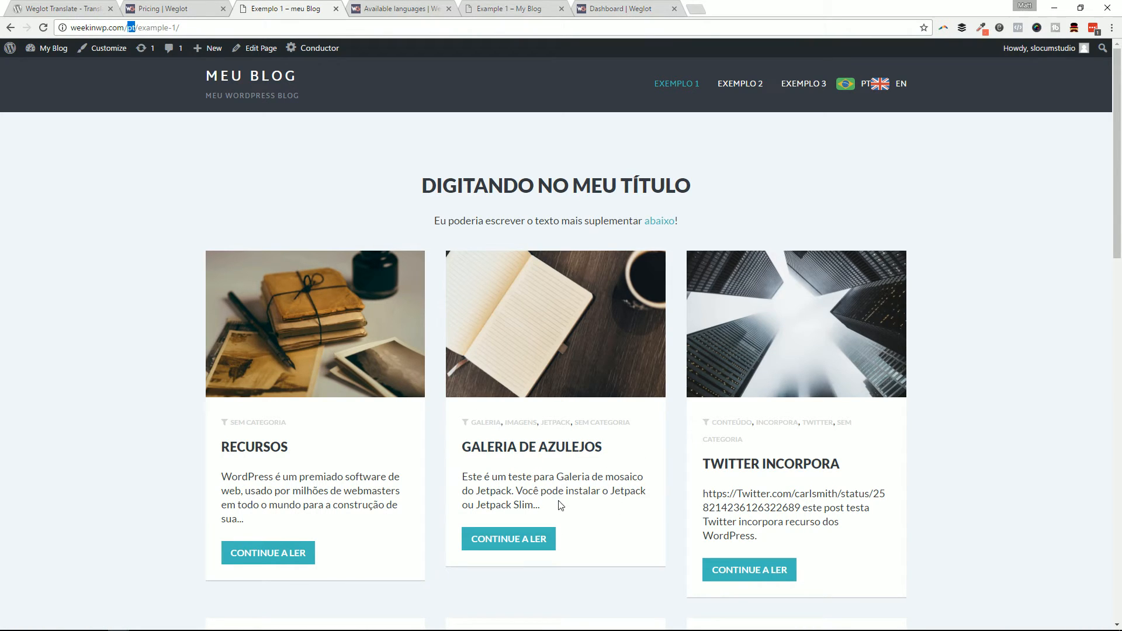
{"action": "mouse_move", "coordinate": [412, 203]}
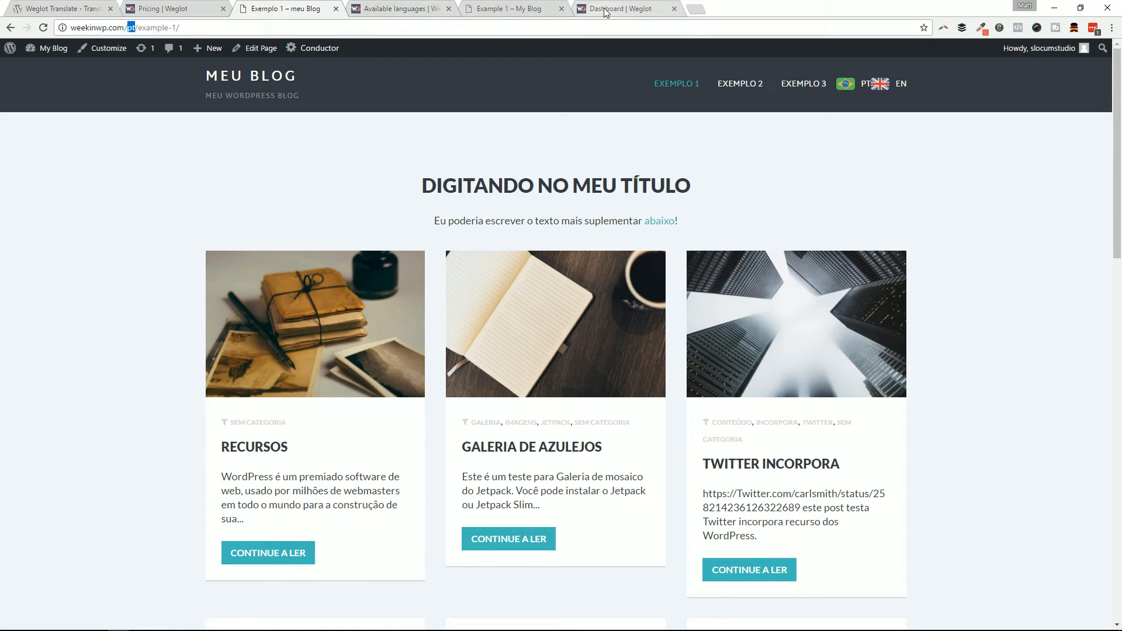
Review Example 1 – My Blog's English strings and Portuguese machine translations in Weglot
{"action": "left_click", "coordinate": [626, 9]}
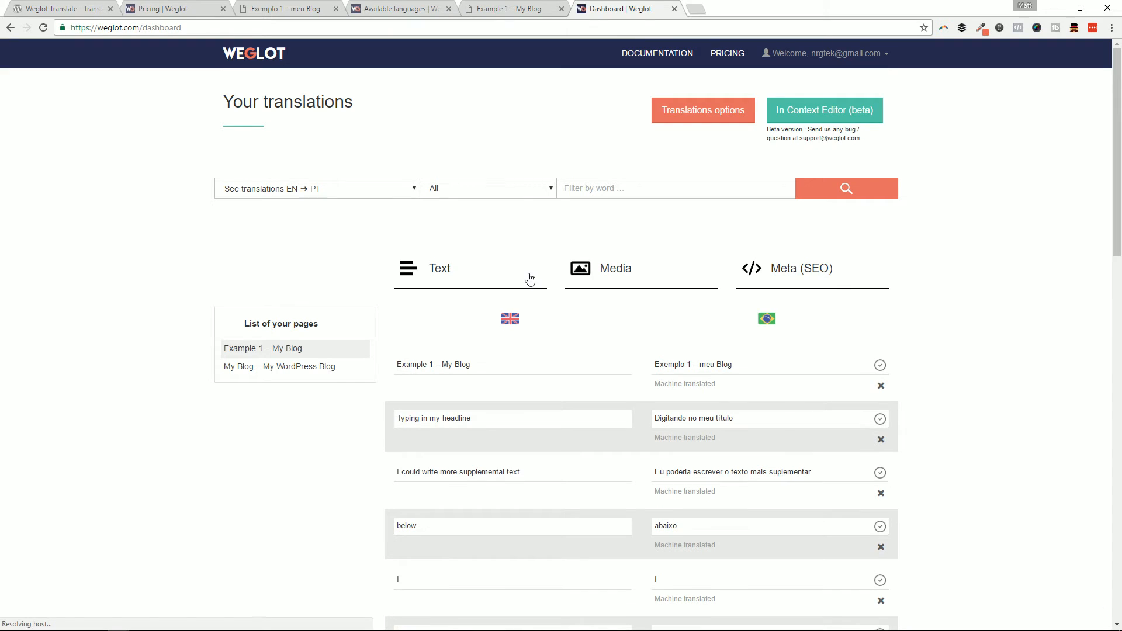
{"action": "scroll", "scroll_direction": "down", "scroll_amount": 3}
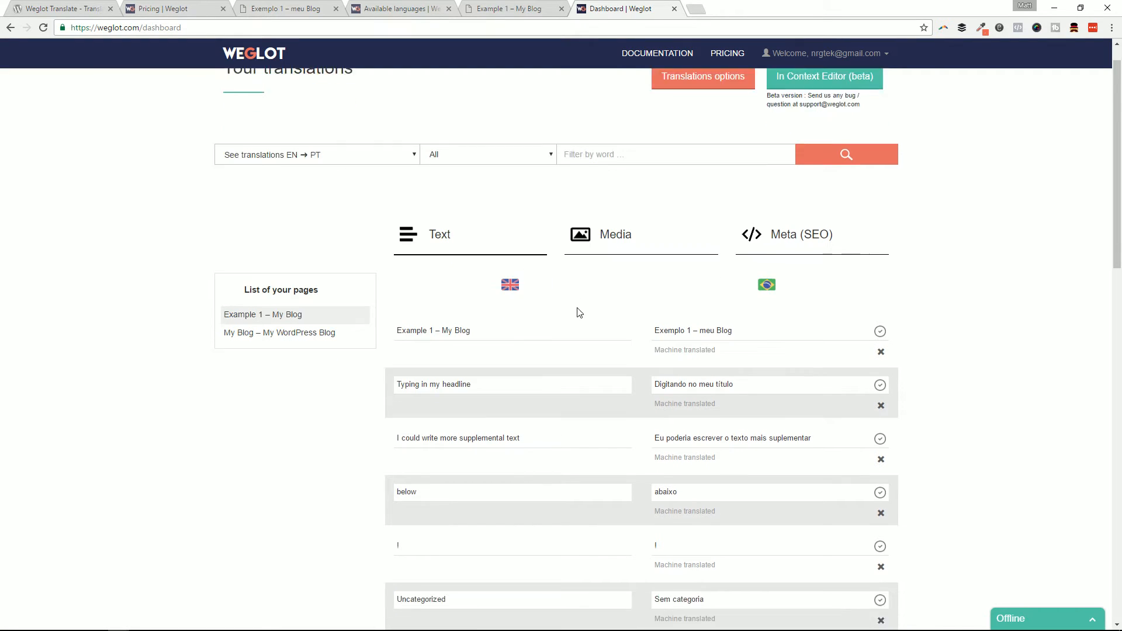
{"action": "scroll", "scroll_direction": "down", "scroll_amount": 3}
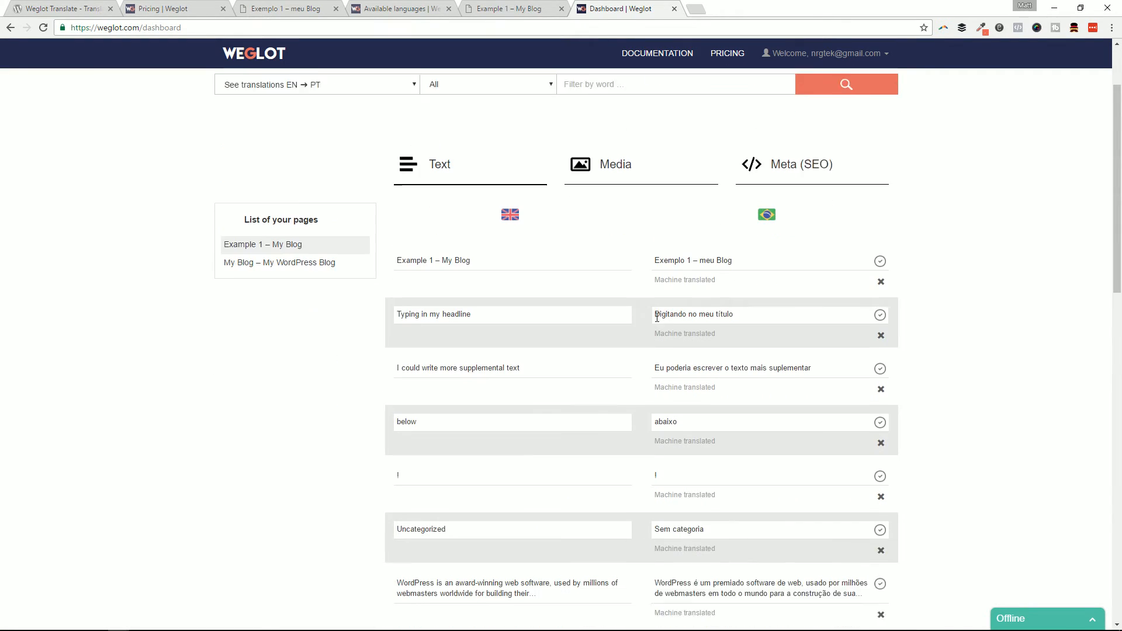
{"action": "scroll", "scroll_direction": "down", "scroll_amount": 3}
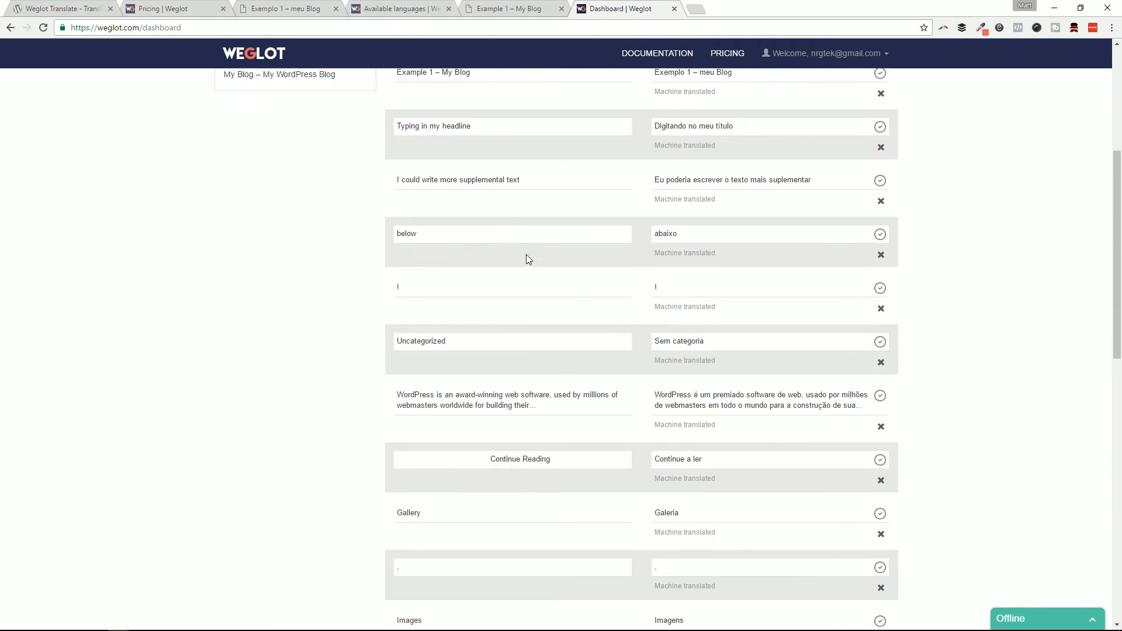
{"action": "scroll", "scroll_direction": "down", "scroll_amount": 3}
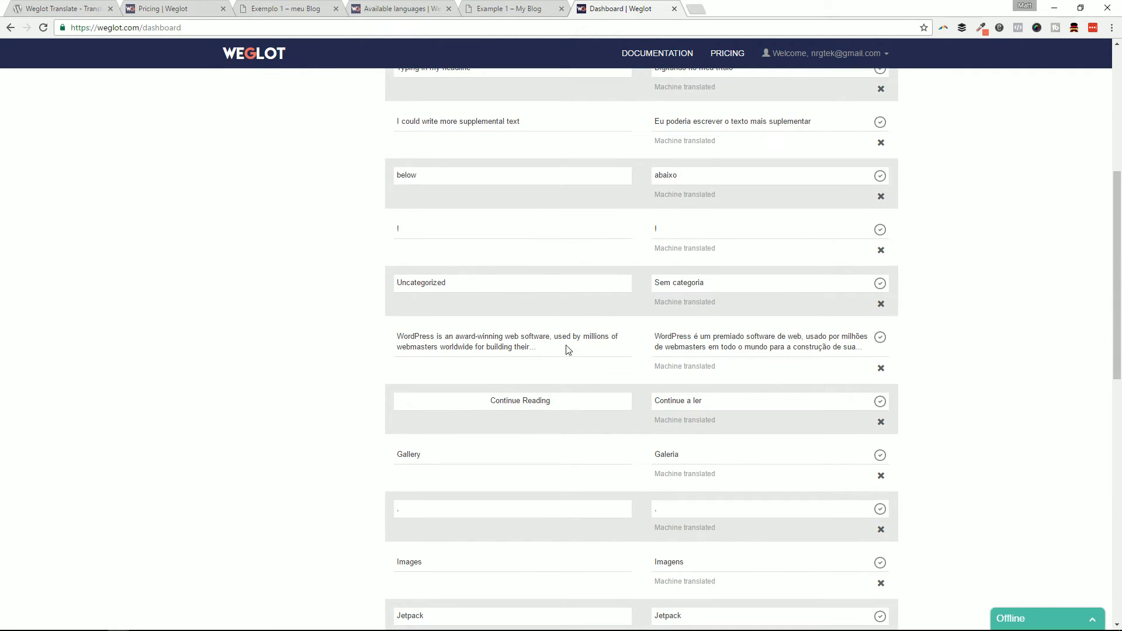
{"action": "mouse_move", "coordinate": [537, 411]}
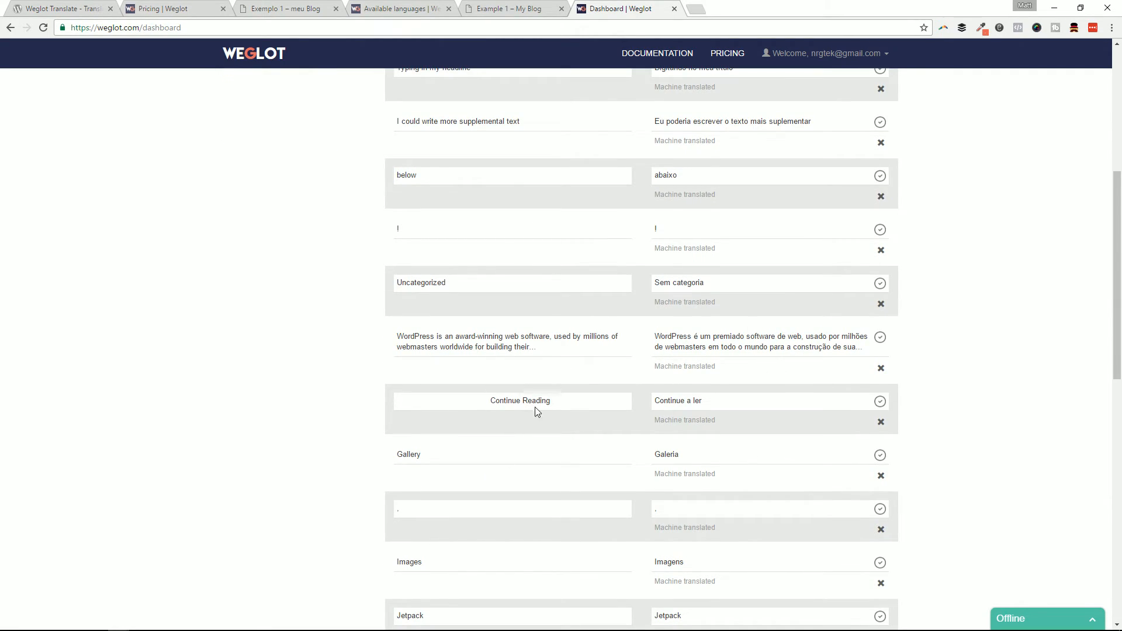
{"action": "mouse_move", "coordinate": [543, 420]}
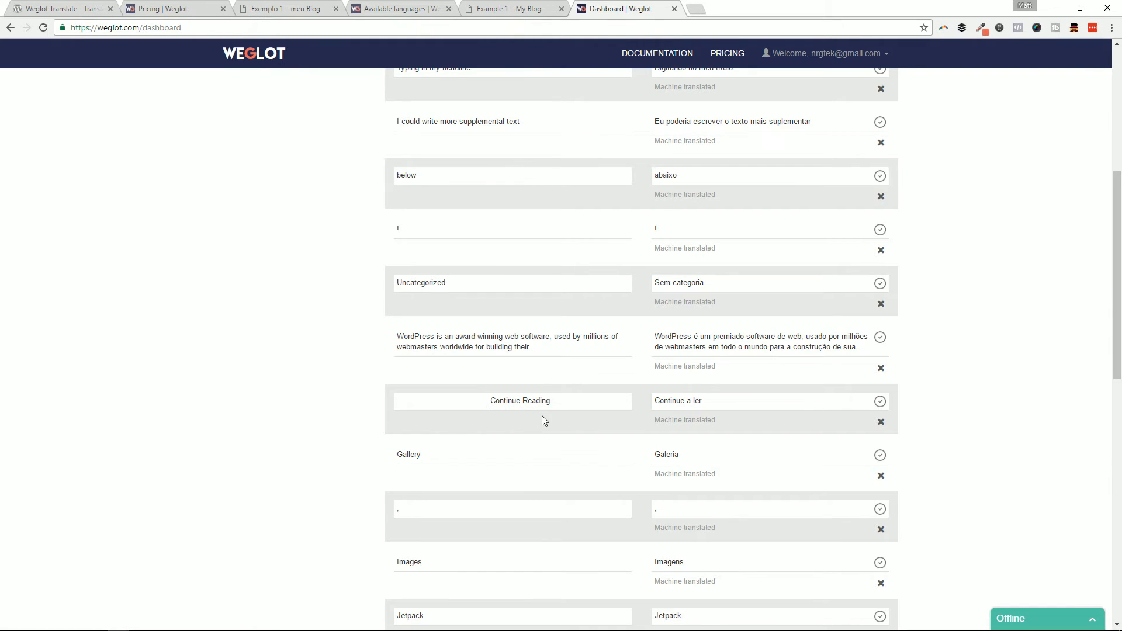
{"action": "mouse_move", "coordinate": [763, 428]}
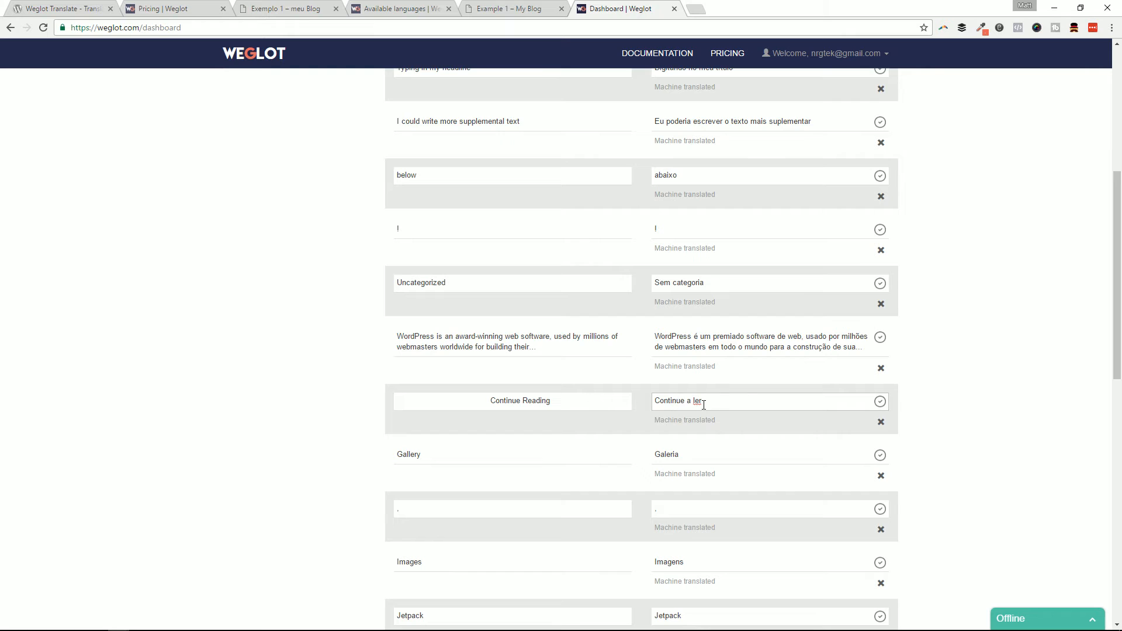
{"action": "mouse_move", "coordinate": [691, 406]}
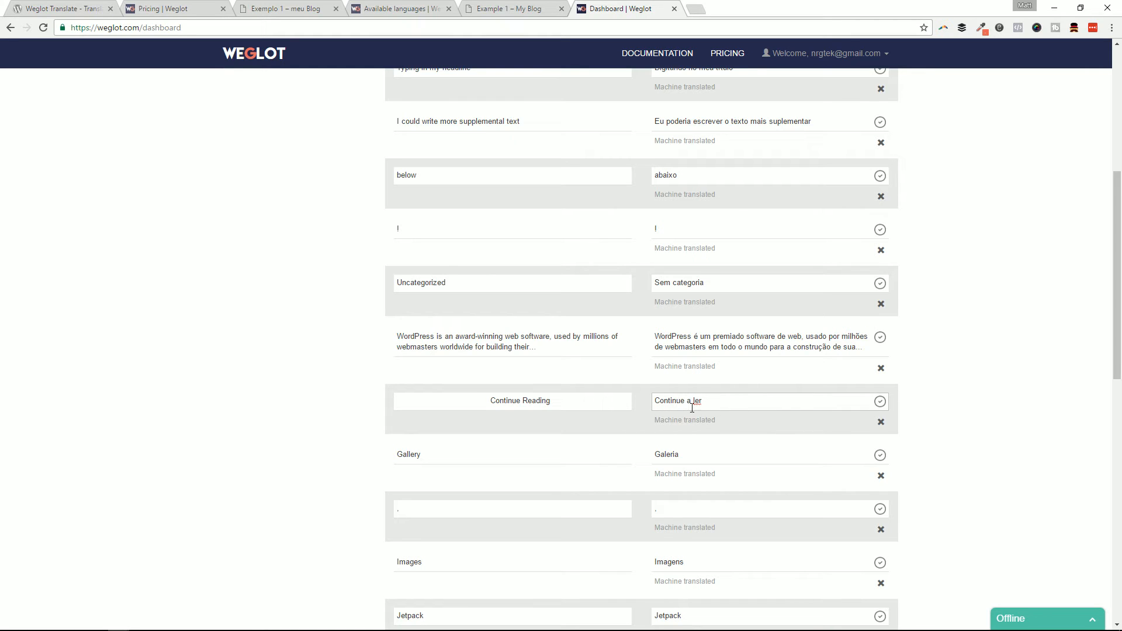
{"action": "mouse_move", "coordinate": [612, 411]}
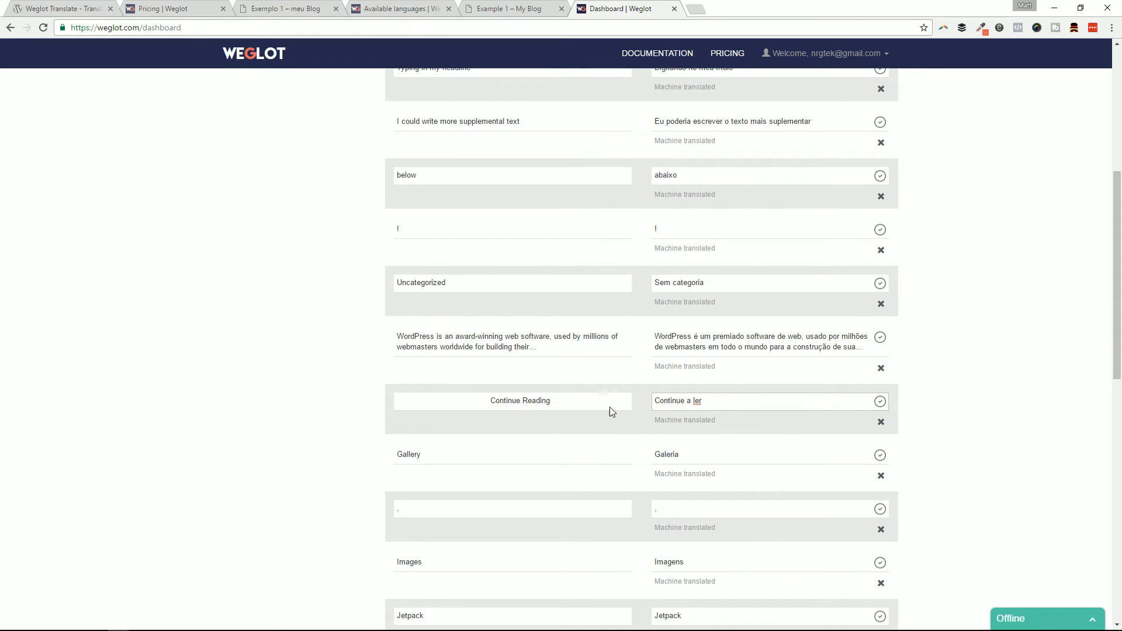
{"action": "scroll", "scroll_direction": "down", "scroll_amount": 3}
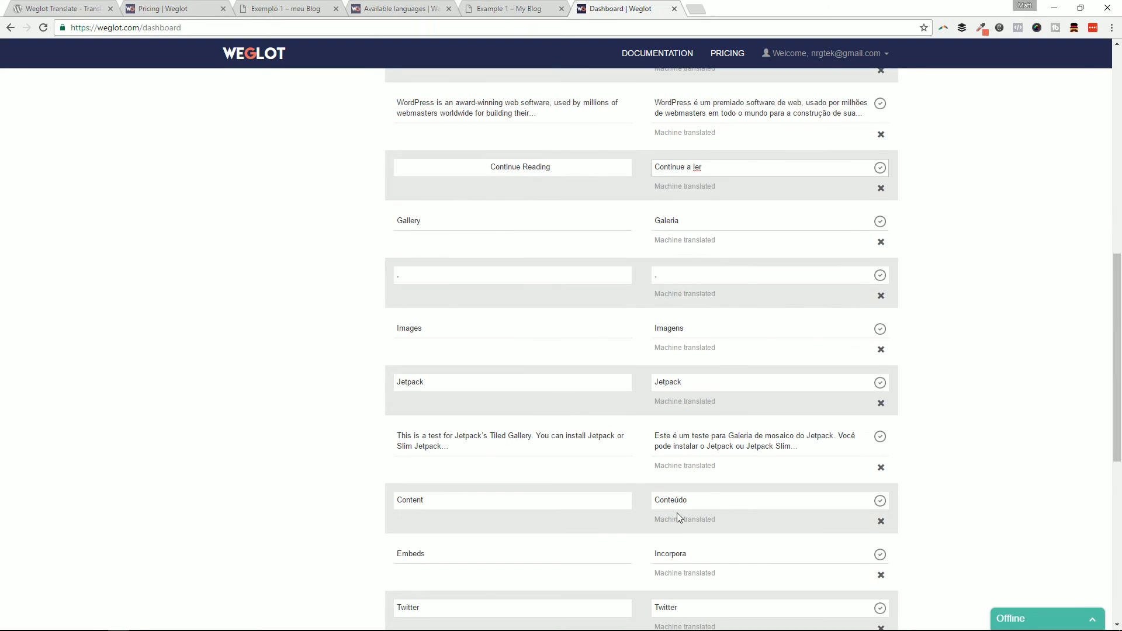
{"action": "scroll", "scroll_direction": "down", "scroll_amount": 3}
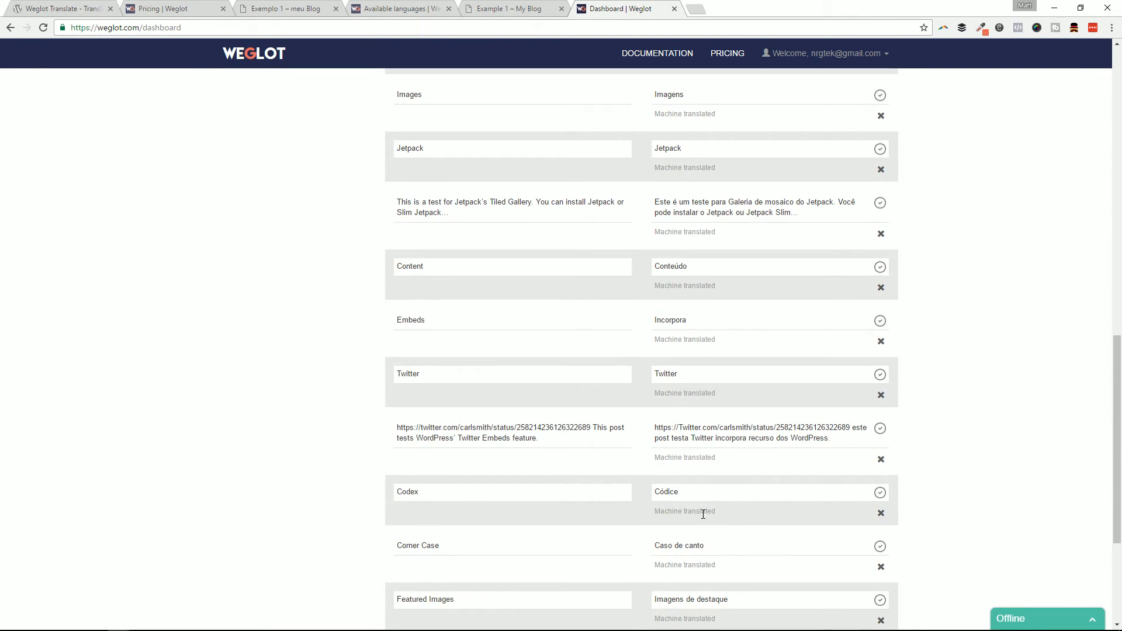
{"action": "scroll", "scroll_direction": "down", "scroll_amount": 3}
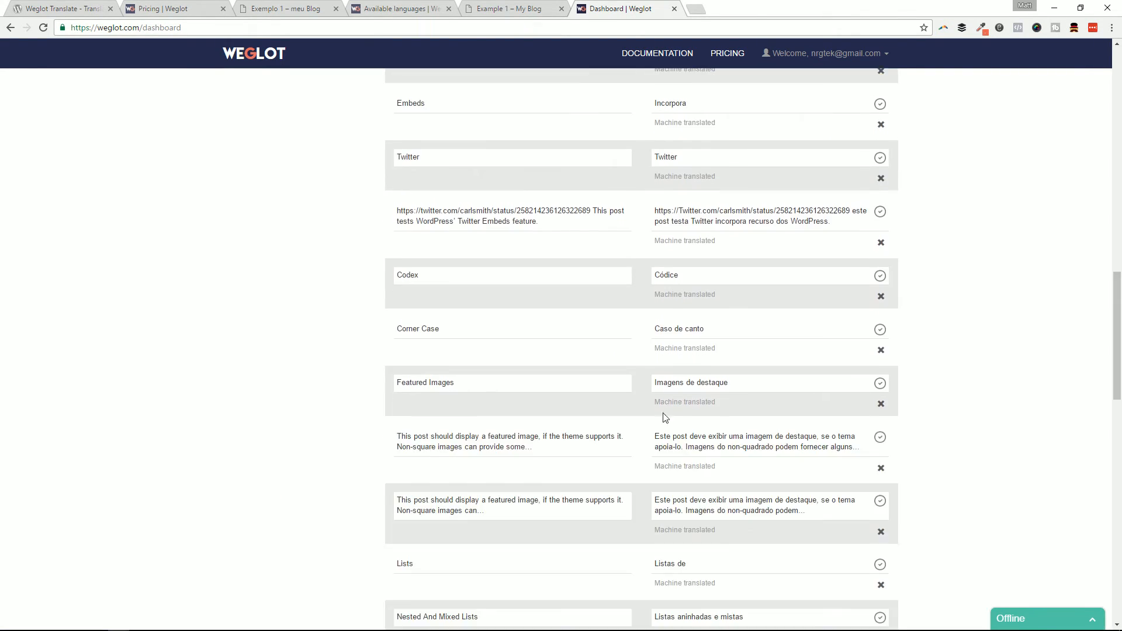
{"action": "scroll", "scroll_direction": "down", "scroll_amount": 3}
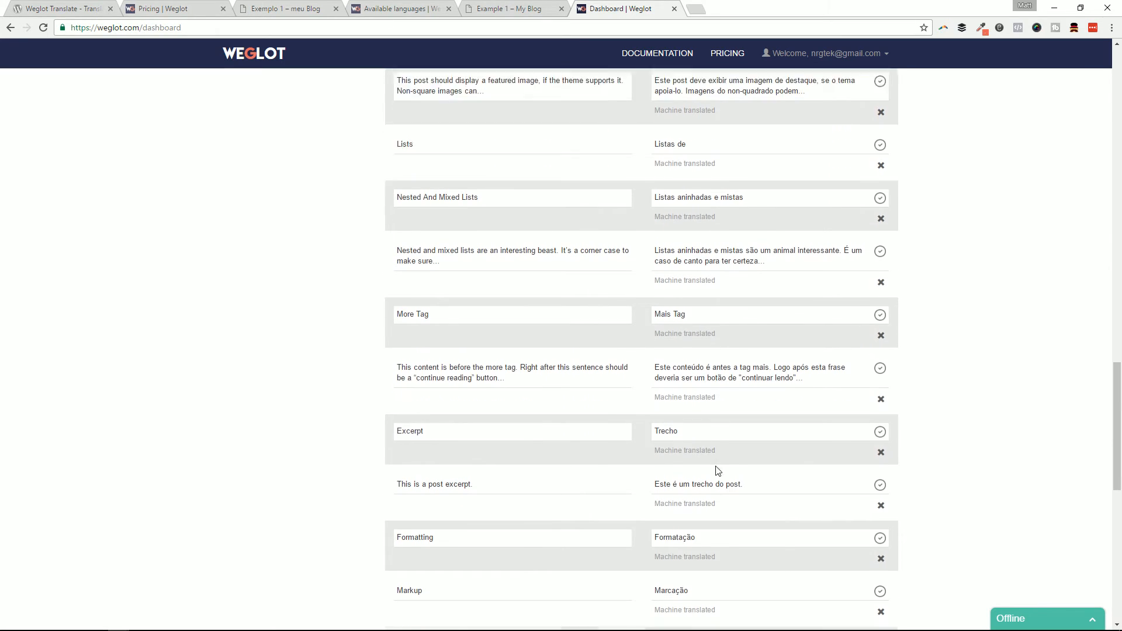
{"action": "scroll", "scroll_direction": "down", "scroll_amount": 3}
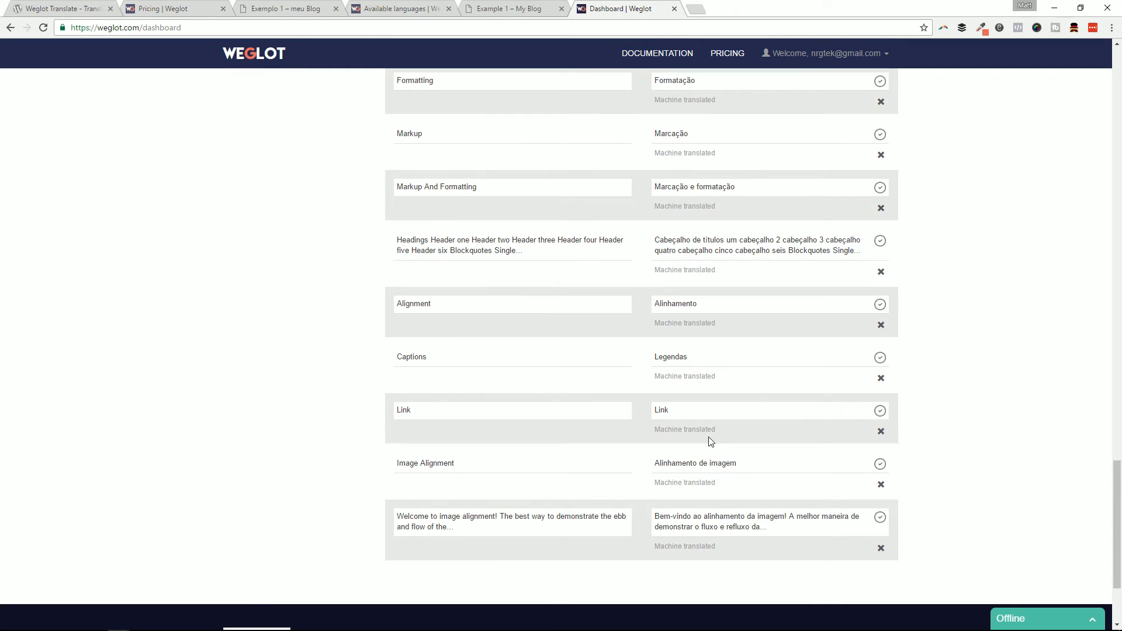
{"action": "scroll", "scroll_direction": "up", "scroll_amount": 3}
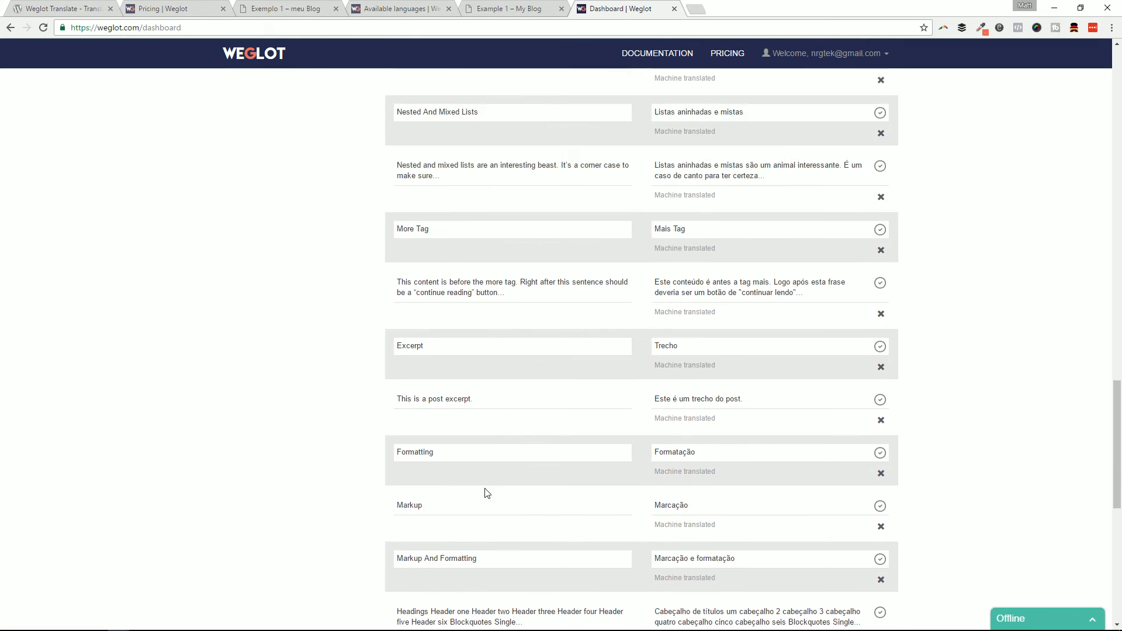
{"action": "scroll", "scroll_direction": "up", "scroll_amount": 3}
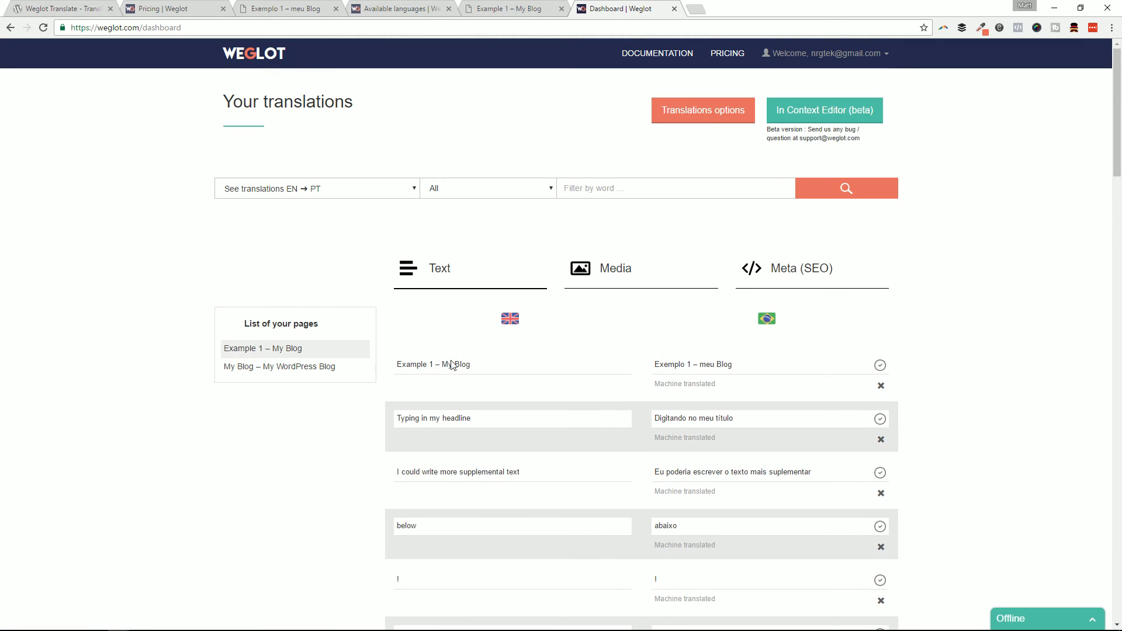
{"action": "mouse_move", "coordinate": [805, 508]}
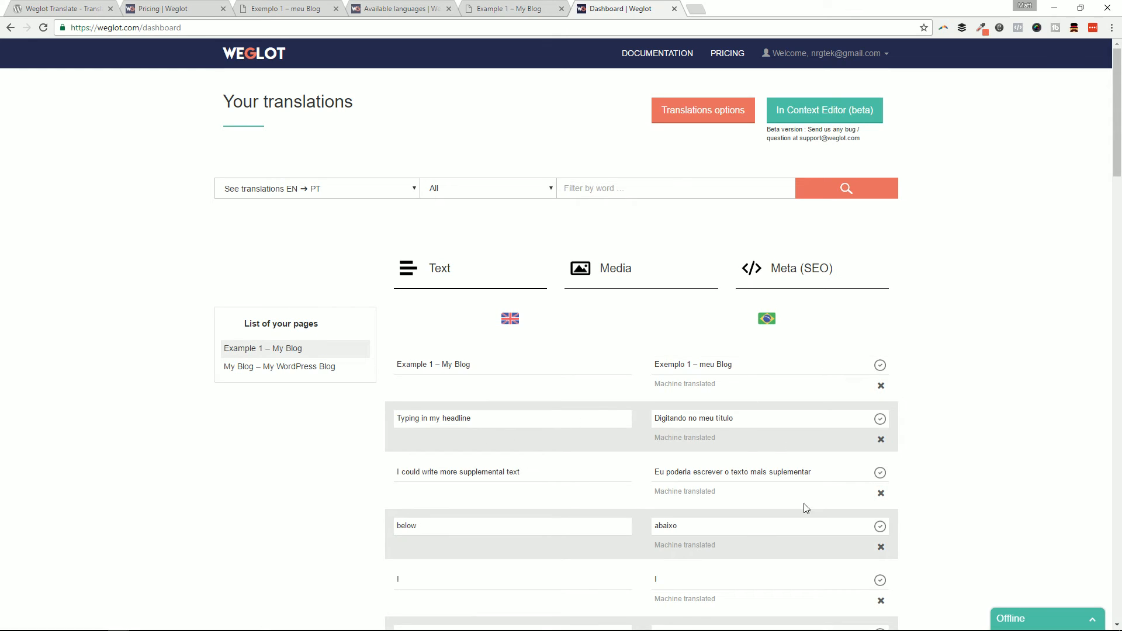
{"action": "mouse_move", "coordinate": [535, 439]}
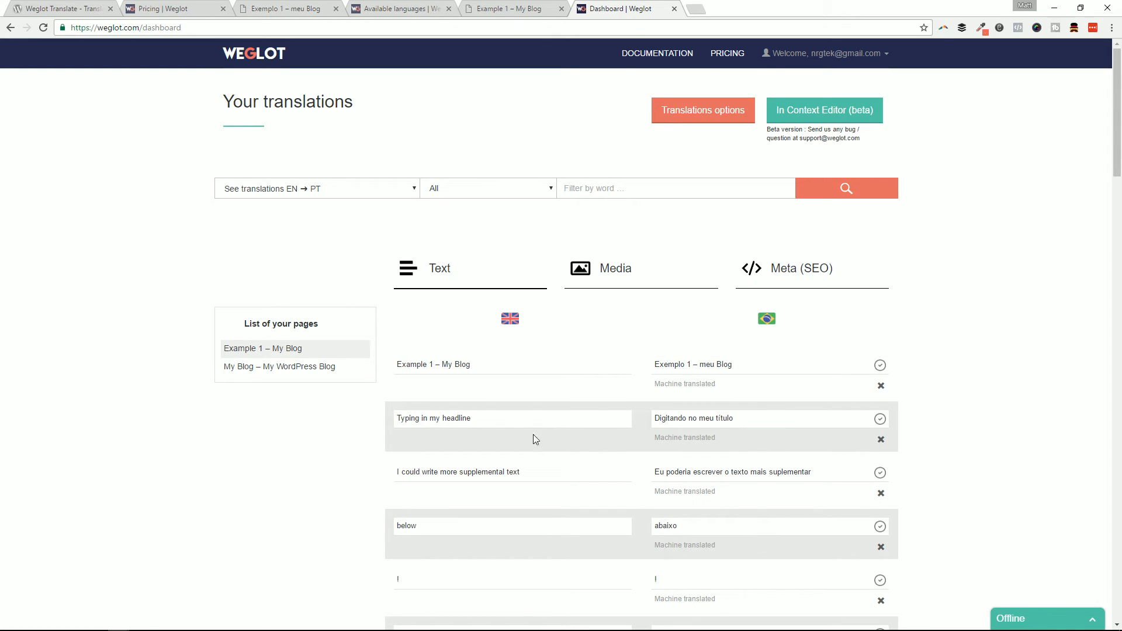
{"action": "mouse_move", "coordinate": [523, 321]}
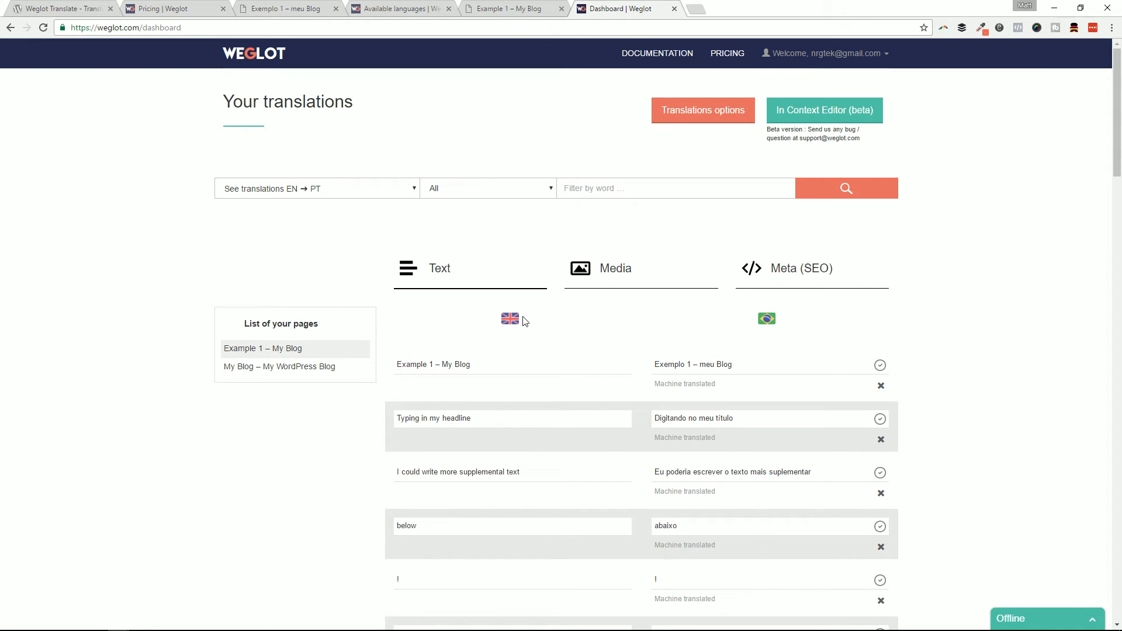
{"action": "mouse_move", "coordinate": [284, 320]}
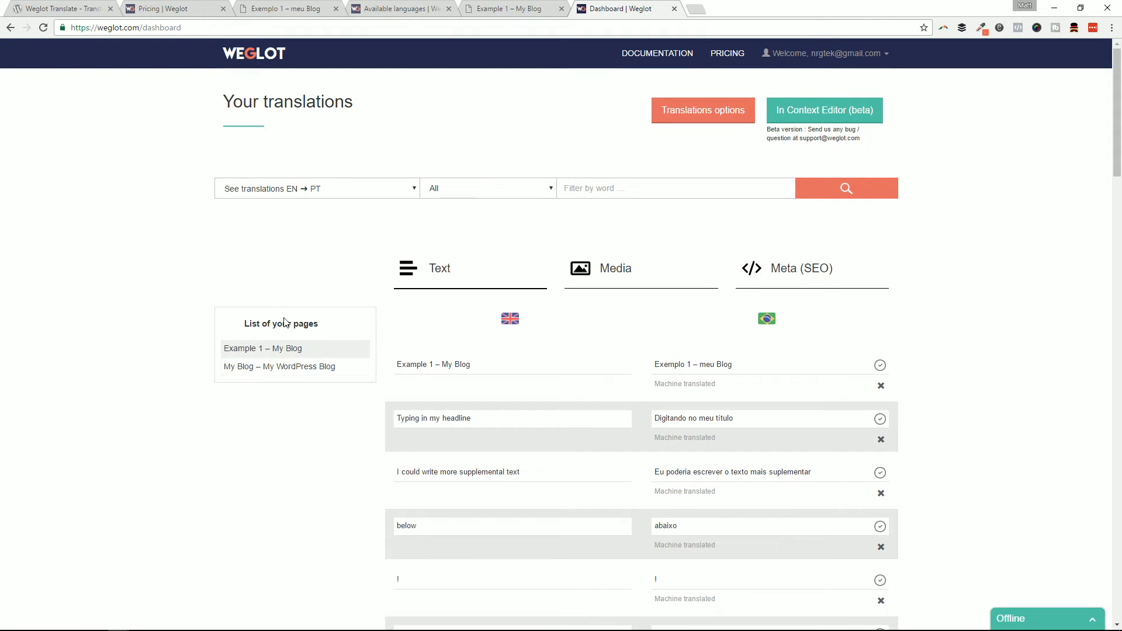
View My Blog – My WordPress Blog's translations, then return to the English Example 1 page
{"action": "left_click", "coordinate": [279, 366]}
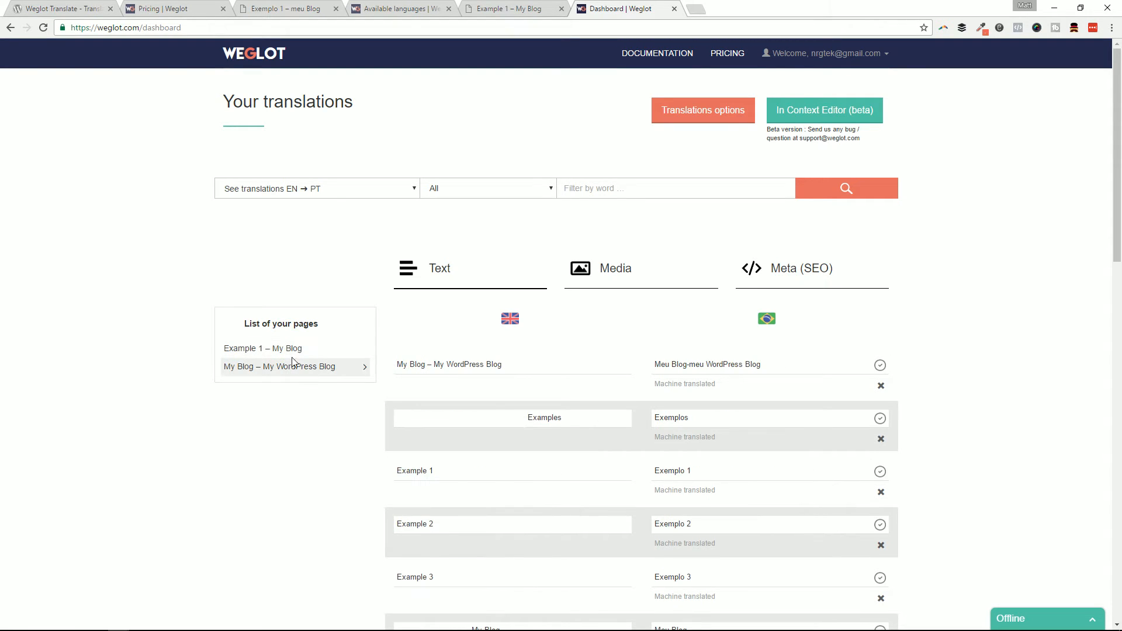
{"action": "mouse_move", "coordinate": [292, 320]}
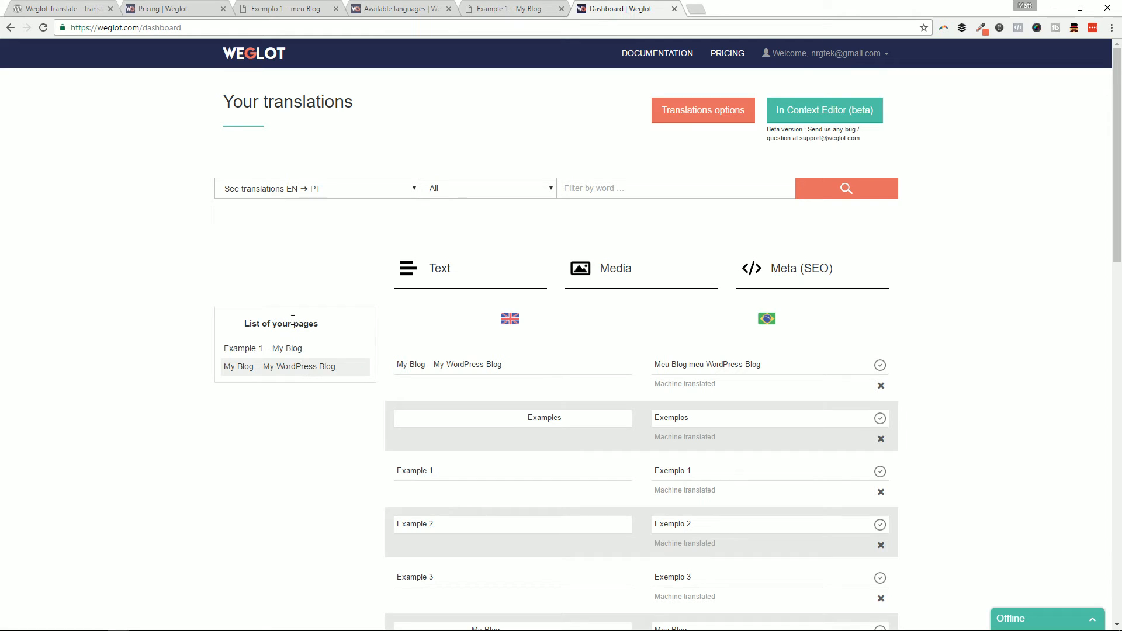
{"action": "mouse_move", "coordinate": [302, 385]}
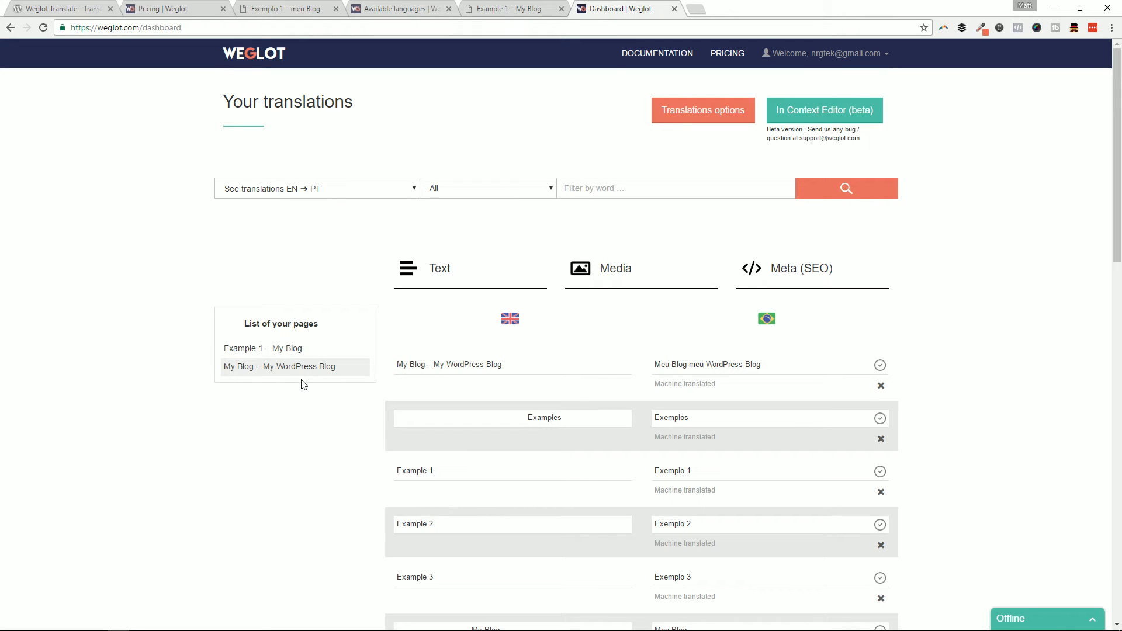
{"action": "mouse_move", "coordinate": [475, 297]}
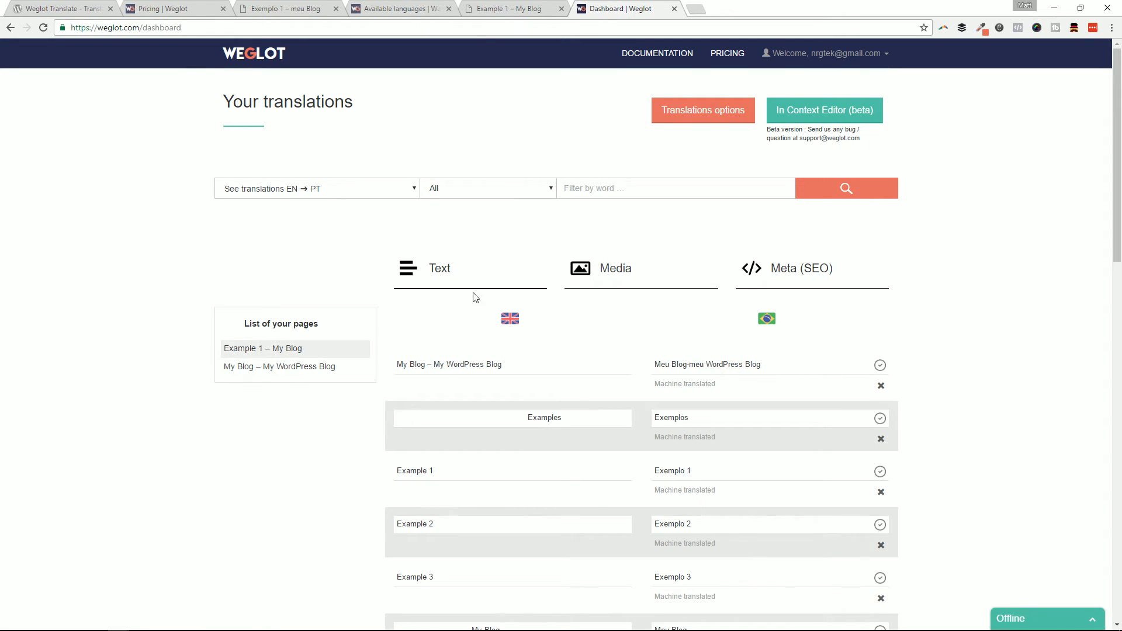
{"action": "left_click", "coordinate": [501, 9]}
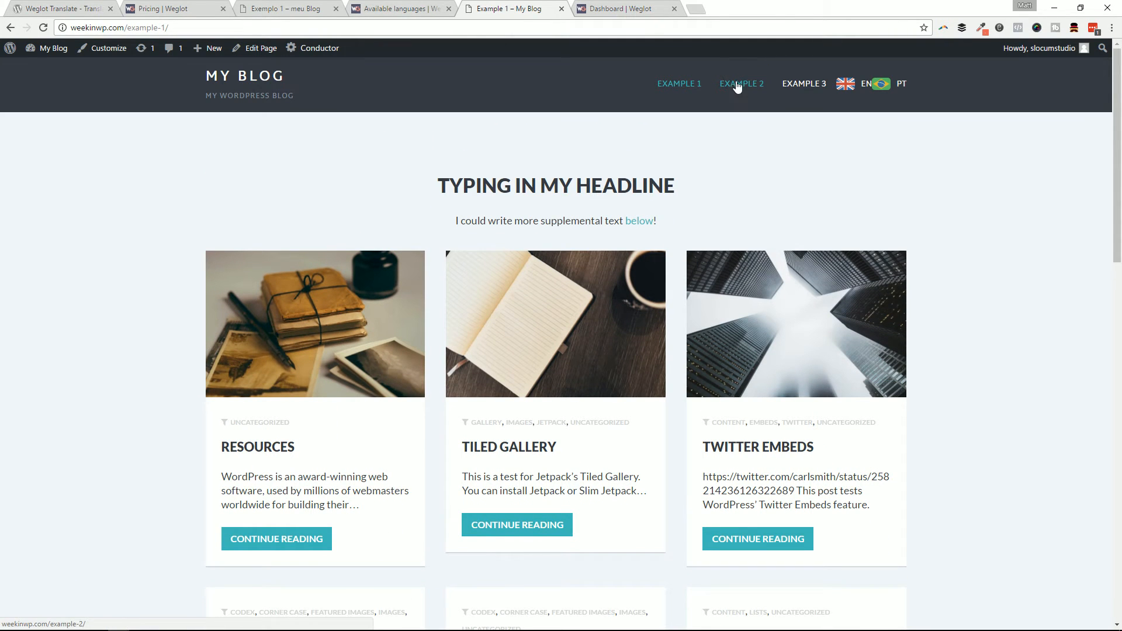
Open the Example 2 page and view it in Portuguese as Exemplo 2
{"action": "left_click", "coordinate": [803, 83]}
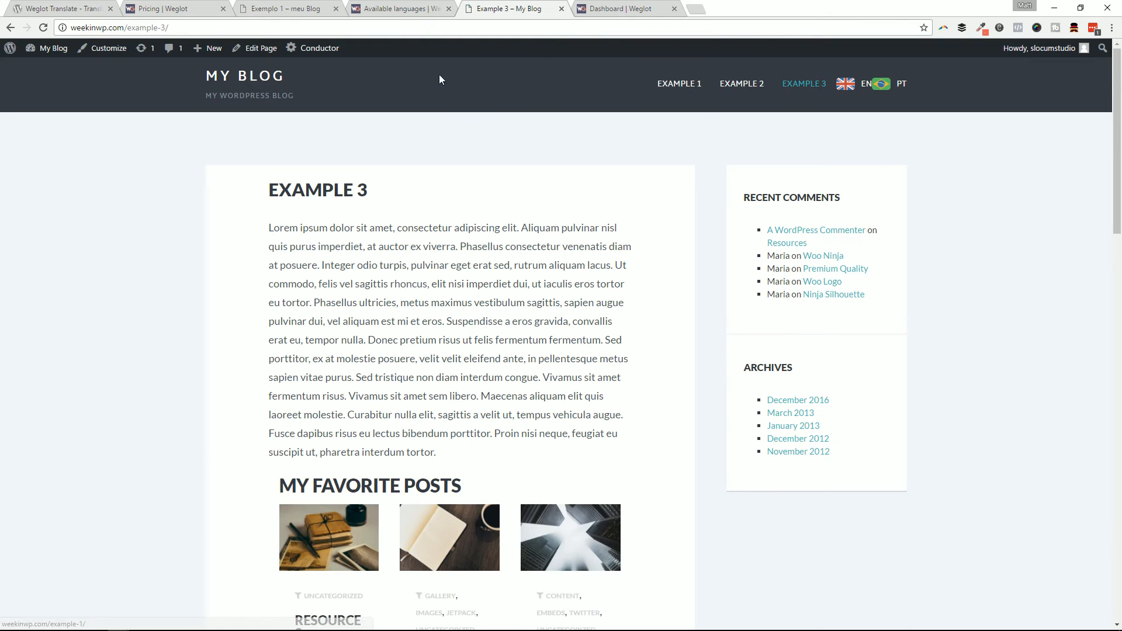
{"action": "mouse_move", "coordinate": [741, 84]}
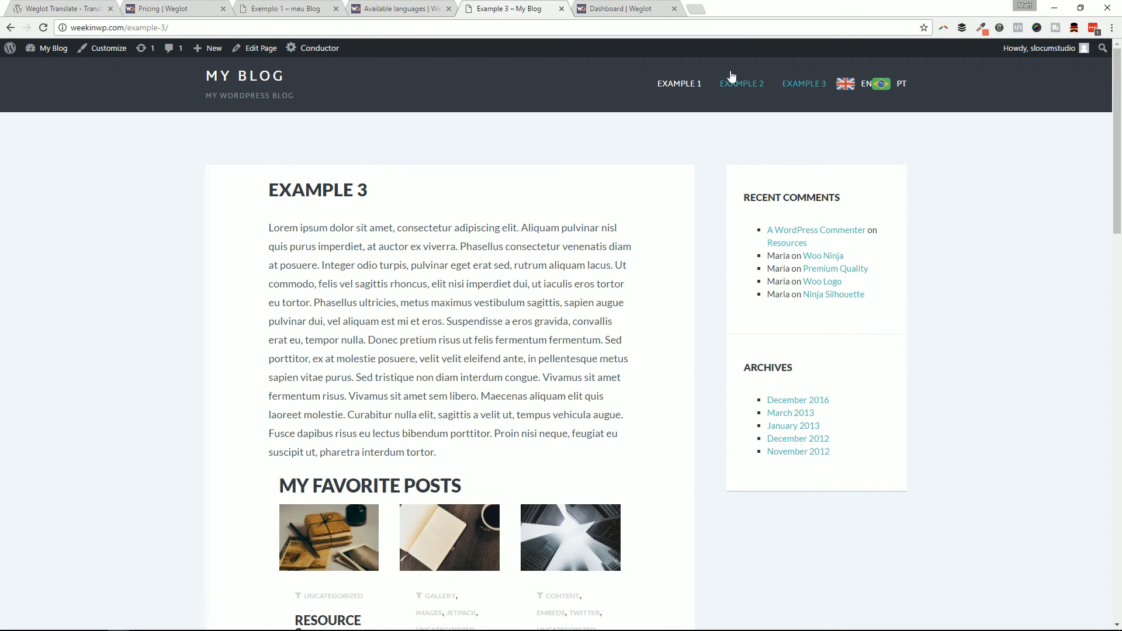
{"action": "left_click", "coordinate": [741, 83]}
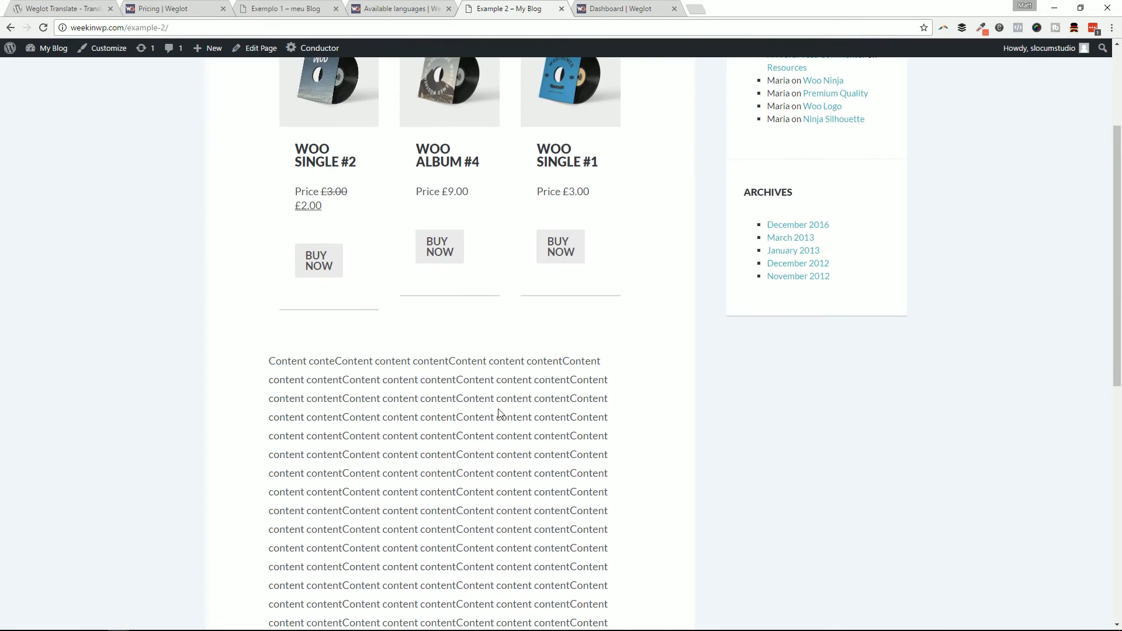
{"action": "scroll", "scroll_direction": "down", "scroll_amount": 3}
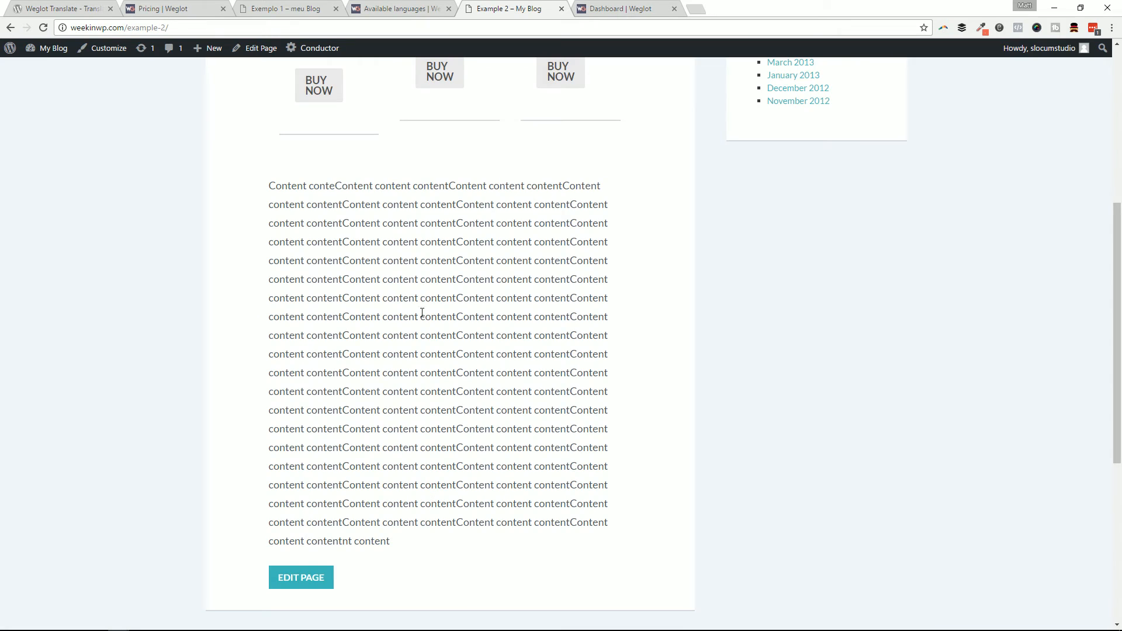
{"action": "scroll", "scroll_direction": "up", "scroll_amount": 3}
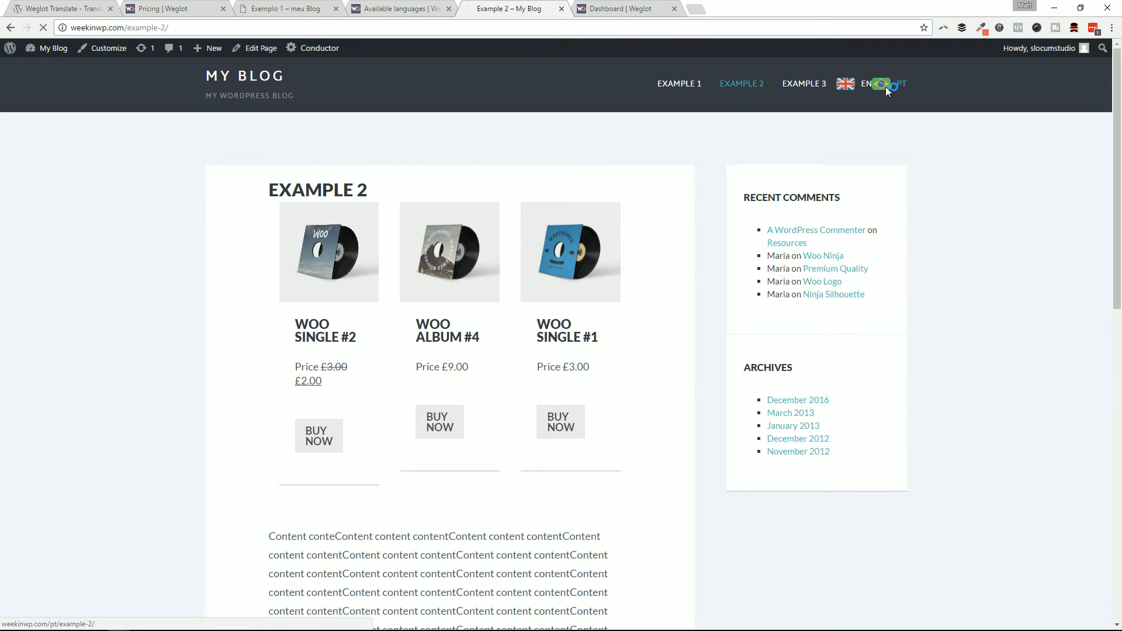
{"action": "left_click", "coordinate": [901, 83]}
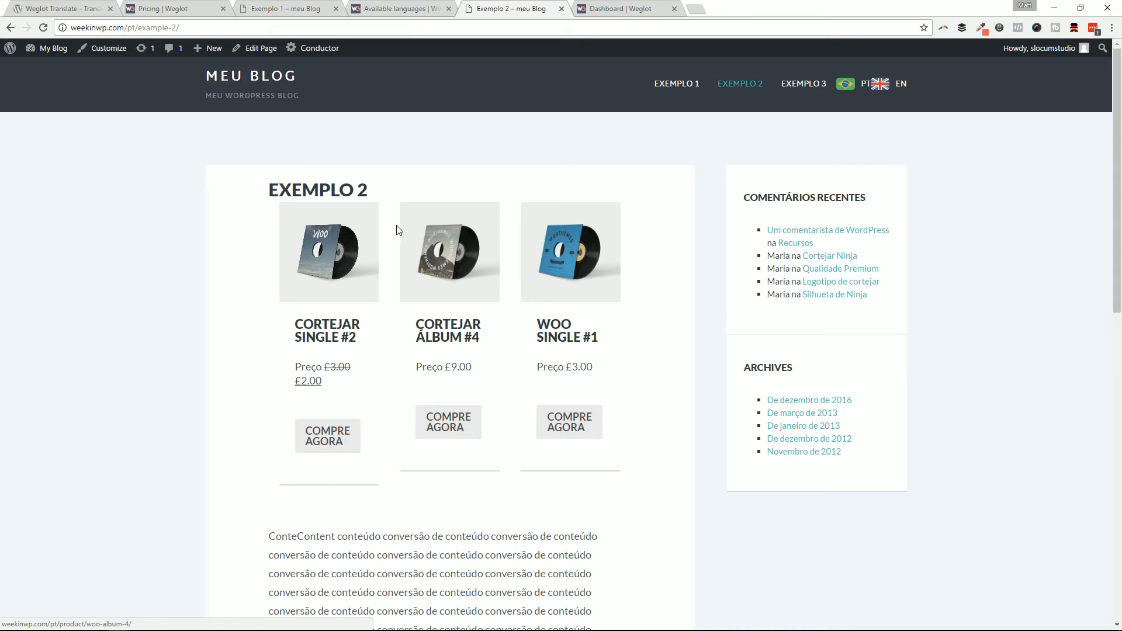
{"action": "mouse_move", "coordinate": [647, 421]}
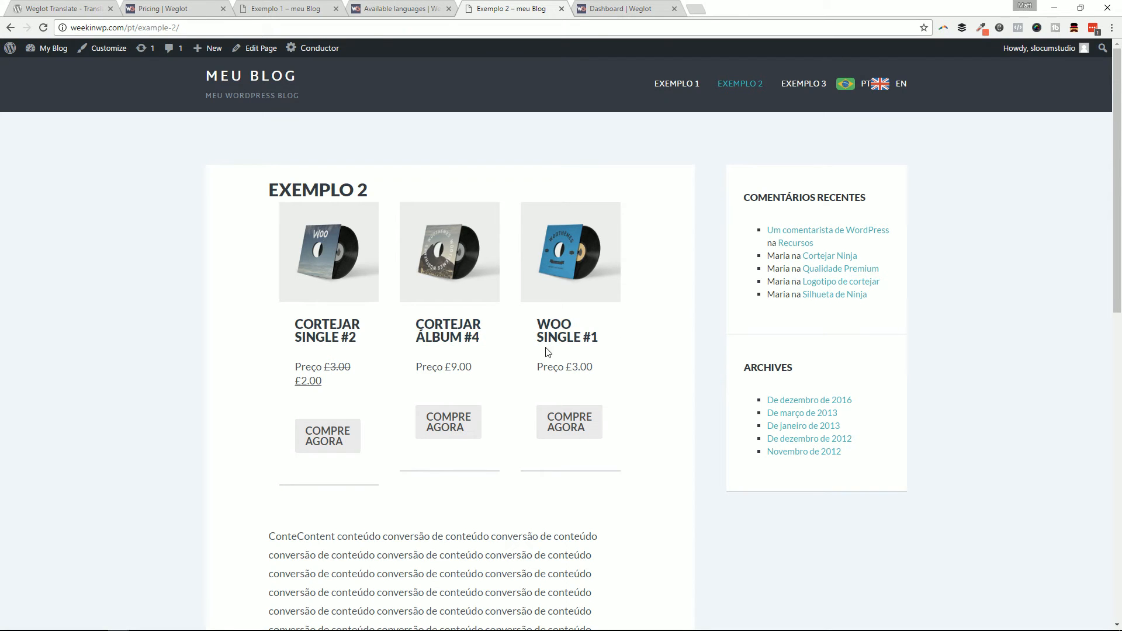
{"action": "scroll", "scroll_direction": "down", "scroll_amount": 3}
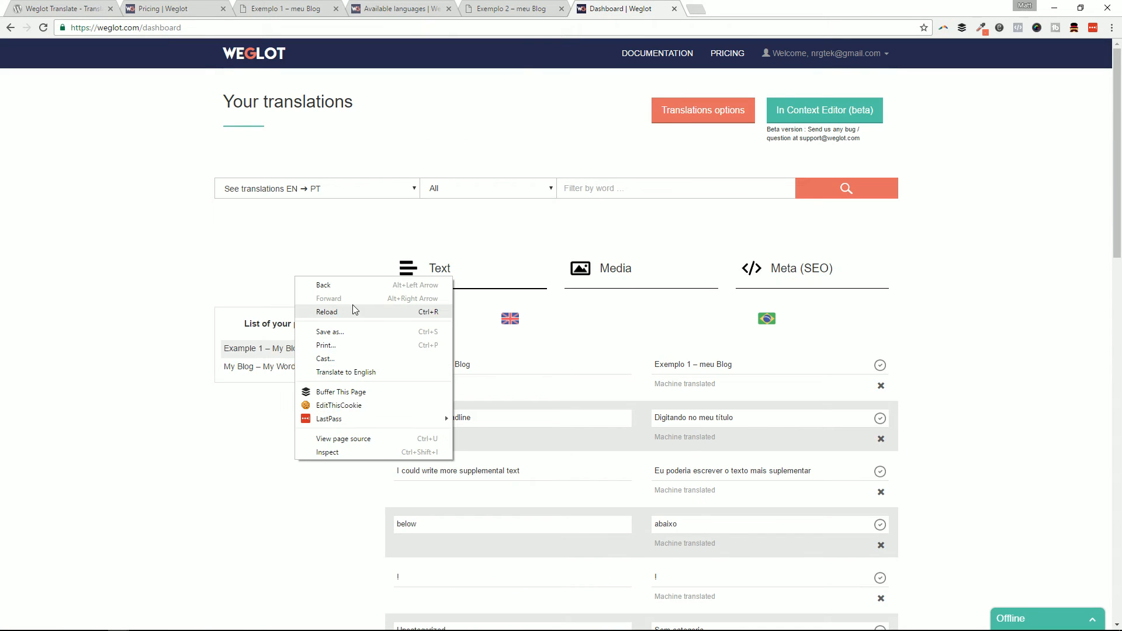
Review Example 2 – My Blog translation pairs, such as Price → Preço and Buy now → Compre agora
{"action": "left_click", "coordinate": [326, 311]}
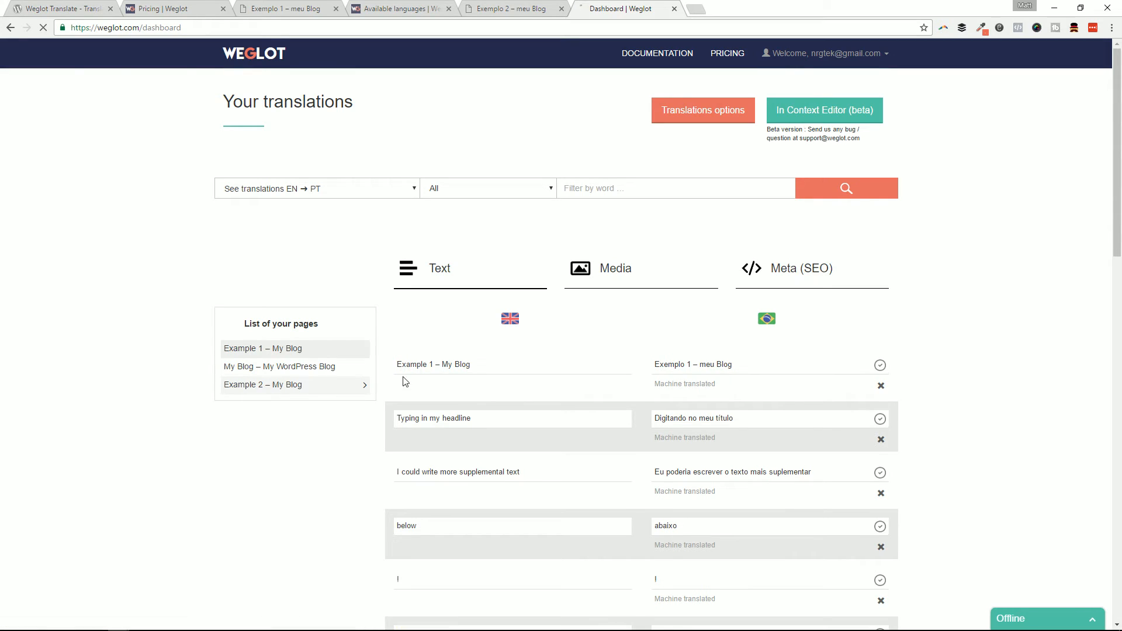
{"action": "left_click", "coordinate": [262, 384]}
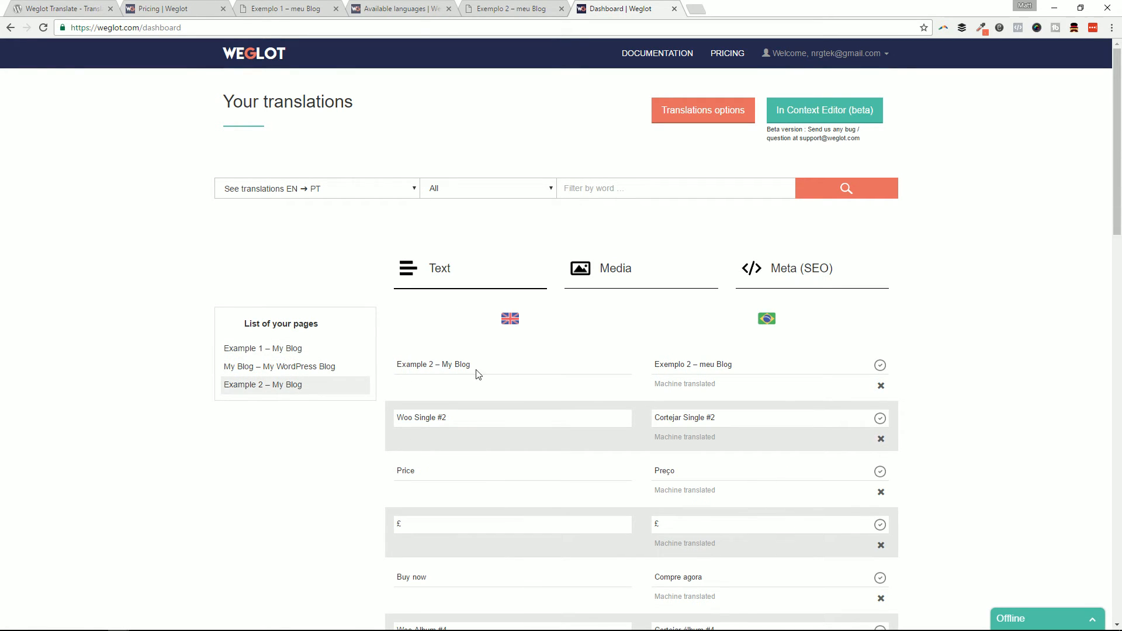
{"action": "scroll", "scroll_direction": "down", "scroll_amount": 3}
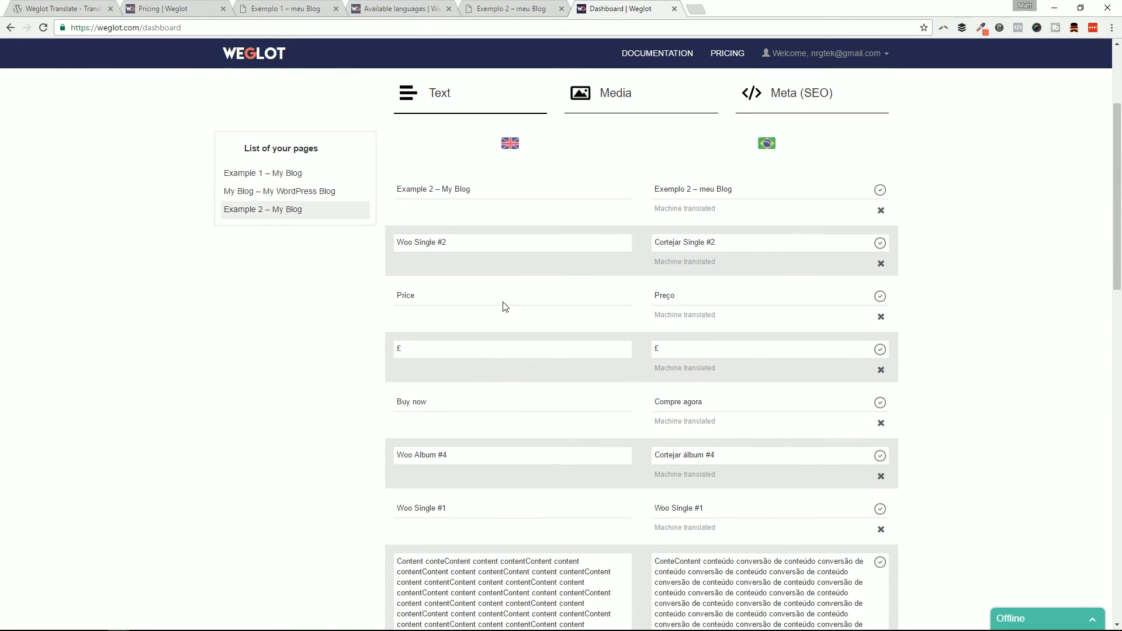
{"action": "scroll", "scroll_direction": "down", "scroll_amount": 3}
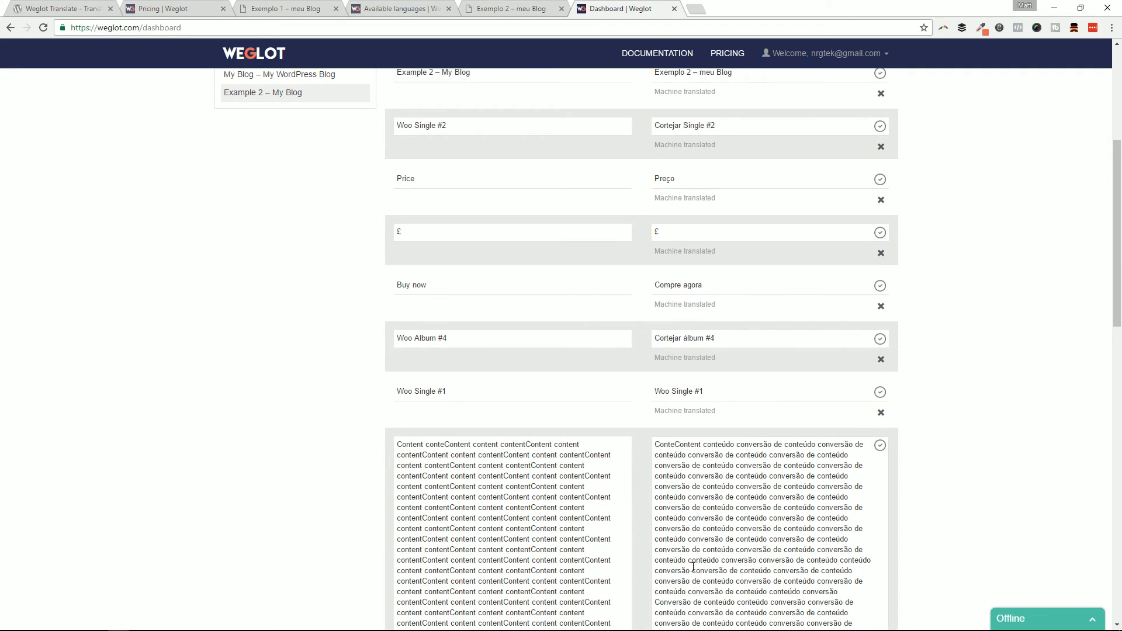
{"action": "scroll", "scroll_direction": "down", "scroll_amount": 3}
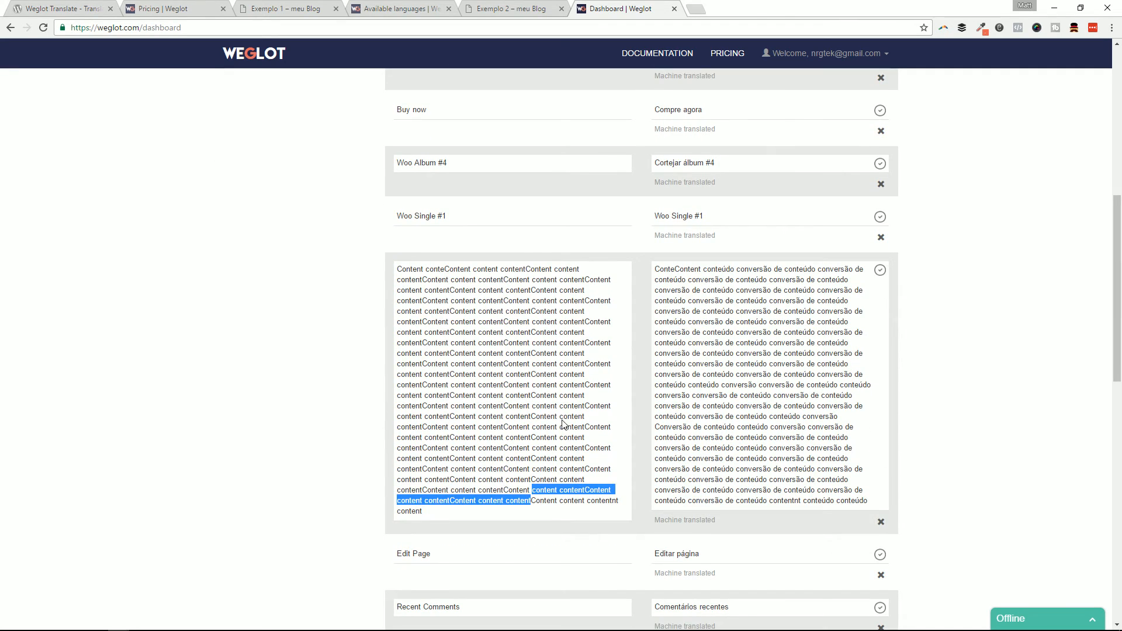
{"action": "left_click", "coordinate": [650, 353]}
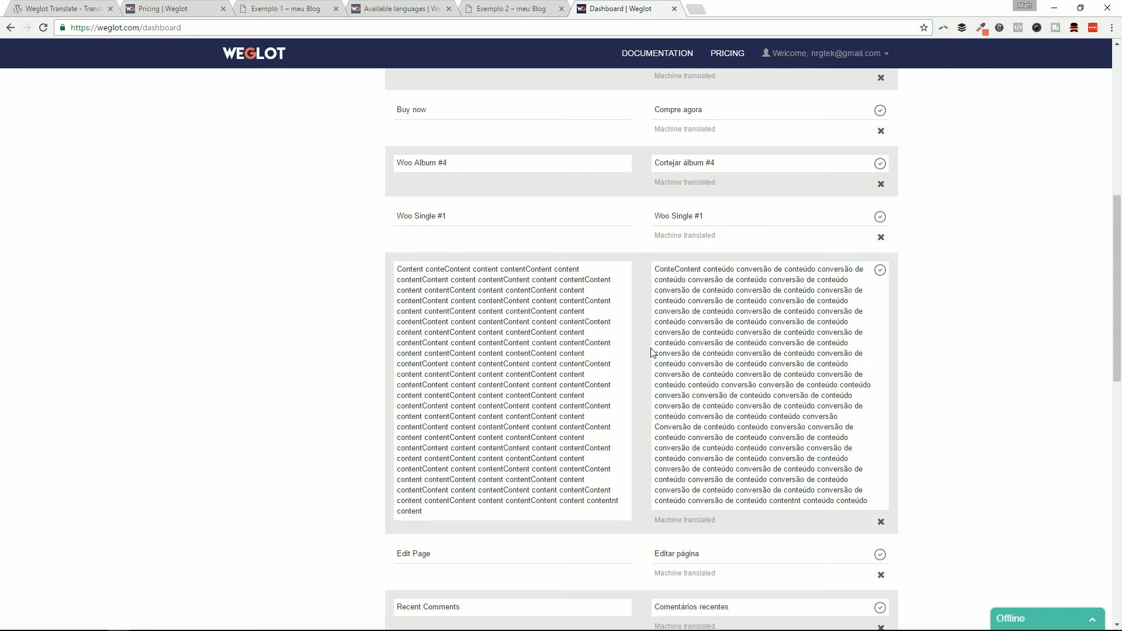
{"action": "scroll", "scroll_direction": "down", "scroll_amount": 3}
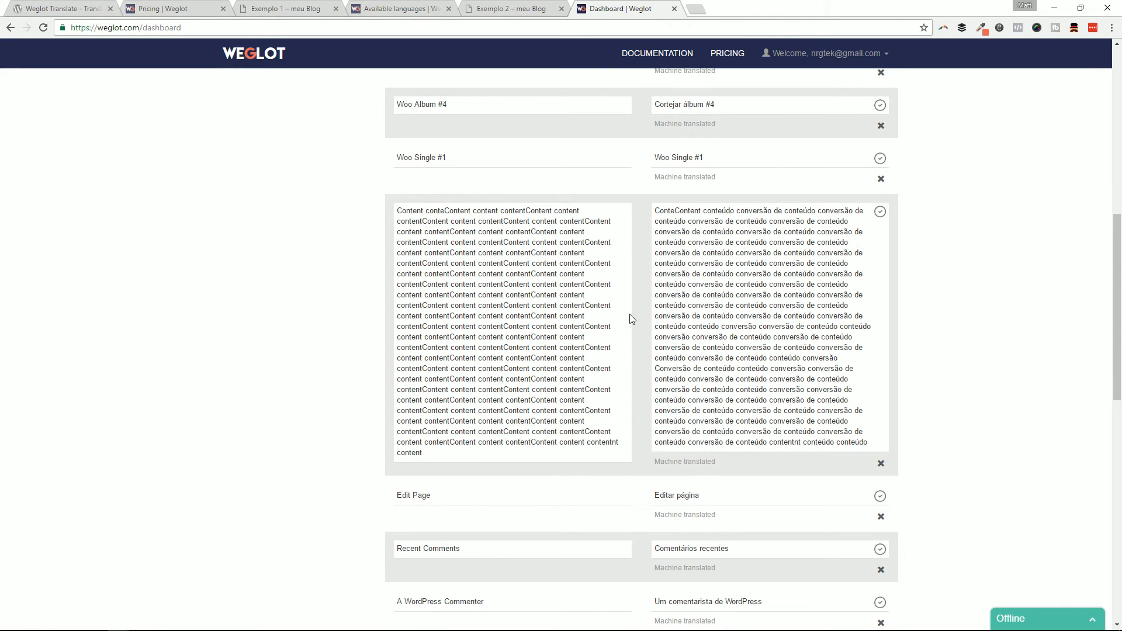
{"action": "scroll", "scroll_direction": "up", "scroll_amount": 3}
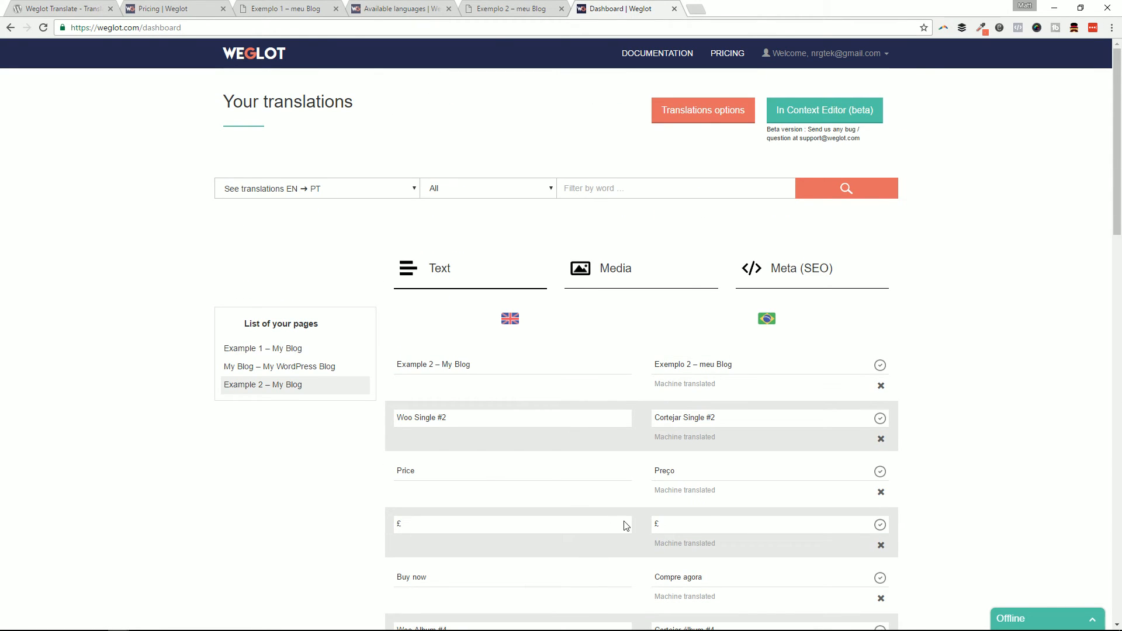
{"action": "mouse_move", "coordinate": [419, 207]}
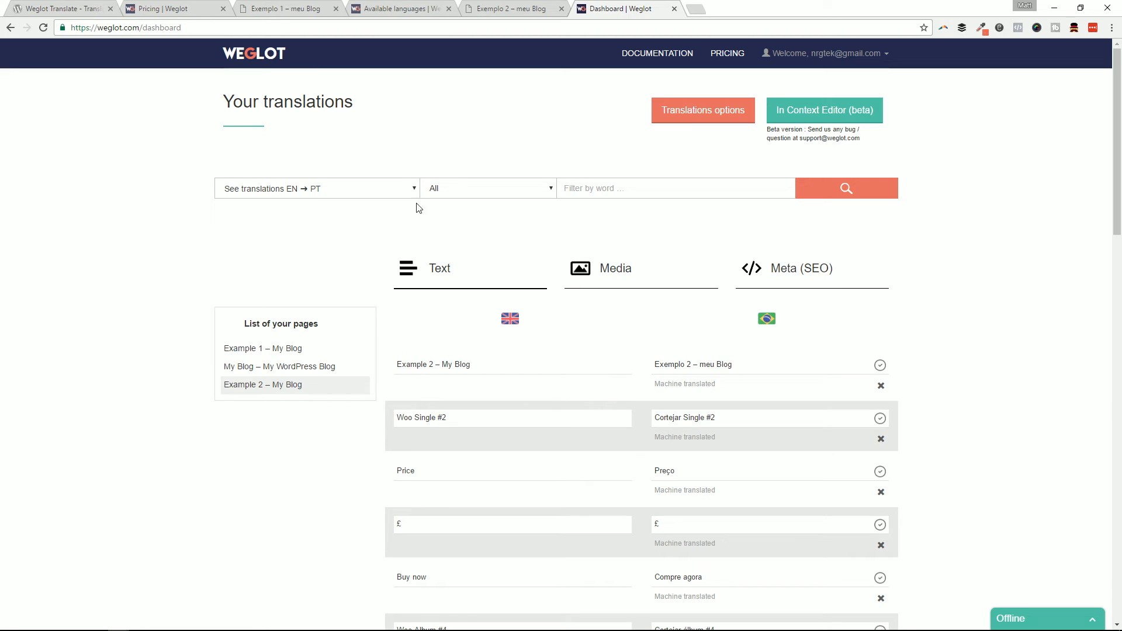
{"action": "mouse_move", "coordinate": [411, 267]}
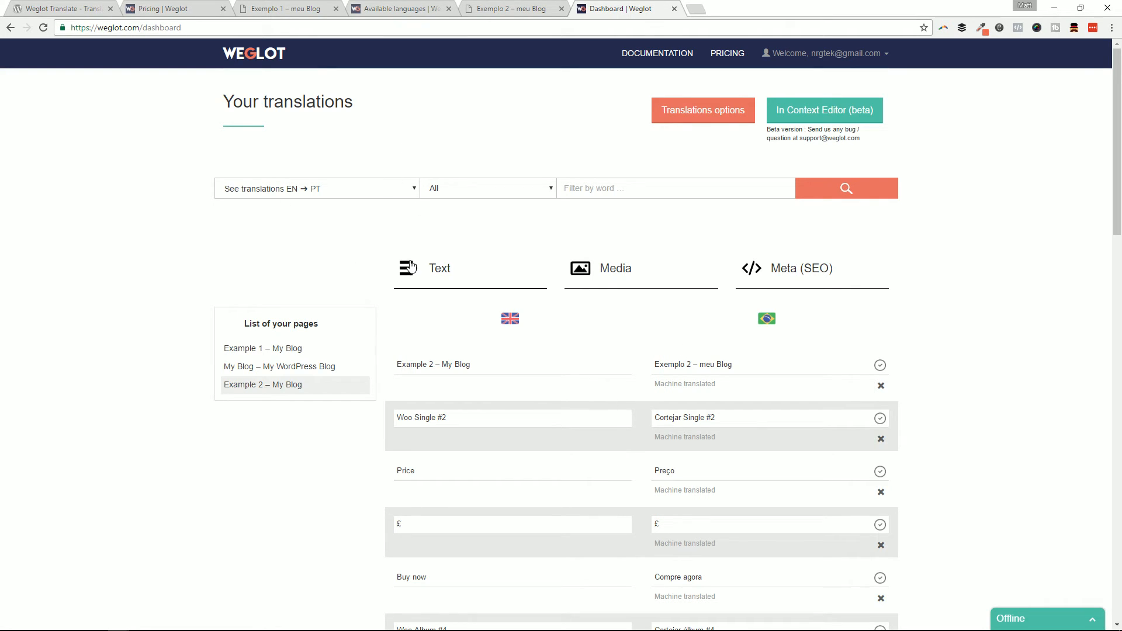
{"action": "mouse_move", "coordinate": [522, 134]}
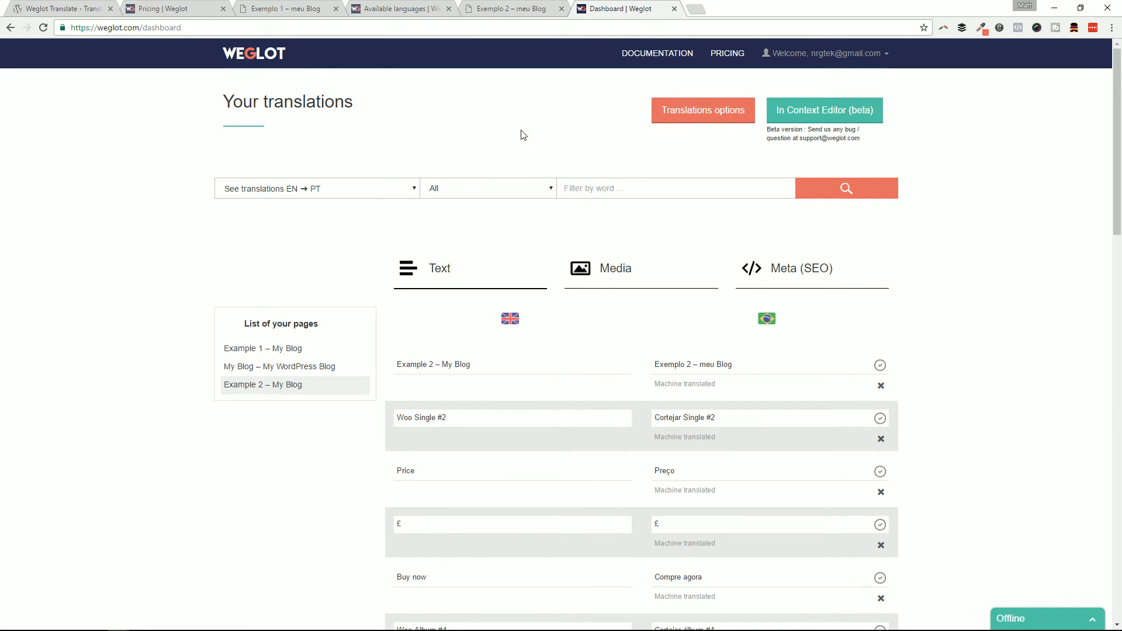
{"action": "mouse_move", "coordinate": [774, 346]}
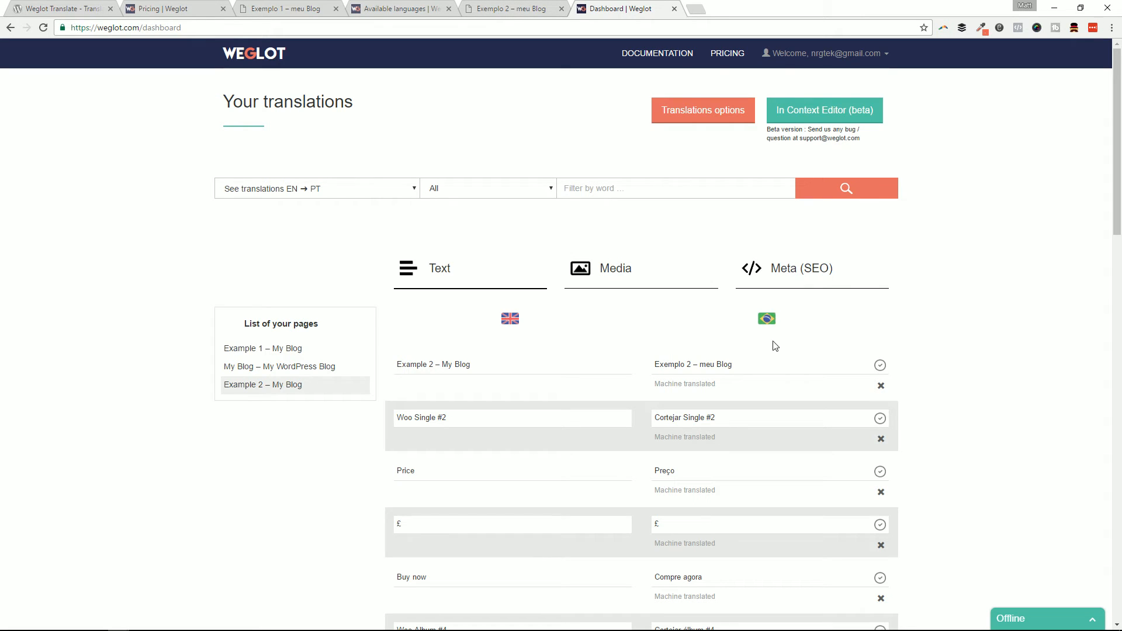
{"action": "mouse_move", "coordinate": [518, 166]}
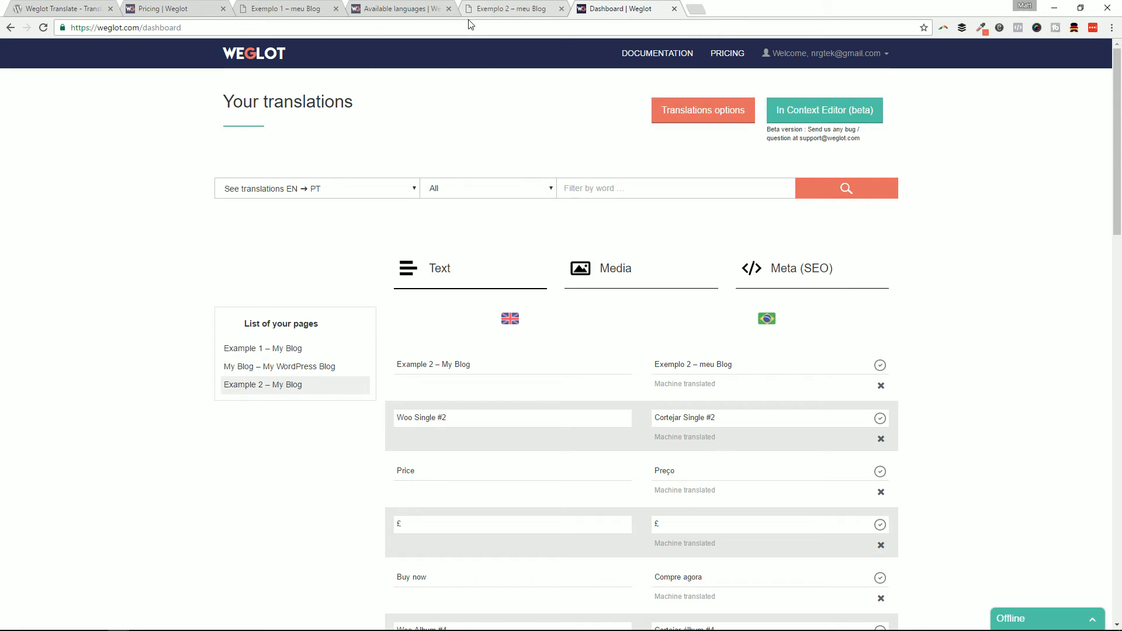
Compare the Portuguese Example 2 and Example 1 pages with the Weglot dashboard
{"action": "left_click", "coordinate": [507, 9]}
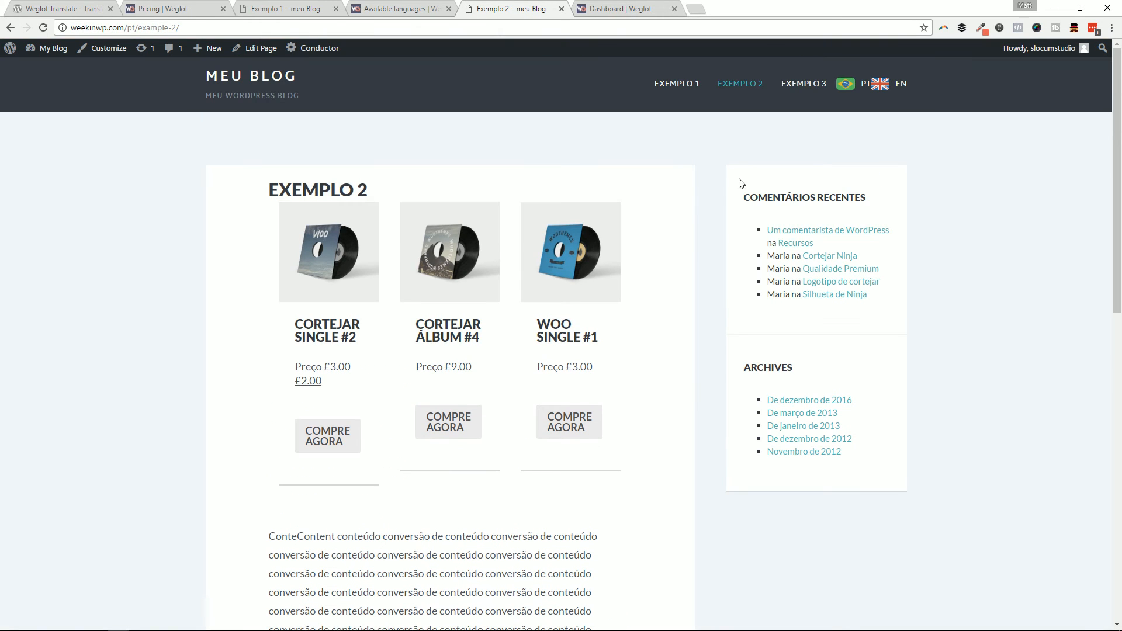
{"action": "left_click", "coordinate": [675, 83]}
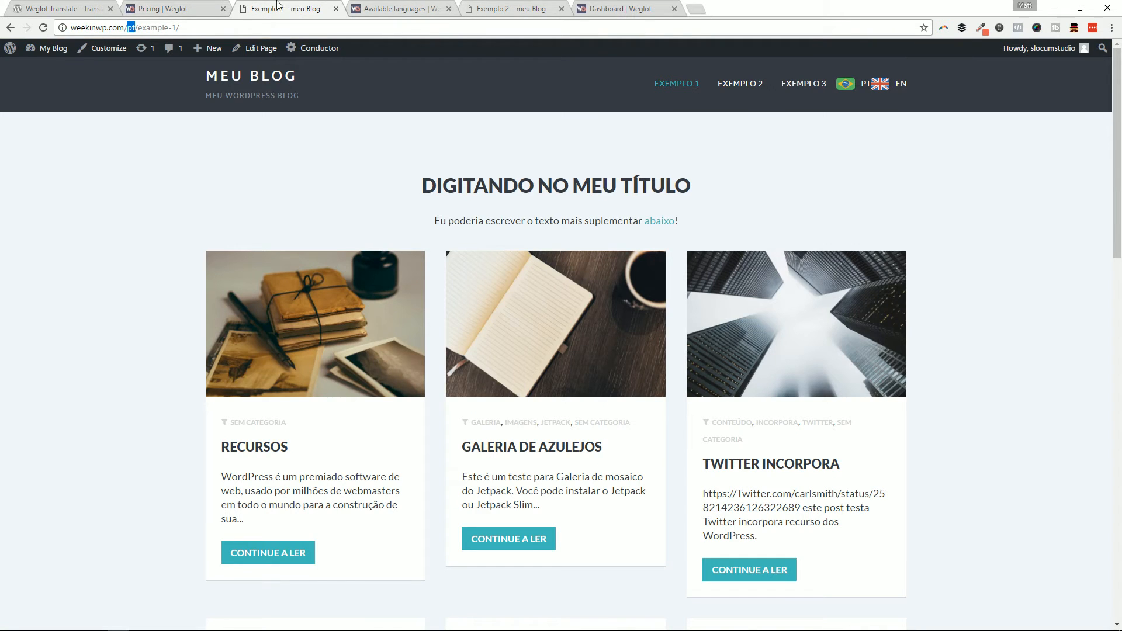
{"action": "left_click", "coordinate": [622, 8]}
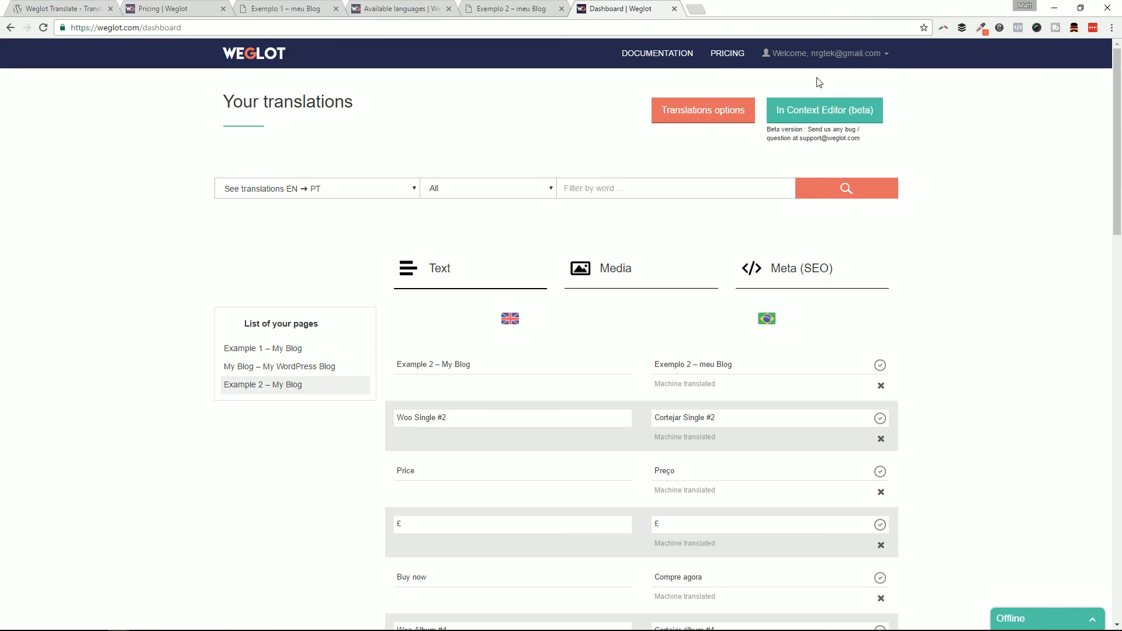
{"action": "left_click", "coordinate": [512, 9]}
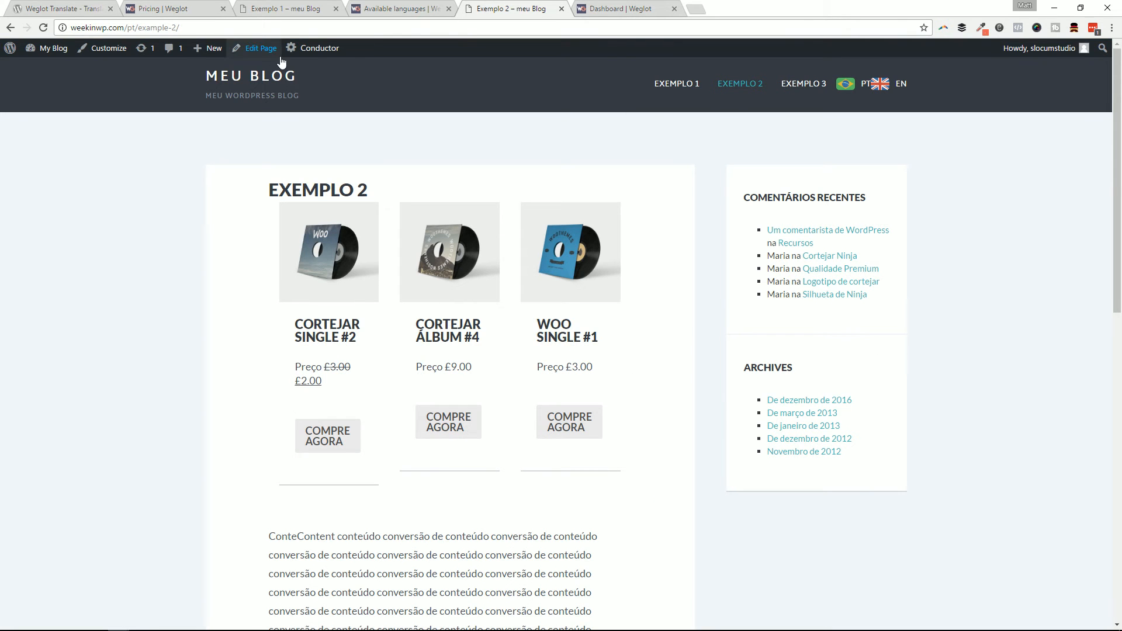
Go to the WordPress admin and view Weglot's API key, original language and destination
{"action": "left_click", "coordinate": [52, 48]}
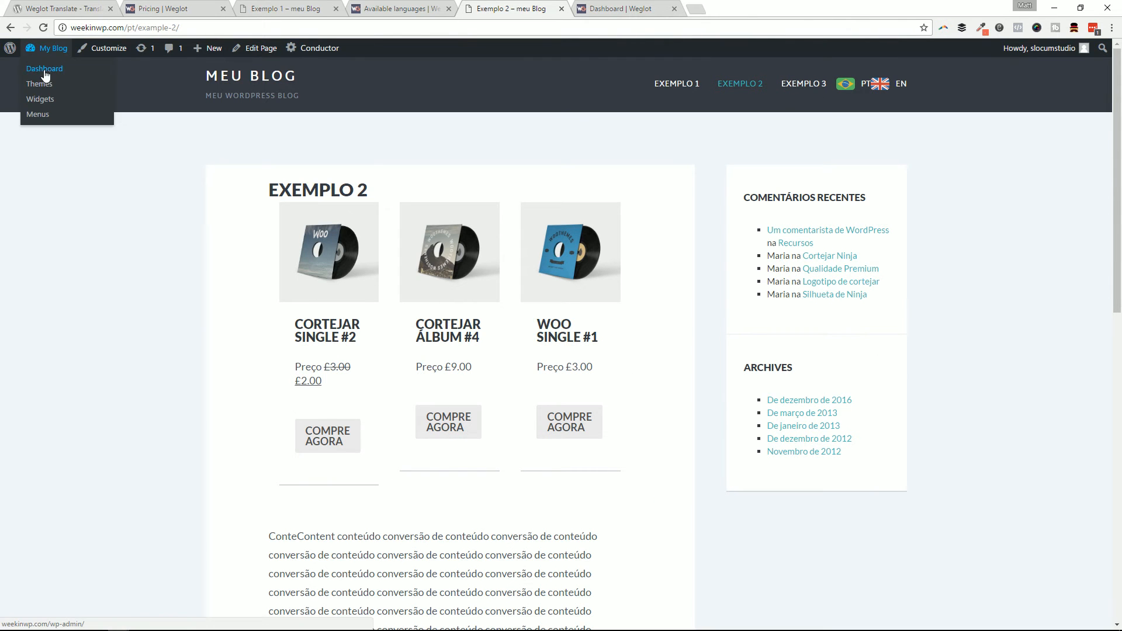
{"action": "left_click", "coordinate": [45, 68]}
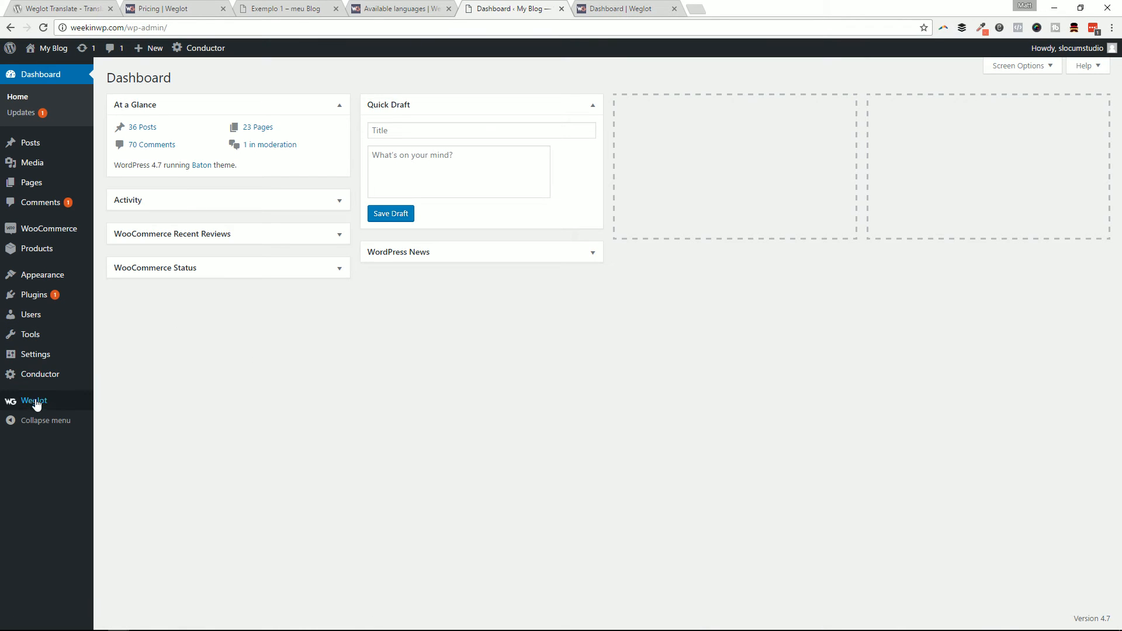
{"action": "left_click", "coordinate": [34, 401]}
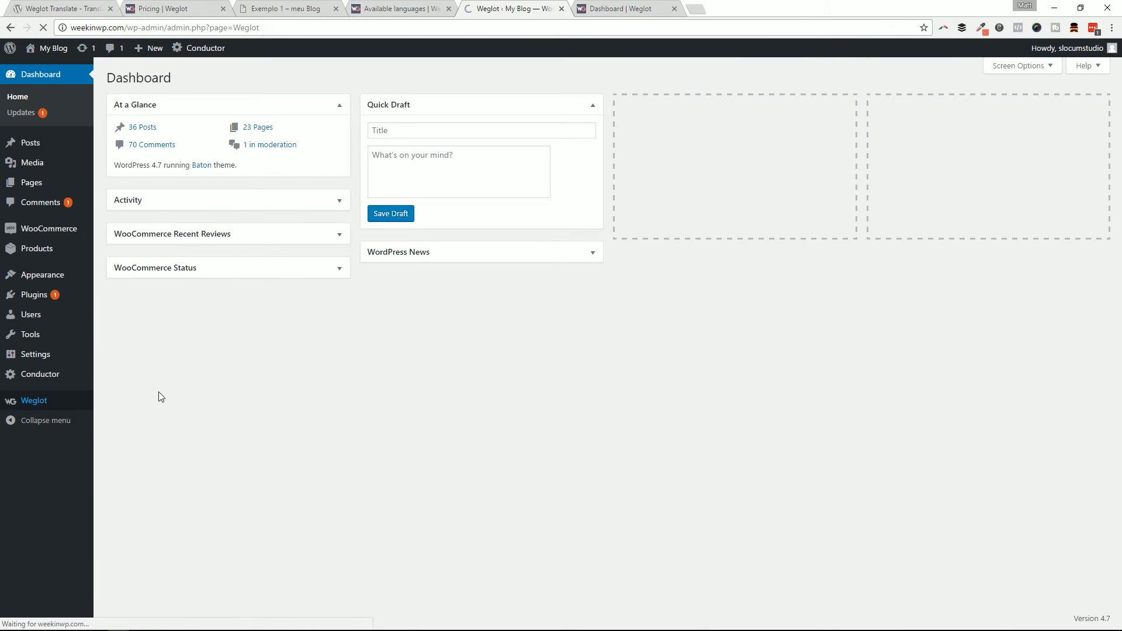
{"action": "left_click", "coordinate": [34, 400]}
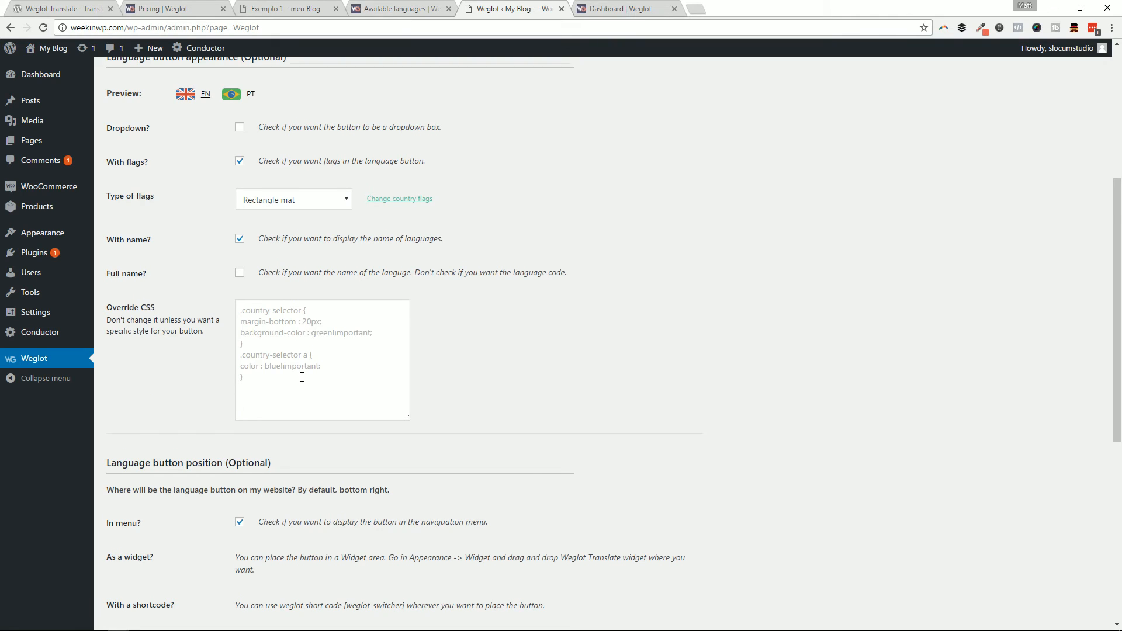
{"action": "scroll", "scroll_direction": "down", "scroll_amount": 3}
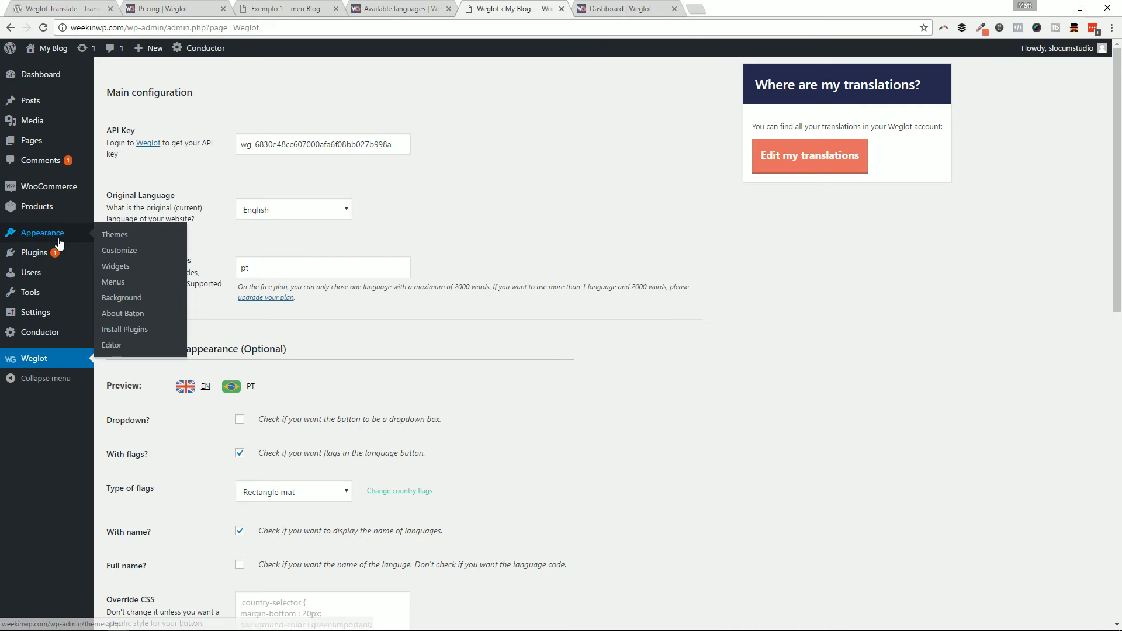
Title the Weglot Translate widget in the Primary Sidebar 'Translate' and save it
{"action": "left_click", "coordinate": [115, 267]}
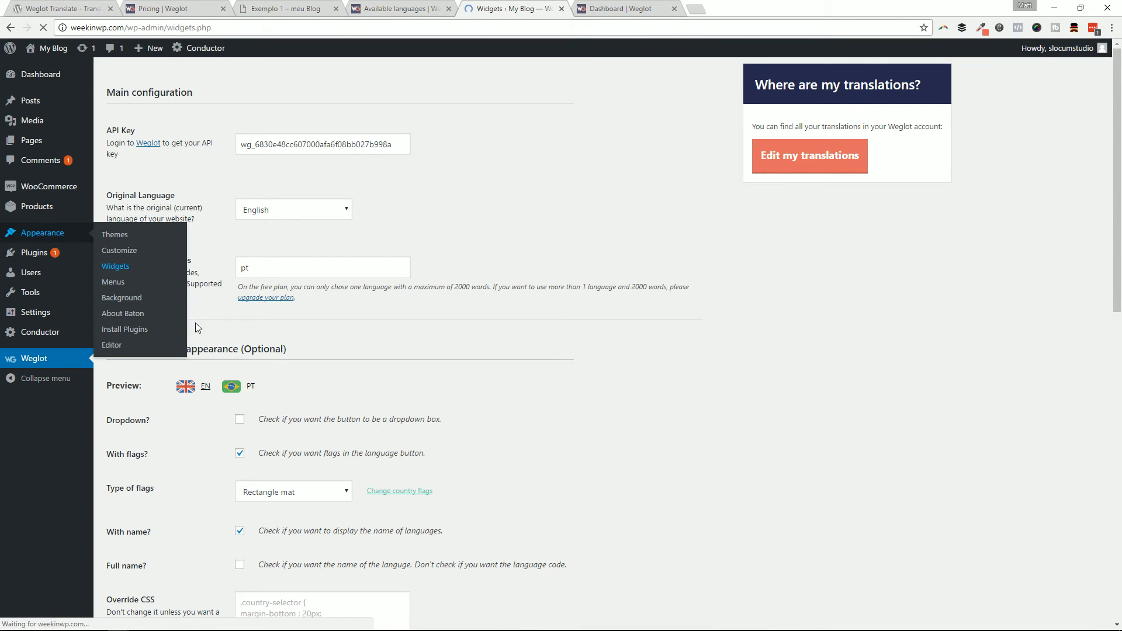
{"action": "left_click", "coordinate": [115, 265]}
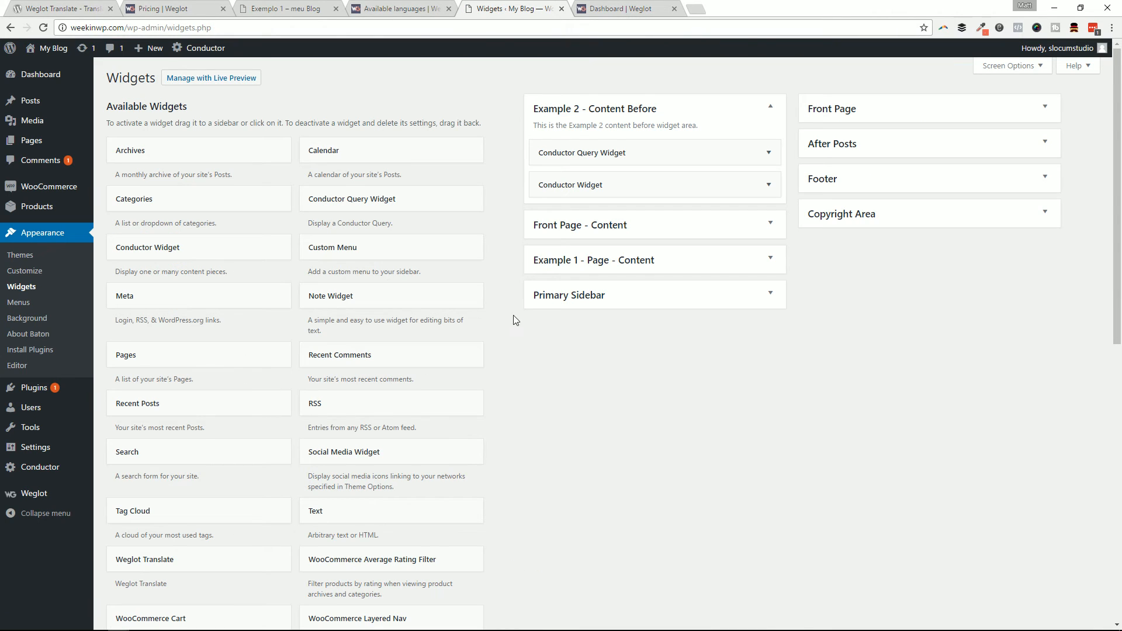
{"action": "scroll", "scroll_direction": "down", "scroll_amount": 3}
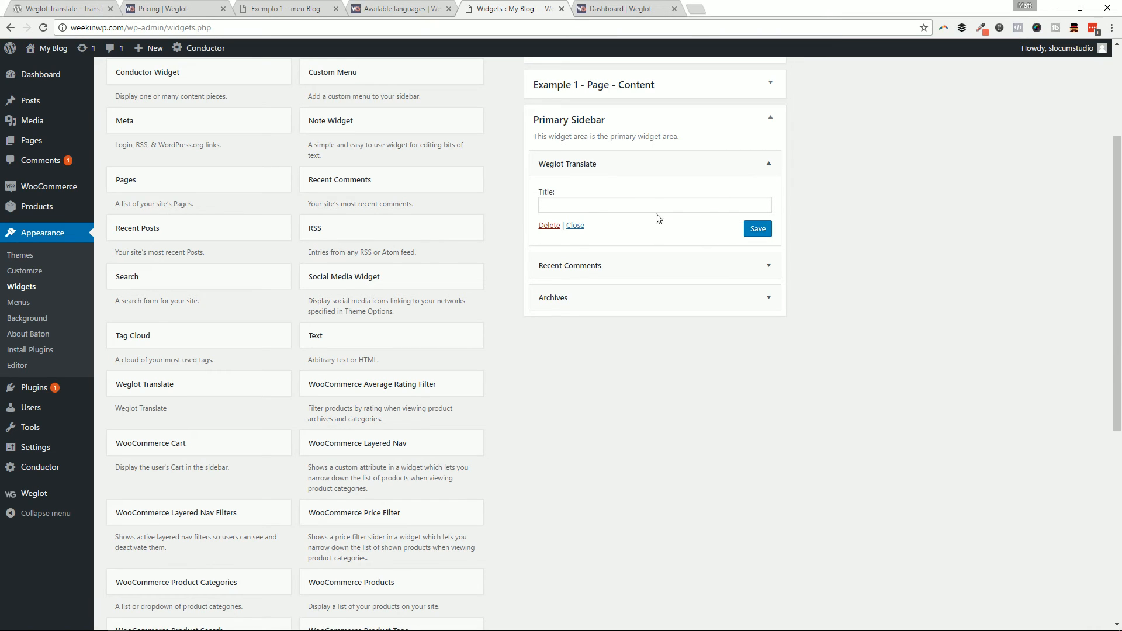
{"action": "type", "text": "Tra"}
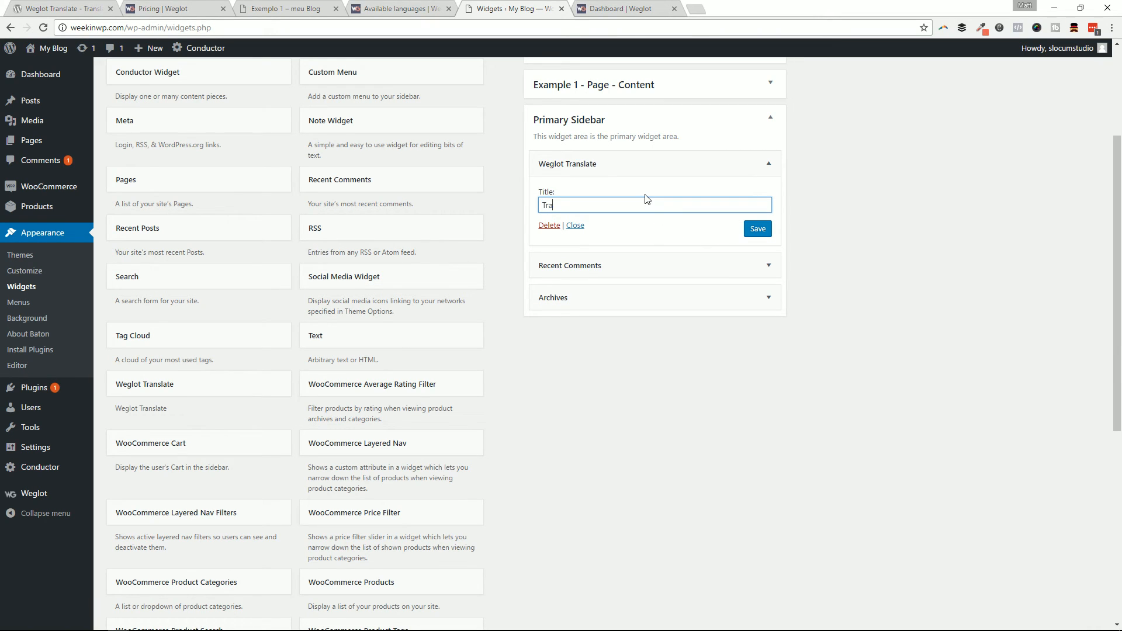
{"action": "type", "text": "nslate"}
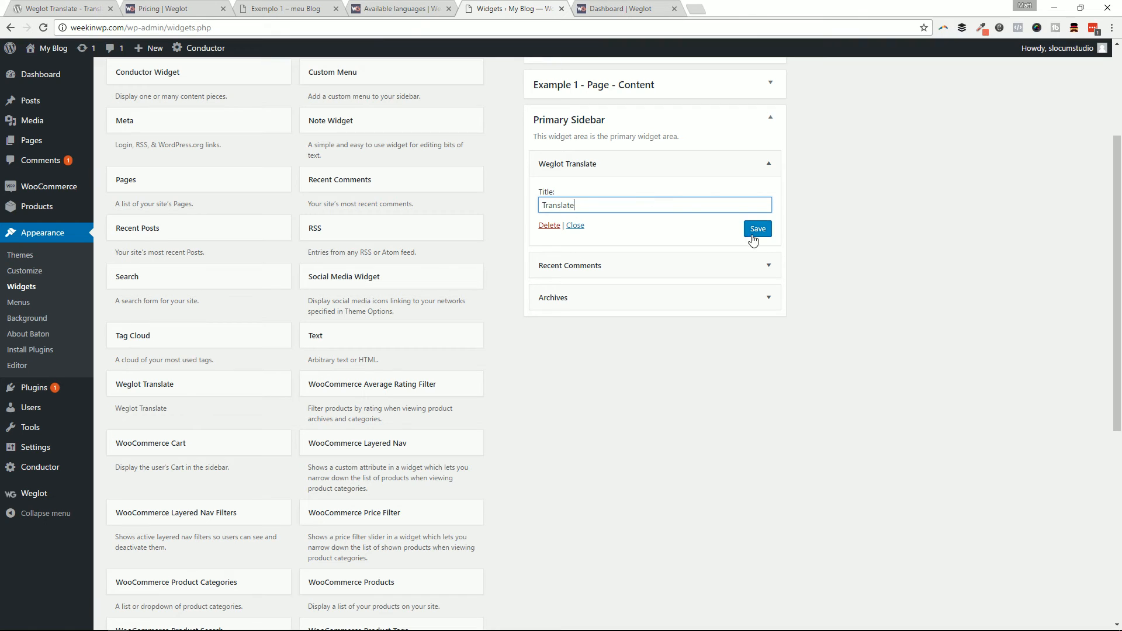
{"action": "left_click", "coordinate": [756, 228]}
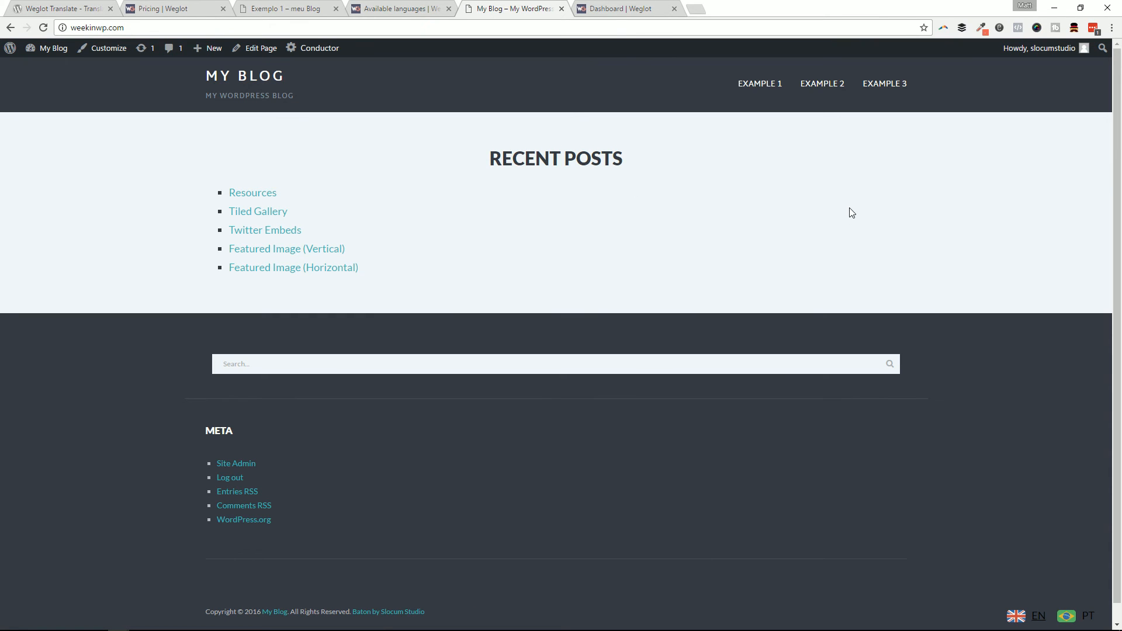
Check Example 3's Translate widget flags, then move through the Pricing and Available languages tabs to Exemplo 1
{"action": "left_click", "coordinate": [884, 83]}
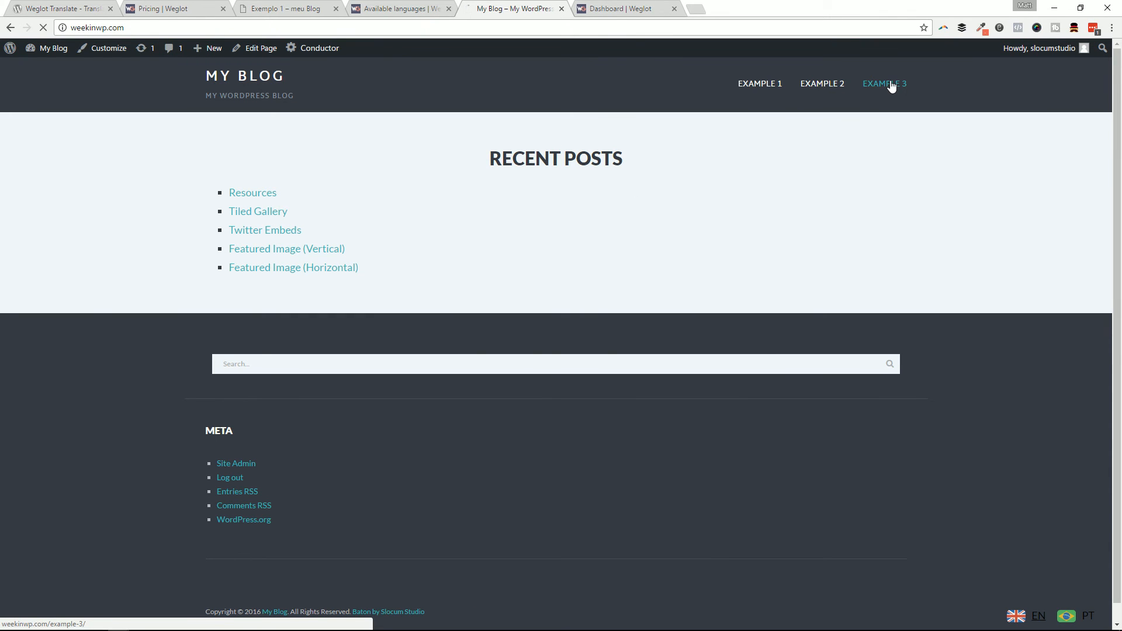
{"action": "left_click", "coordinate": [884, 83]}
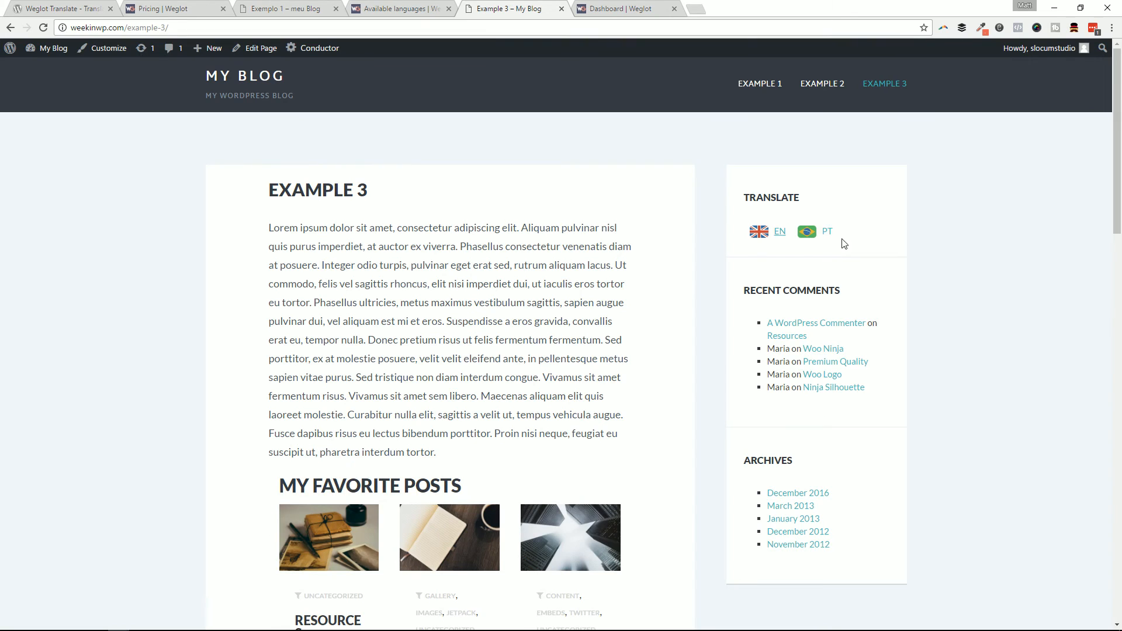
{"action": "mouse_move", "coordinate": [680, 137]}
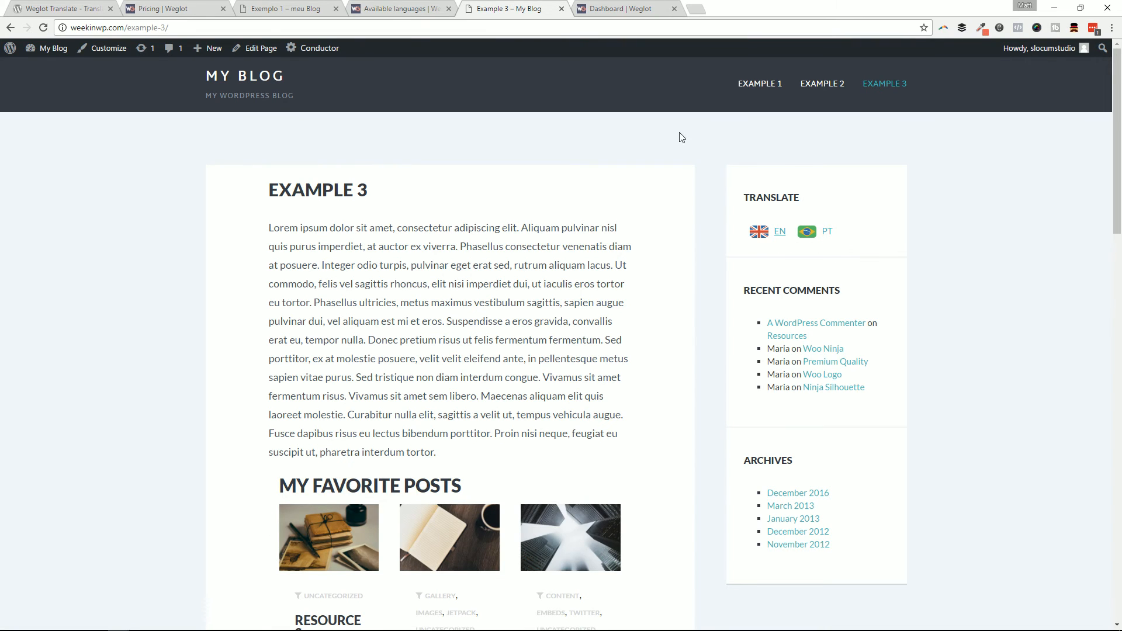
{"action": "left_click", "coordinate": [172, 8]}
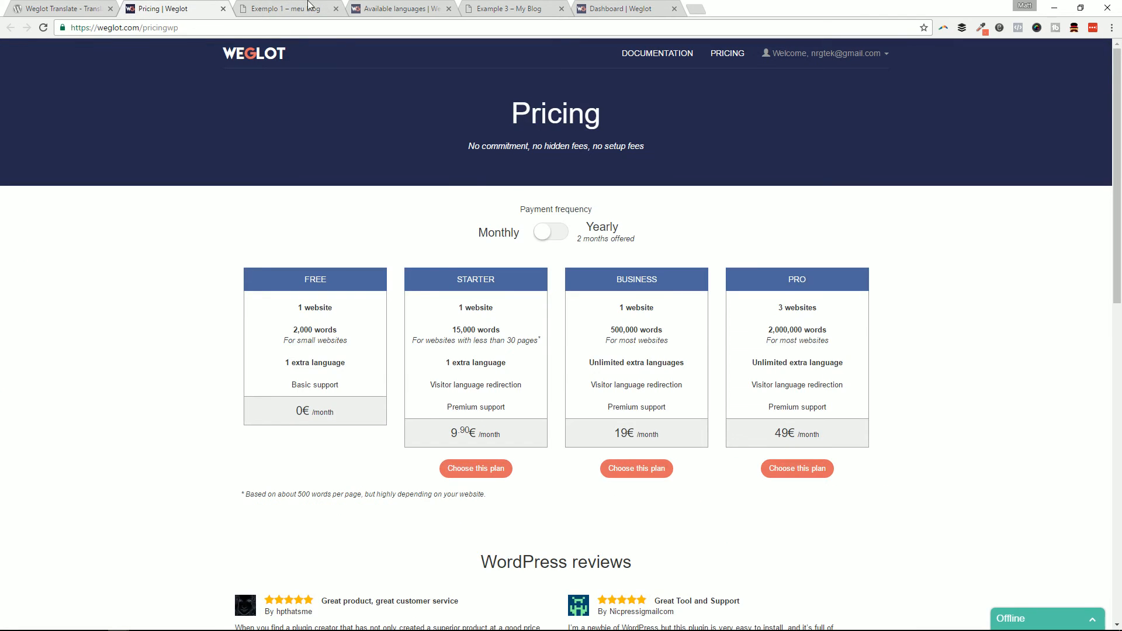
{"action": "left_click", "coordinate": [400, 9]}
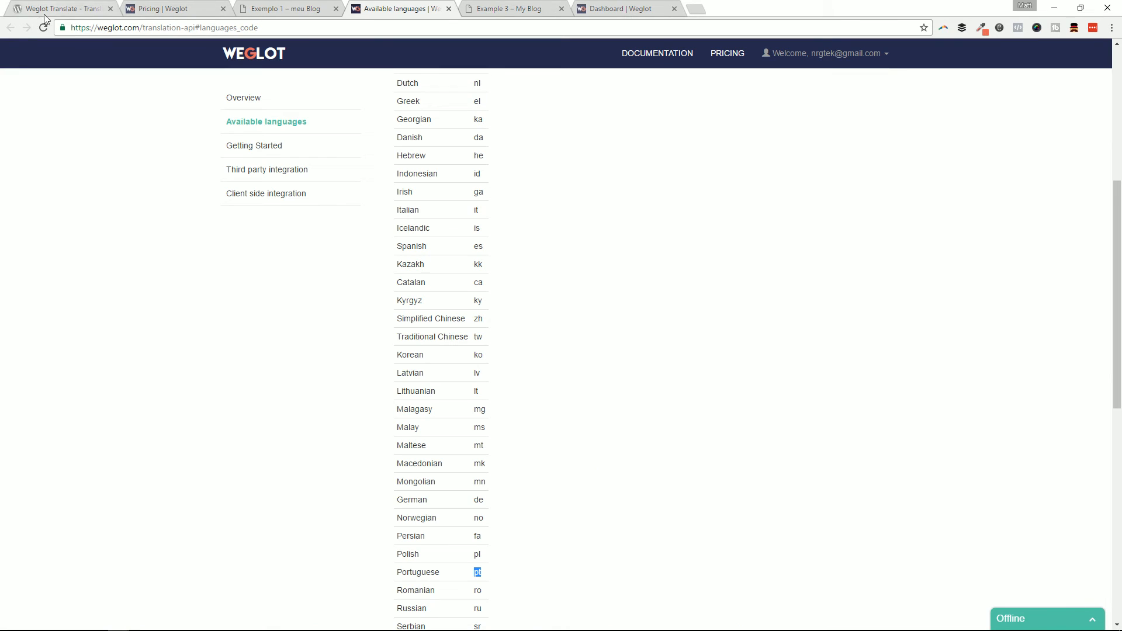
{"action": "left_click", "coordinate": [285, 8]}
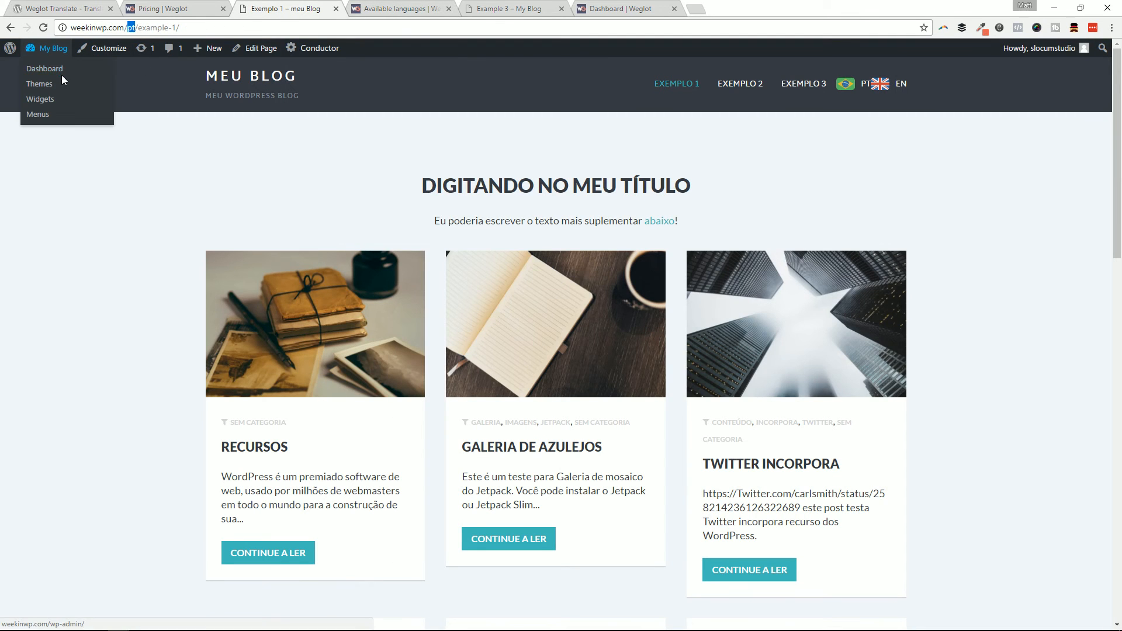
Set Weglot's flag type to Circle, save, and view Example 3 in Portuguese
{"action": "left_click", "coordinate": [44, 68]}
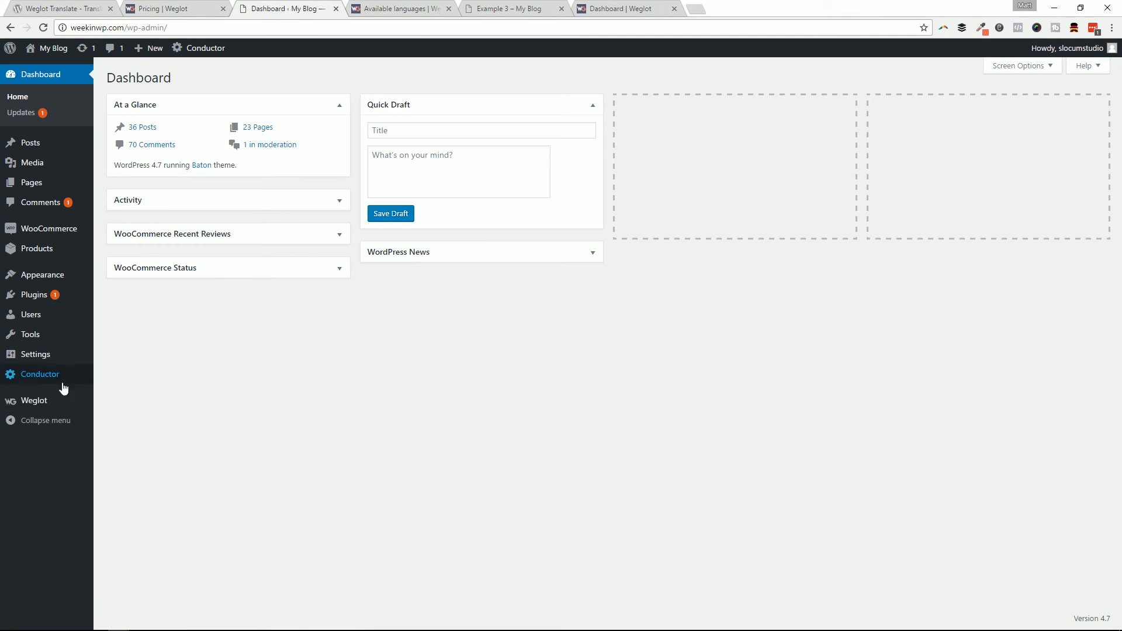
{"action": "left_click", "coordinate": [33, 400]}
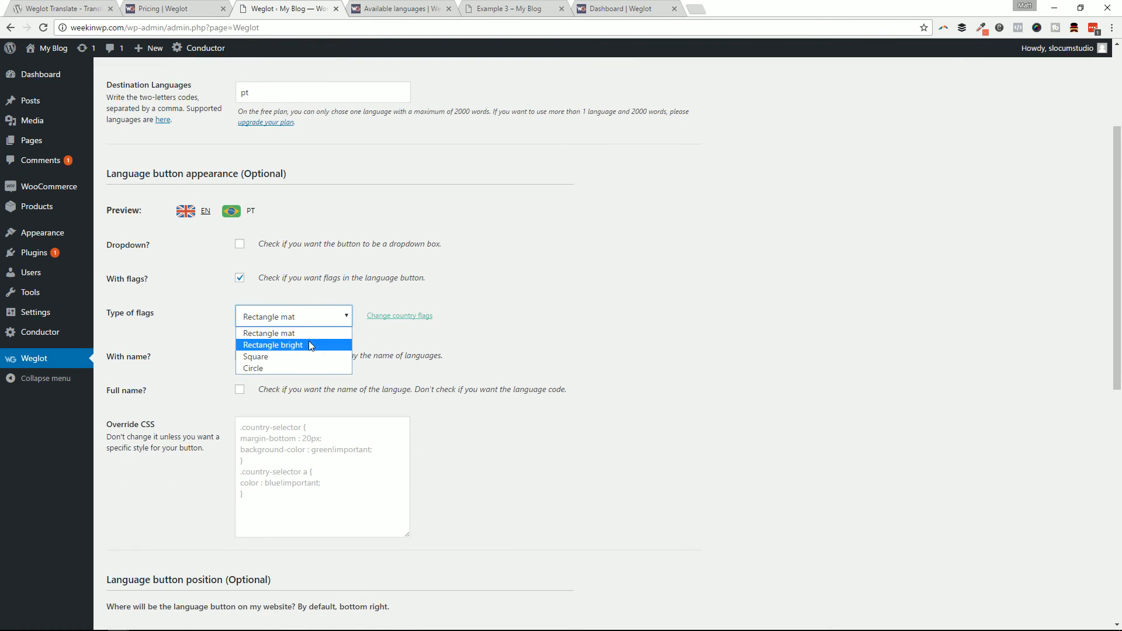
{"action": "left_click", "coordinate": [252, 368]}
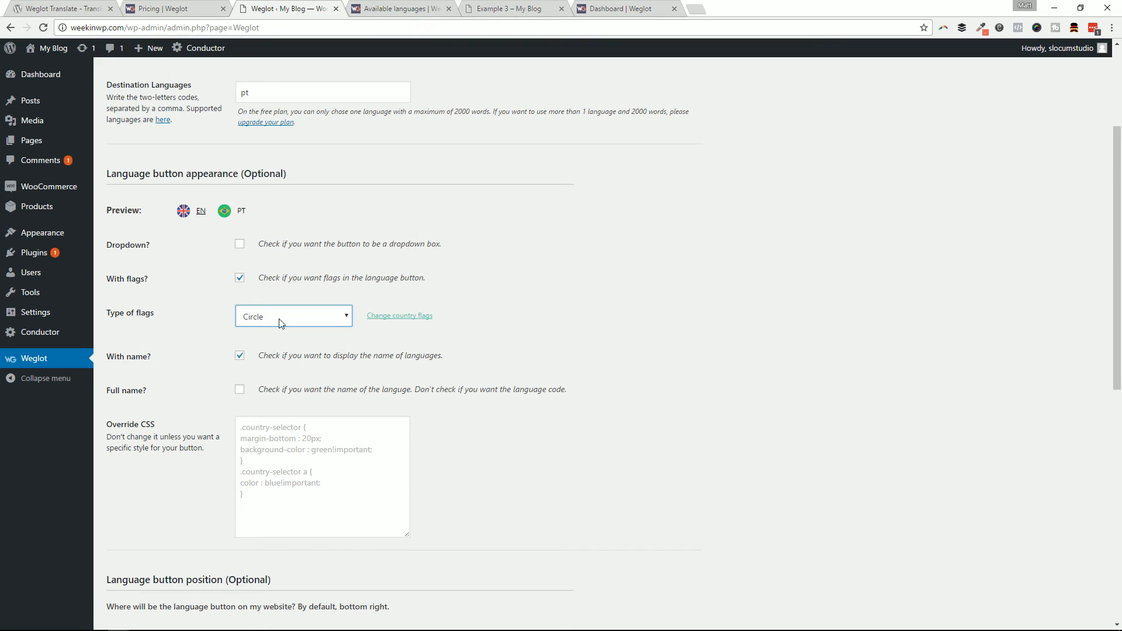
{"action": "scroll", "scroll_direction": "down", "scroll_amount": 3}
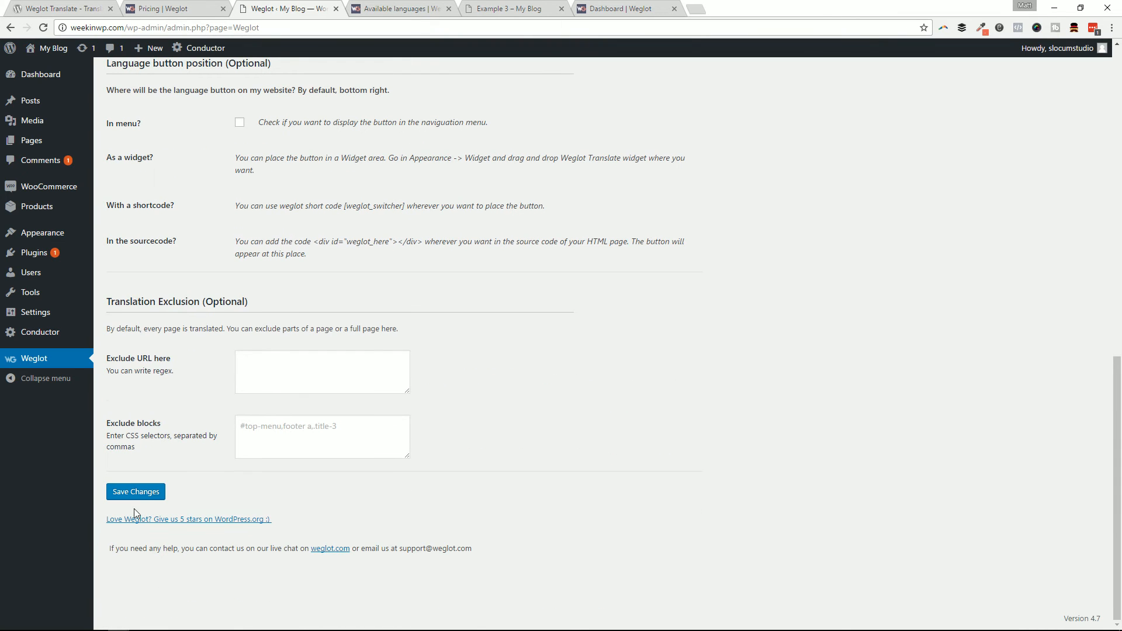
{"action": "left_click", "coordinate": [505, 9]}
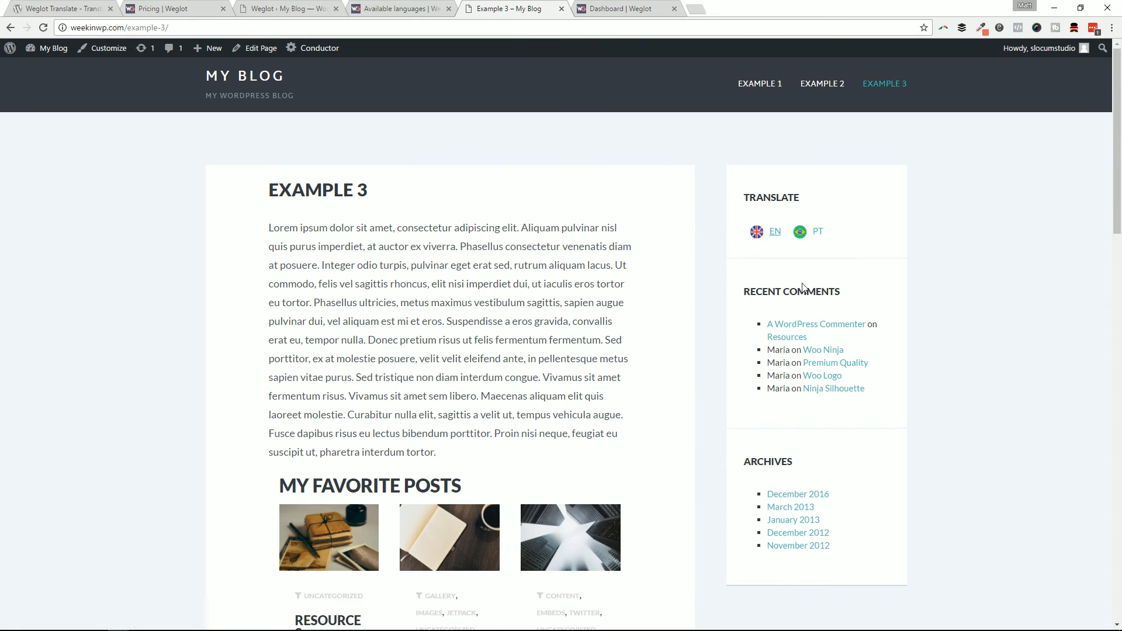
{"action": "mouse_move", "coordinate": [858, 245]}
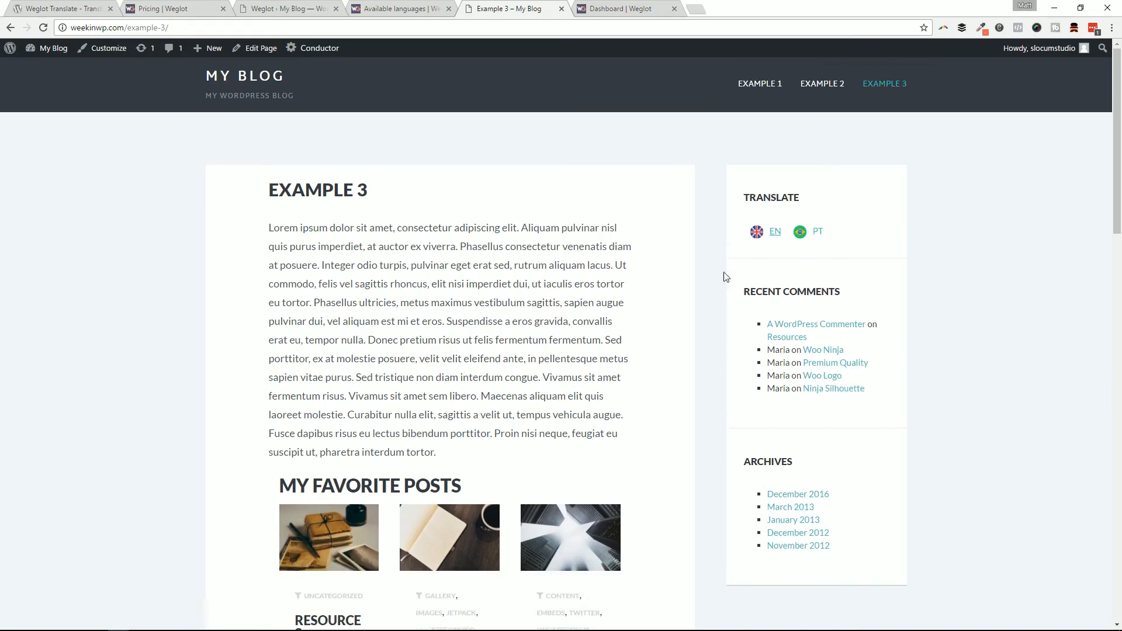
{"action": "left_click", "coordinate": [818, 232]}
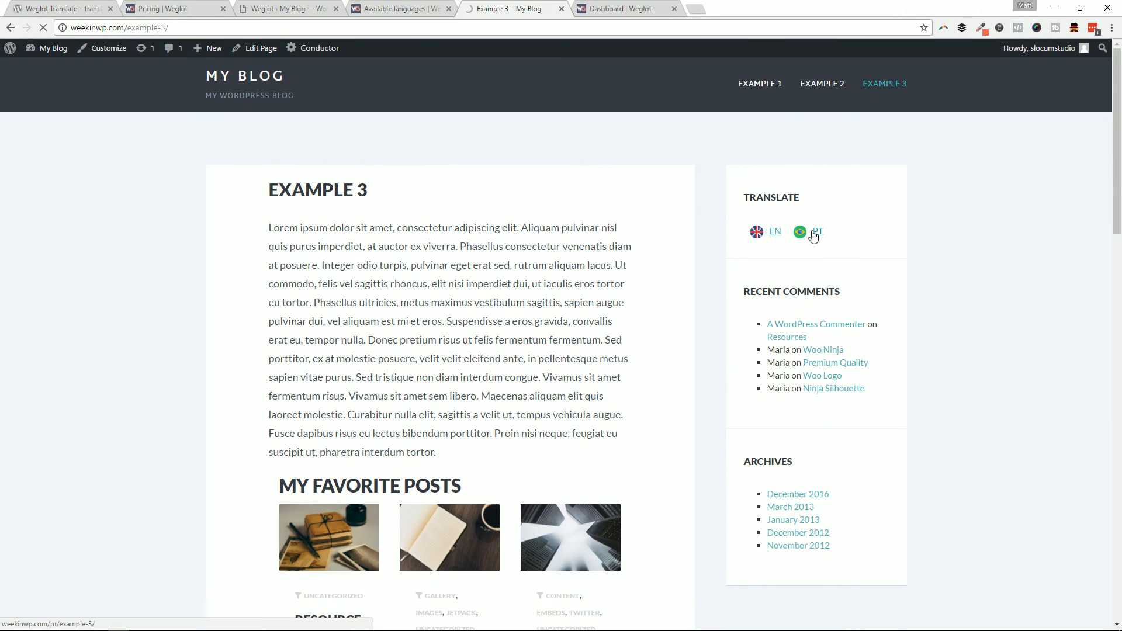
Browse the Portuguese Exemplo 3 page with its Traduzir widget and translated headings
{"action": "left_click", "coordinate": [817, 232]}
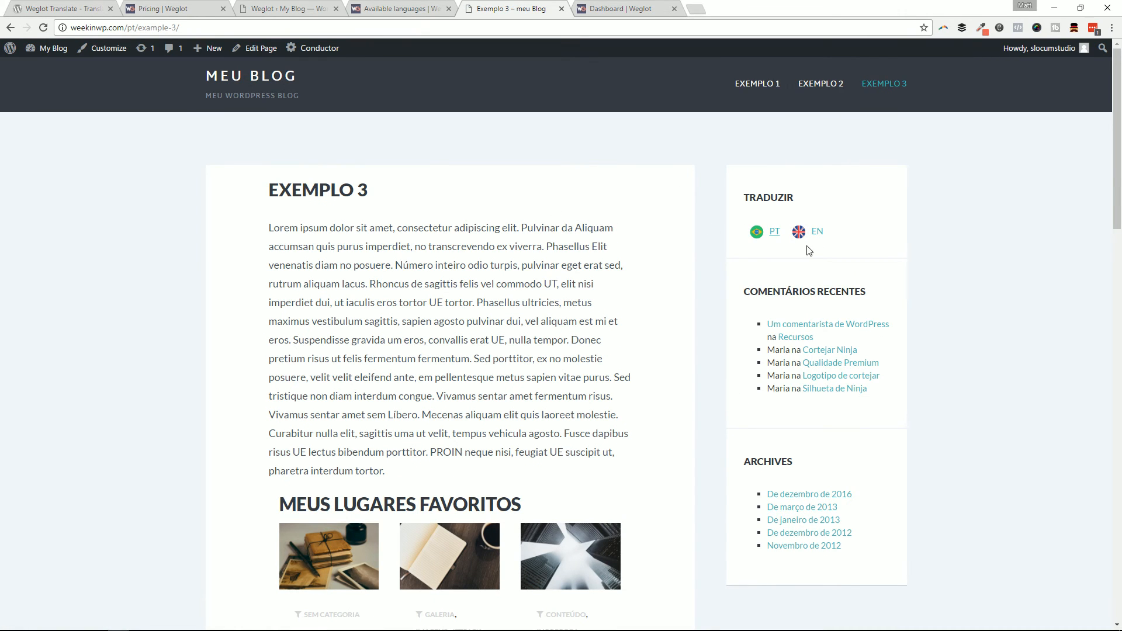
{"action": "mouse_move", "coordinate": [806, 344]}
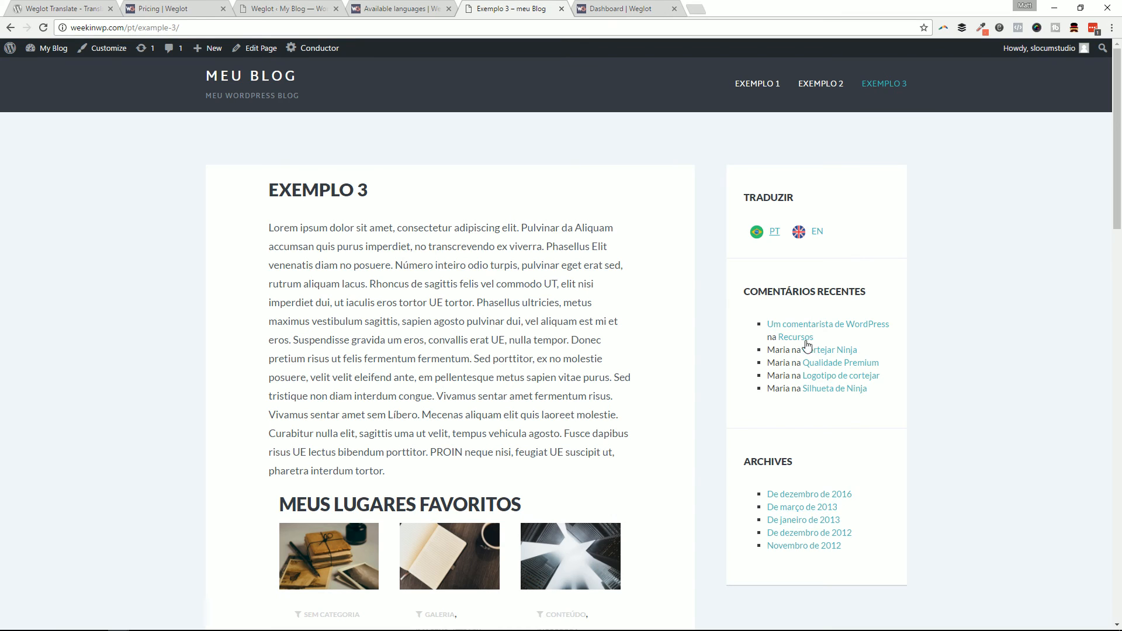
{"action": "scroll", "scroll_direction": "down", "scroll_amount": 3}
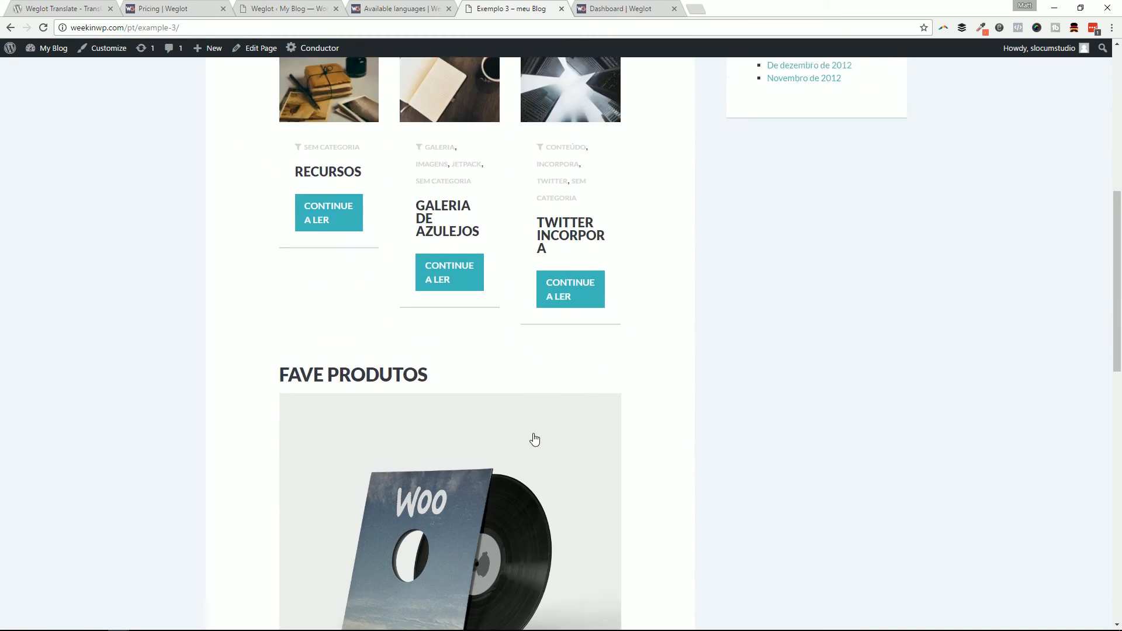
{"action": "scroll", "scroll_direction": "up", "scroll_amount": 3}
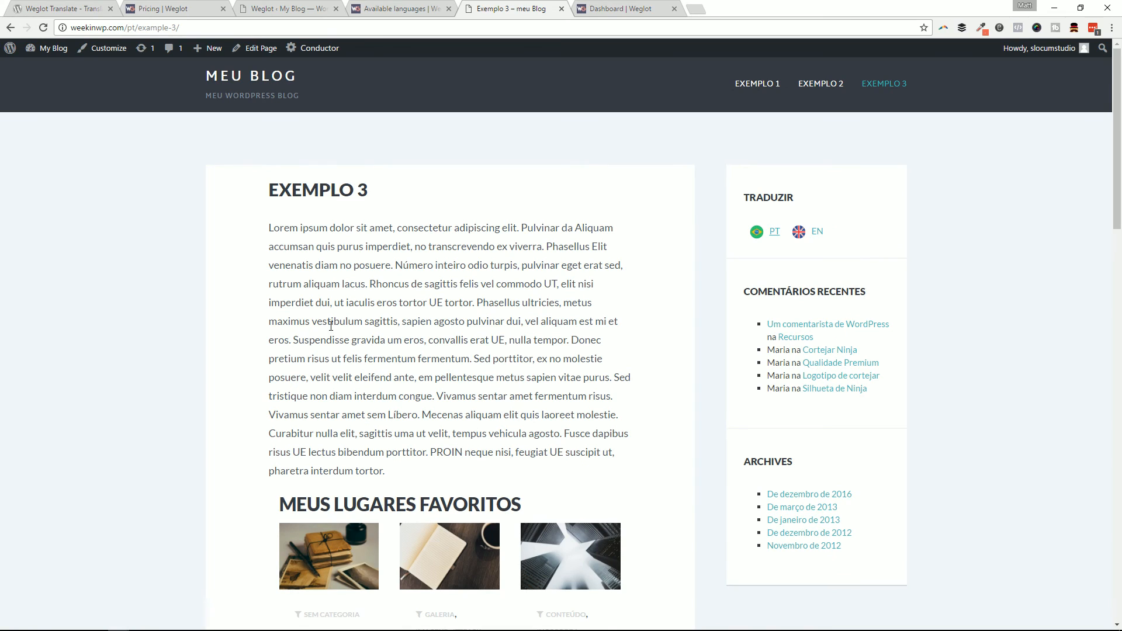
{"action": "mouse_move", "coordinate": [426, 297]}
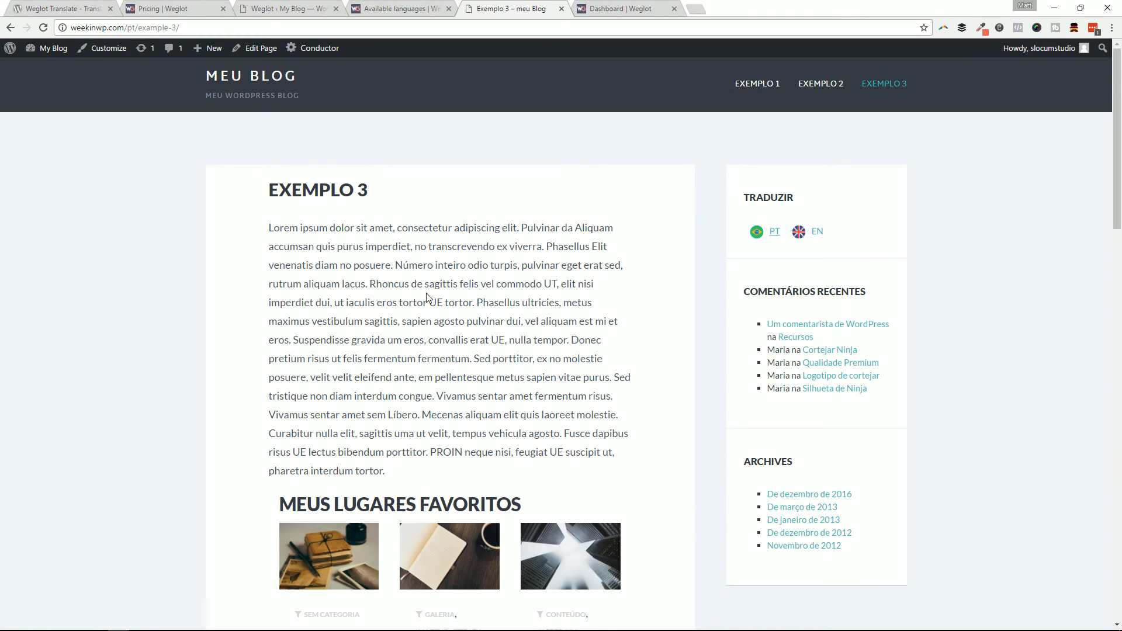
{"action": "mouse_move", "coordinate": [757, 245]}
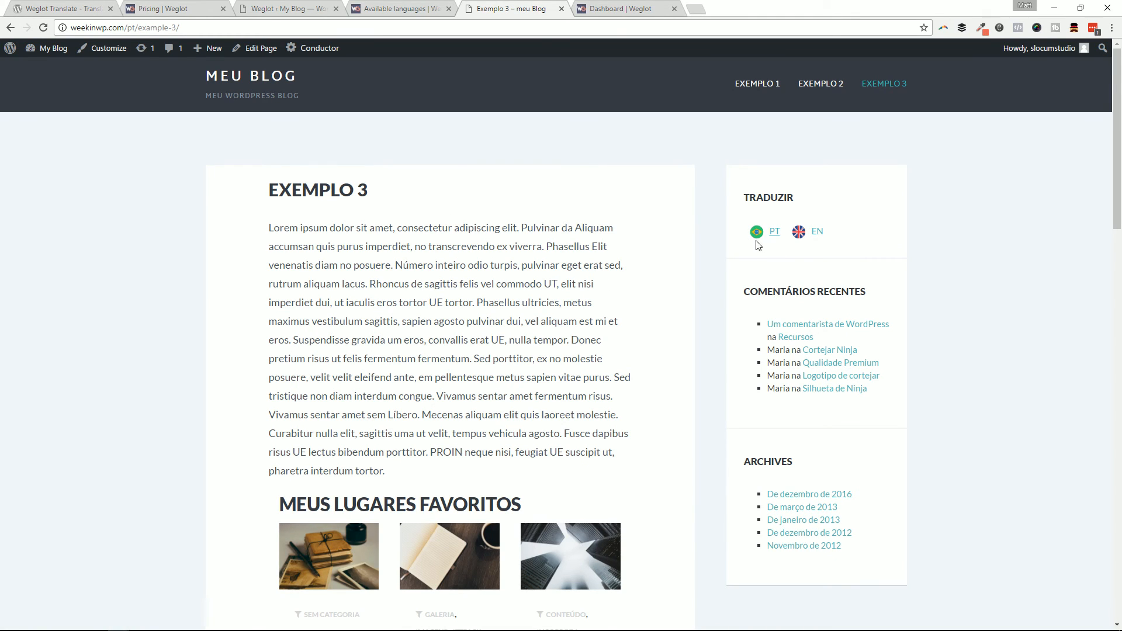
{"action": "mouse_move", "coordinate": [673, 239]}
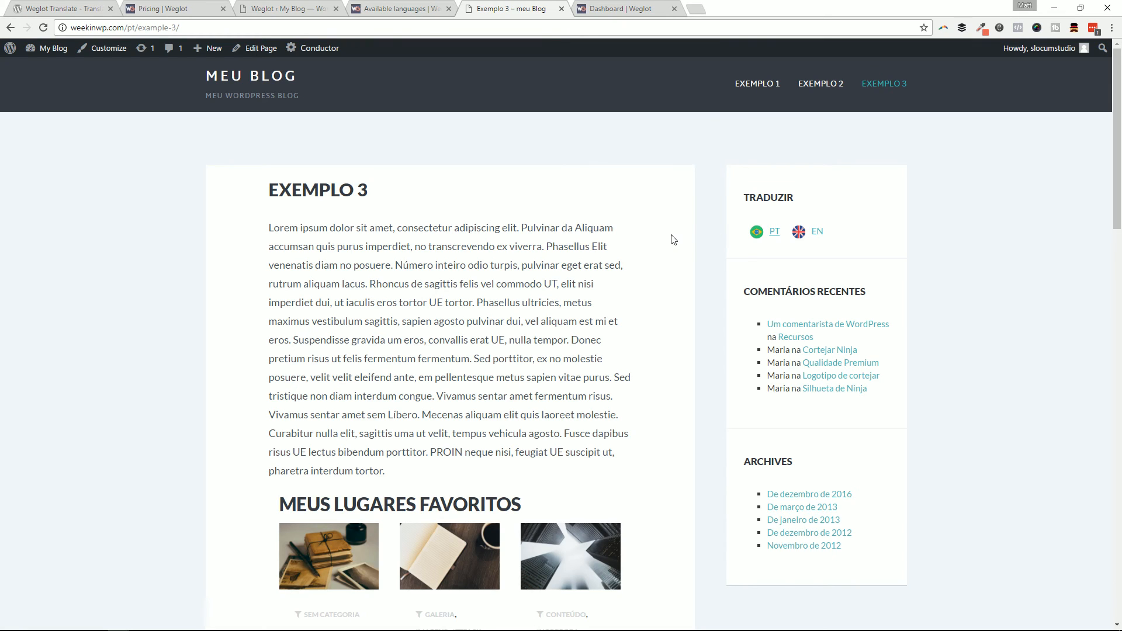
{"action": "mouse_move", "coordinate": [614, 221]}
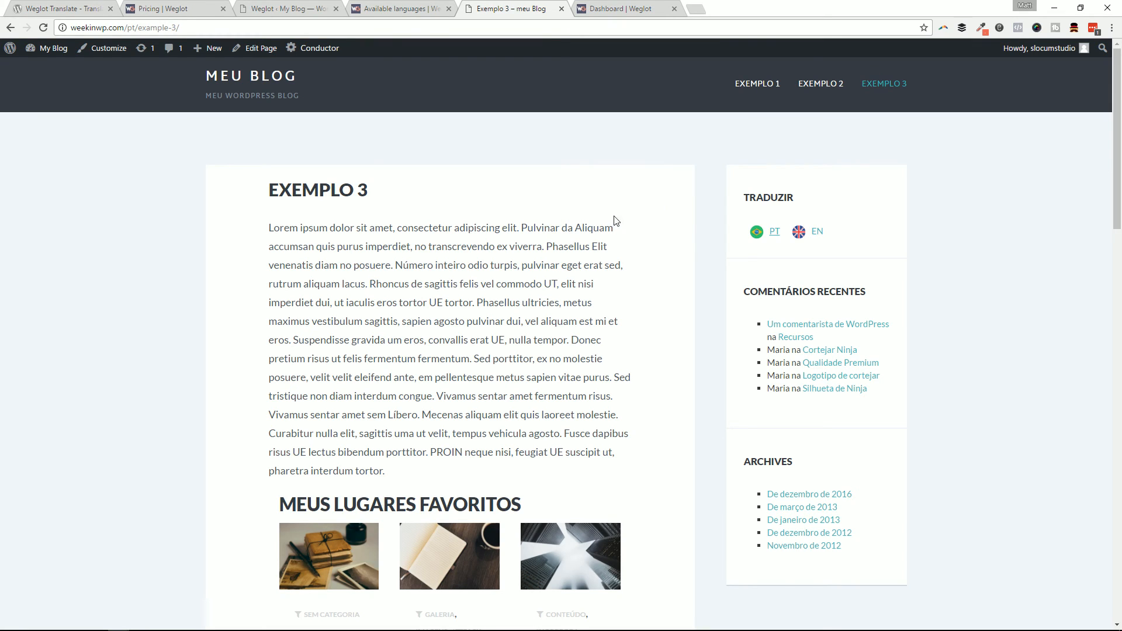
{"action": "mouse_move", "coordinate": [589, 224]}
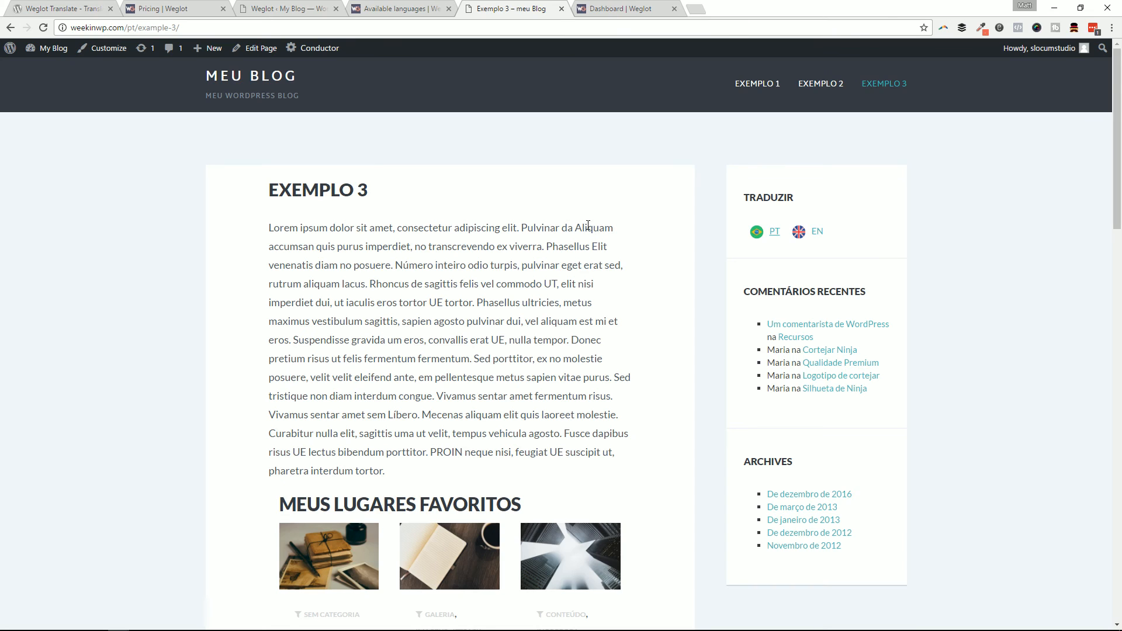
{"action": "mouse_move", "coordinate": [592, 272]}
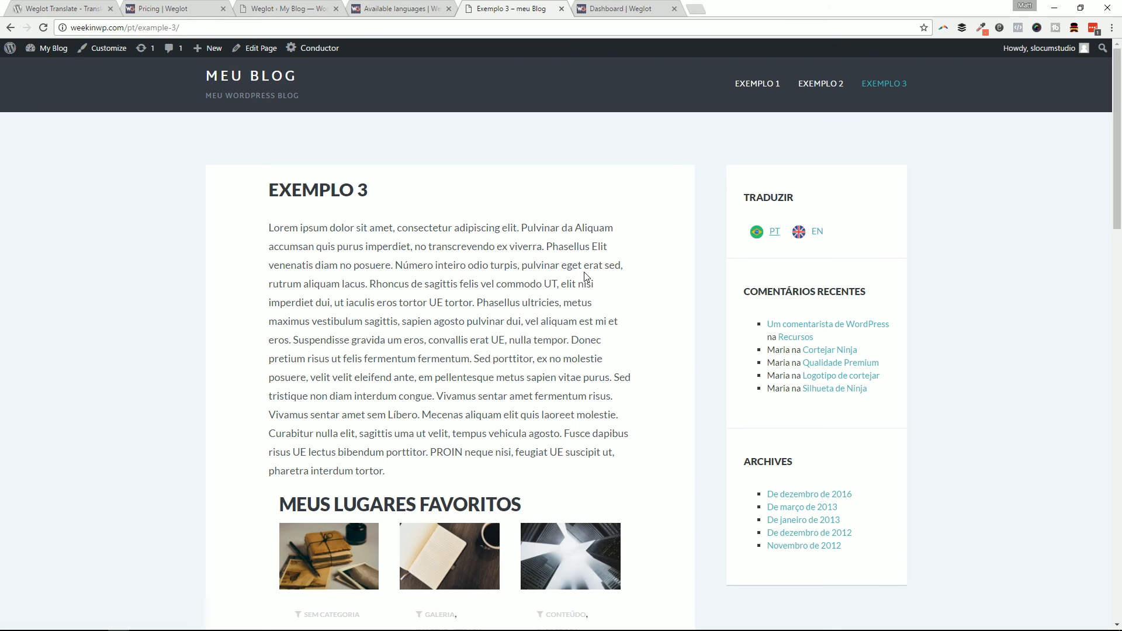
{"action": "mouse_move", "coordinate": [256, 154]}
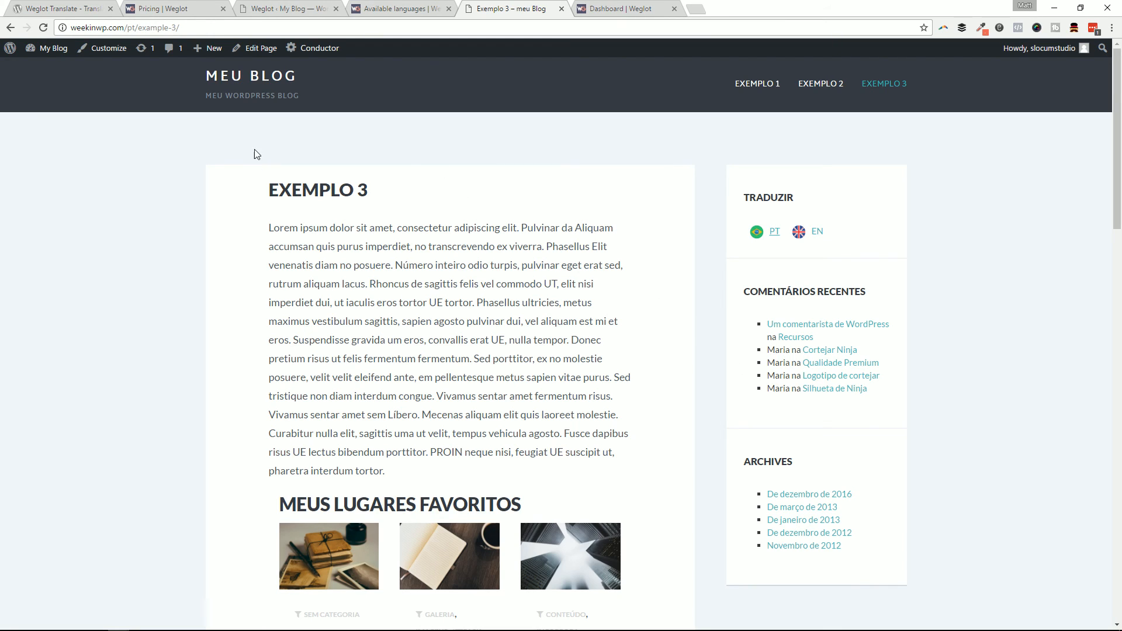
{"action": "mouse_move", "coordinate": [334, 223]}
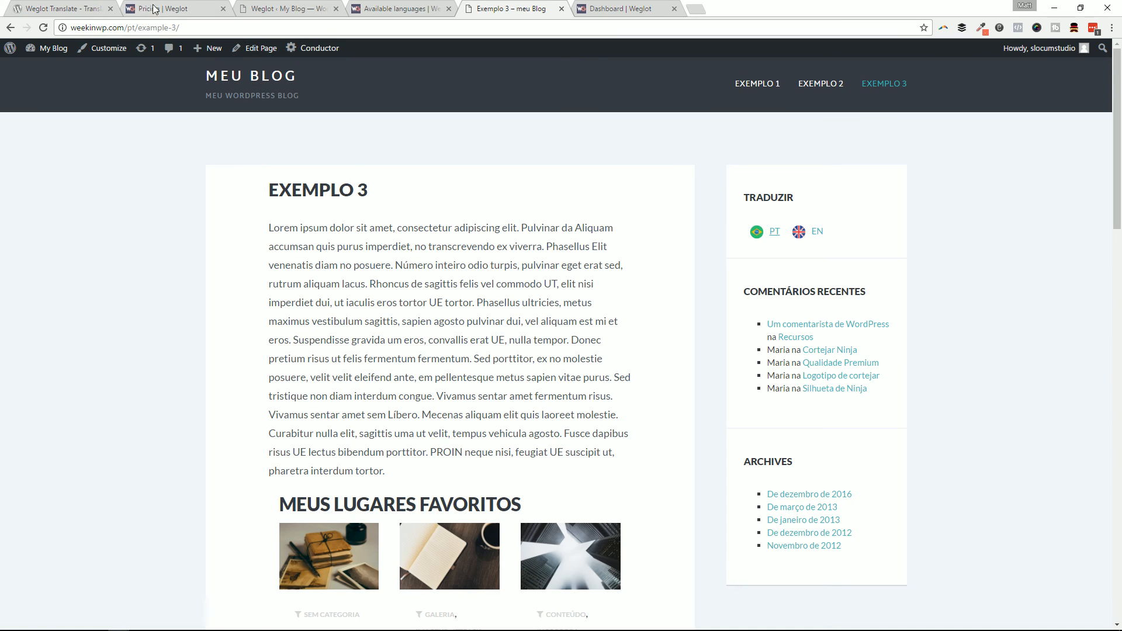
{"action": "left_click", "coordinate": [626, 9]}
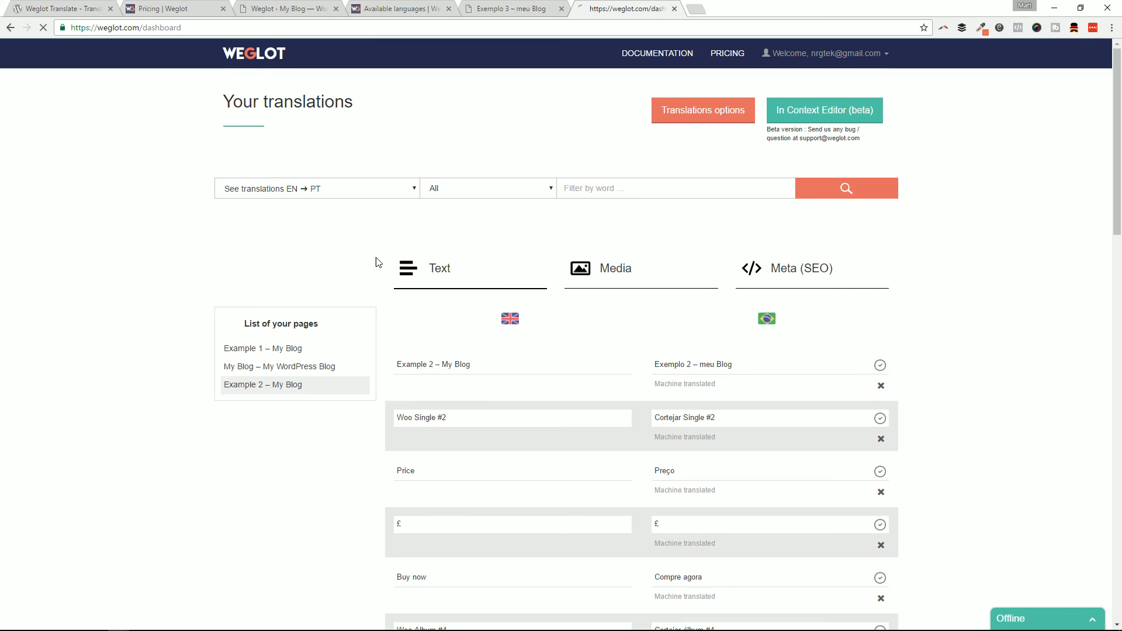
Leave the translations dashboard for the Weglot documentation overview
{"action": "left_click", "coordinate": [262, 348]}
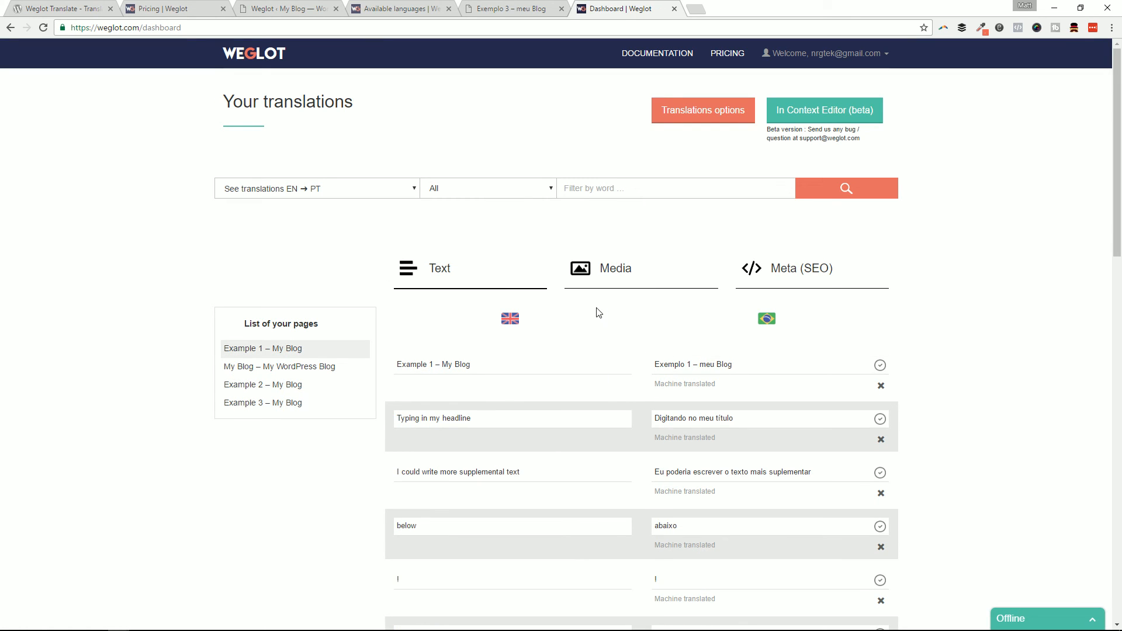
{"action": "mouse_move", "coordinate": [608, 372]}
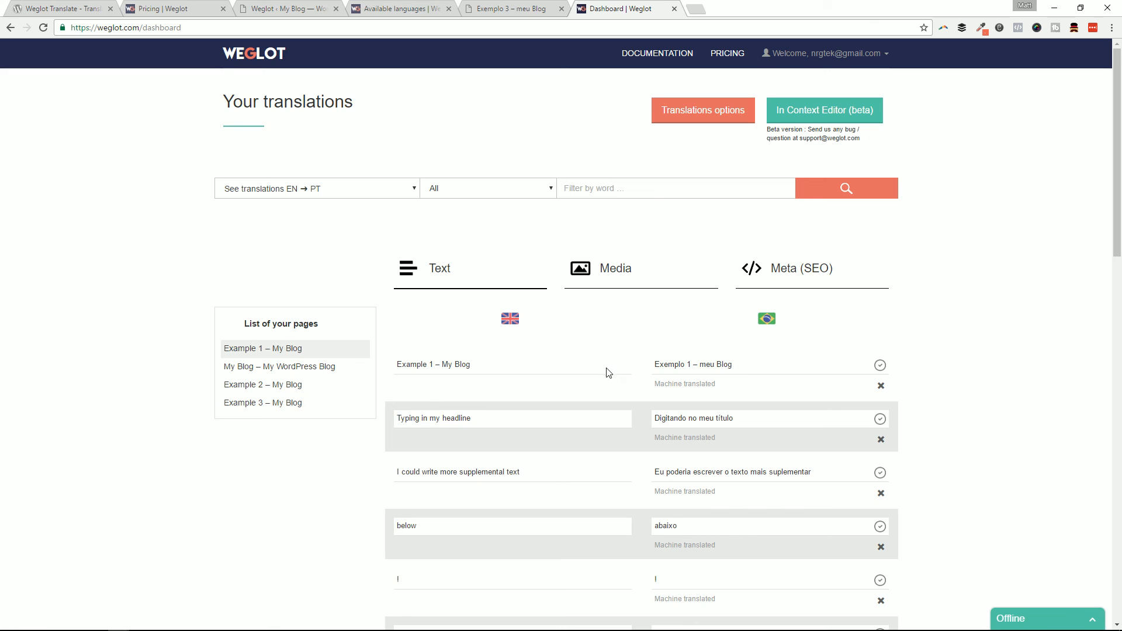
{"action": "mouse_move", "coordinate": [598, 331]}
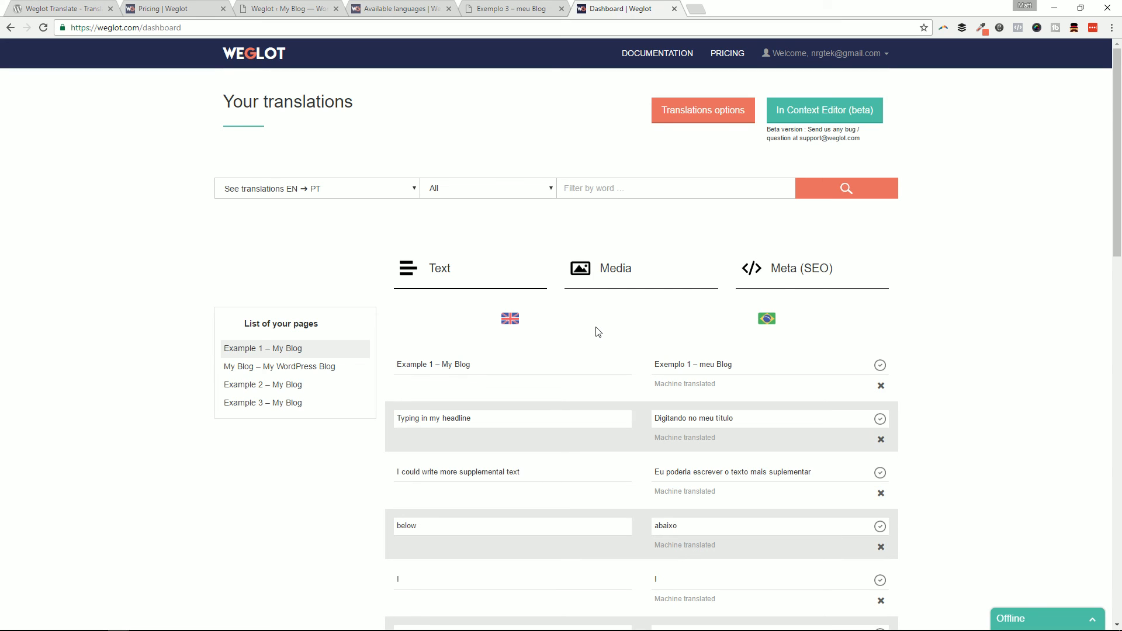
{"action": "mouse_move", "coordinate": [553, 317]}
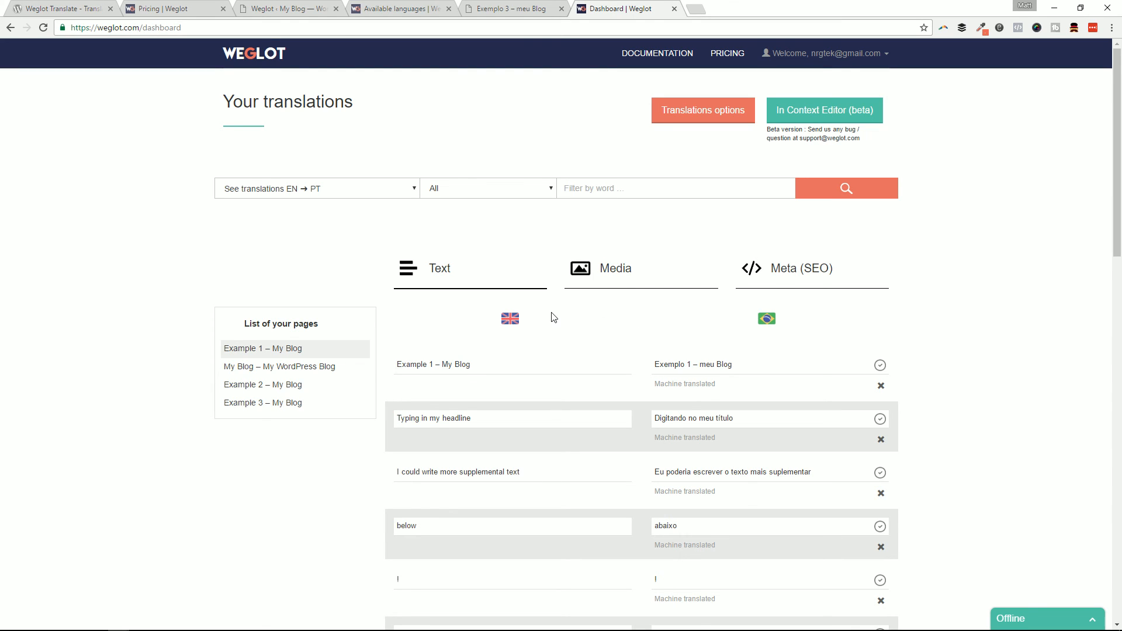
{"action": "mouse_move", "coordinate": [657, 354]}
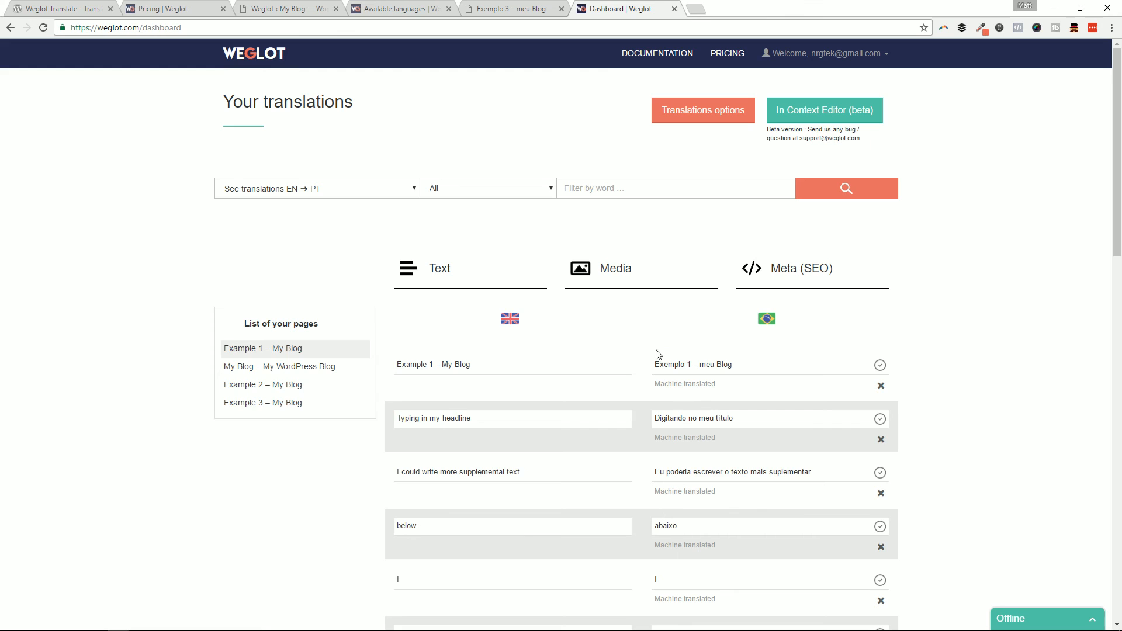
{"action": "mouse_move", "coordinate": [481, 127]}
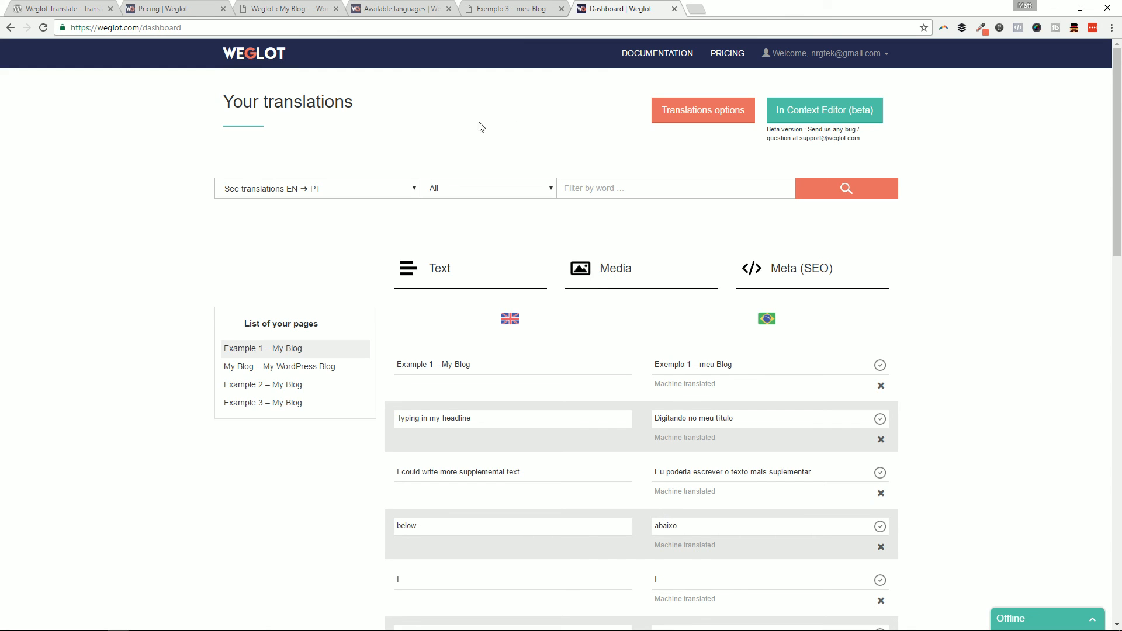
{"action": "mouse_move", "coordinate": [503, 181]}
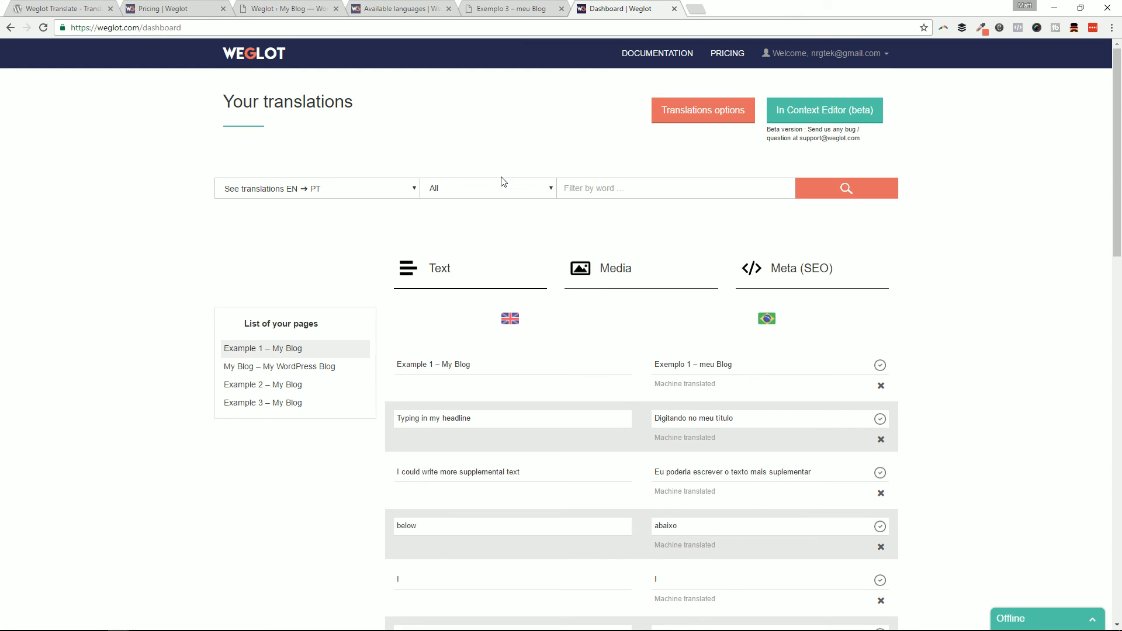
{"action": "mouse_move", "coordinate": [485, 207]}
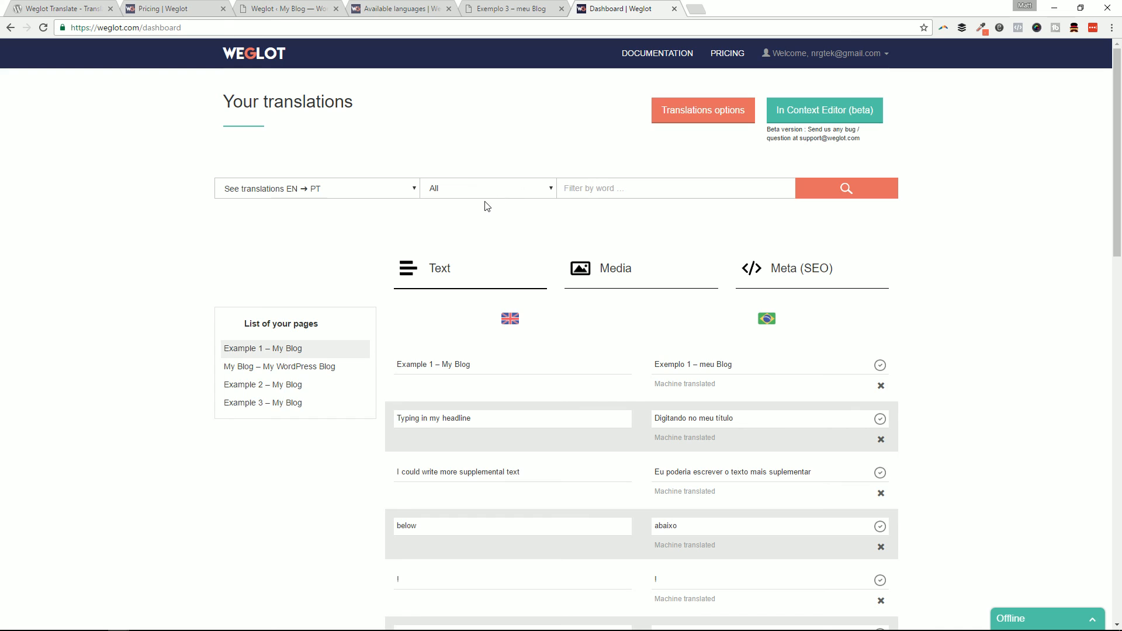
{"action": "mouse_move", "coordinate": [605, 340]}
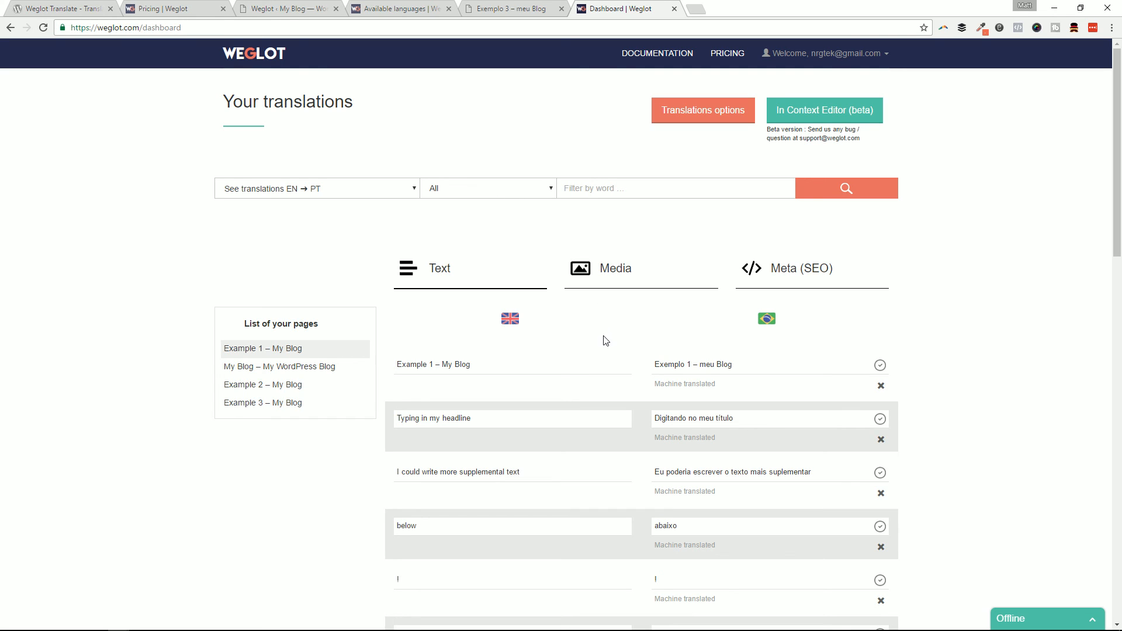
{"action": "mouse_move", "coordinate": [584, 293]}
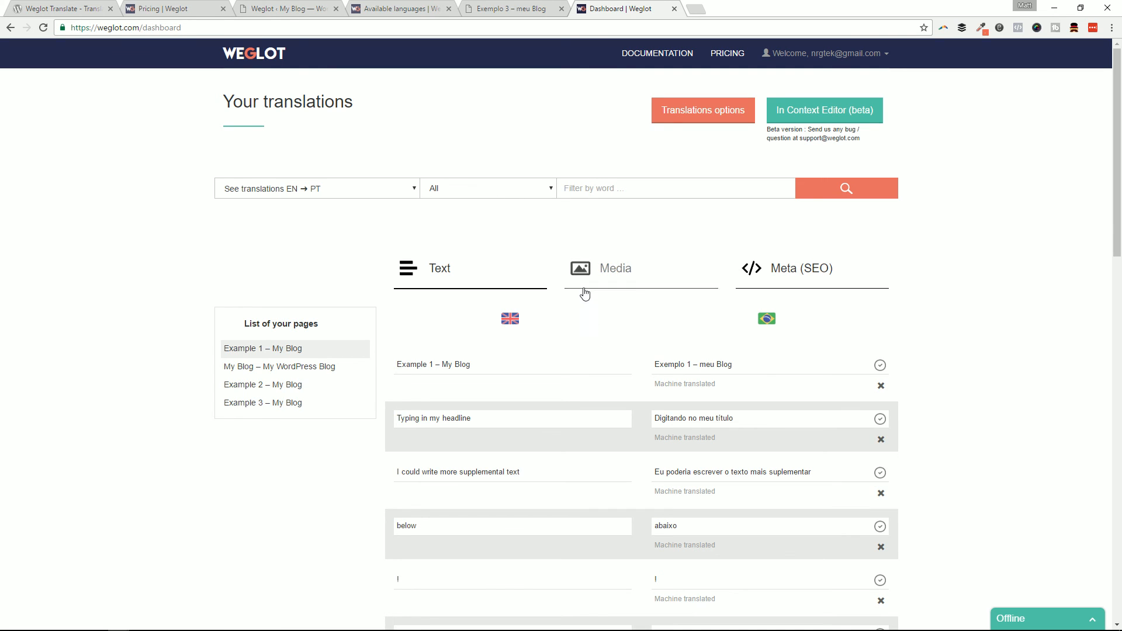
{"action": "mouse_move", "coordinate": [571, 293]}
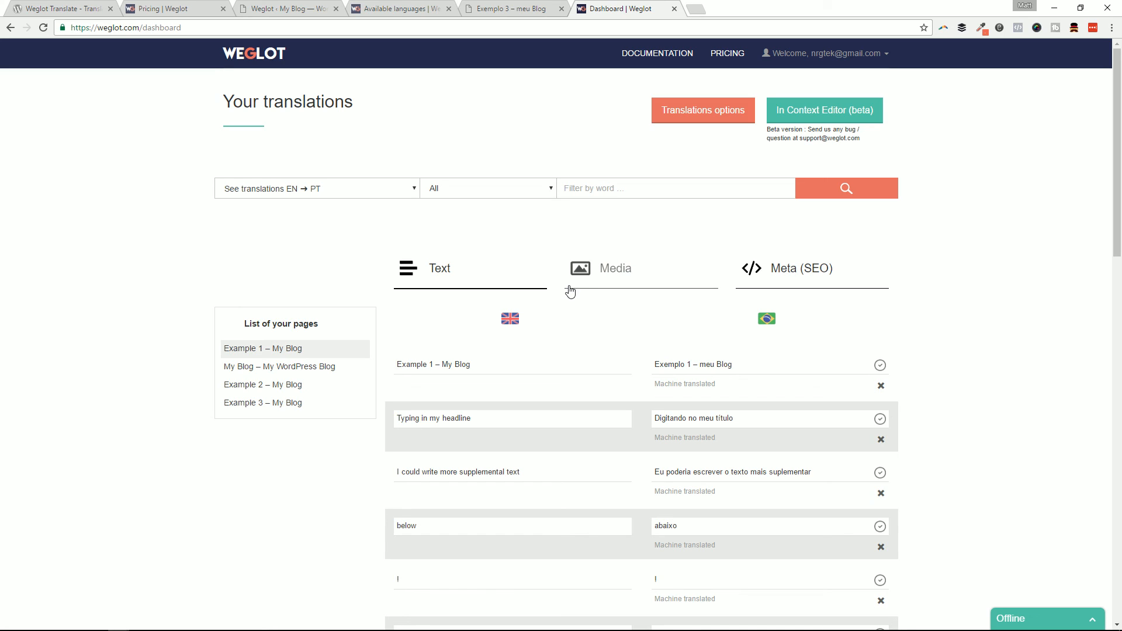
{"action": "mouse_move", "coordinate": [551, 340]}
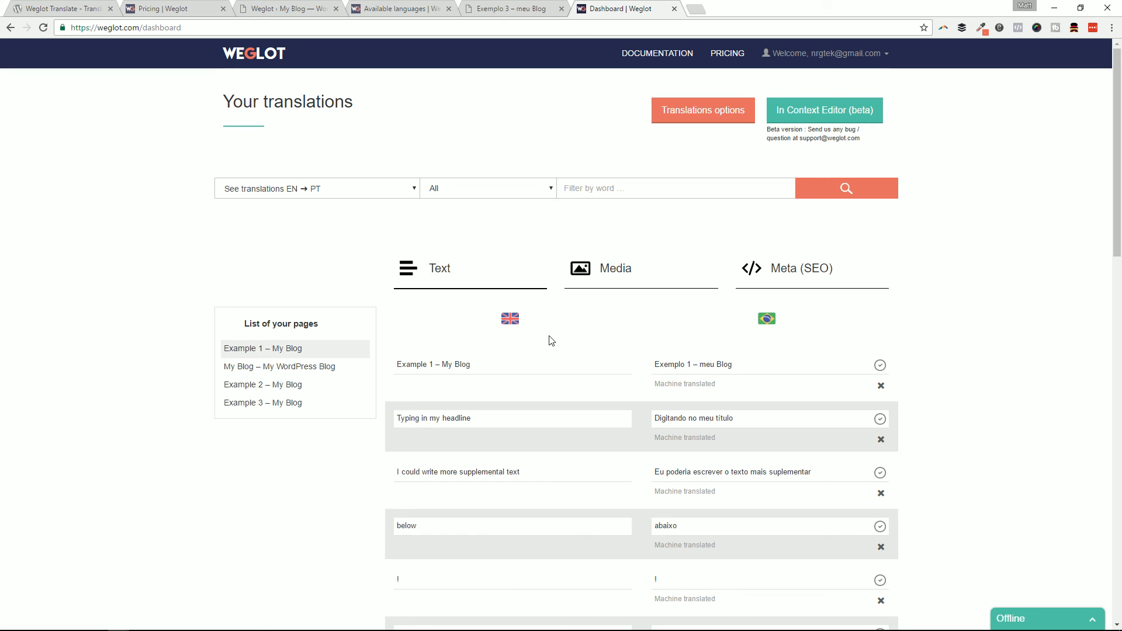
{"action": "mouse_move", "coordinate": [560, 261]}
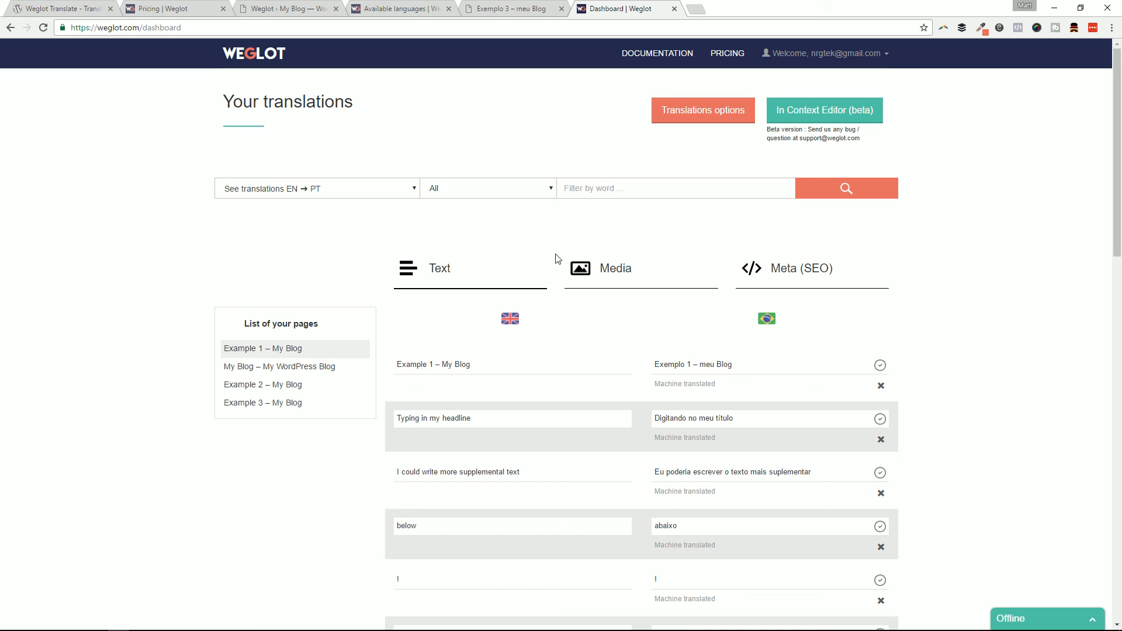
{"action": "mouse_move", "coordinate": [462, 222]}
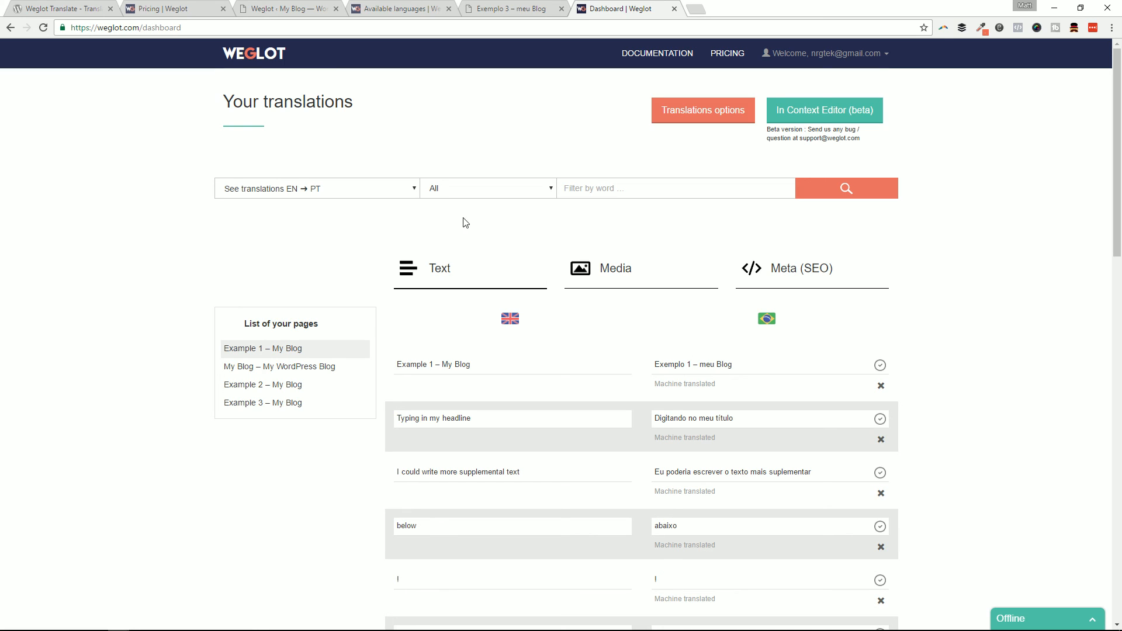
{"action": "mouse_move", "coordinate": [523, 125]}
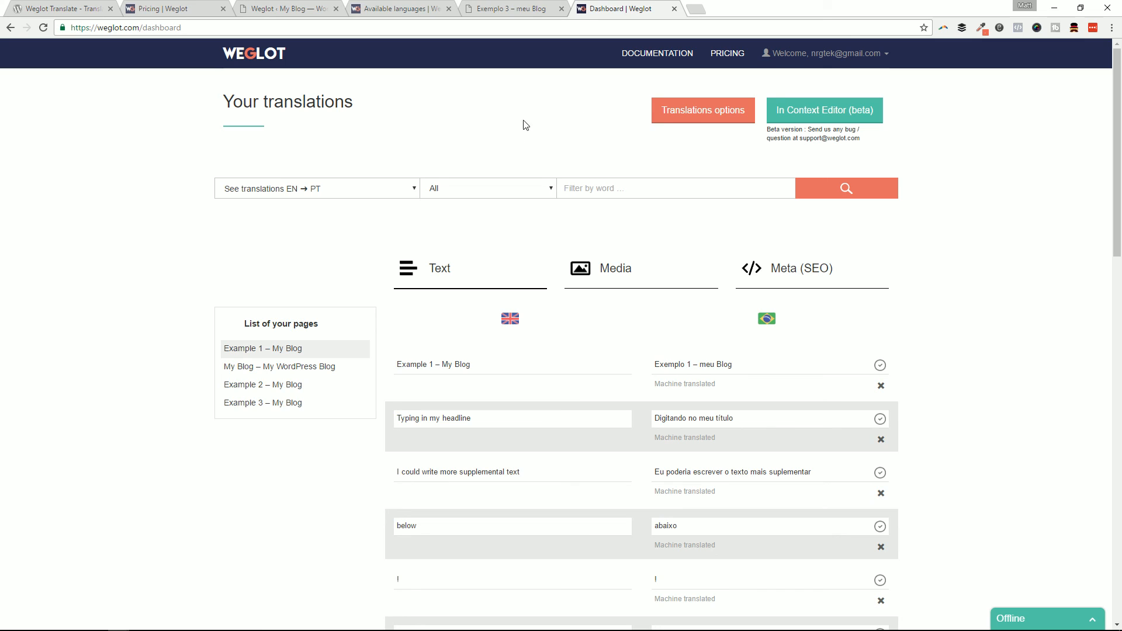
{"action": "mouse_move", "coordinate": [625, 69]}
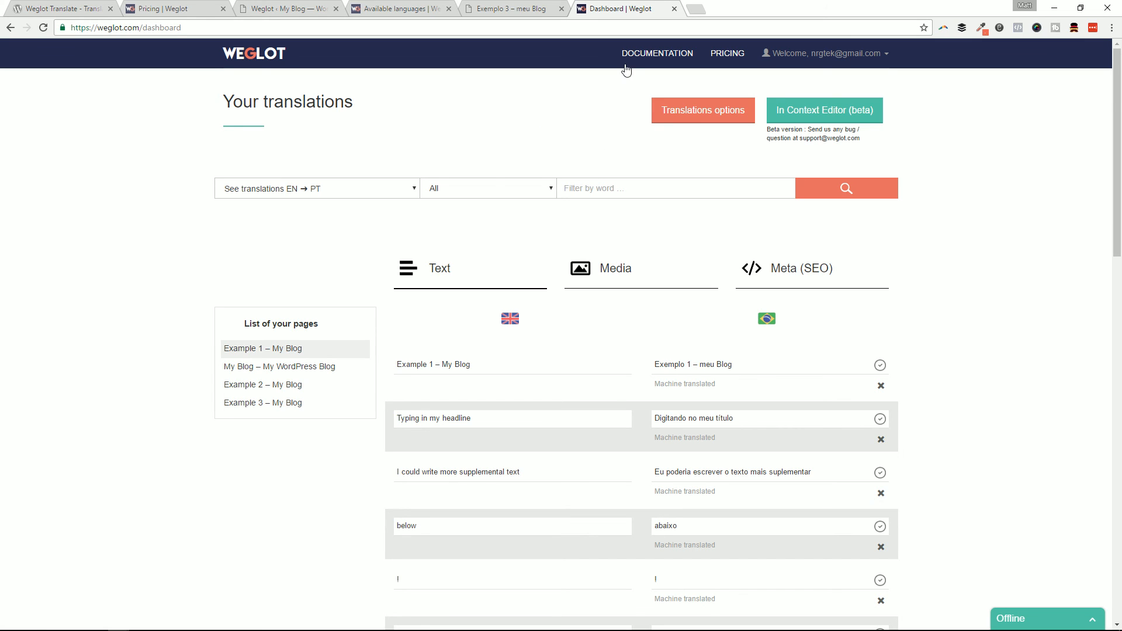
{"action": "left_click", "coordinate": [656, 54]}
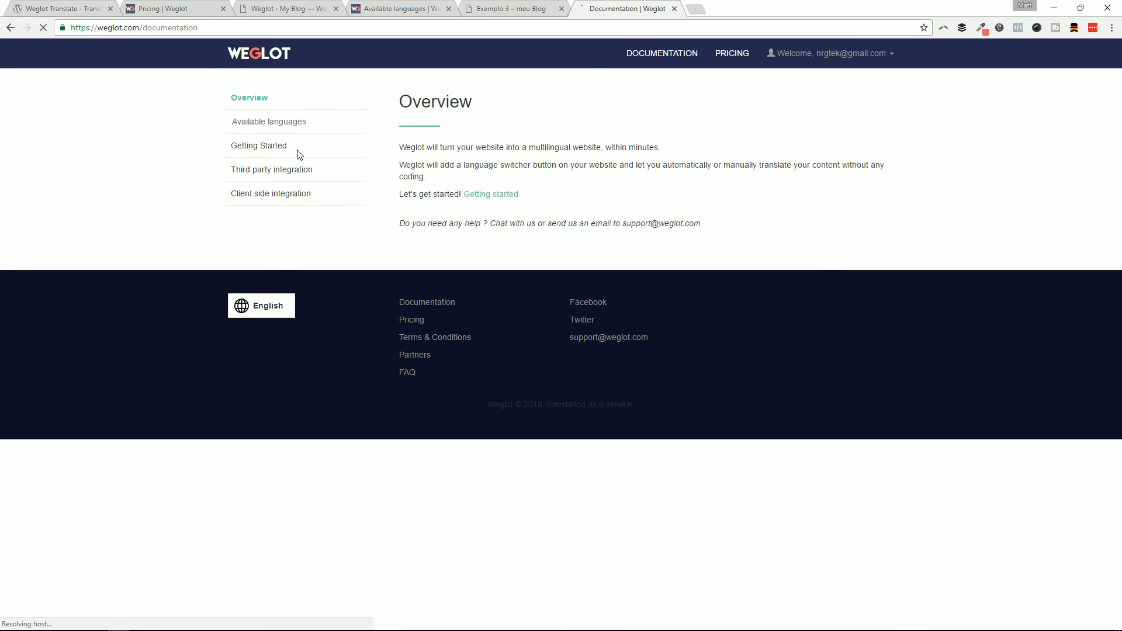
Check the third-party integration guides, then the Available languages list with codes like pt
{"action": "left_click", "coordinate": [271, 170]}
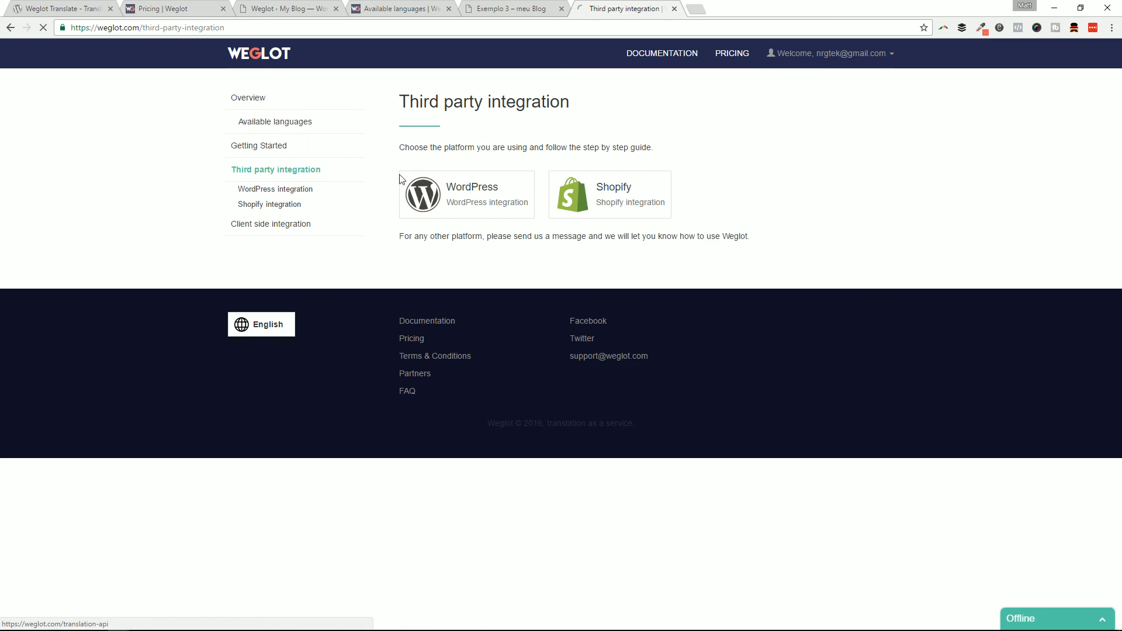
{"action": "left_click", "coordinate": [275, 121]}
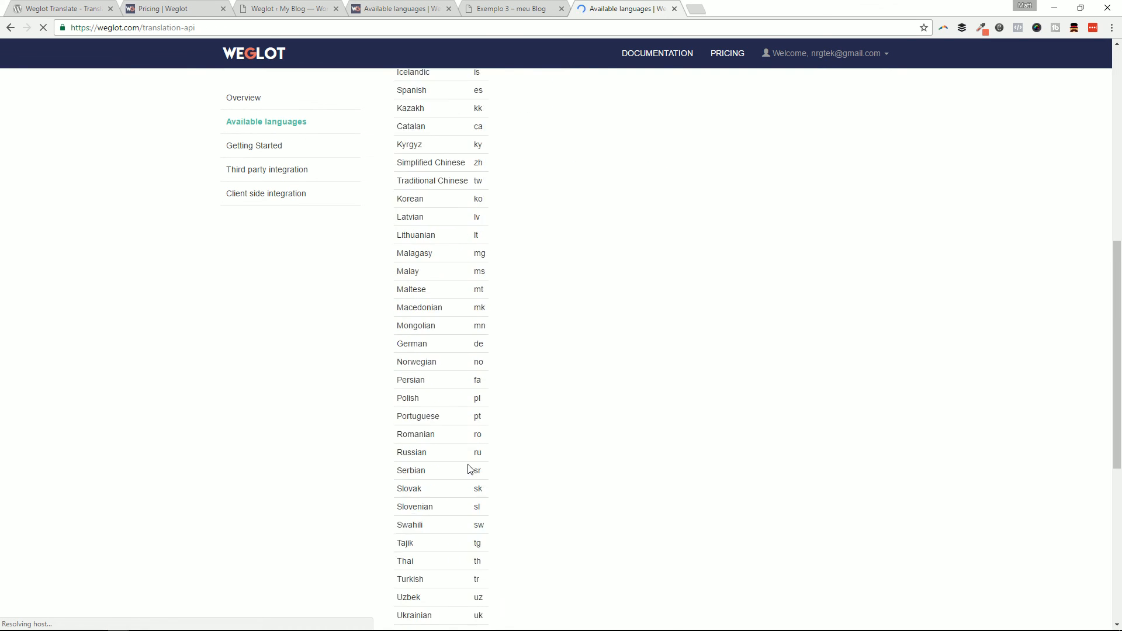
{"action": "scroll", "scroll_direction": "down", "scroll_amount": 3}
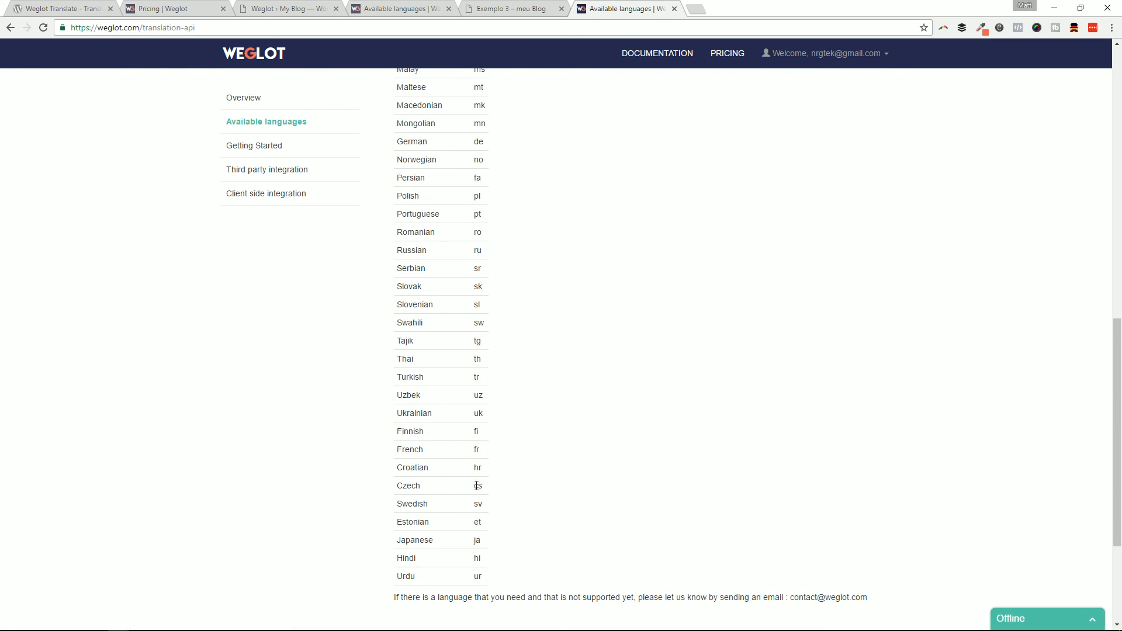
{"action": "scroll", "scroll_direction": "up", "scroll_amount": 3}
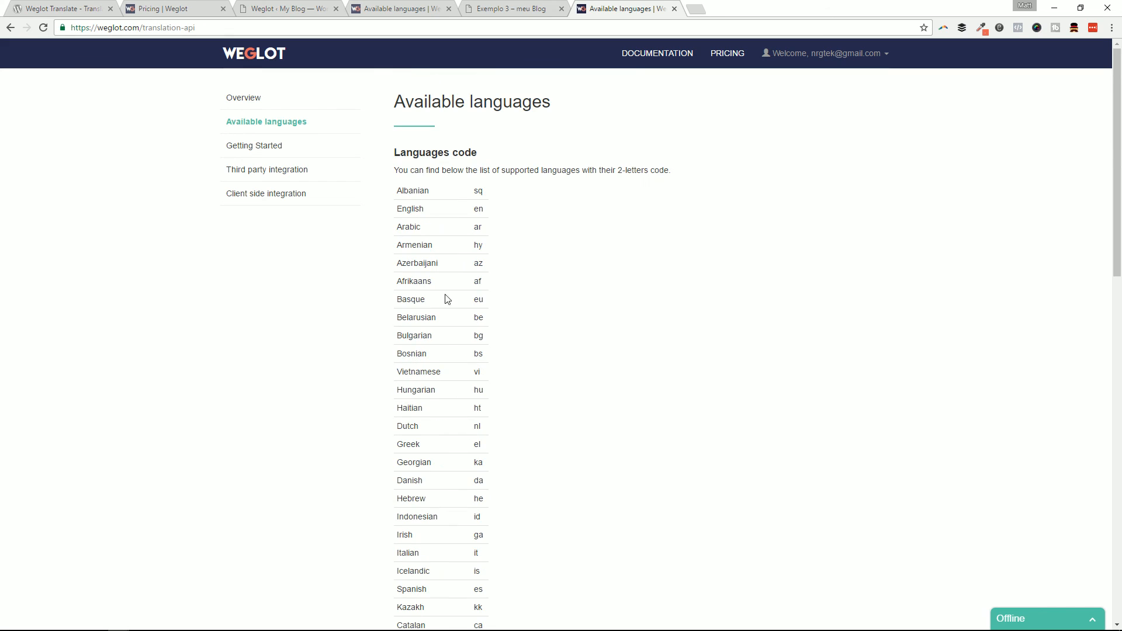
{"action": "scroll", "scroll_direction": "down", "scroll_amount": 3}
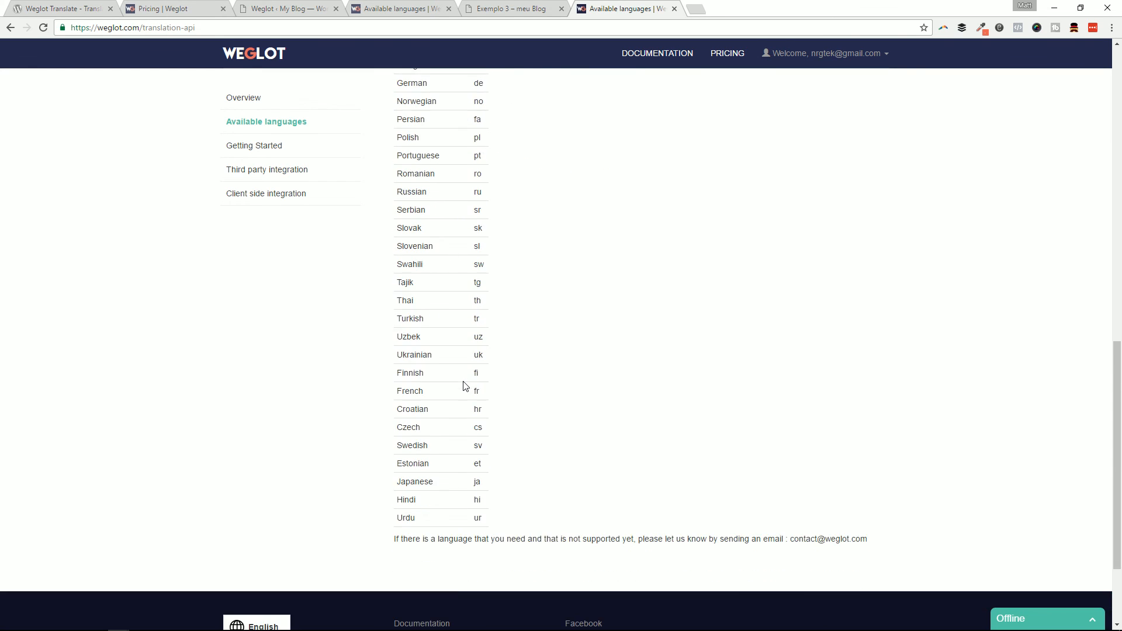
{"action": "scroll", "scroll_direction": "up", "scroll_amount": 3}
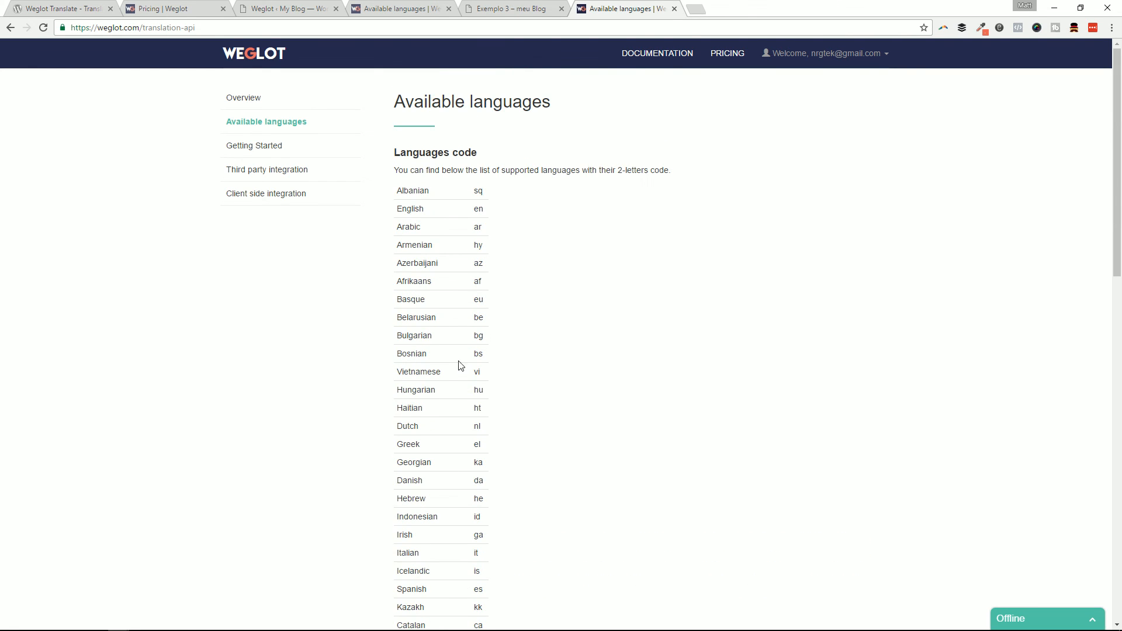
{"action": "mouse_move", "coordinate": [496, 398]}
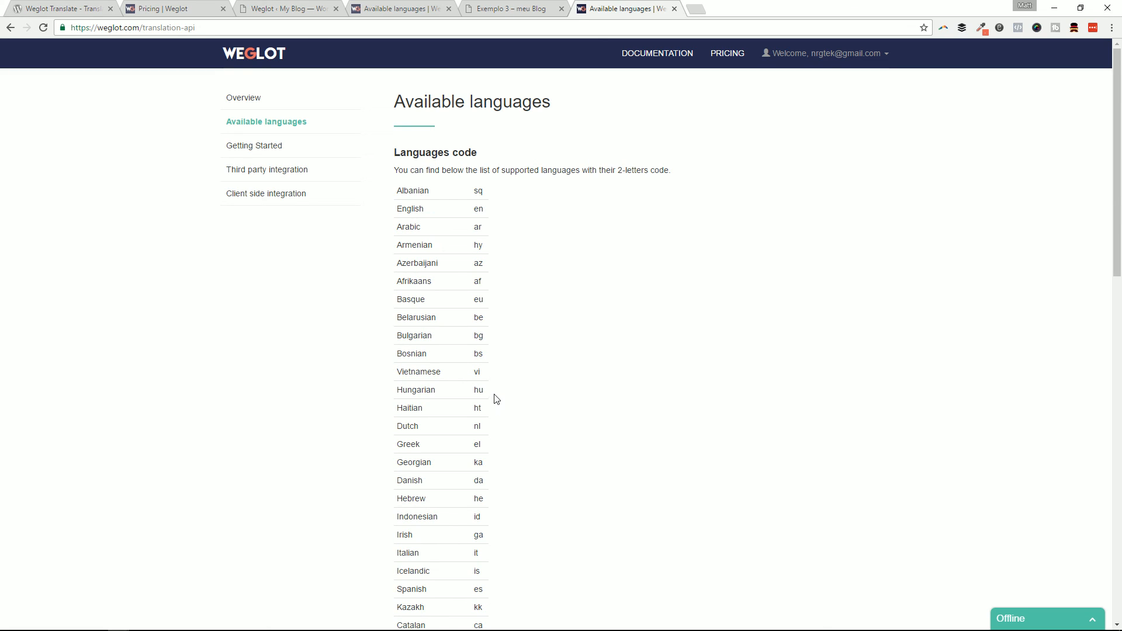
{"action": "mouse_move", "coordinate": [535, 211]}
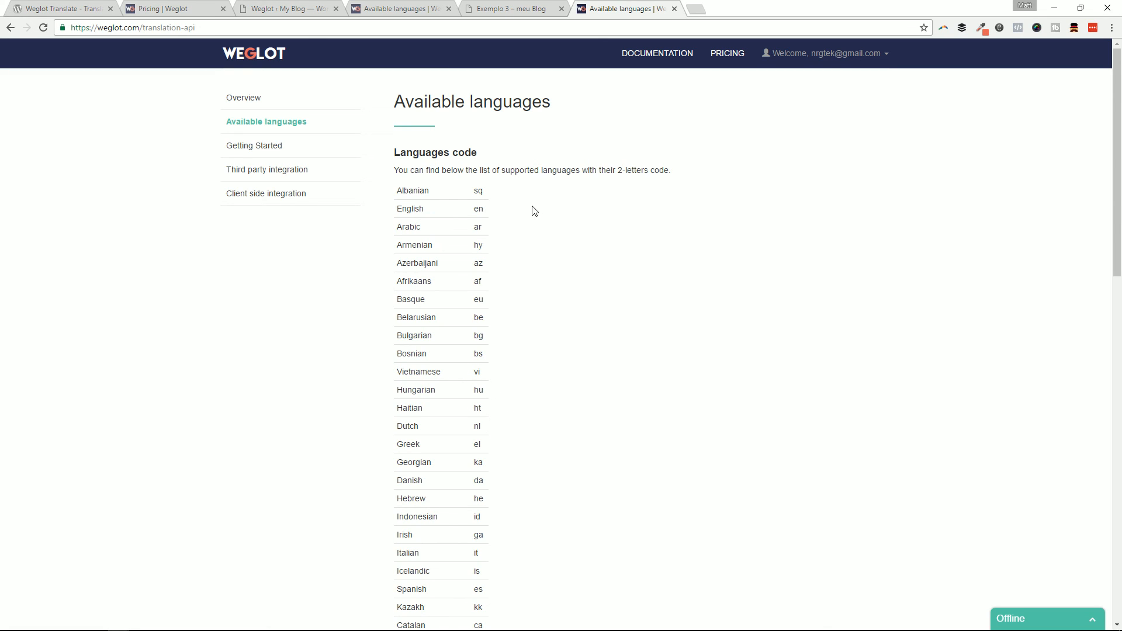
{"action": "mouse_move", "coordinate": [459, 419]}
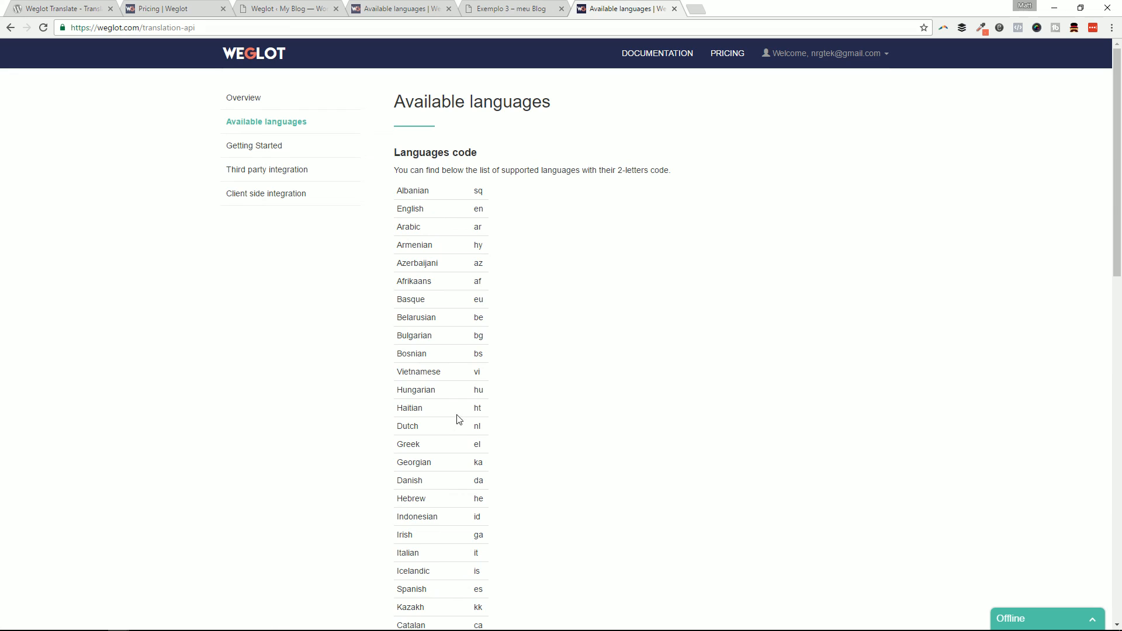
{"action": "mouse_move", "coordinate": [262, 57]}
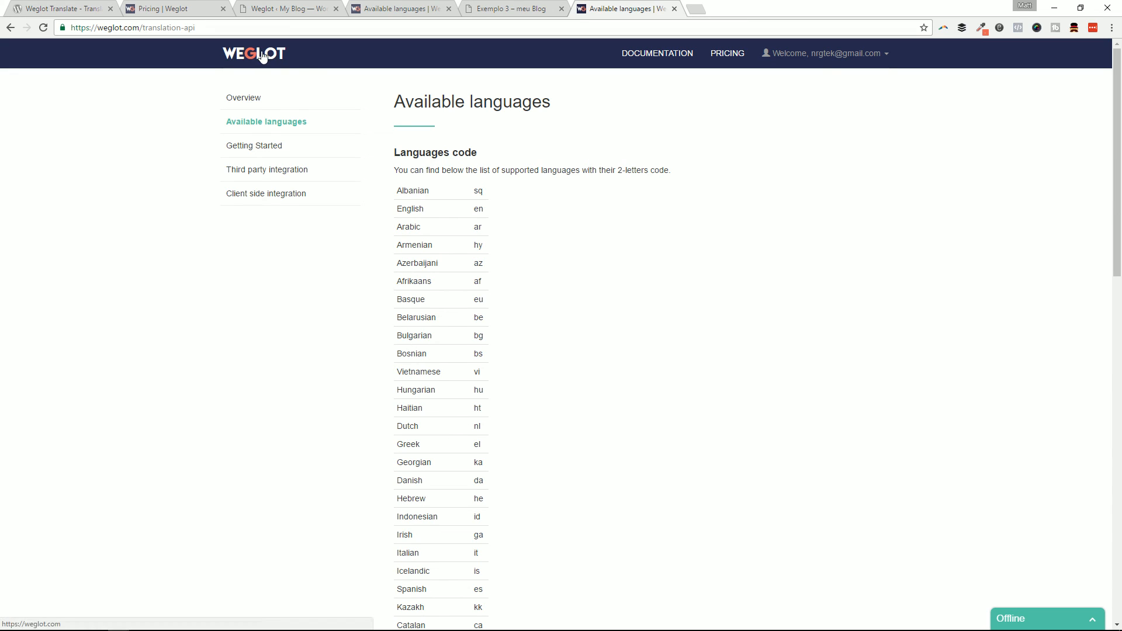
{"action": "mouse_move", "coordinate": [276, 78]}
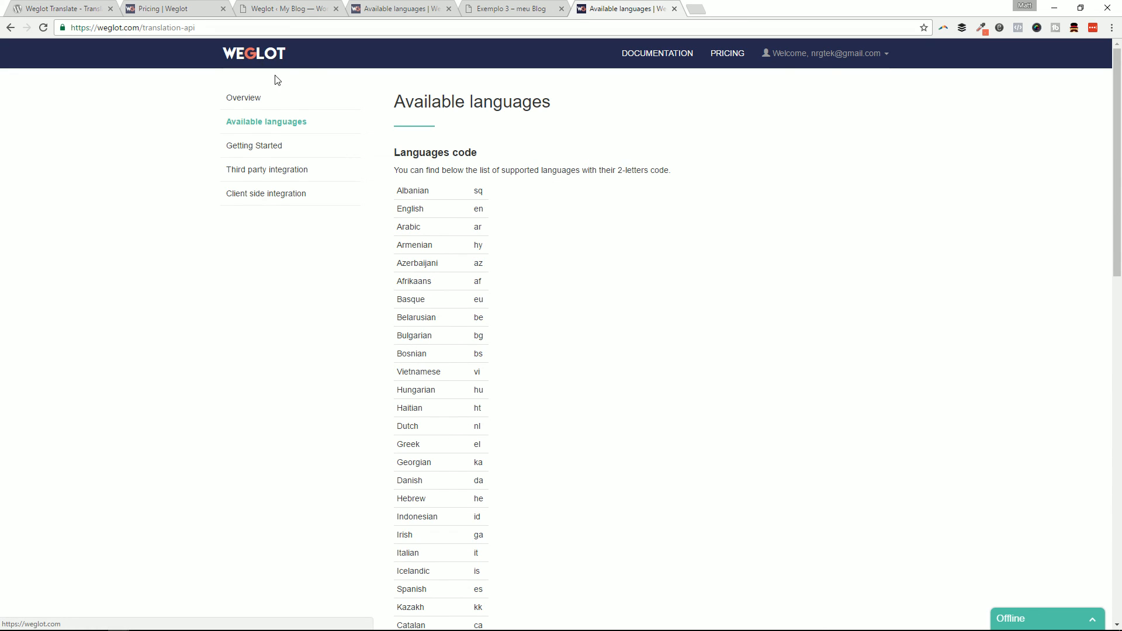
{"action": "mouse_move", "coordinate": [358, 80]}
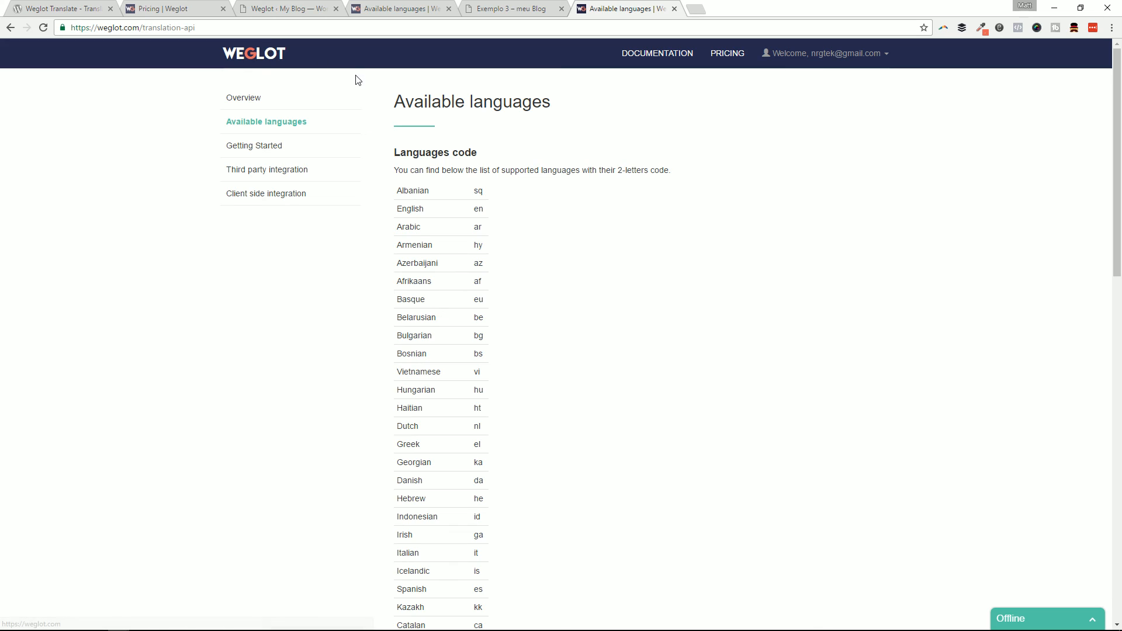